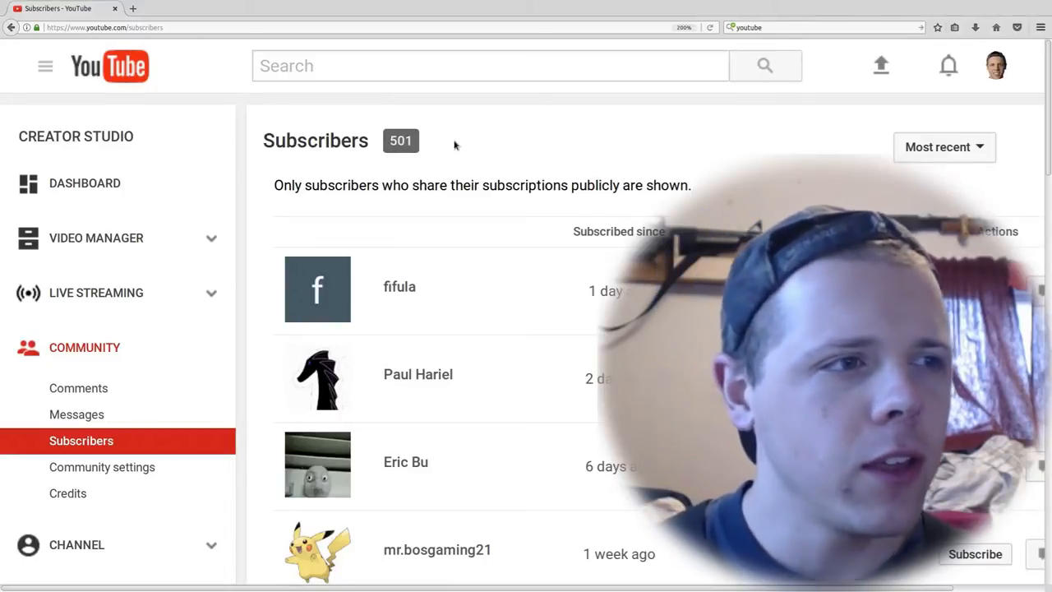
mouse_move(473, 313)
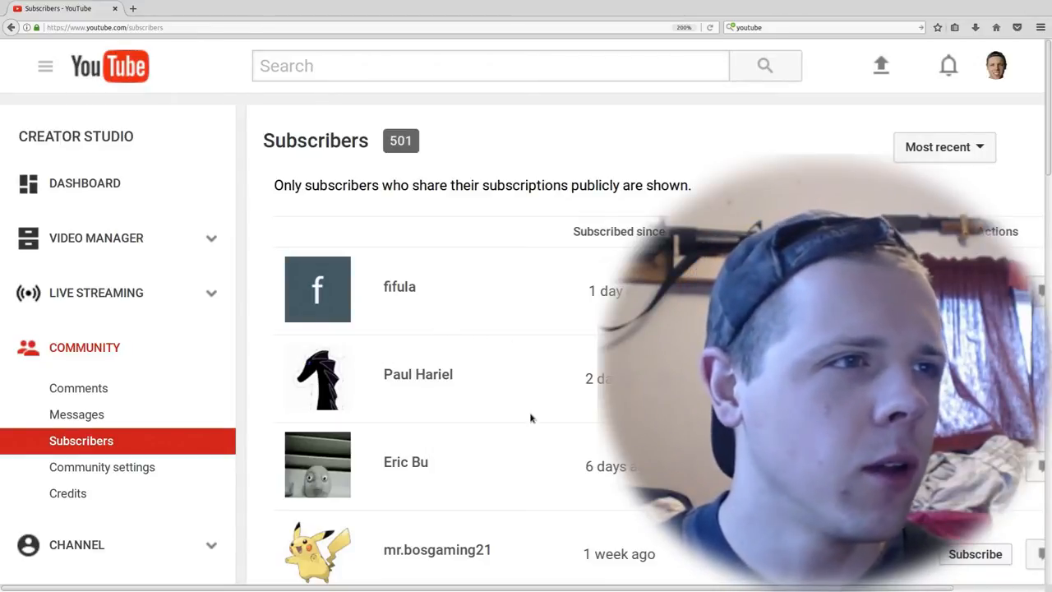
scroll("down", 3)
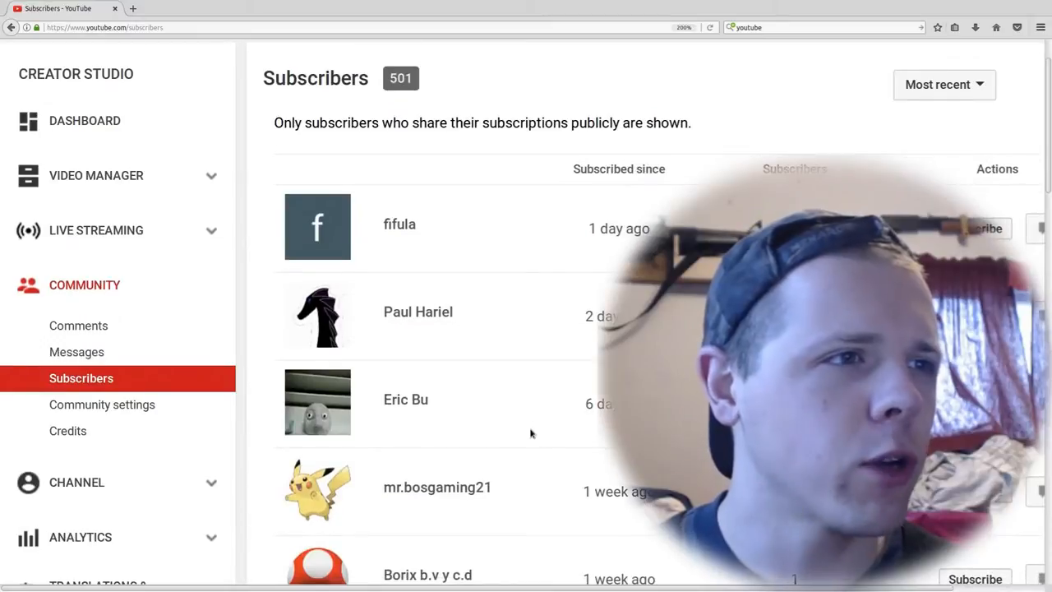
scroll("down", 3)
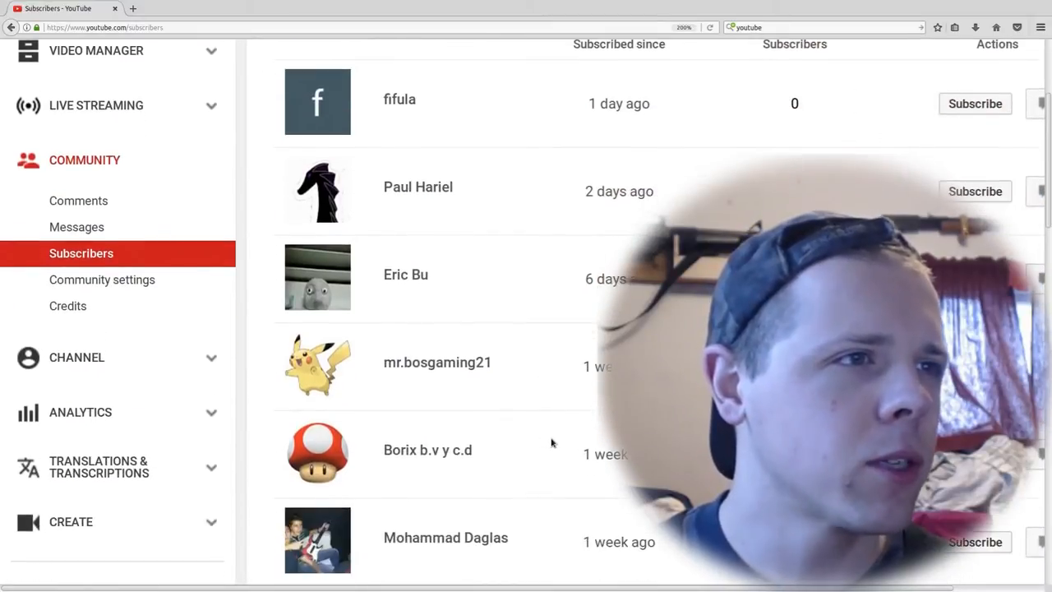
scroll("down", 3)
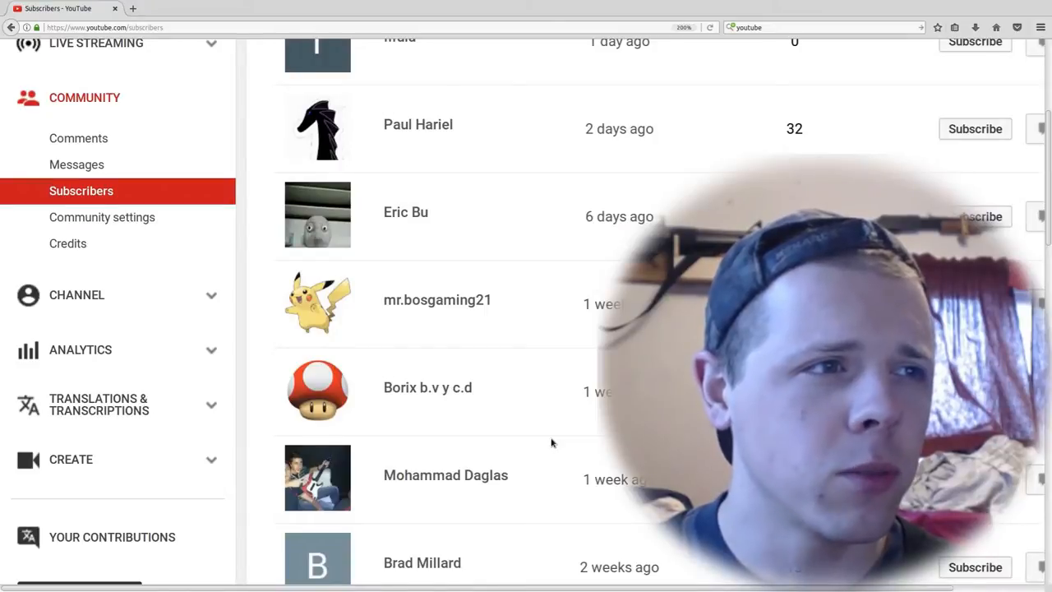
scroll("down", 3)
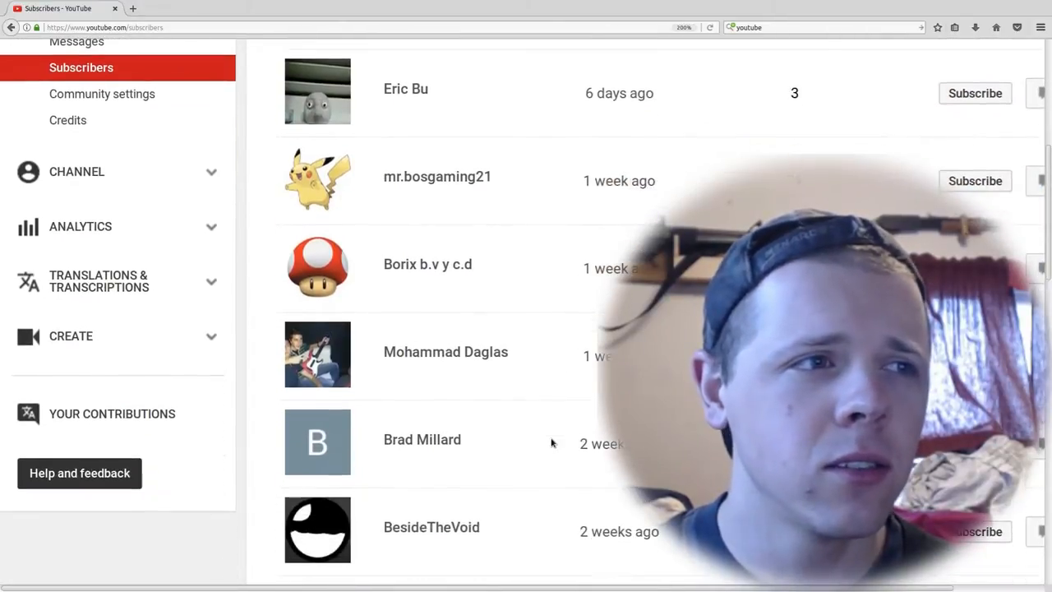
scroll("down", 3)
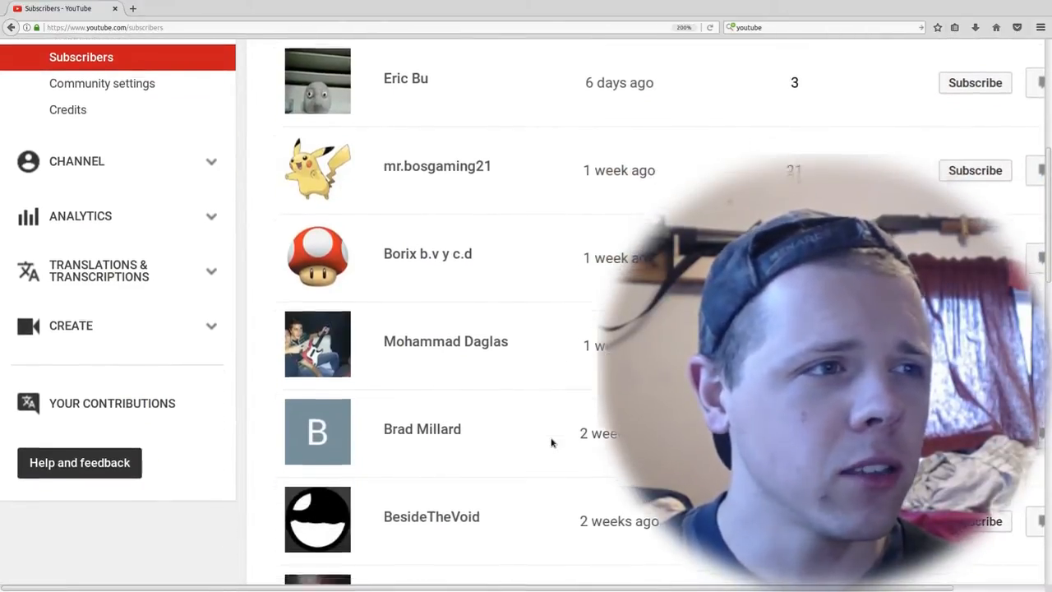
scroll("down", 3)
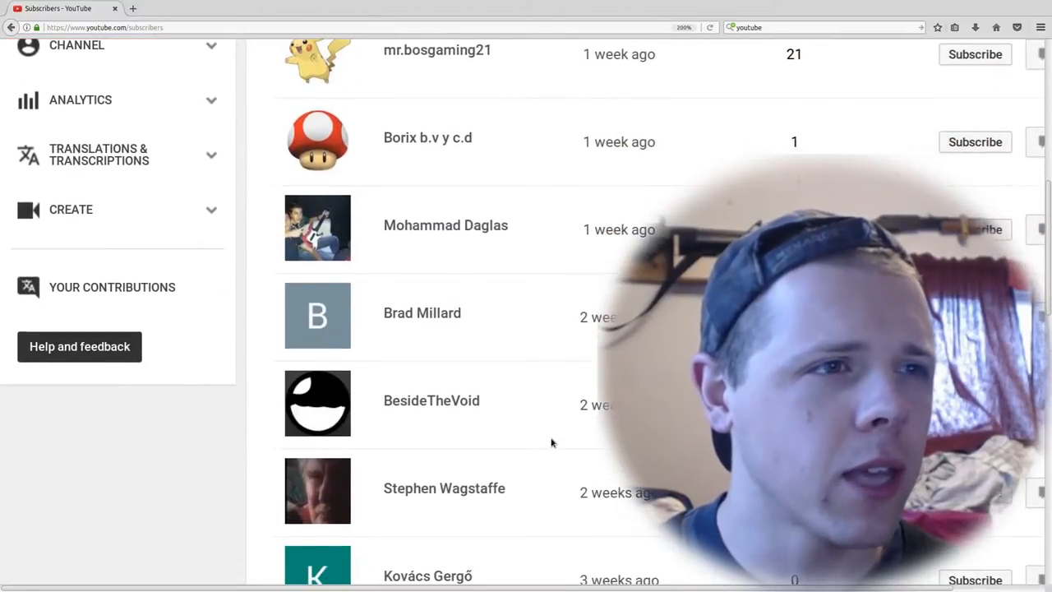
scroll("down", 3)
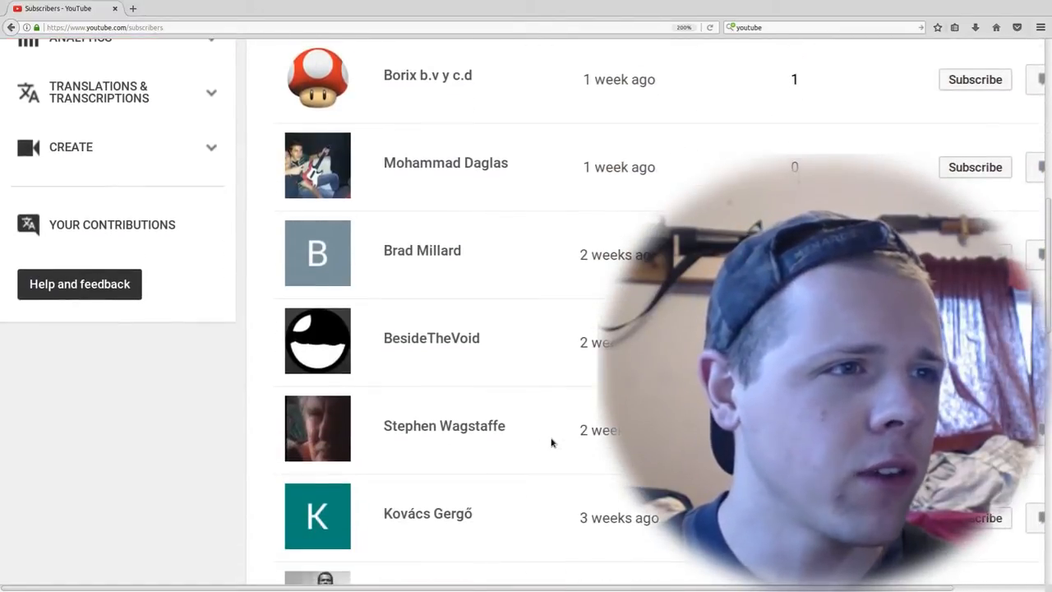
scroll("down", 3)
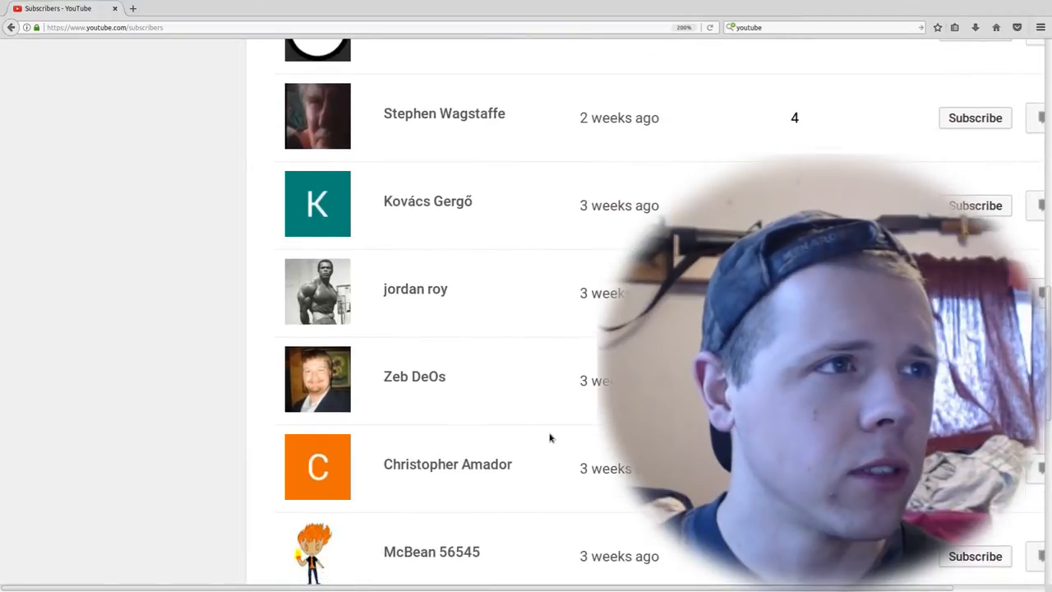
mouse_move(510, 256)
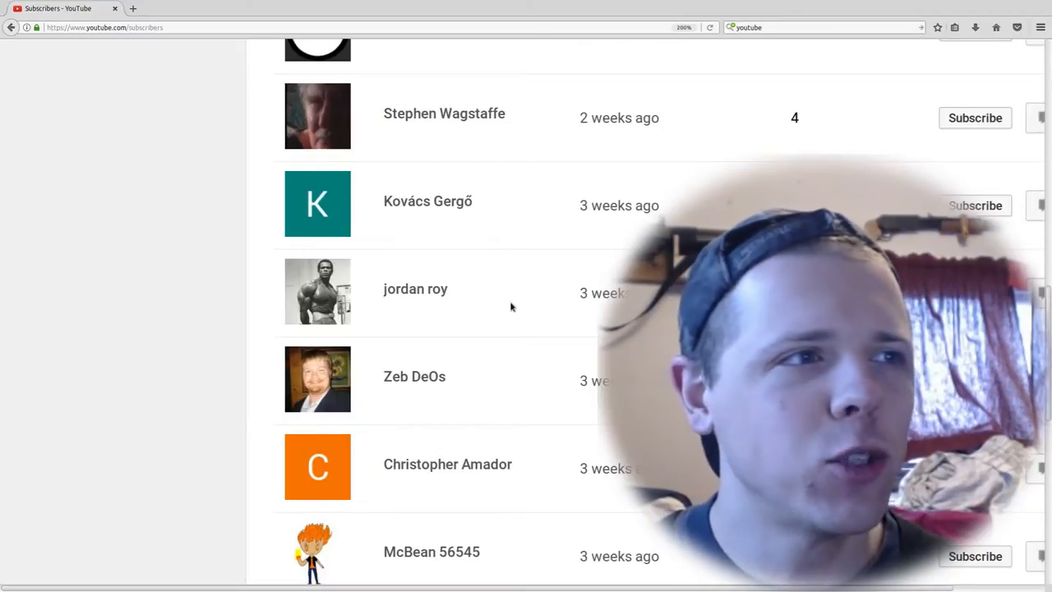
scroll("down", 3)
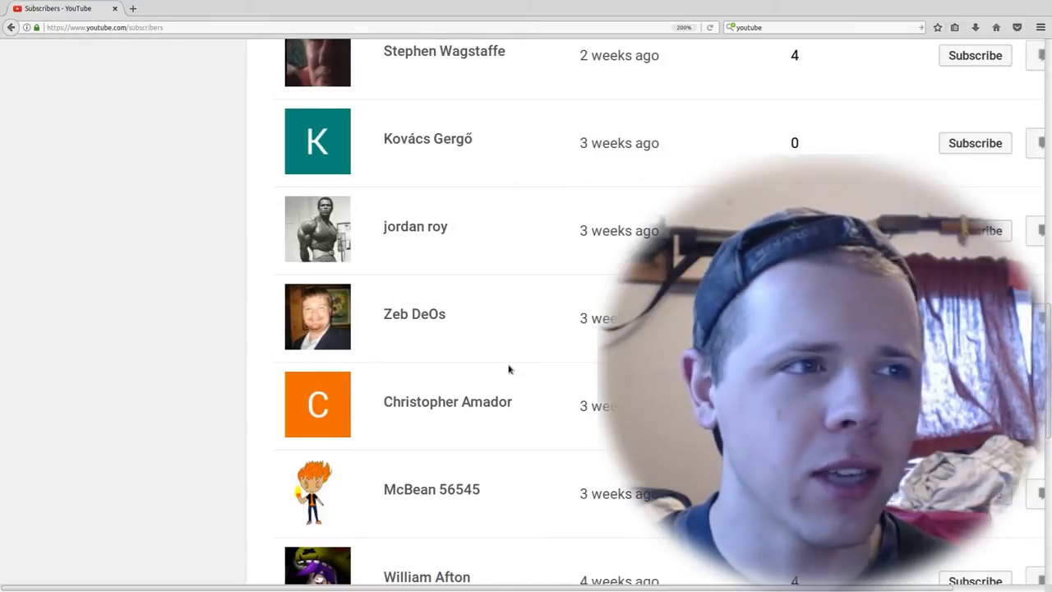
scroll("down", 3)
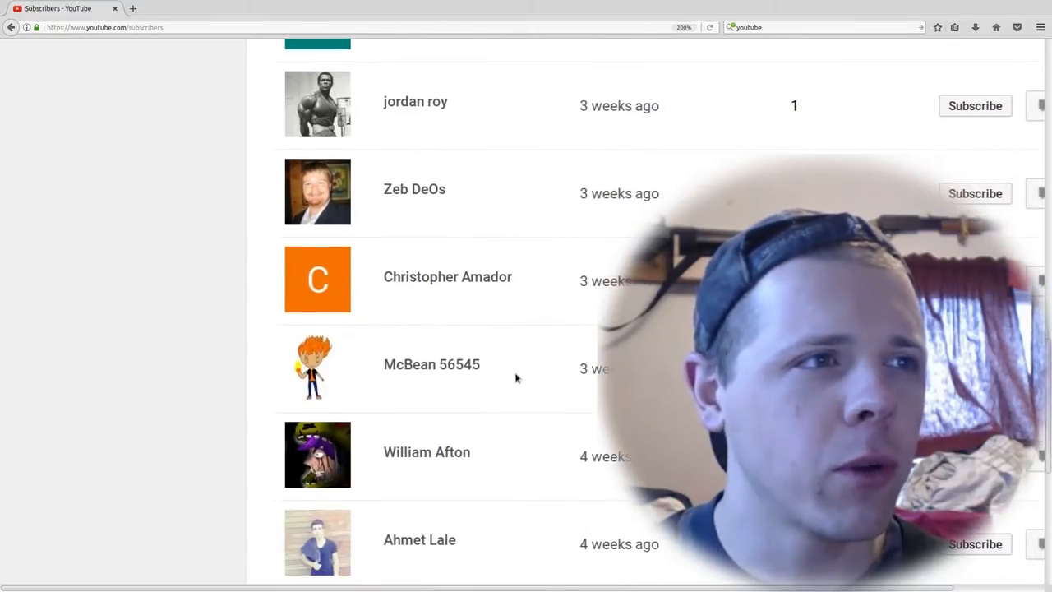
scroll("down", 3)
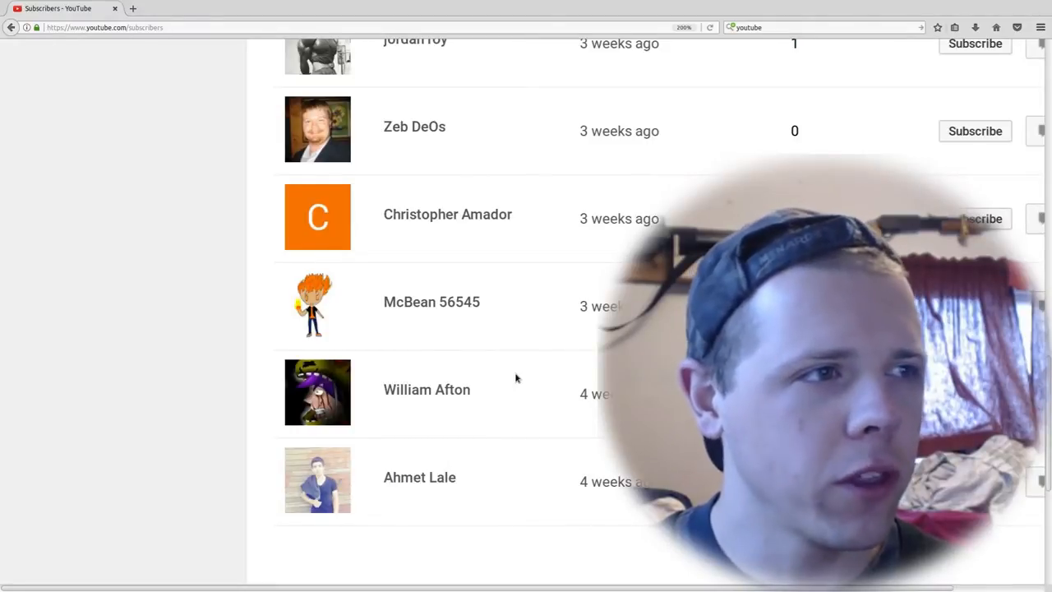
scroll("down", 3)
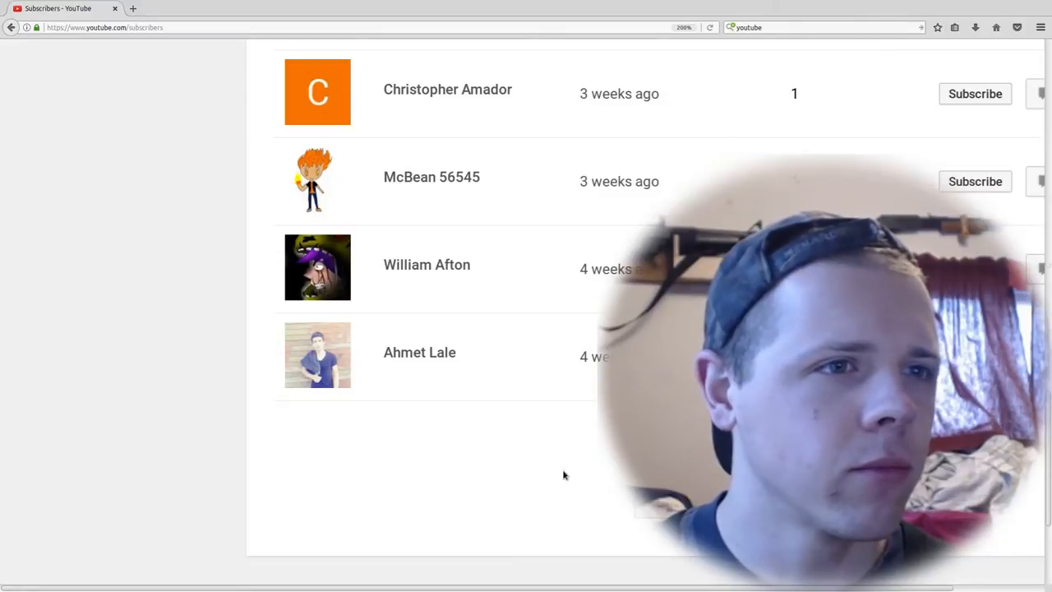
scroll("down", 3)
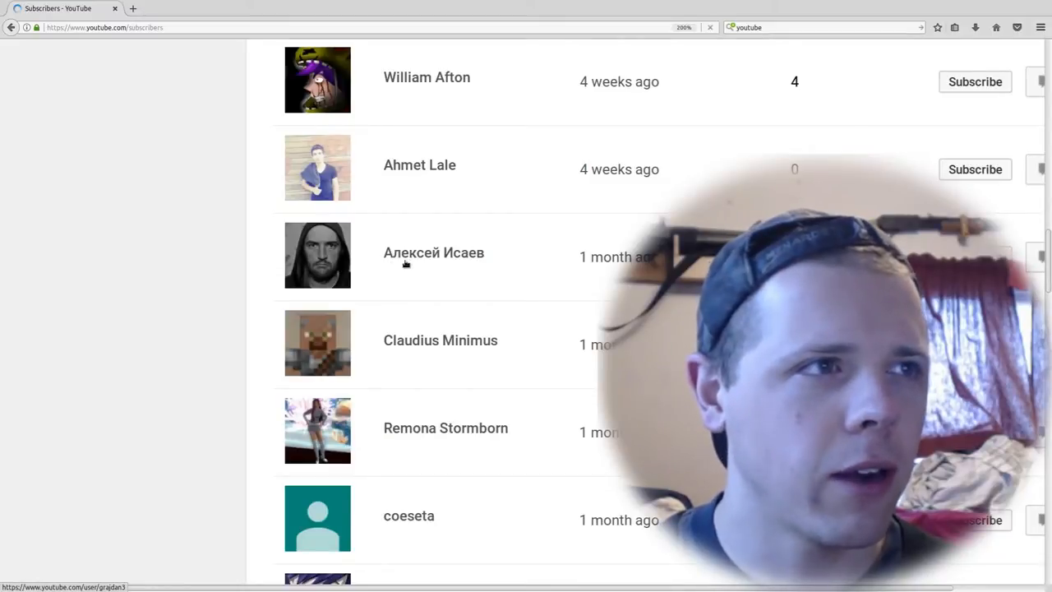
mouse_move(550, 237)
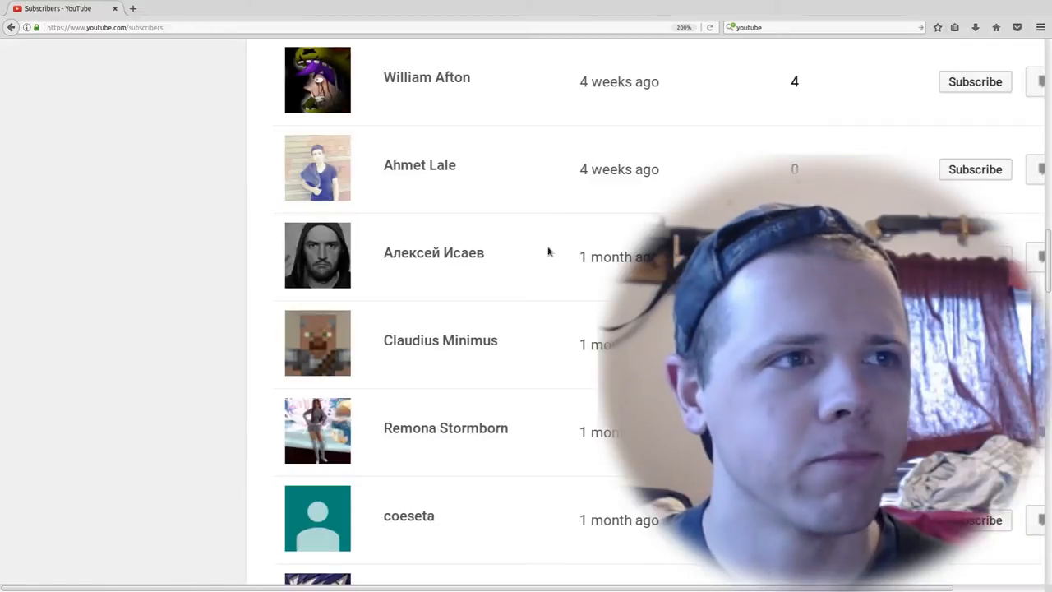
scroll("down", 3)
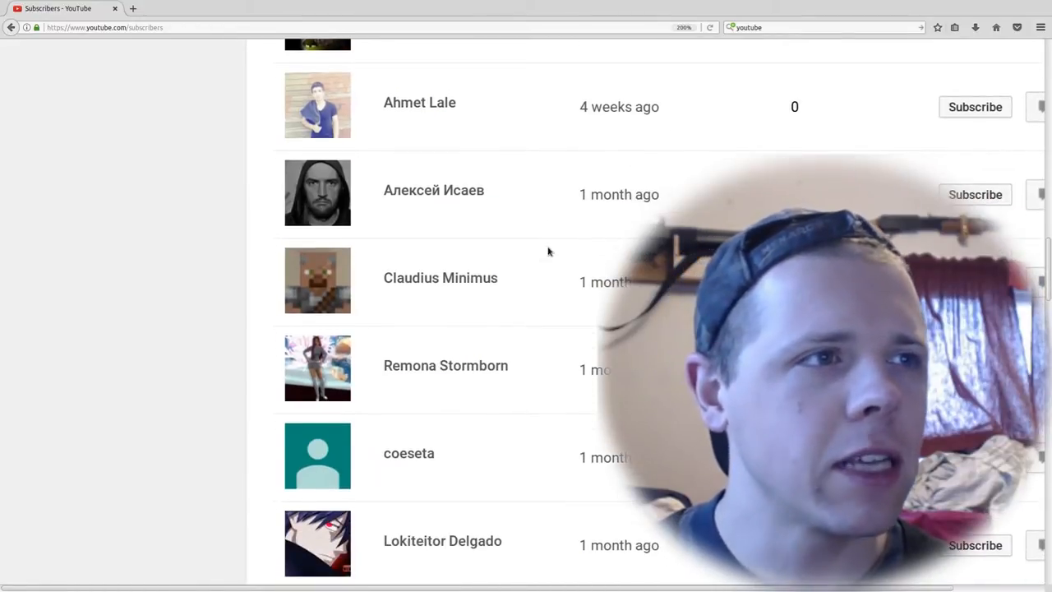
scroll("down", 3)
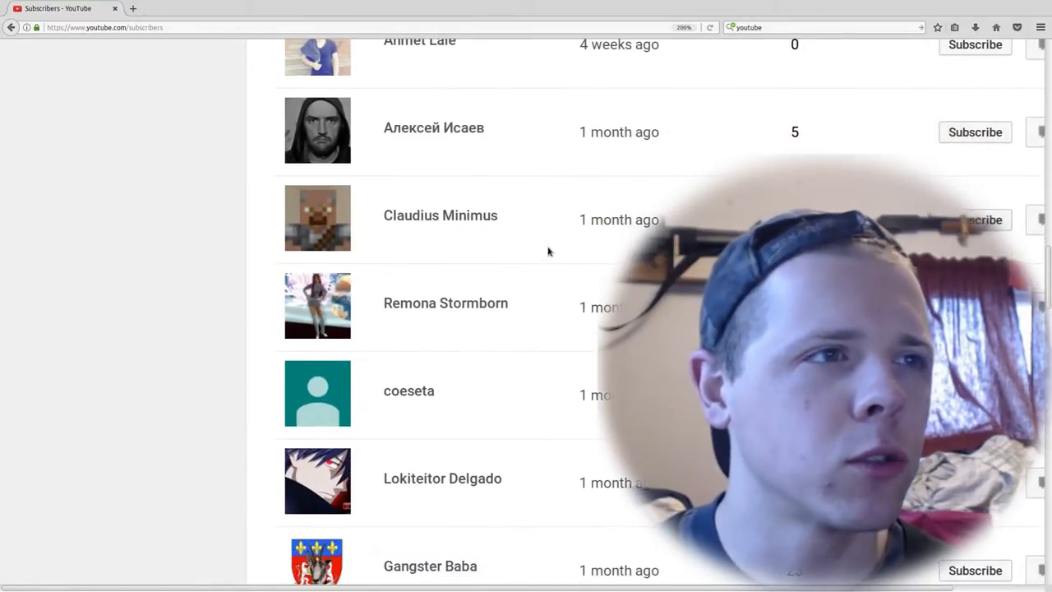
scroll("down", 3)
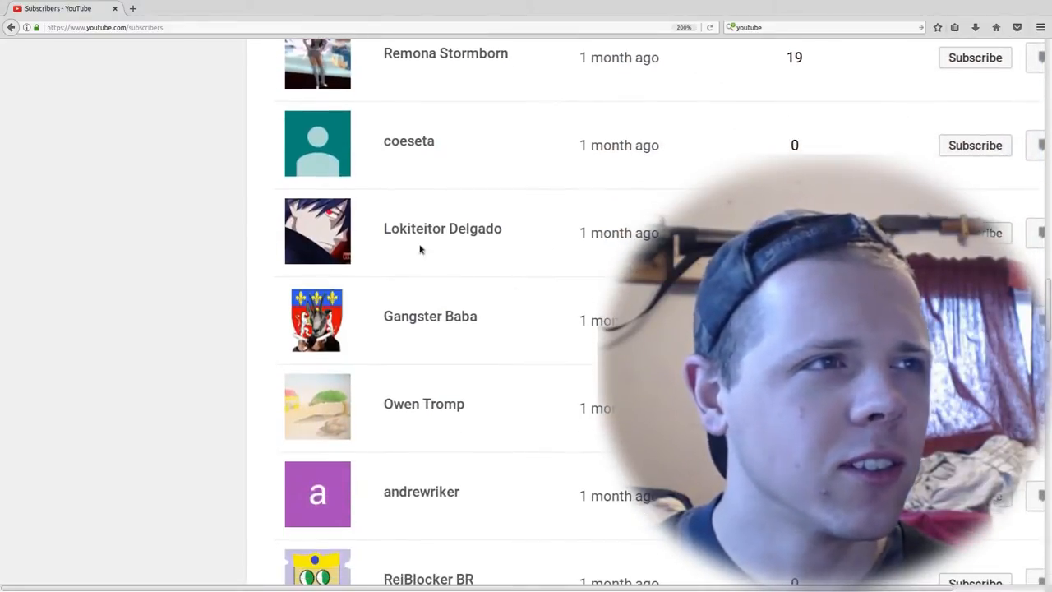
mouse_move(401, 252)
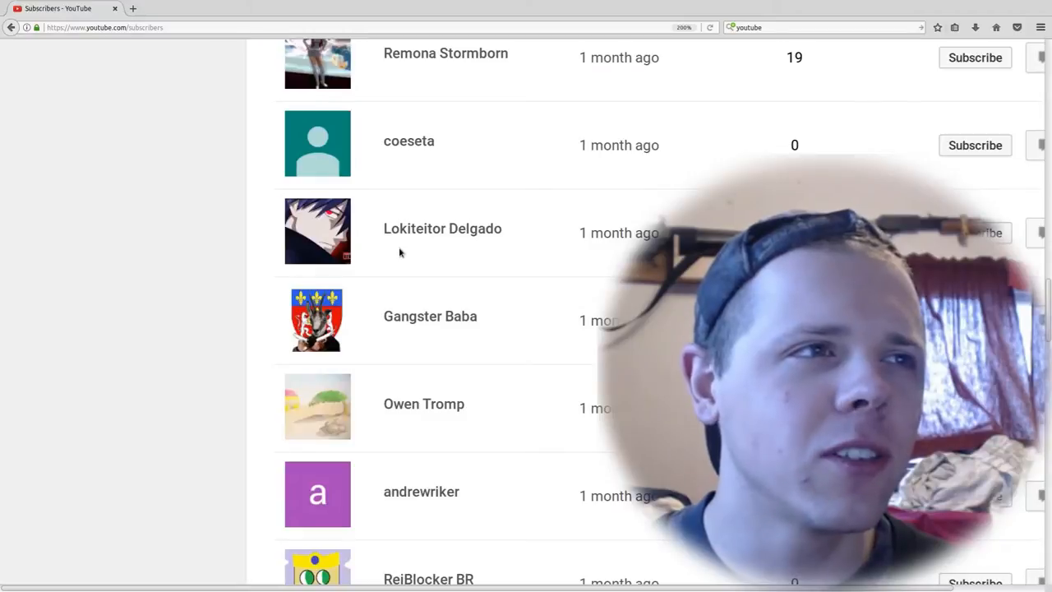
mouse_move(558, 264)
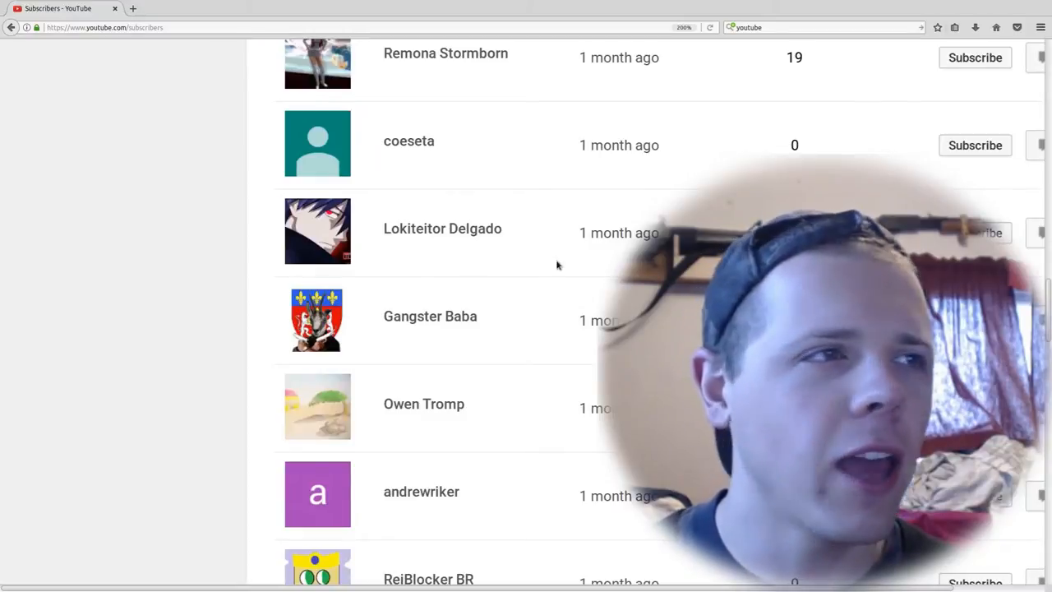
scroll("down", 3)
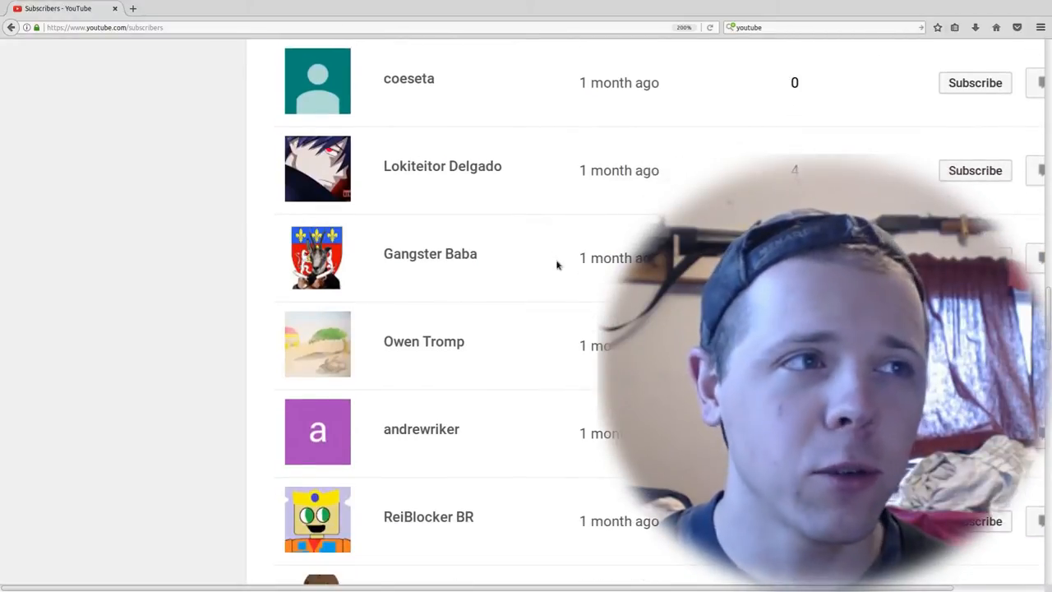
scroll("down", 3)
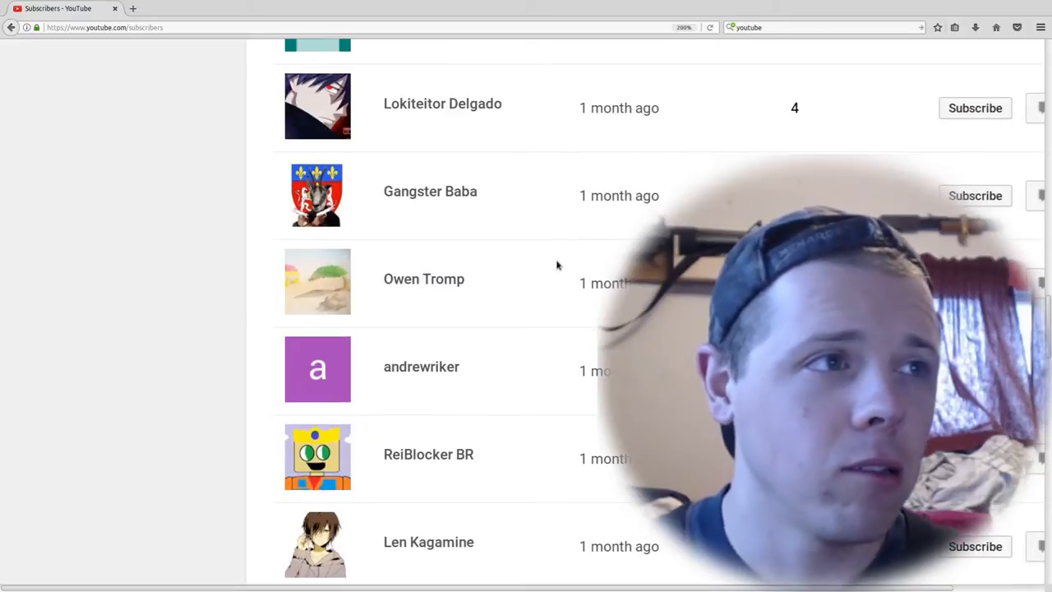
scroll("down", 3)
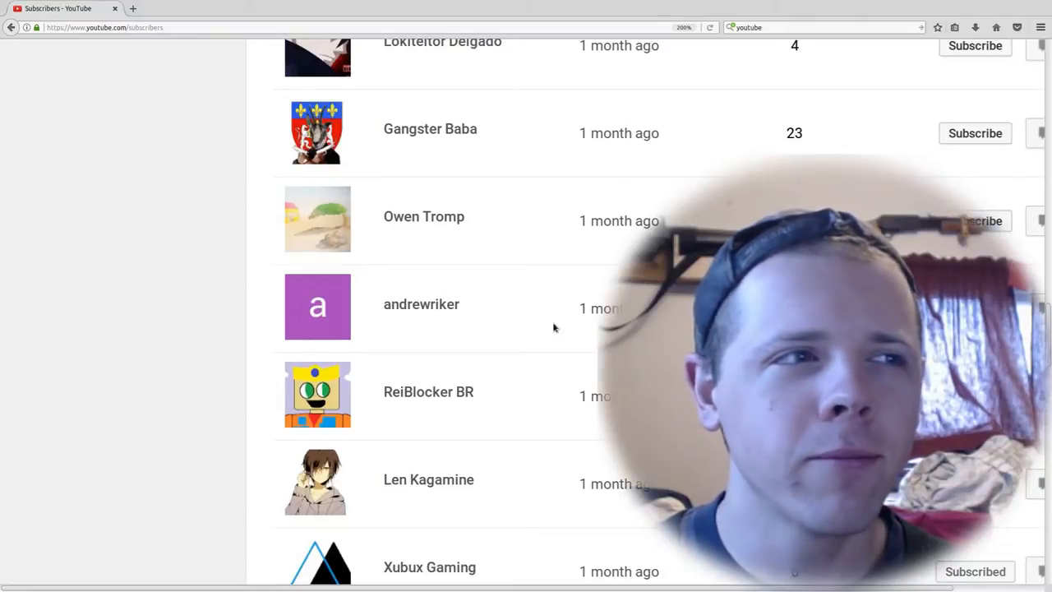
scroll("down", 3)
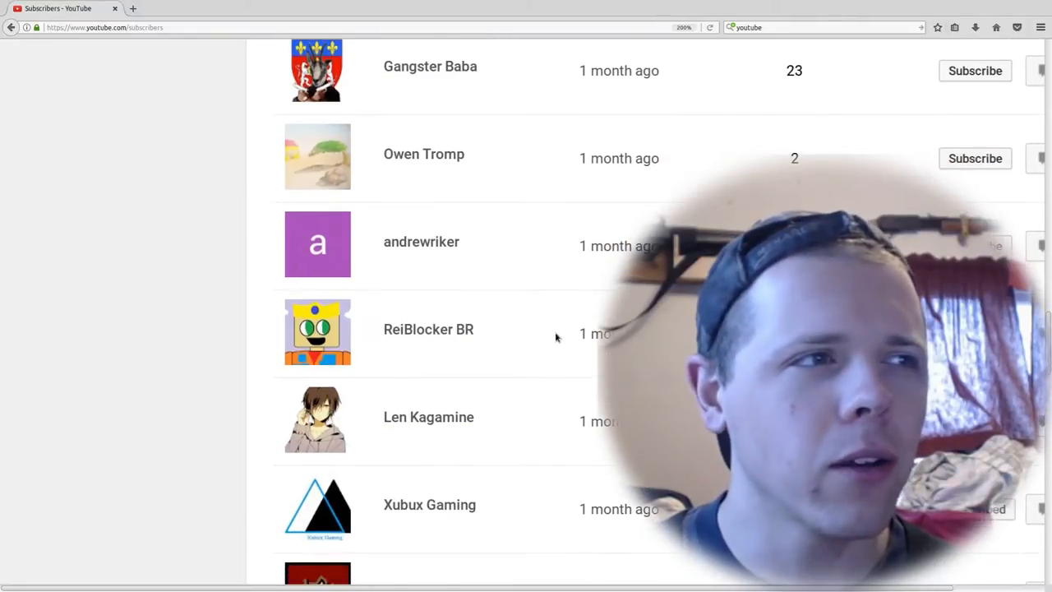
scroll("down", 3)
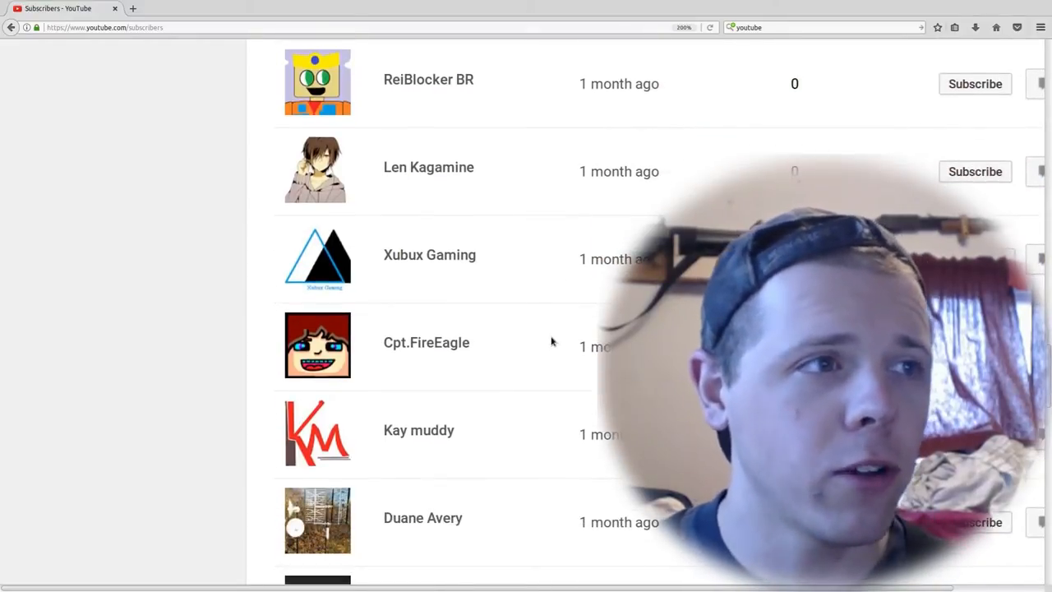
scroll("down", 3)
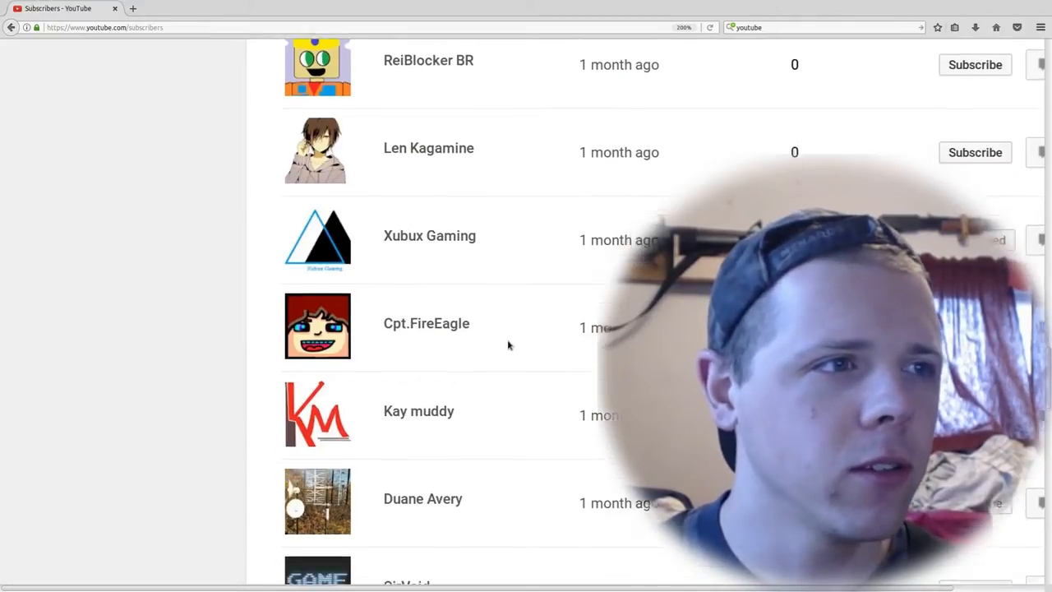
scroll("down", 3)
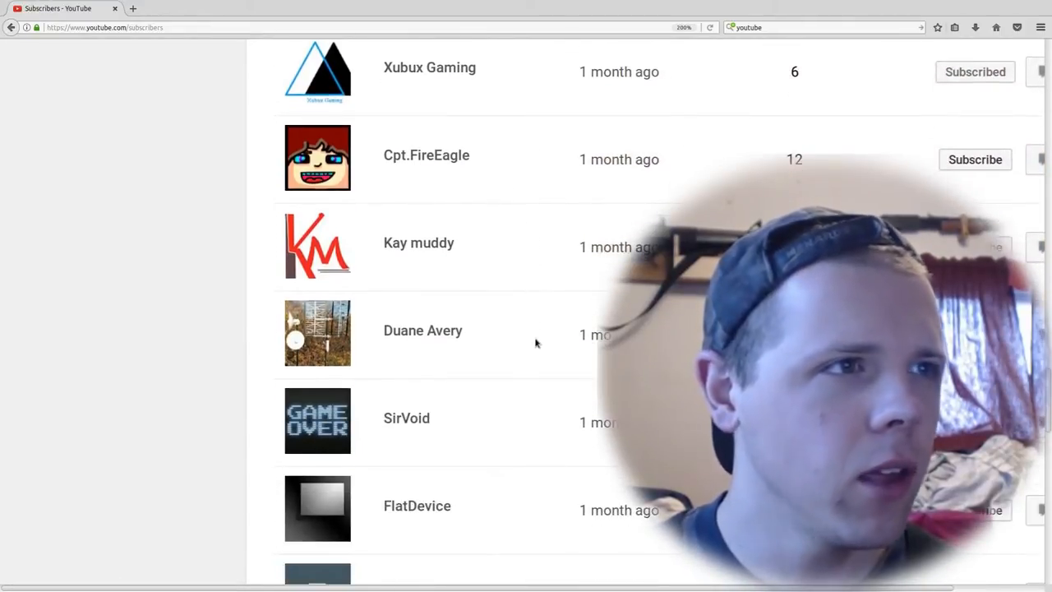
scroll("down", 3)
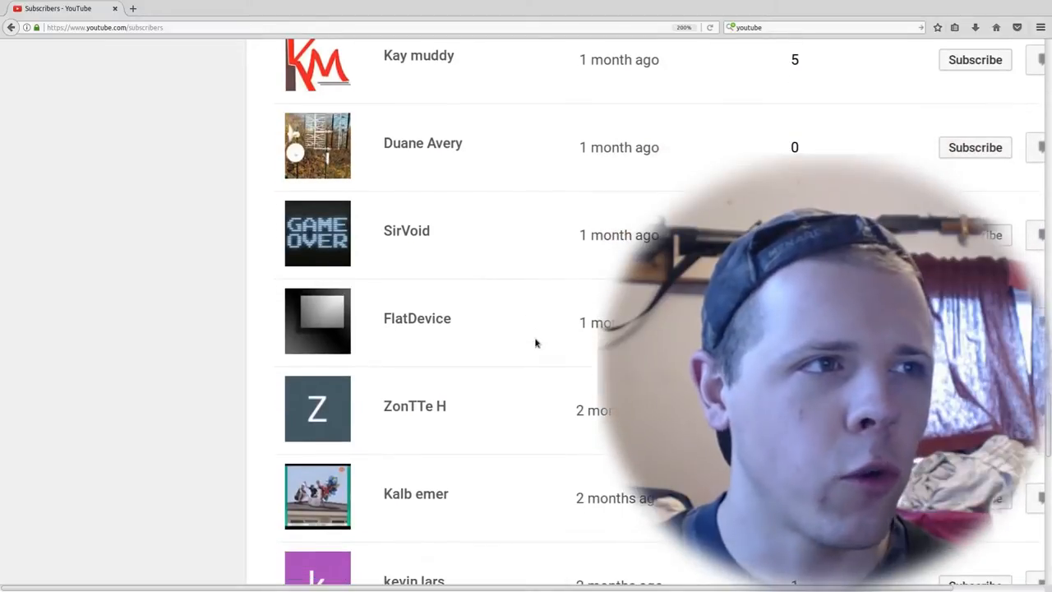
scroll("down", 3)
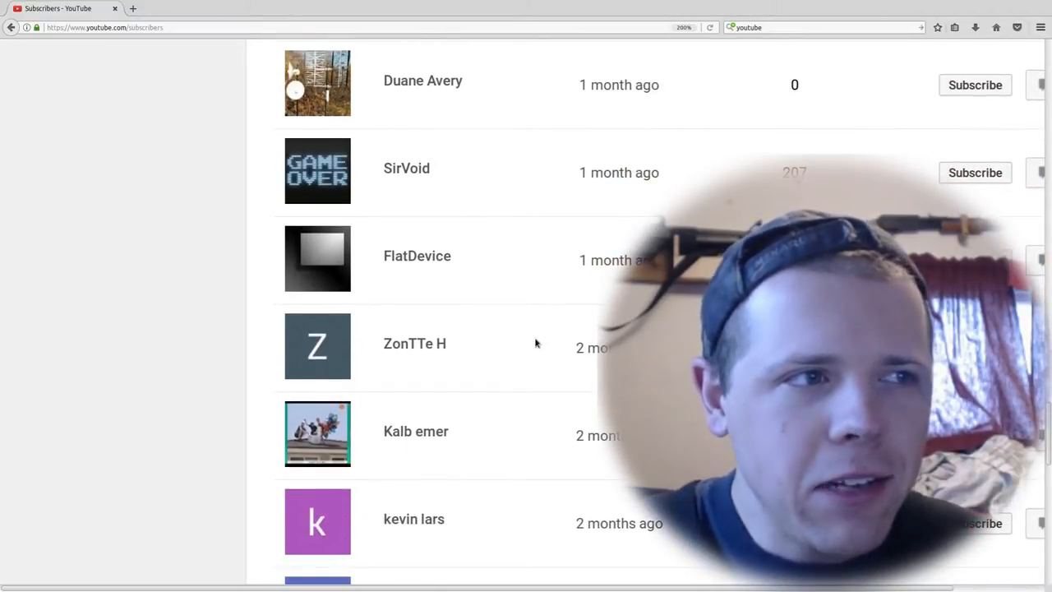
scroll("down", 3)
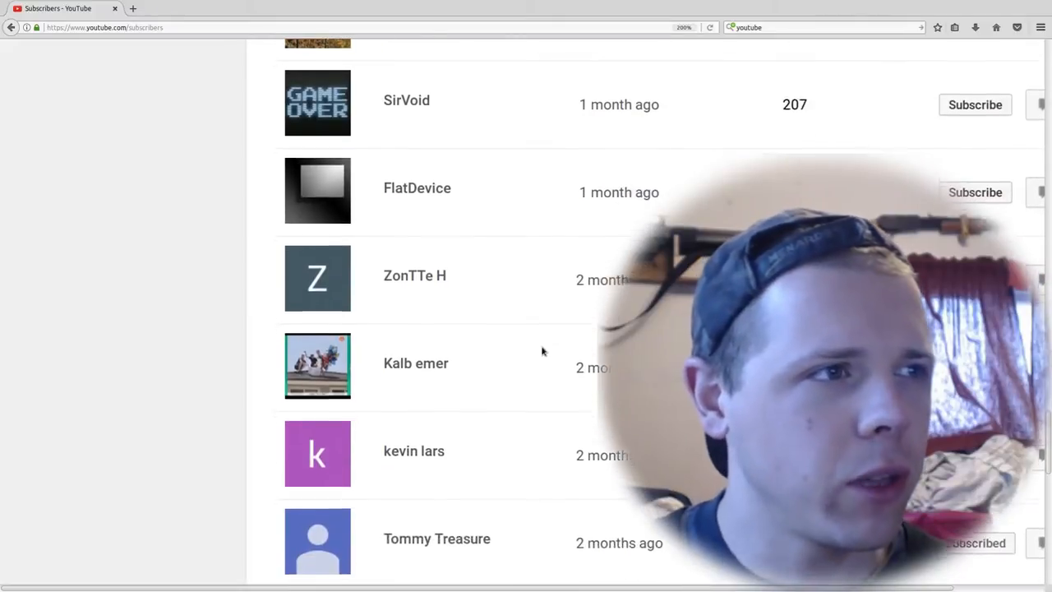
scroll("down", 3)
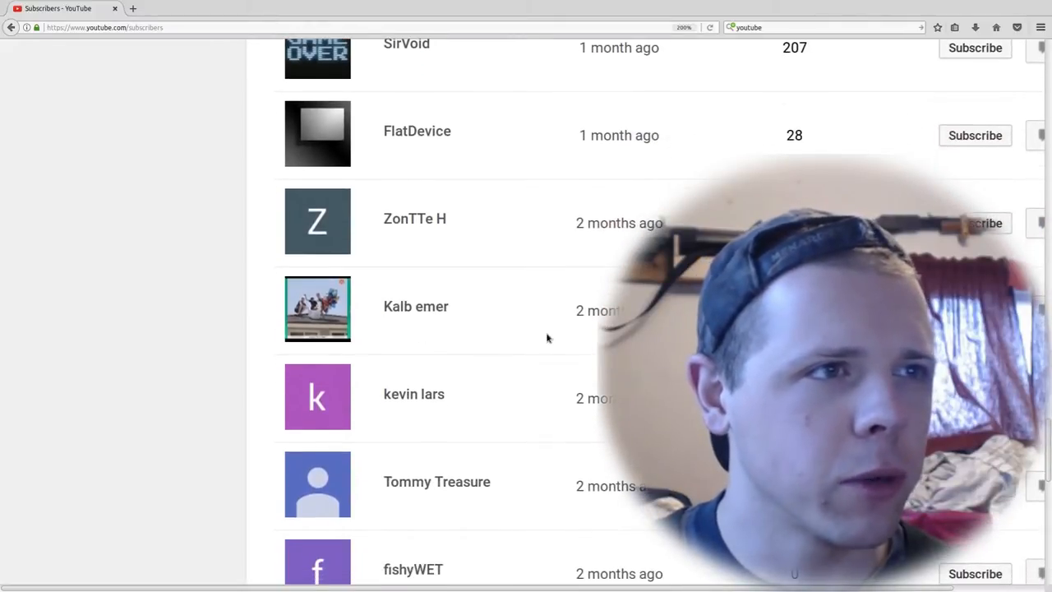
scroll("down", 3)
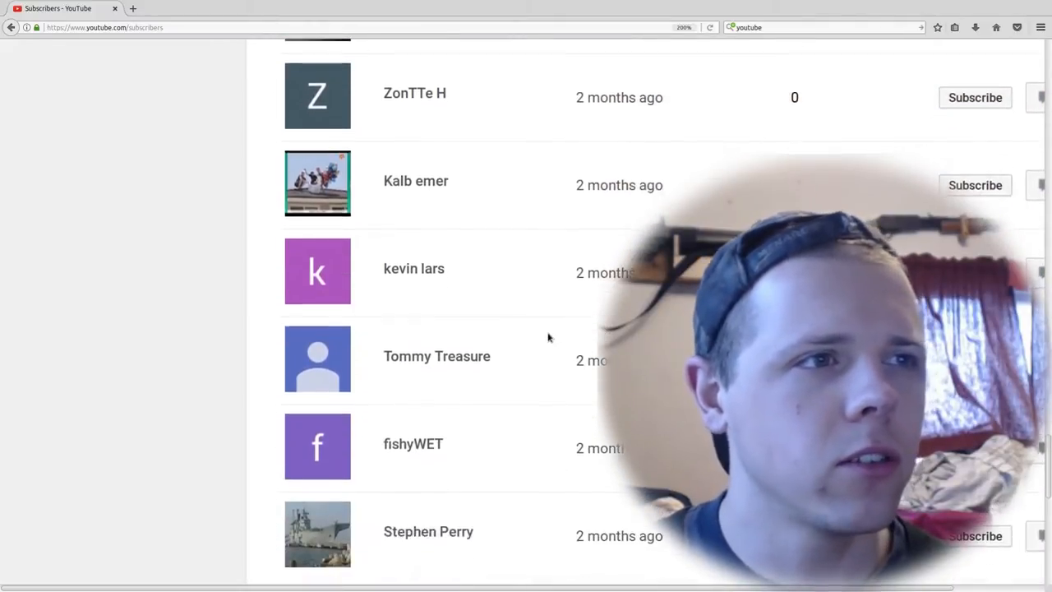
scroll("down", 3)
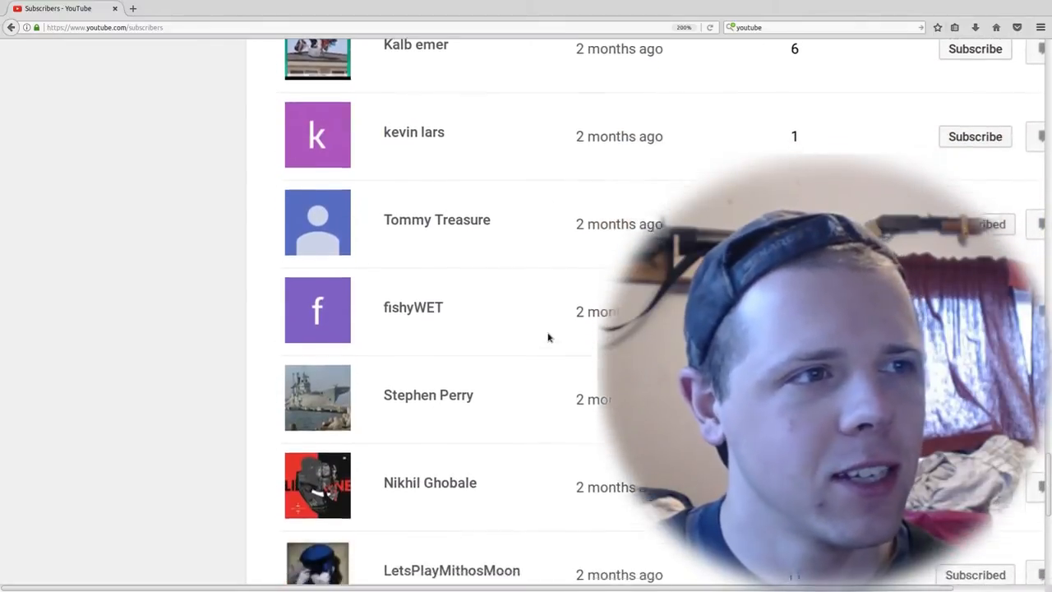
scroll("down", 3)
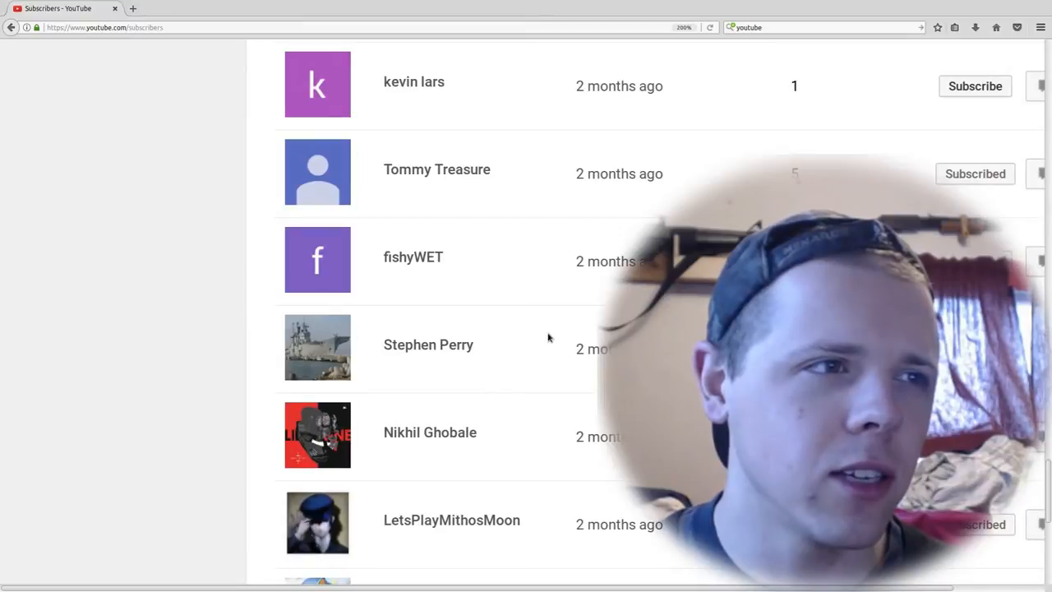
scroll("down", 3)
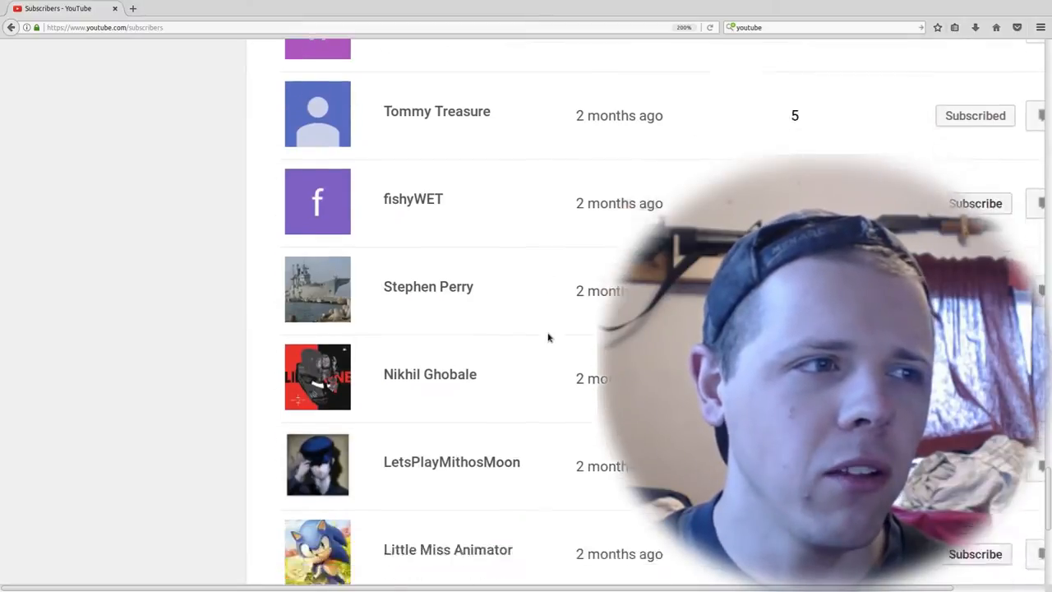
scroll("down", 3)
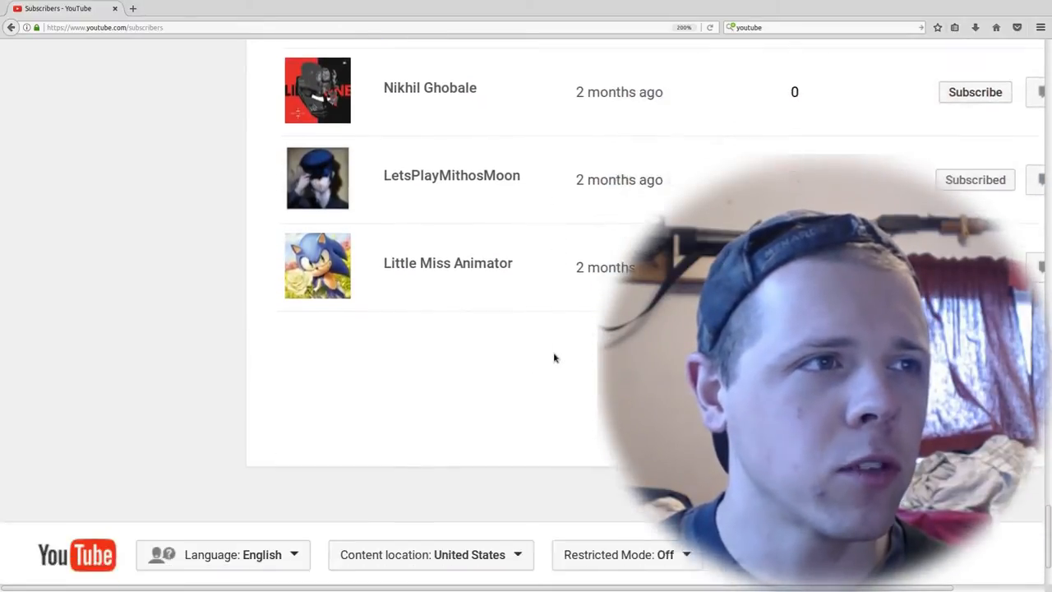
scroll("down", 3)
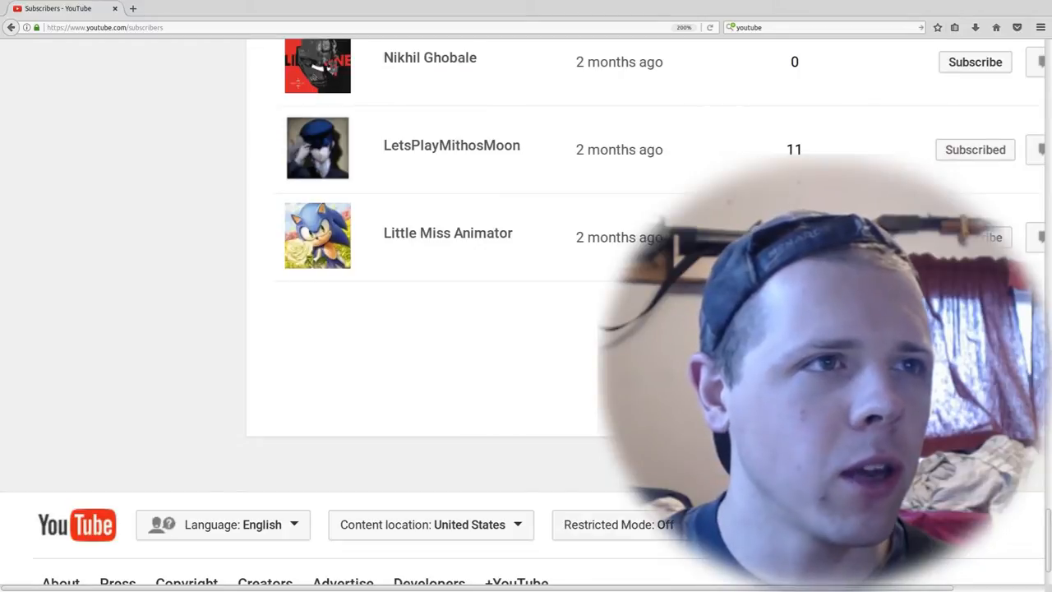
scroll("down", 3)
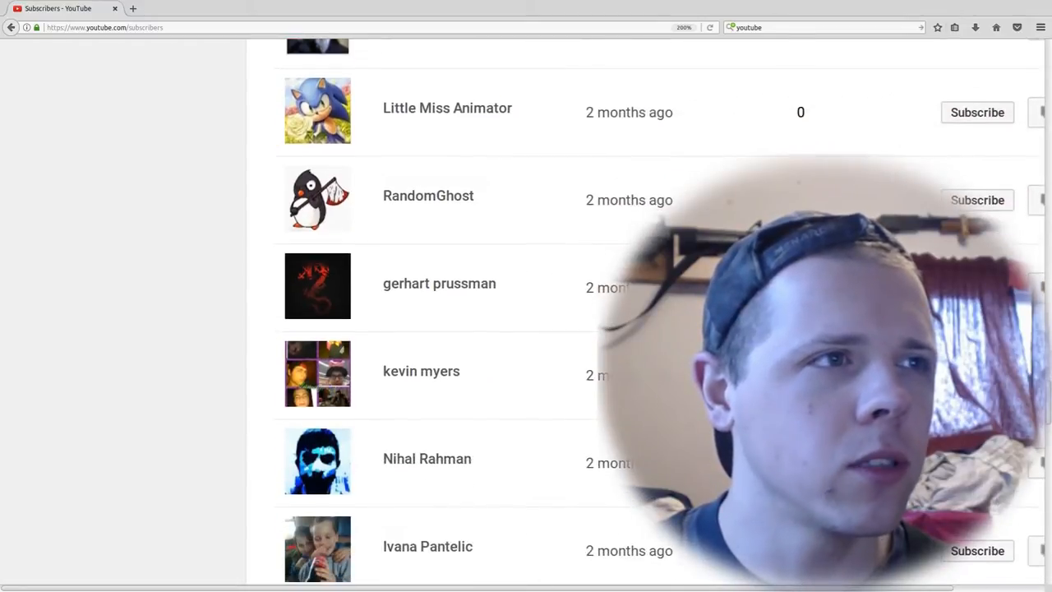
scroll("down", 3)
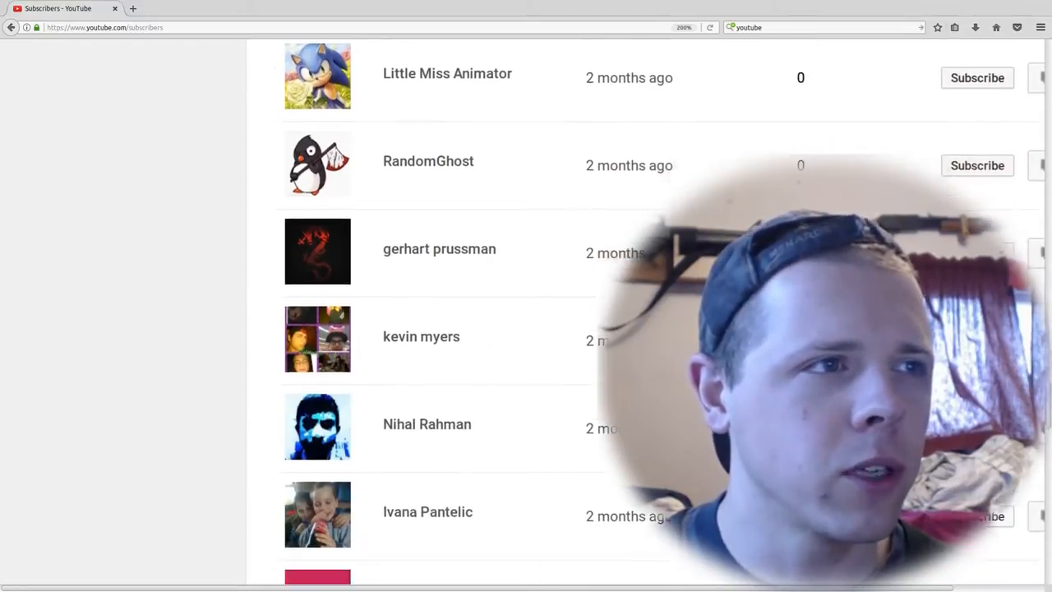
scroll("down", 3)
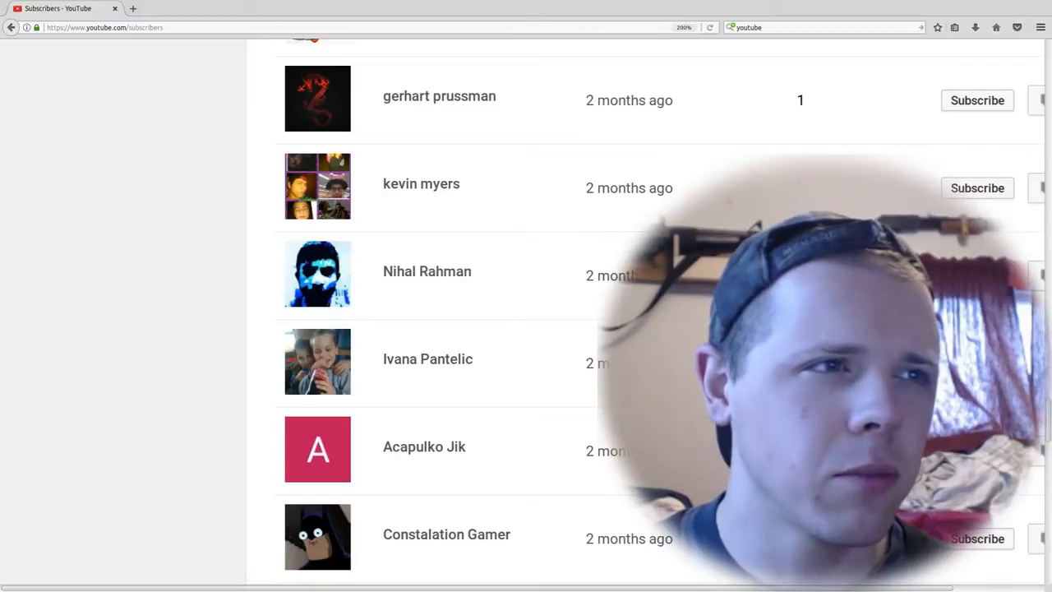
scroll("down", 3)
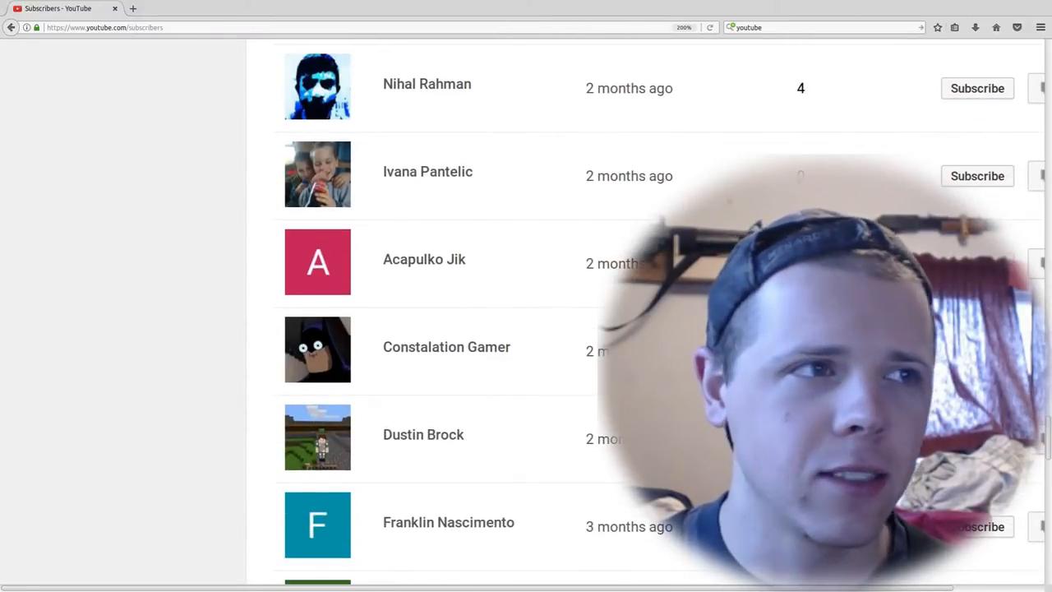
scroll("down", 3)
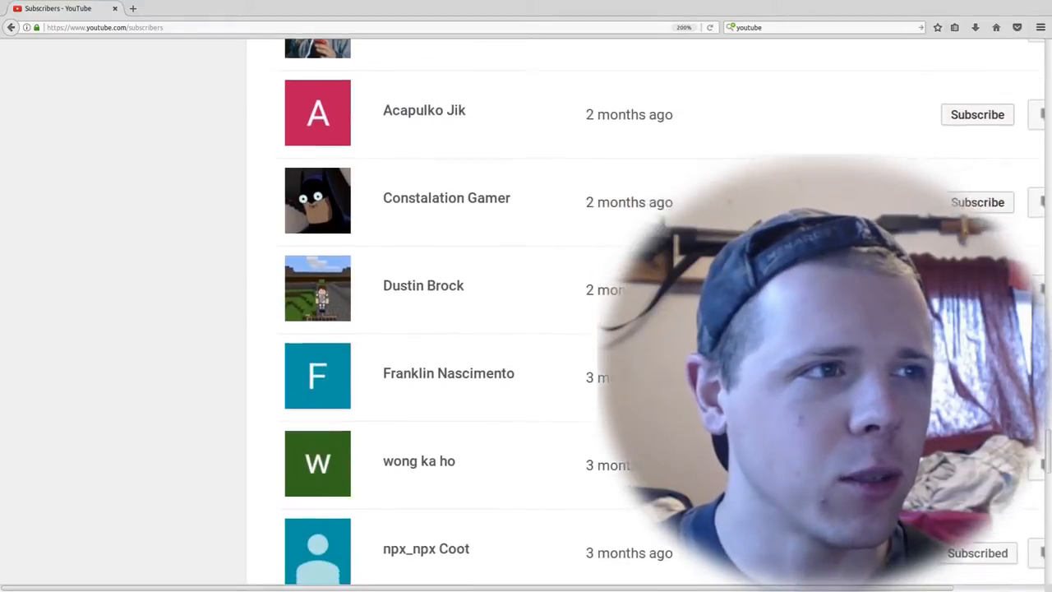
scroll("down", 3)
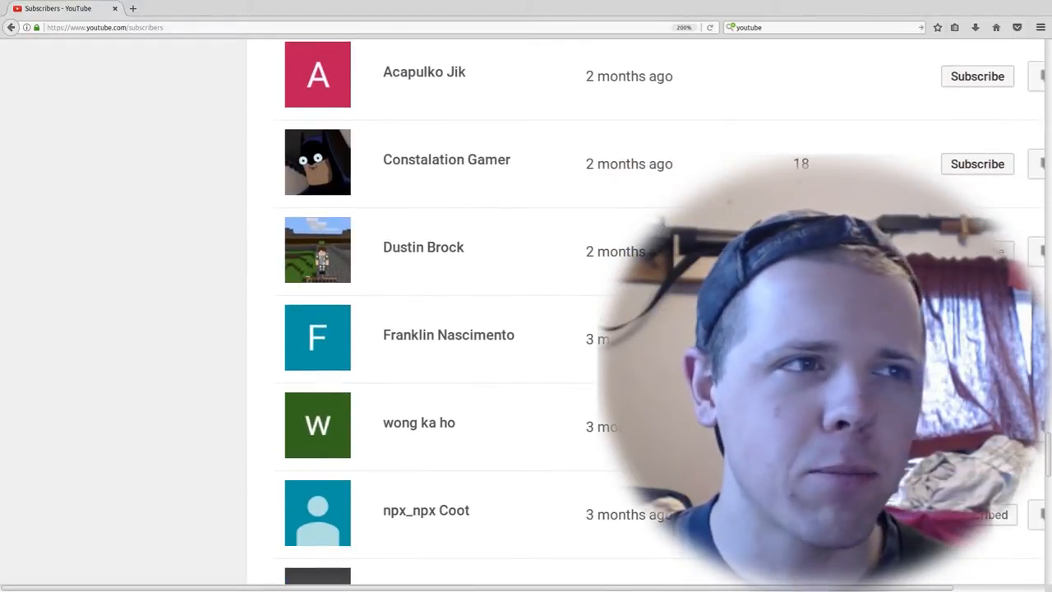
scroll("down", 3)
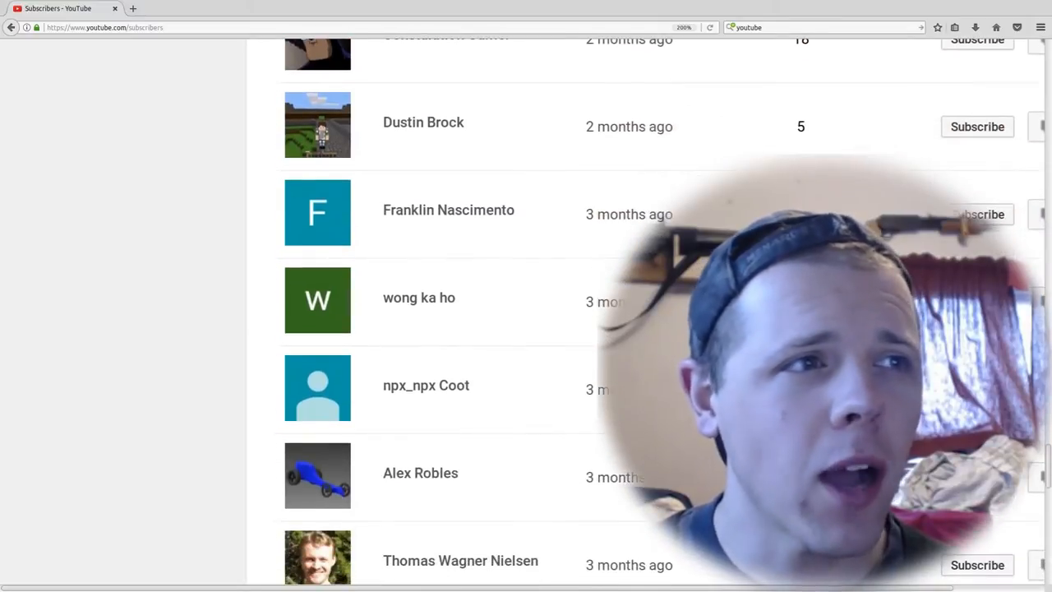
scroll("down", 3)
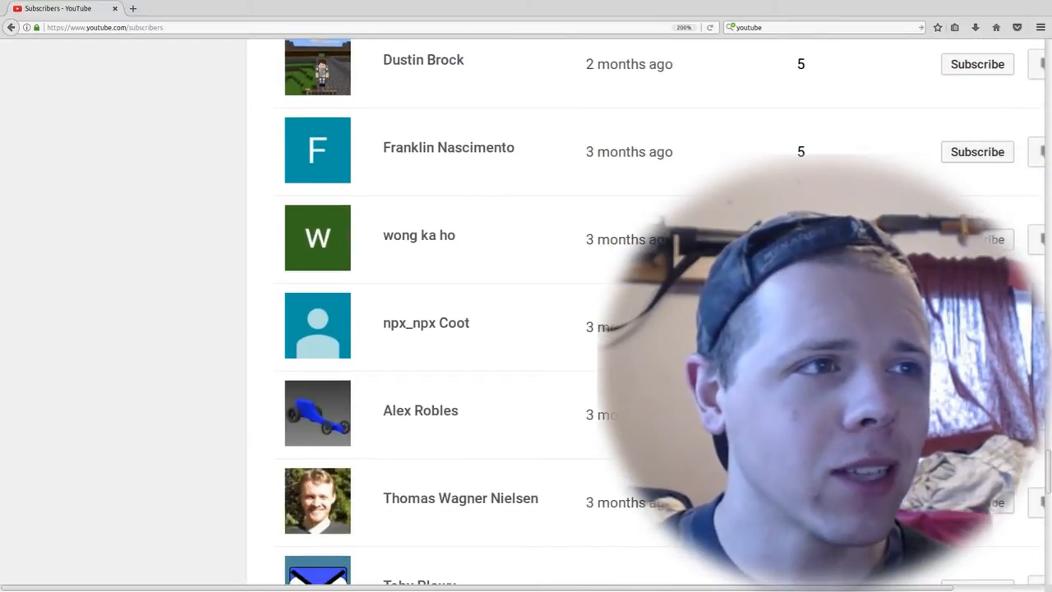
scroll("down", 3)
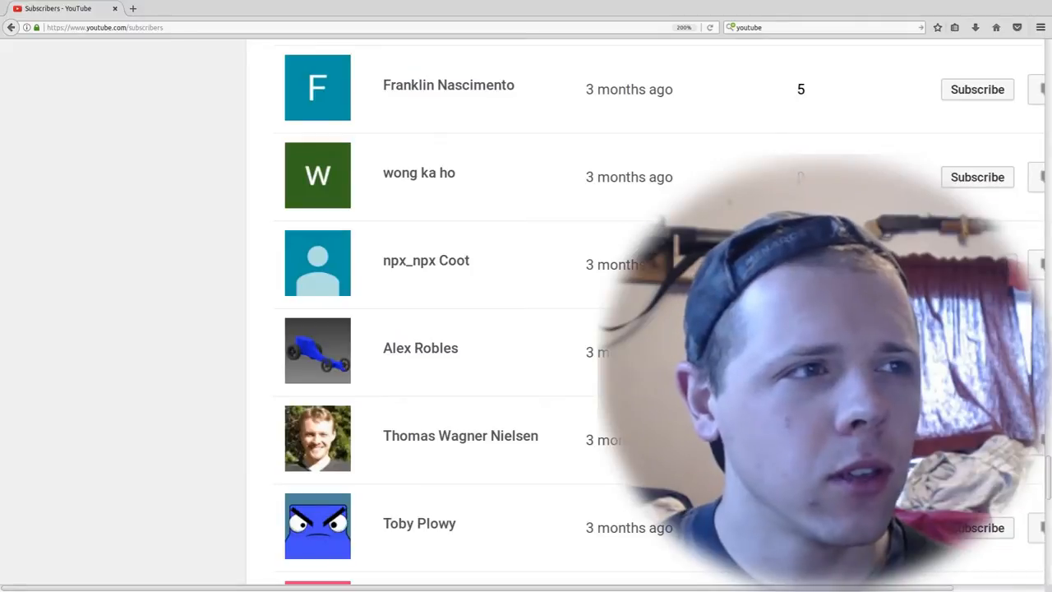
scroll("down", 3)
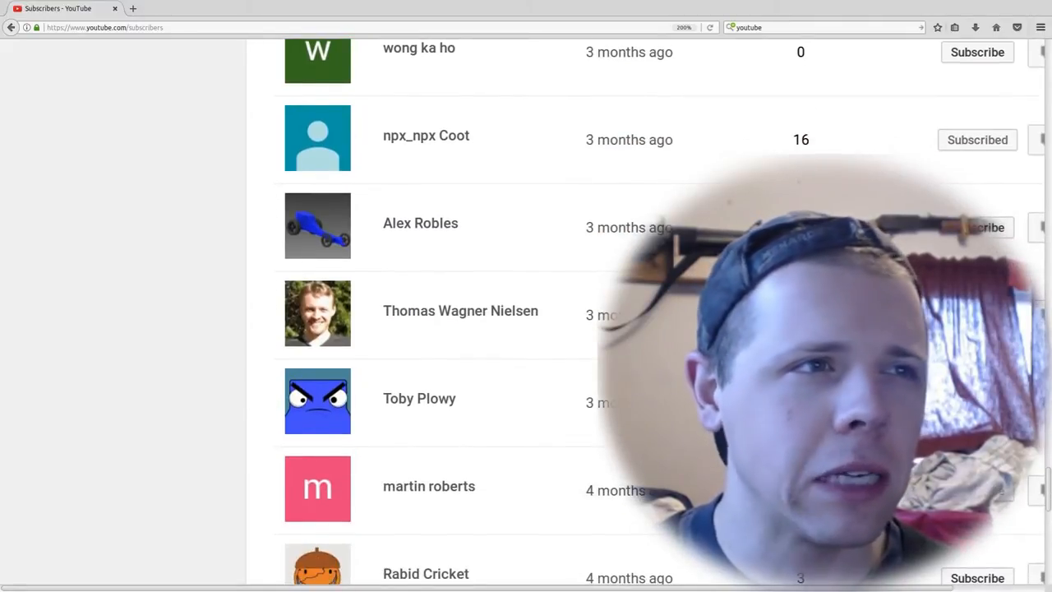
scroll("down", 3)
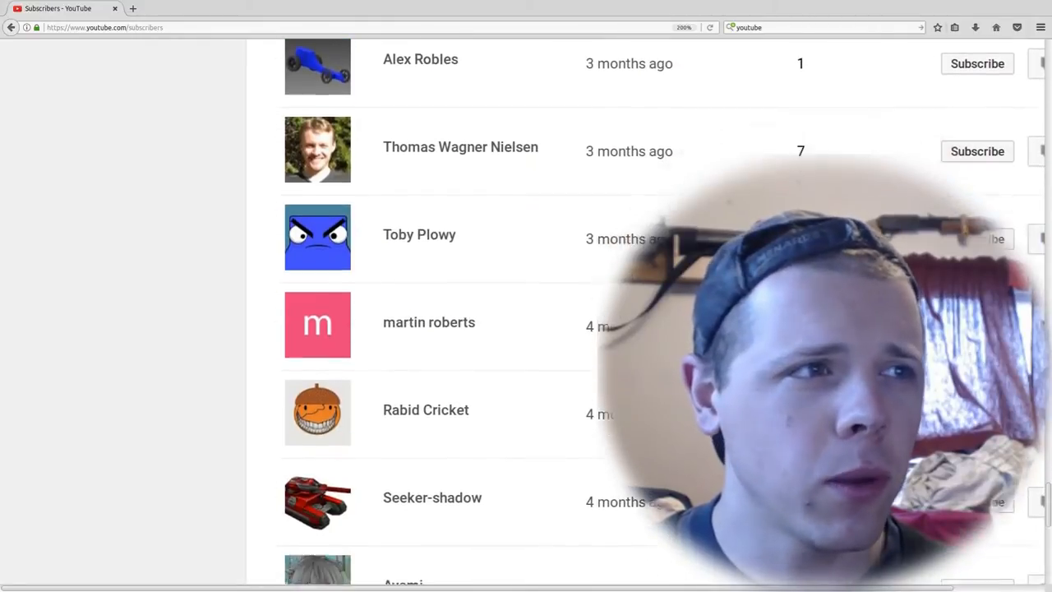
scroll("down", 3)
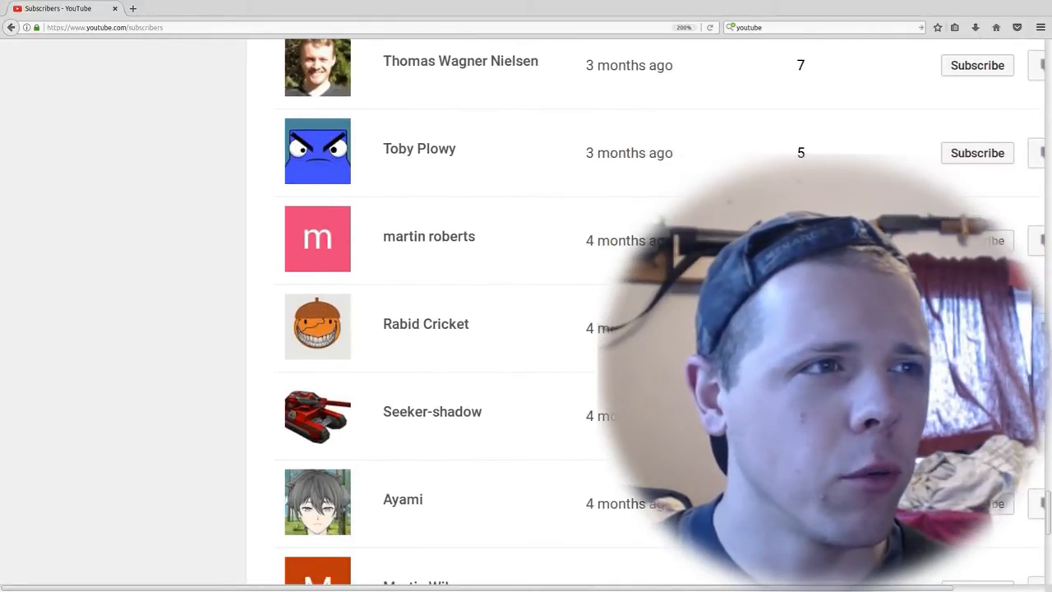
scroll("down", 3)
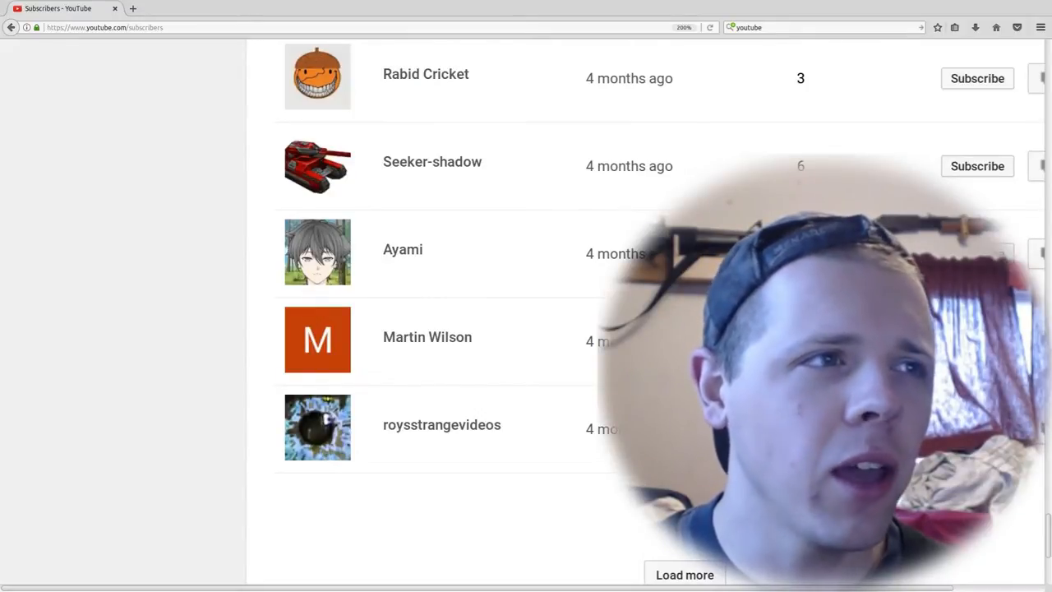
scroll("down", 3)
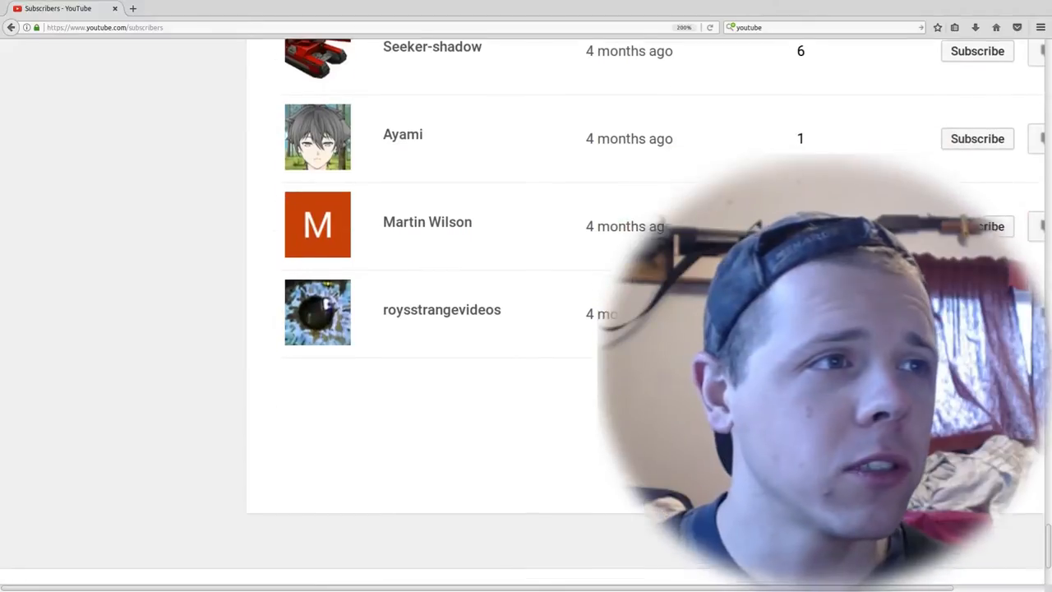
scroll("down", 3)
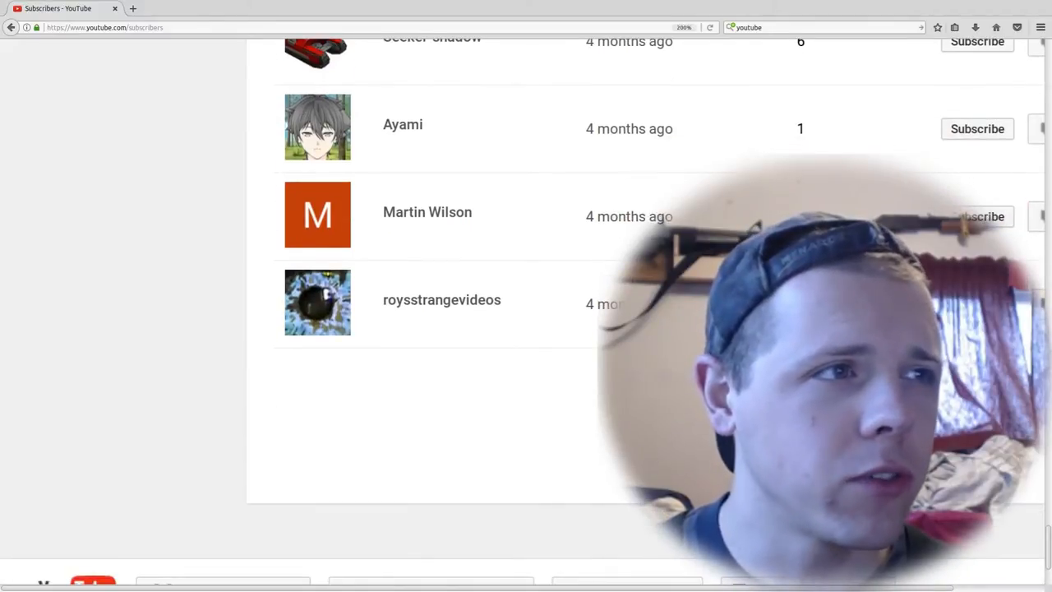
scroll("down", 3)
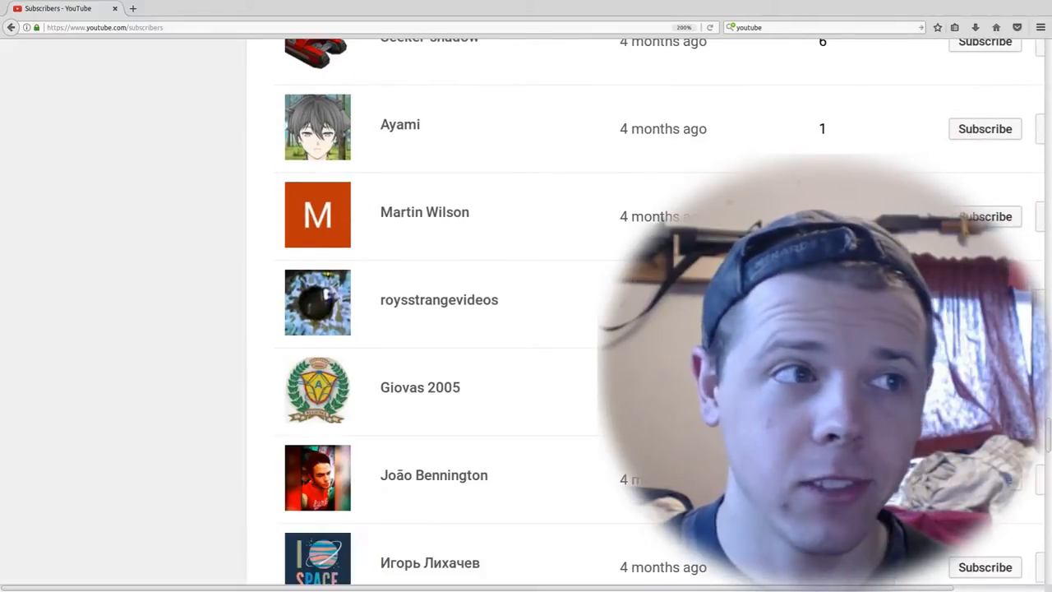
scroll("down", 3)
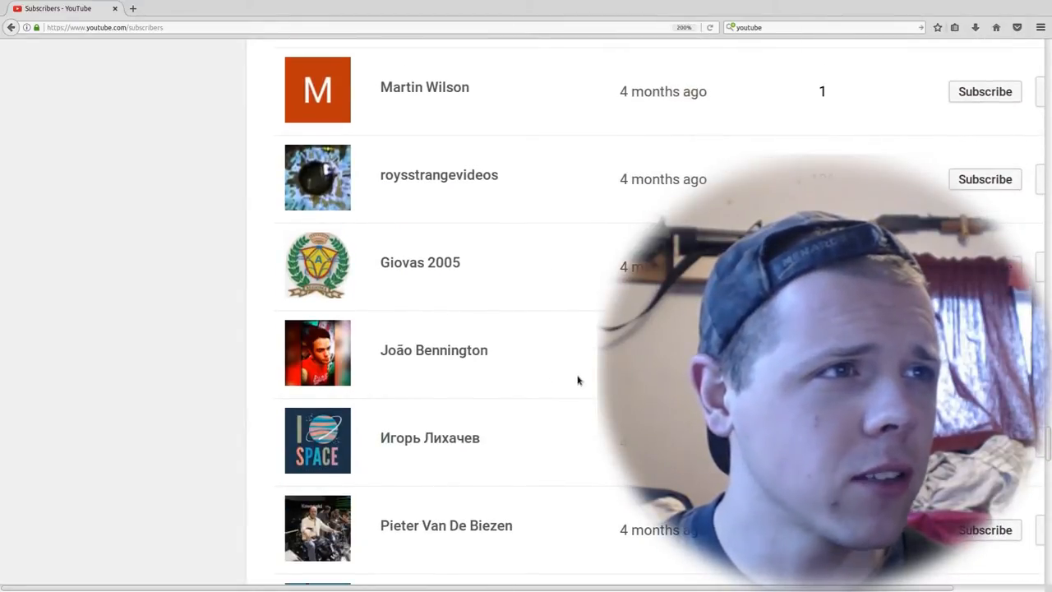
scroll("down", 3)
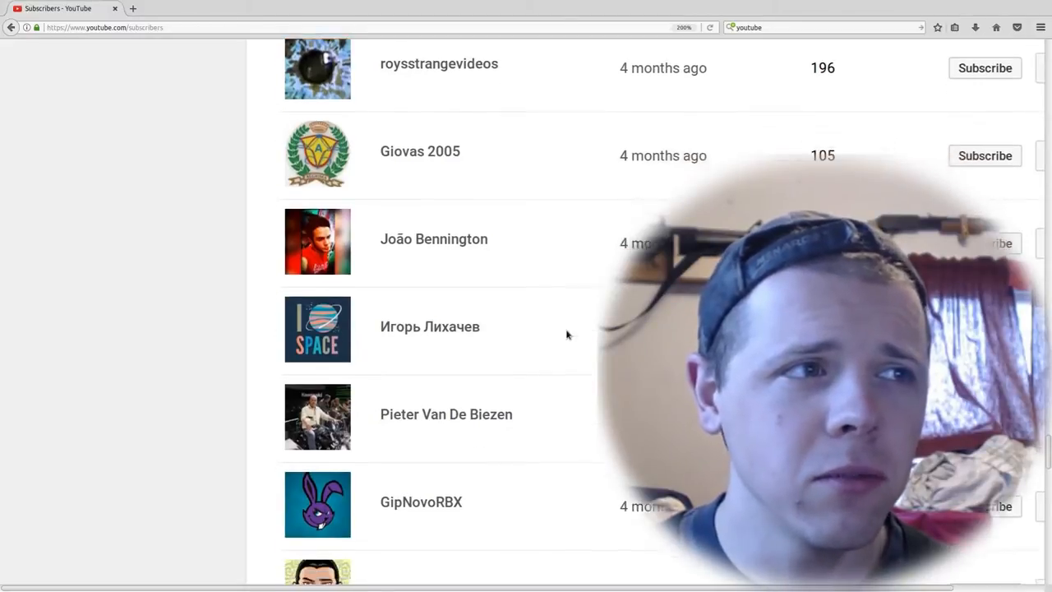
scroll("down", 3)
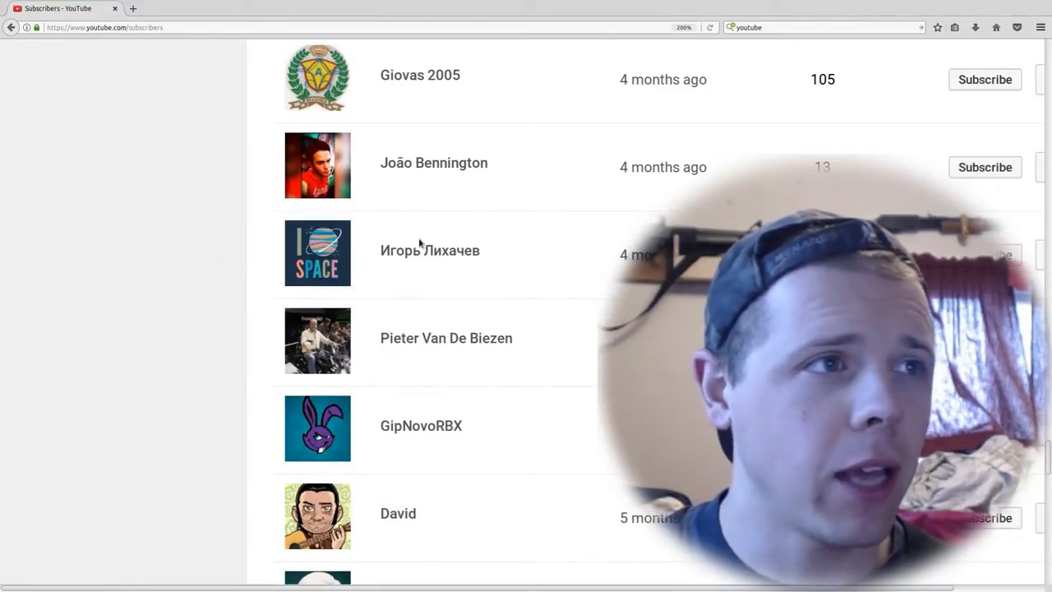
mouse_move(579, 353)
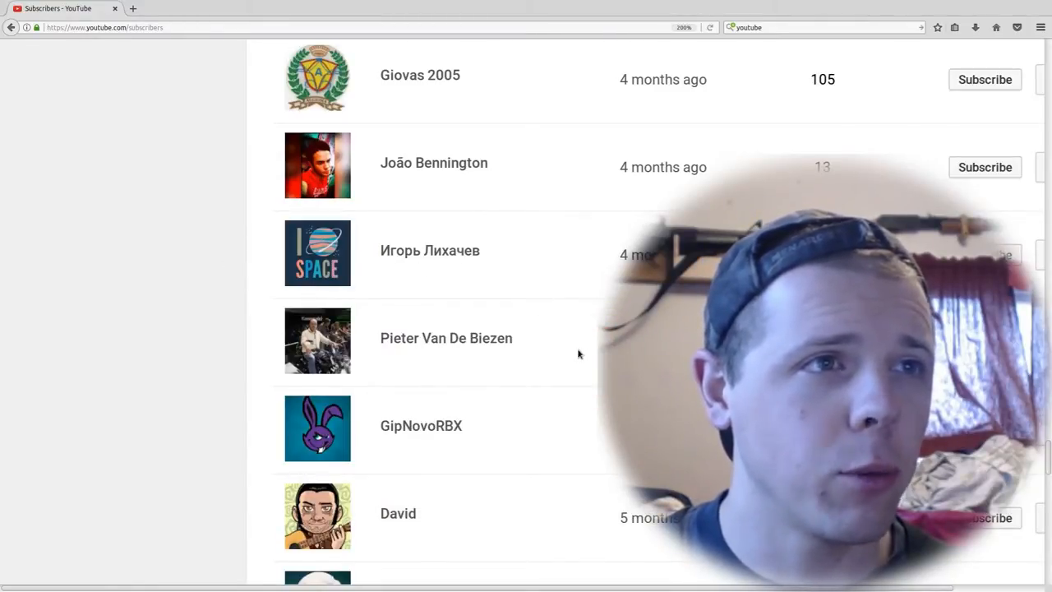
scroll("down", 3)
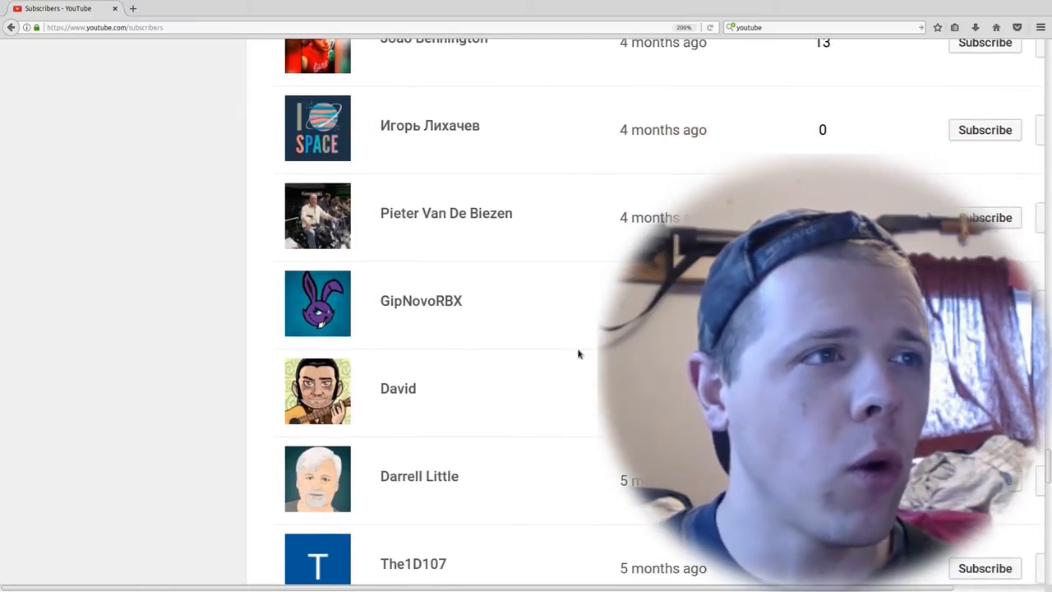
scroll("down", 3)
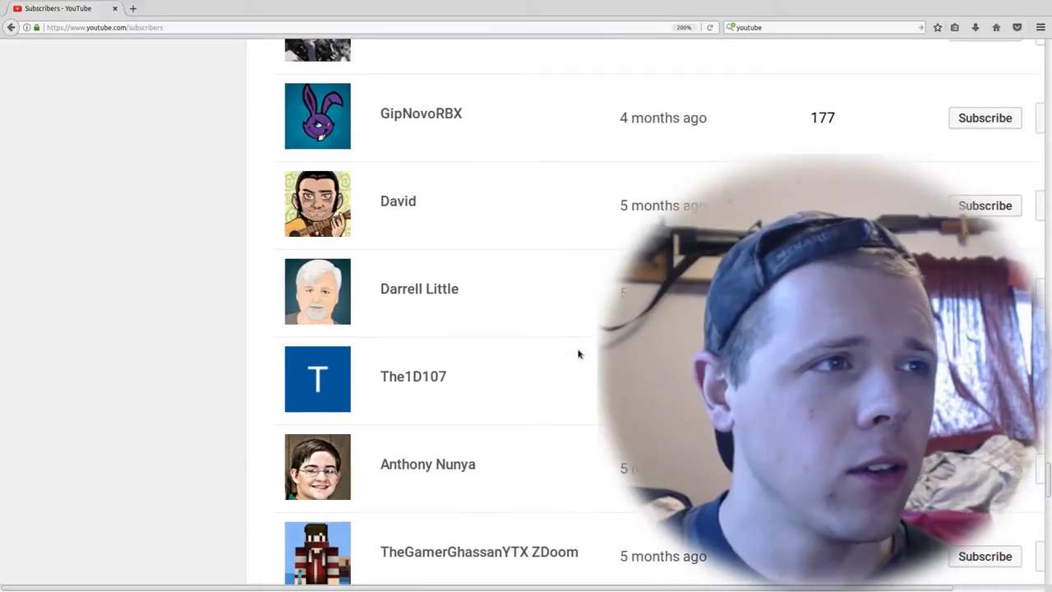
scroll("down", 3)
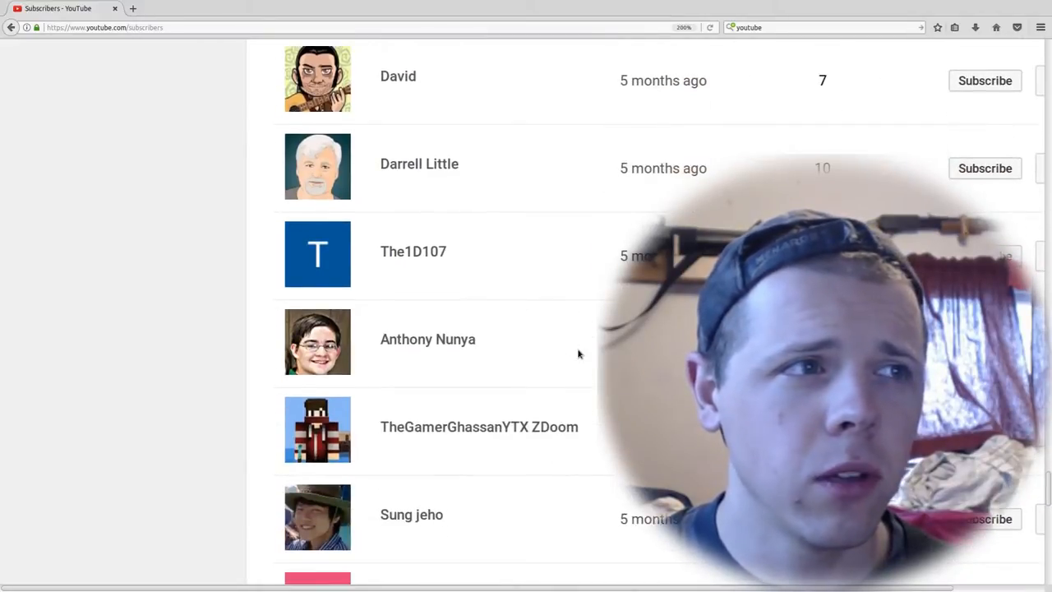
scroll("down", 3)
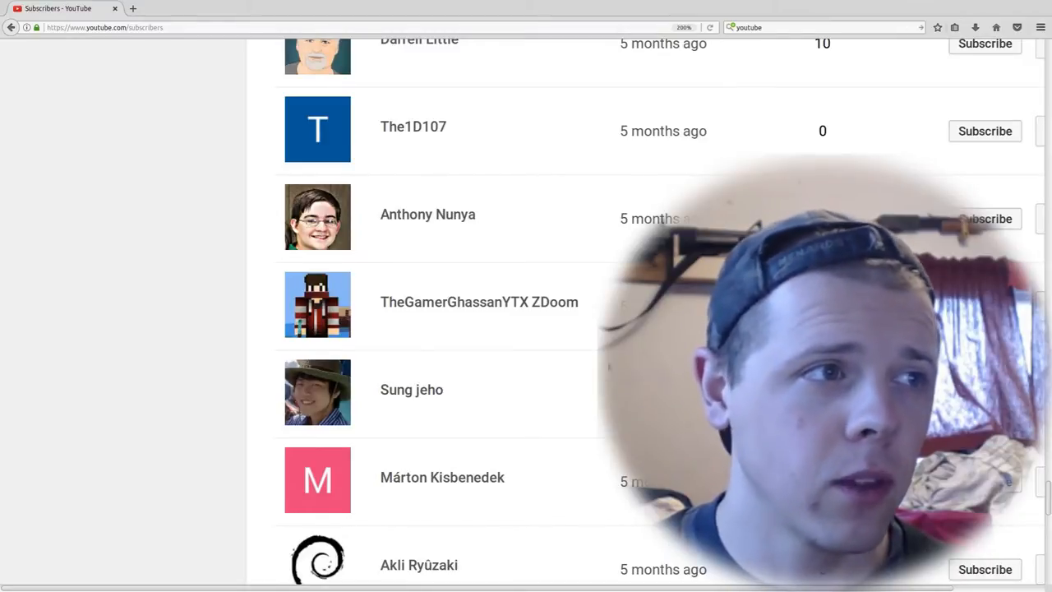
scroll("down", 3)
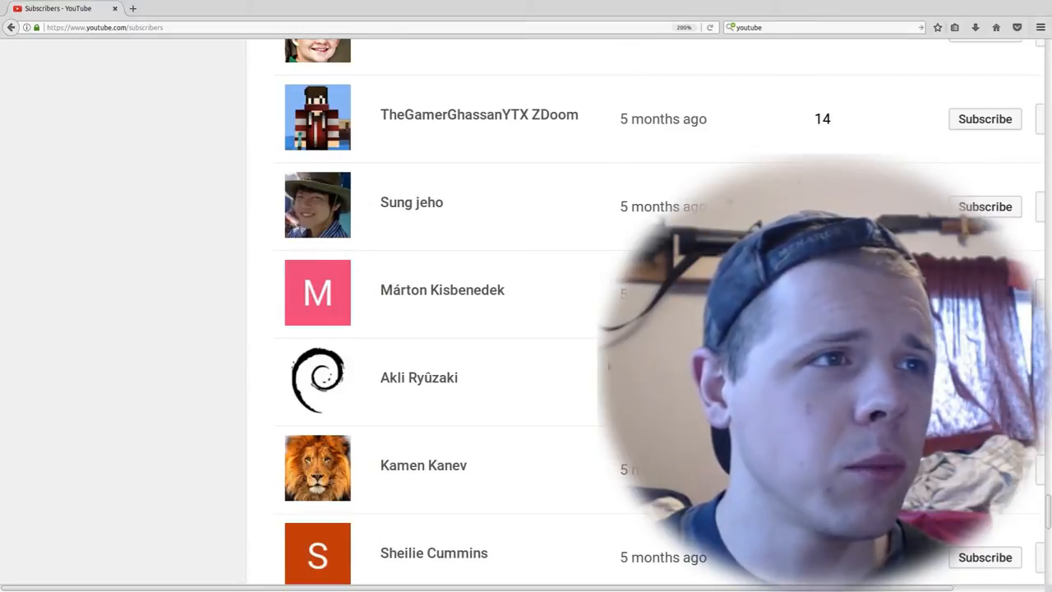
scroll("down", 3)
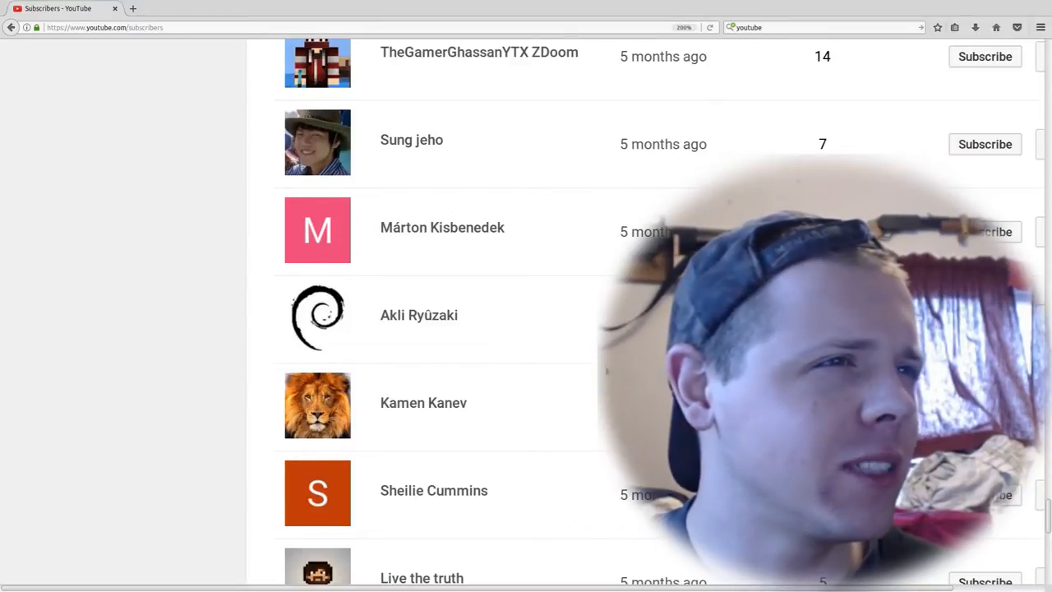
scroll("down", 3)
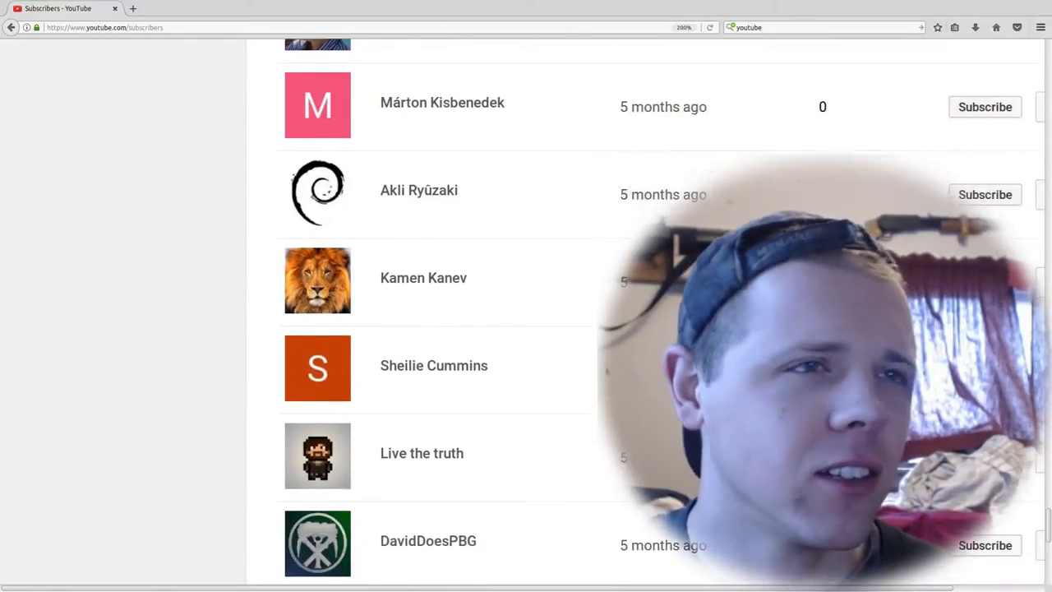
scroll("down", 3)
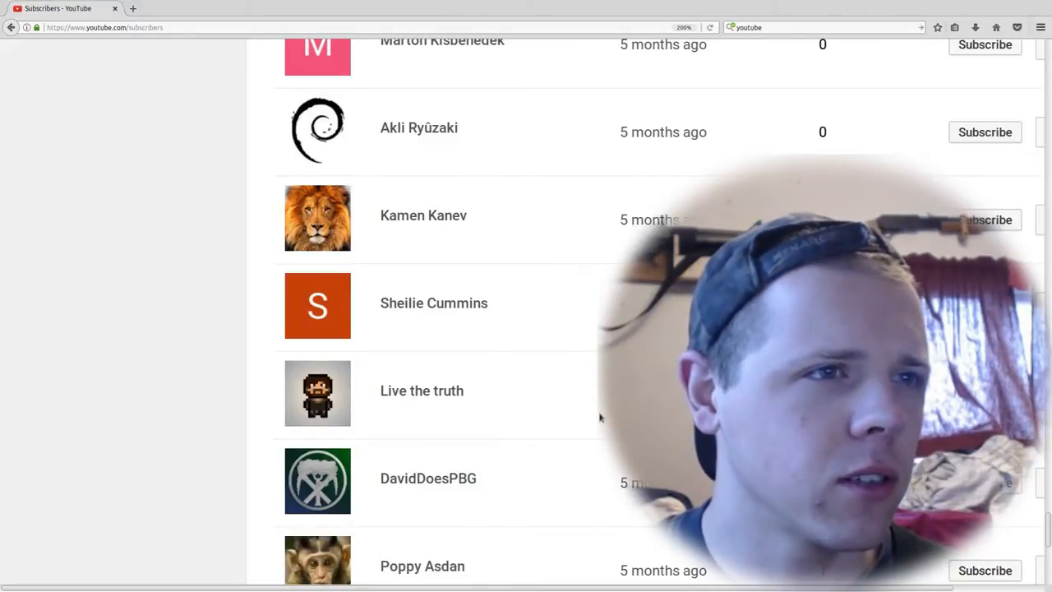
scroll("down", 3)
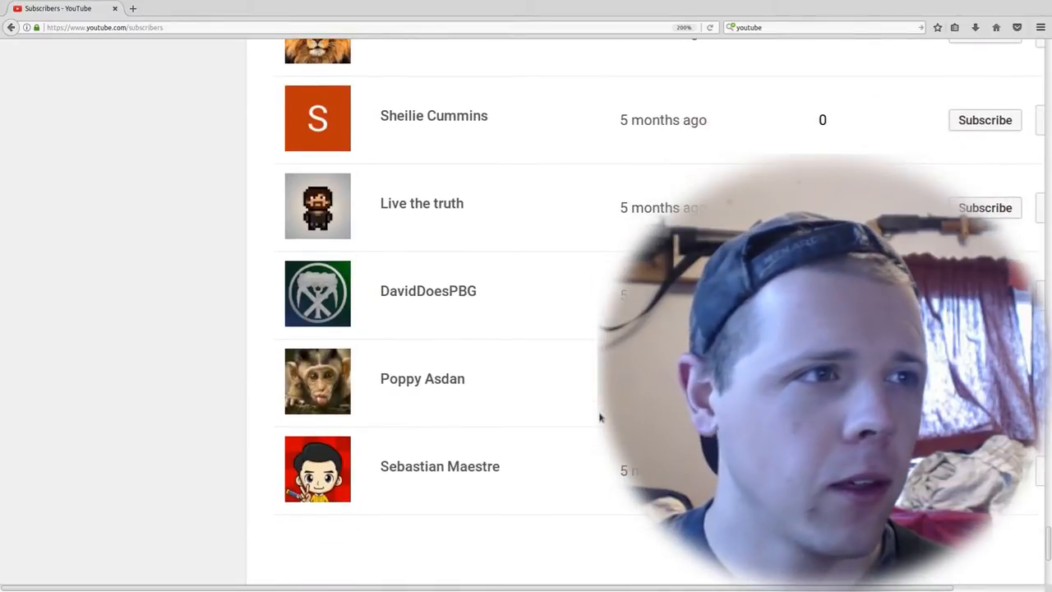
scroll("down", 3)
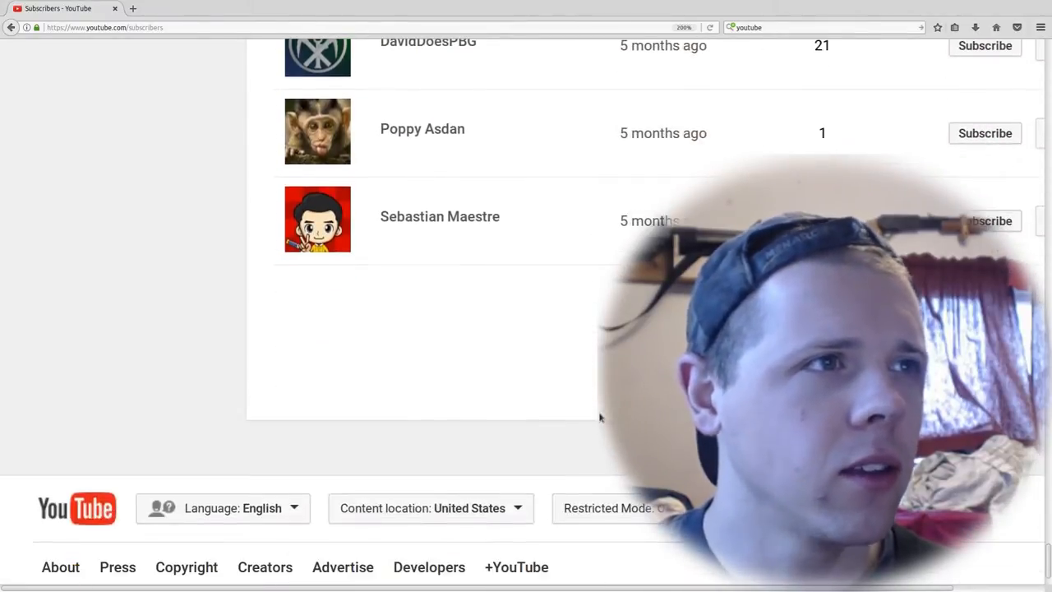
scroll("down", 3)
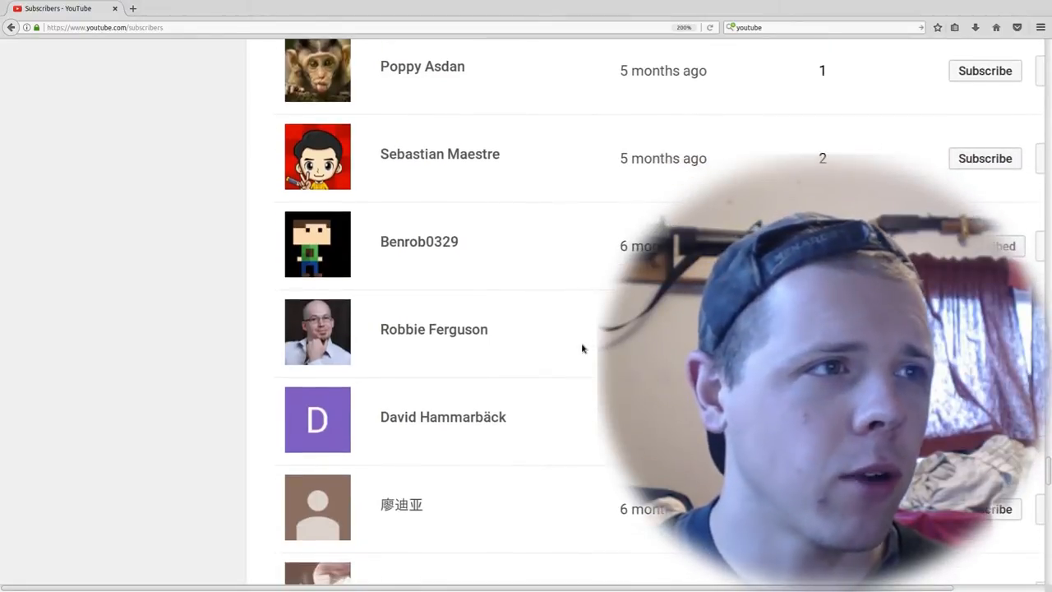
scroll("down", 3)
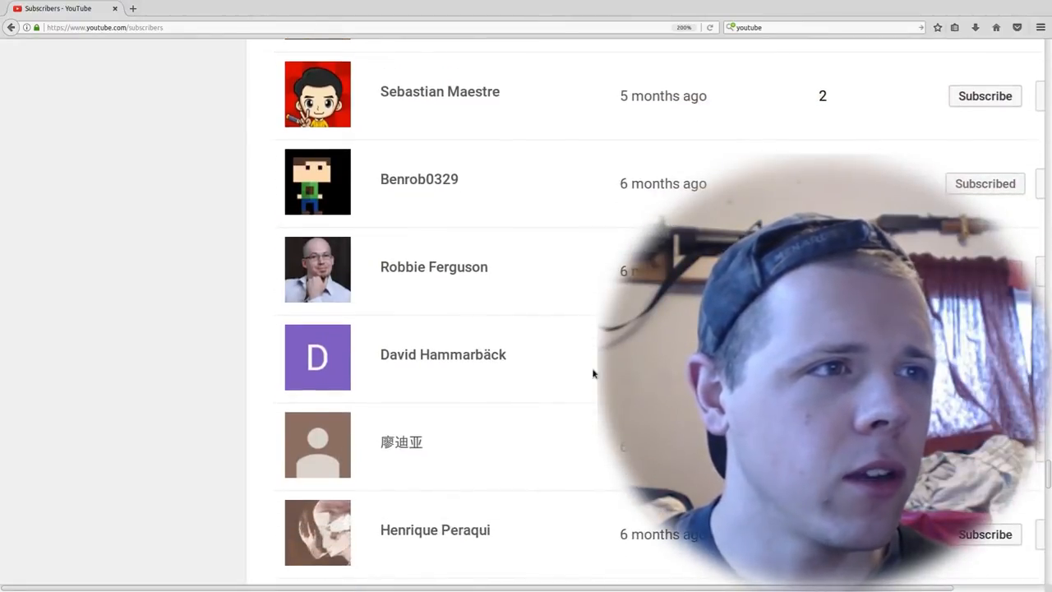
scroll("down", 3)
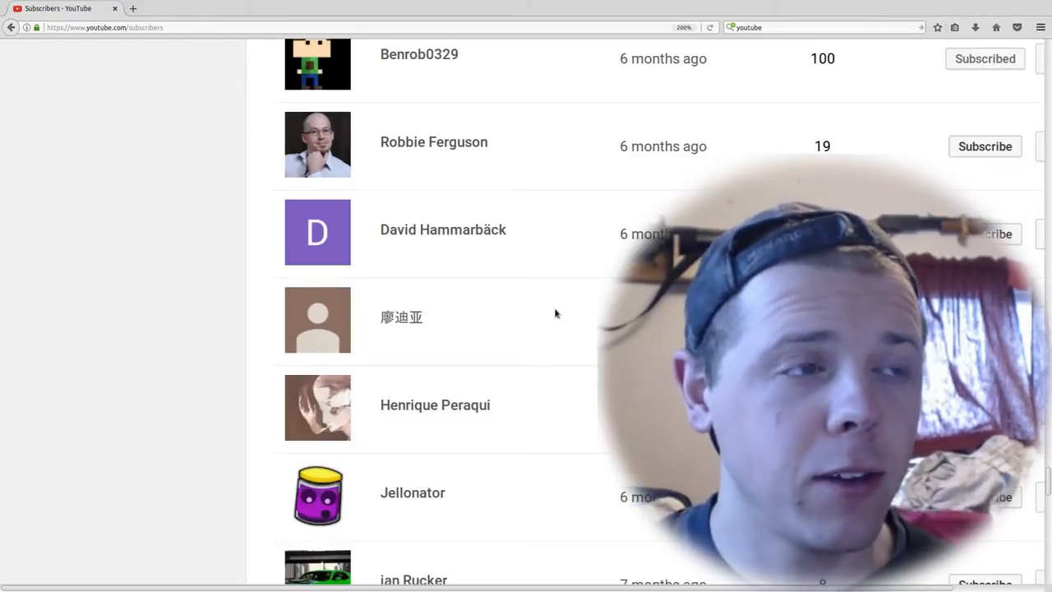
mouse_move(426, 356)
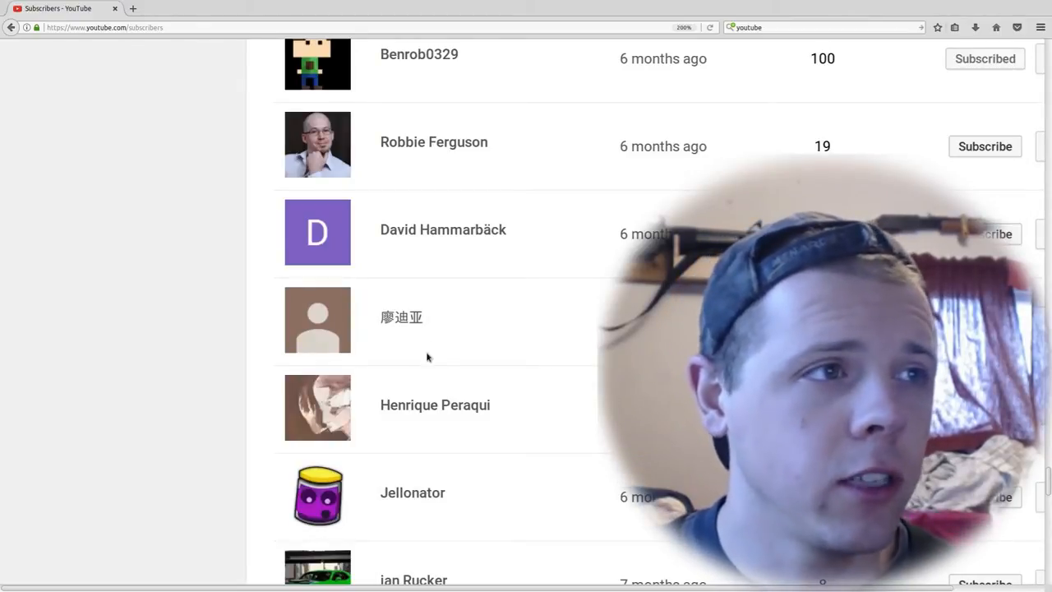
scroll("down", 3)
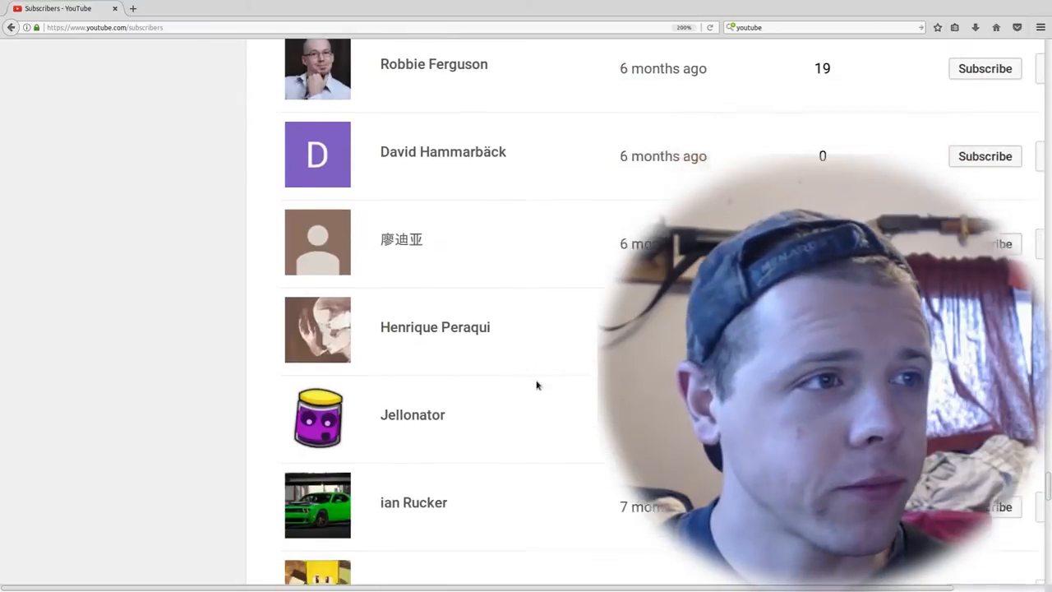
scroll("down", 3)
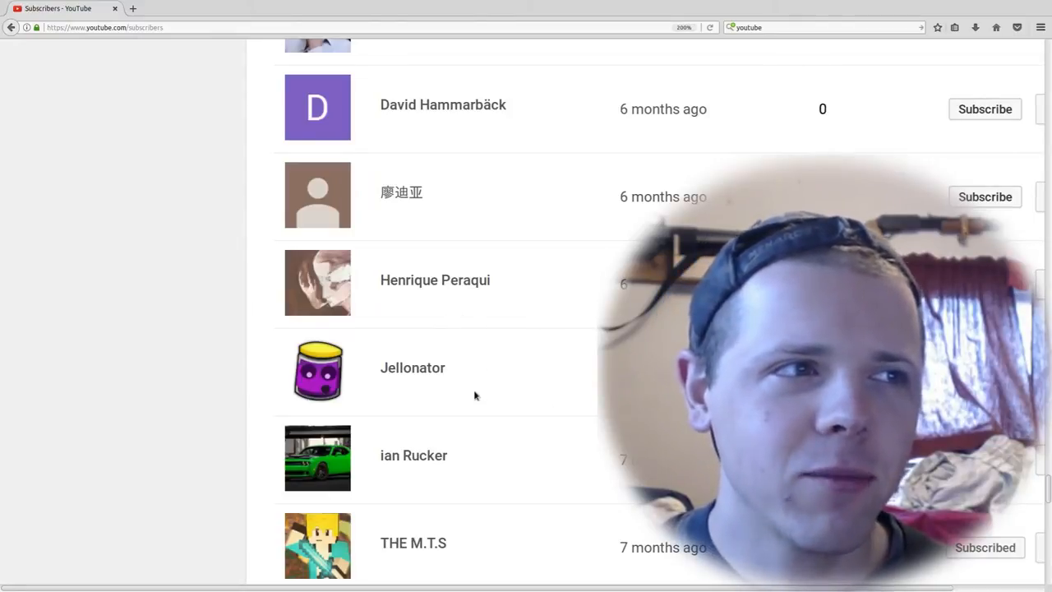
scroll("down", 3)
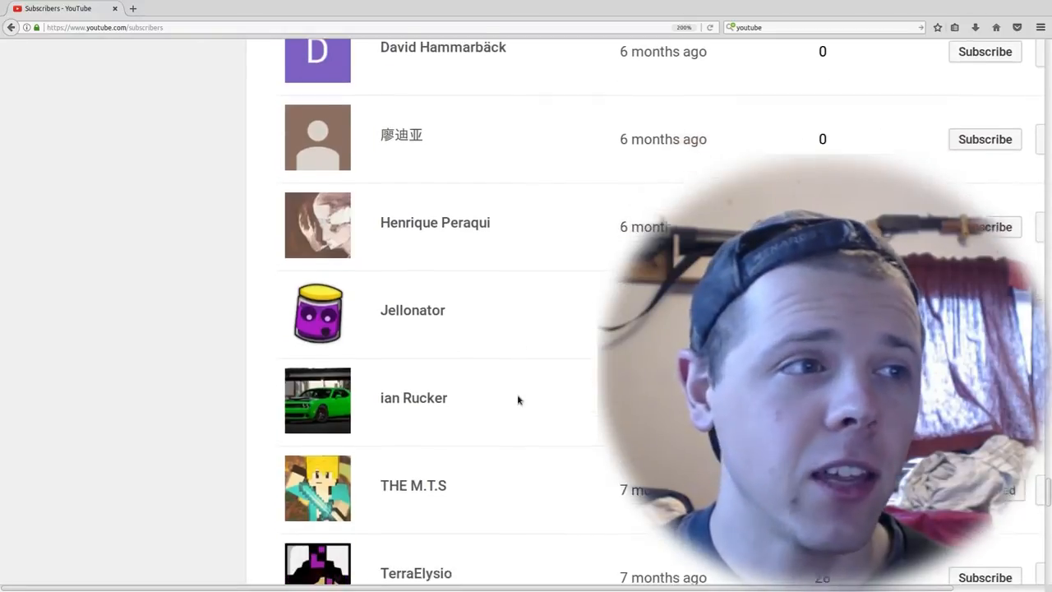
scroll("down", 3)
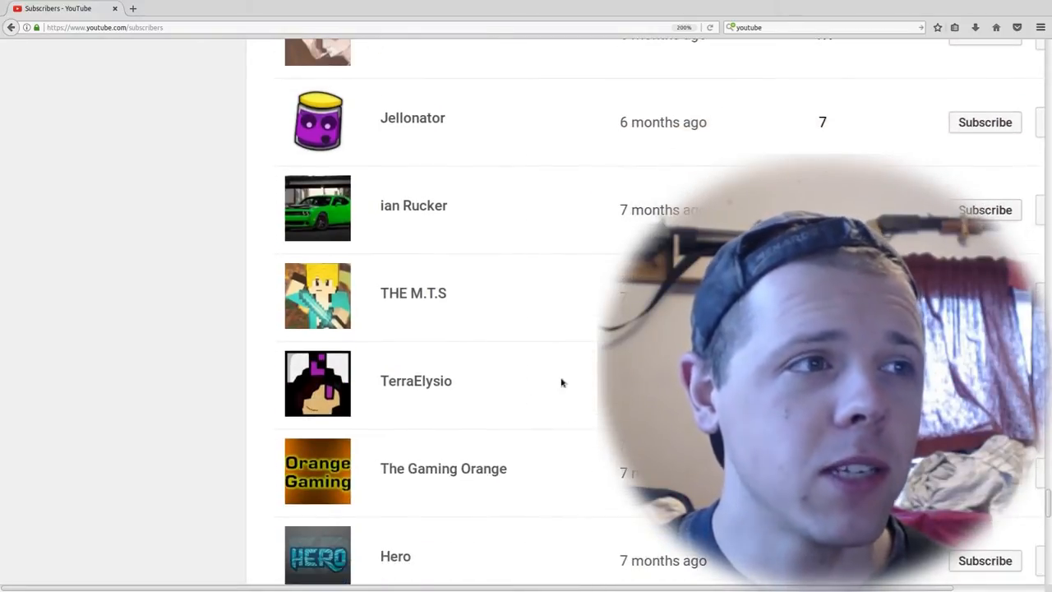
mouse_move(588, 397)
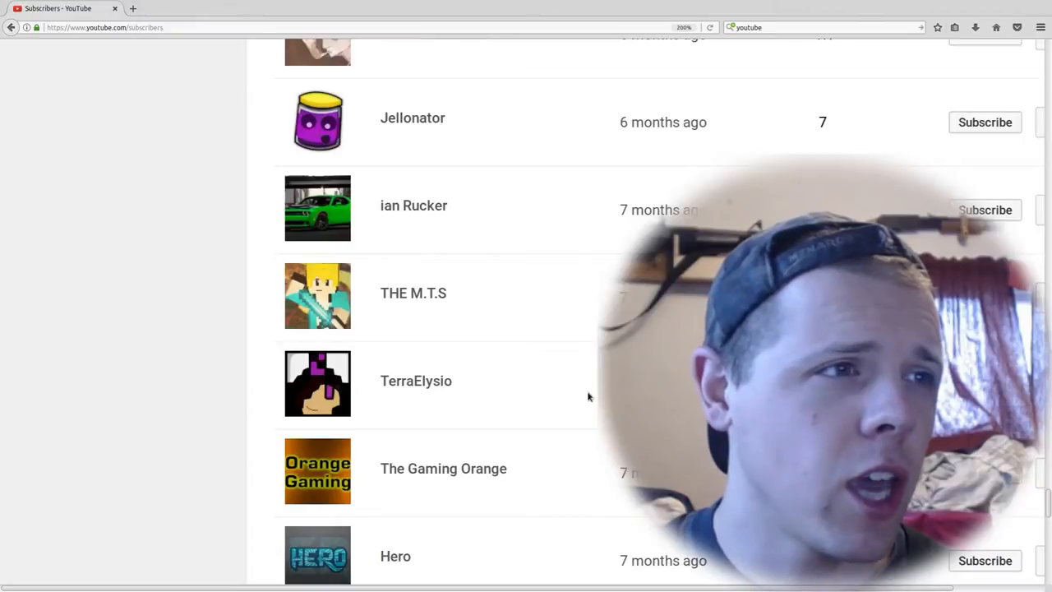
scroll("down", 3)
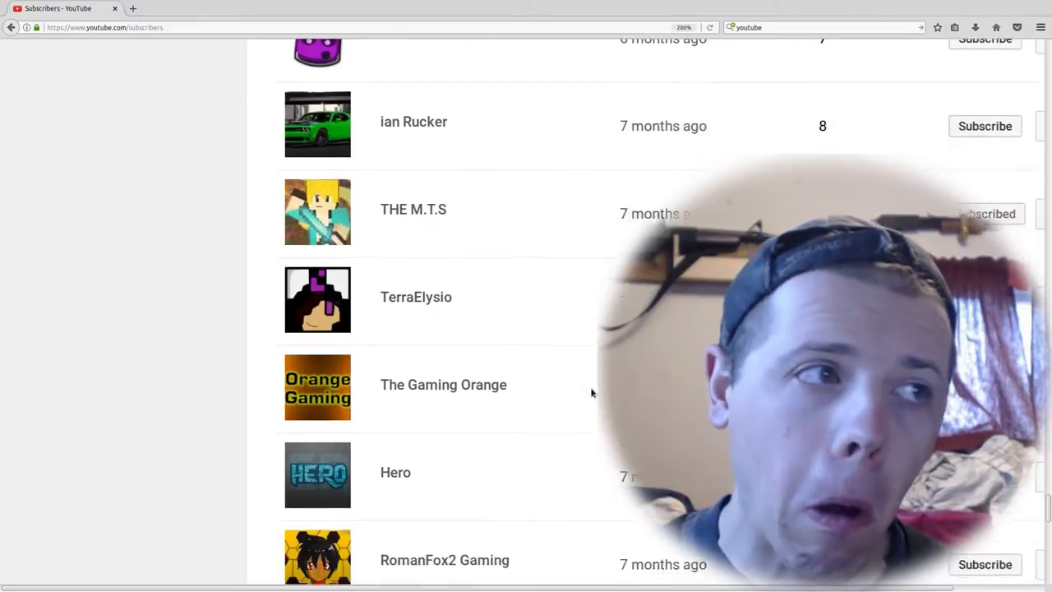
scroll("down", 3)
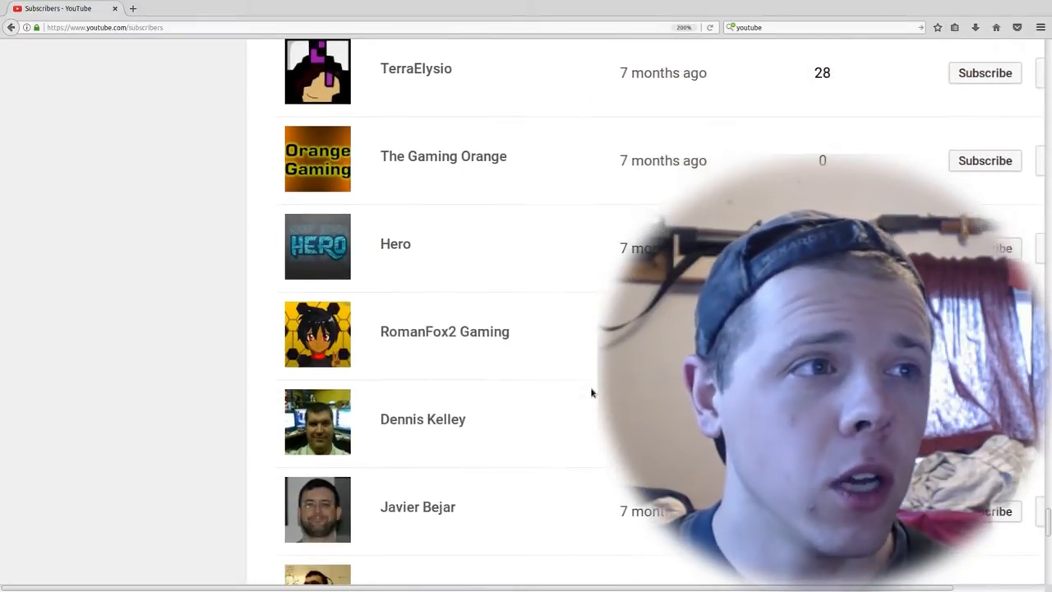
scroll("down", 3)
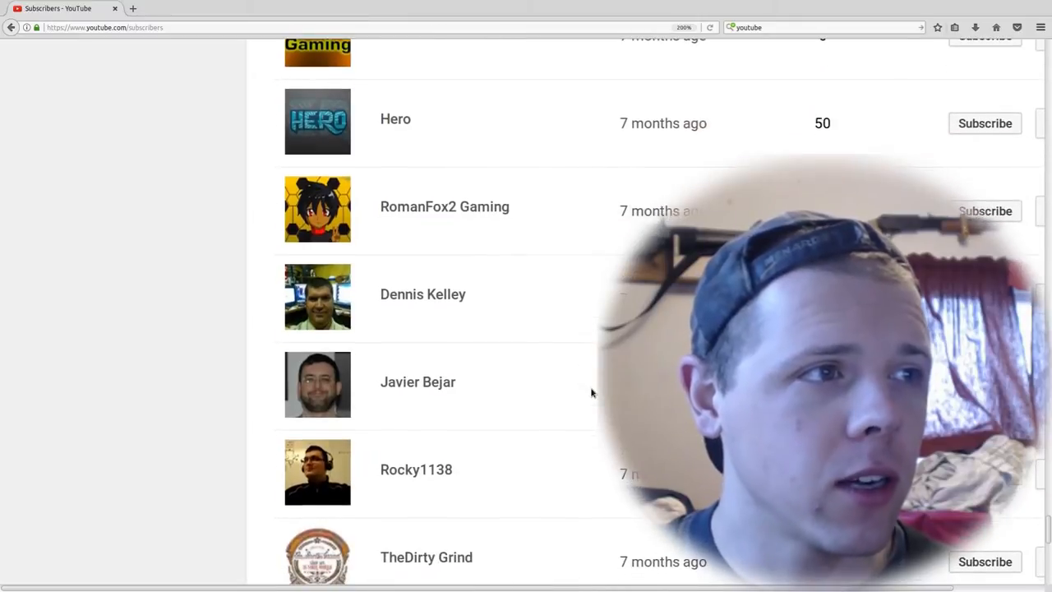
scroll("down", 3)
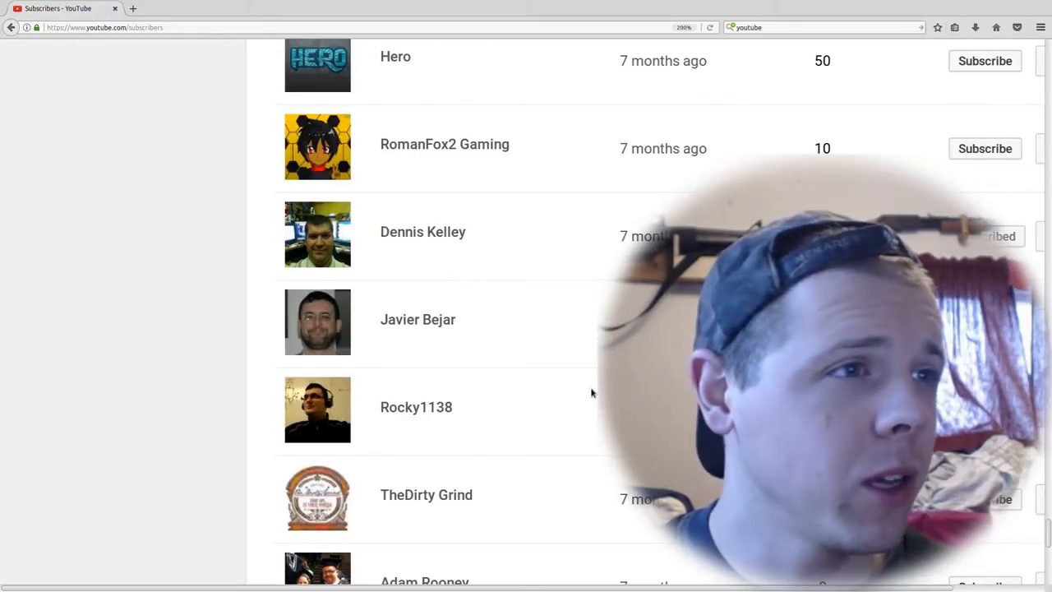
scroll("down", 3)
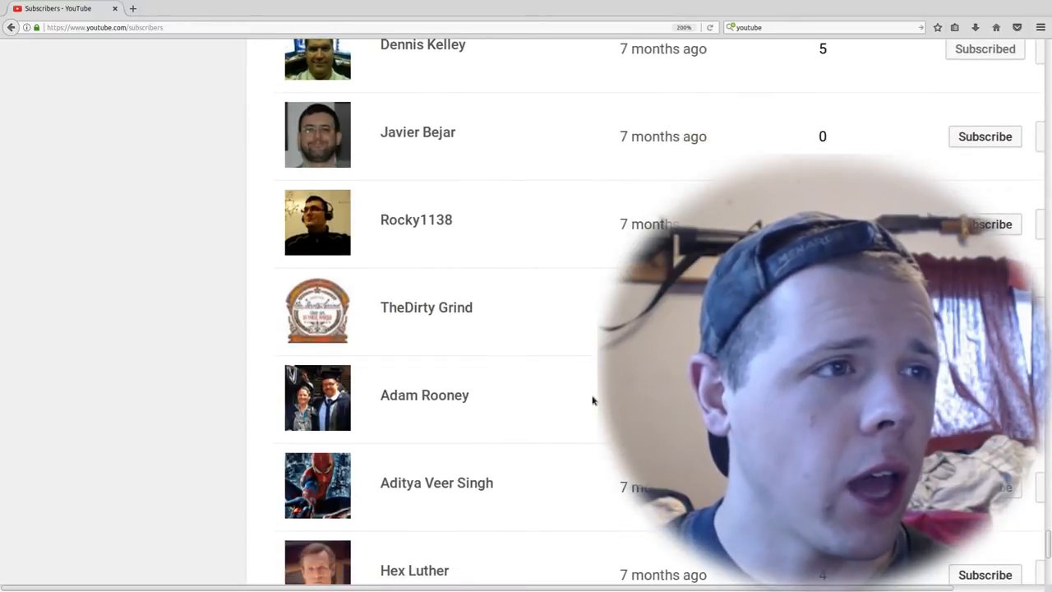
scroll("down", 3)
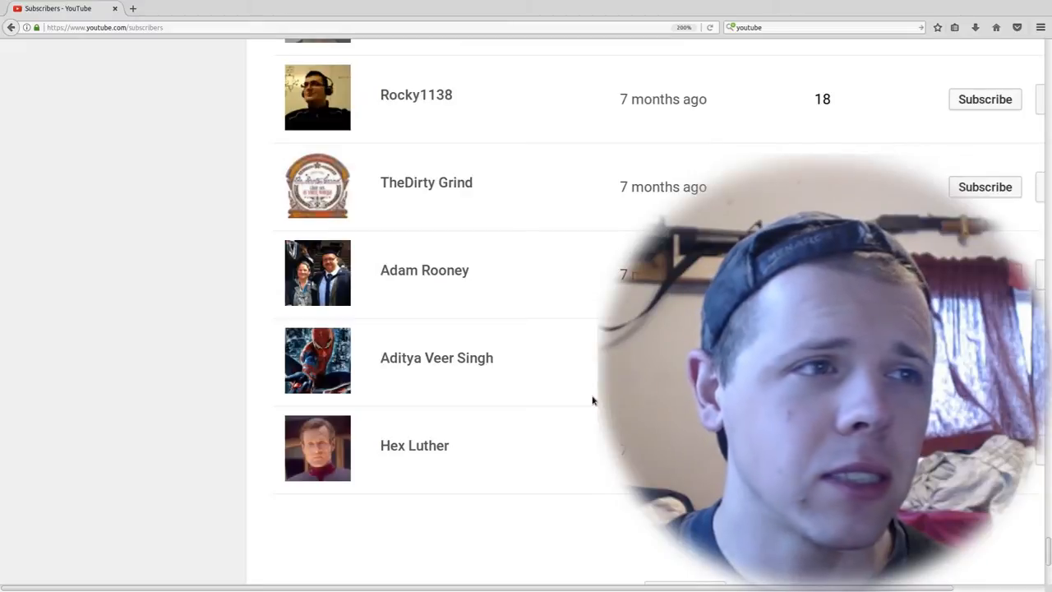
scroll("down", 3)
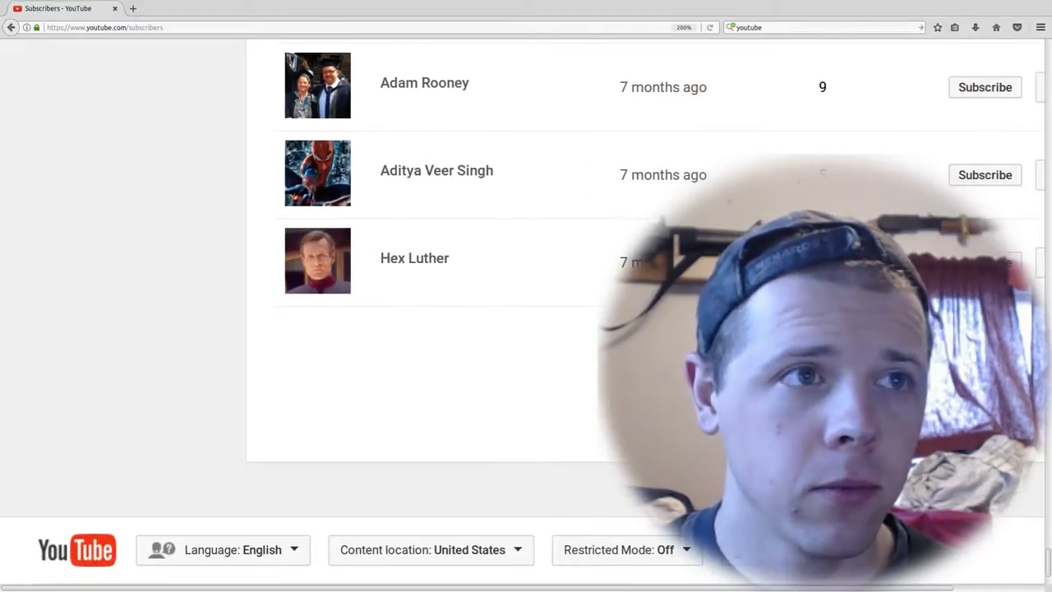
scroll("down", 3)
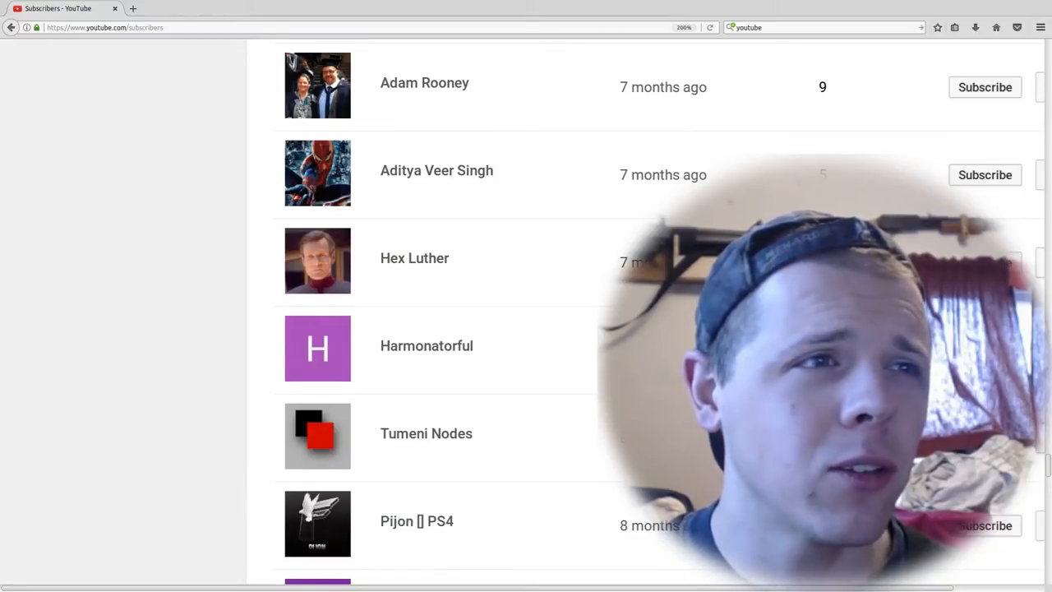
- Scroll the Subscribers list down to tele, from about nine months ago
scroll("down", 3)
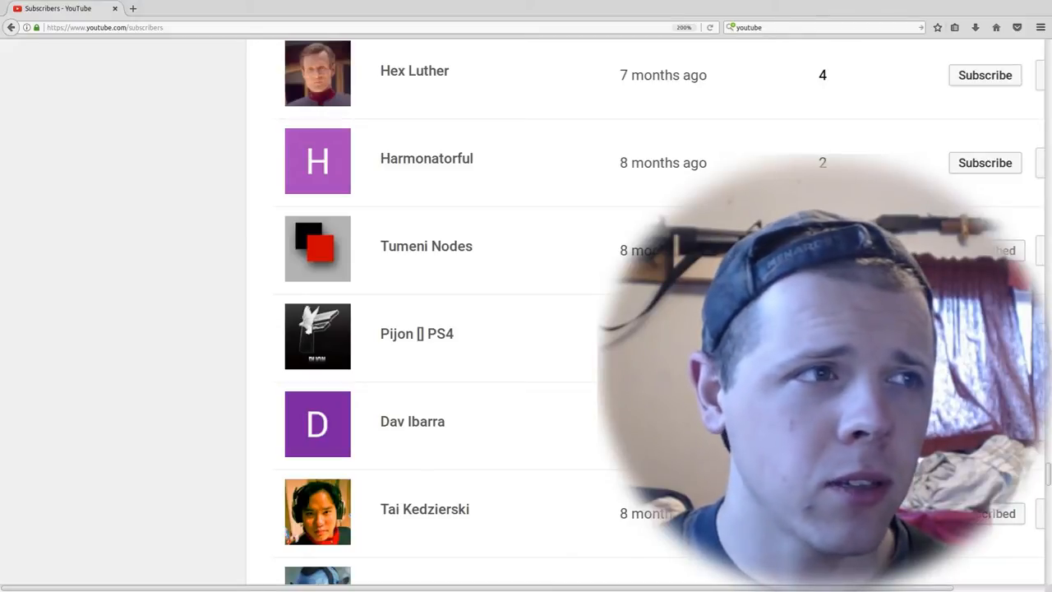
scroll("down", 3)
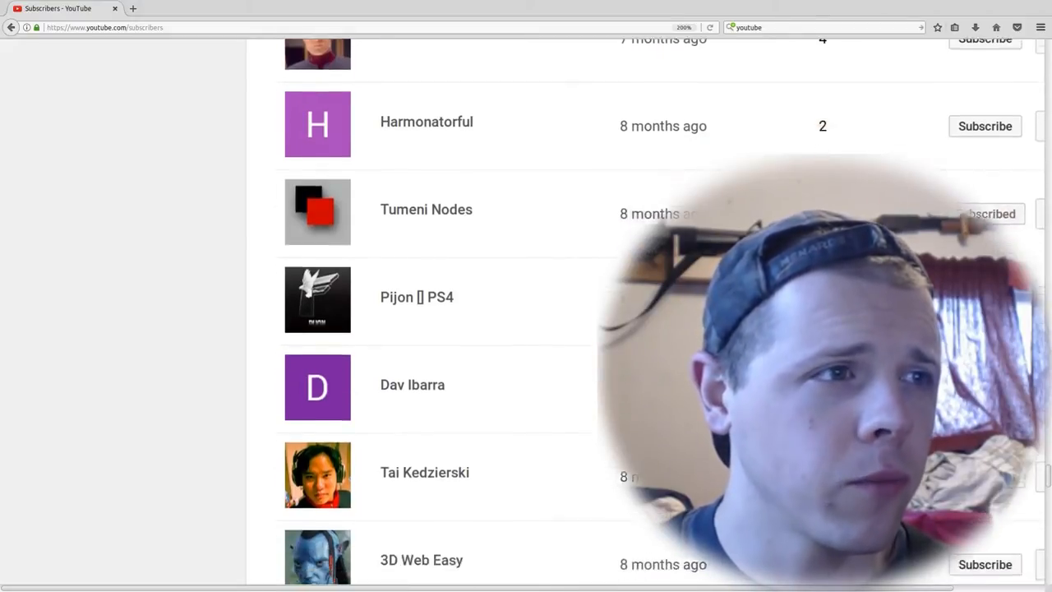
scroll("down", 3)
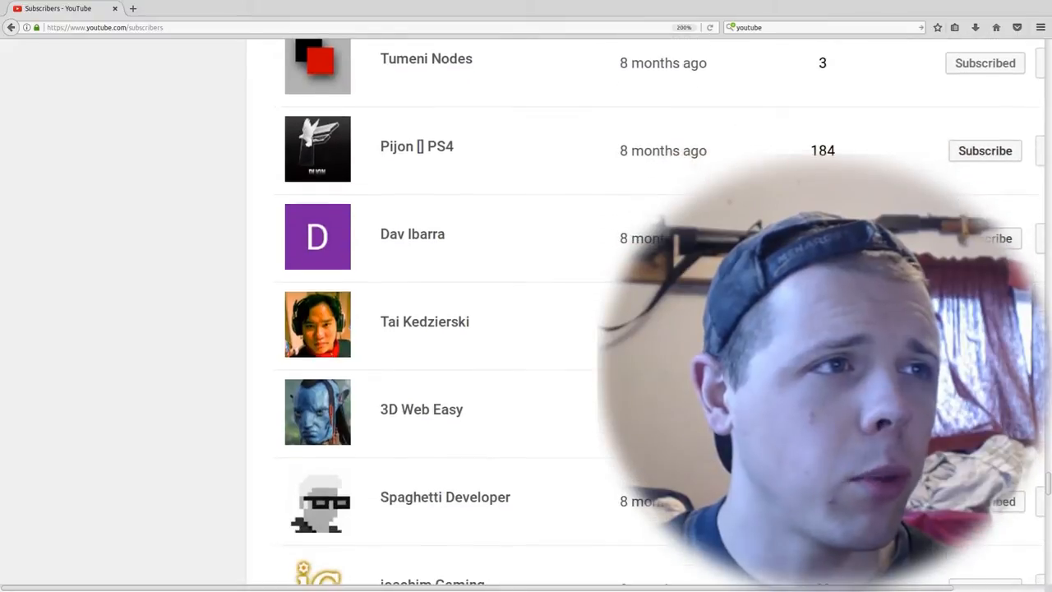
scroll("down", 3)
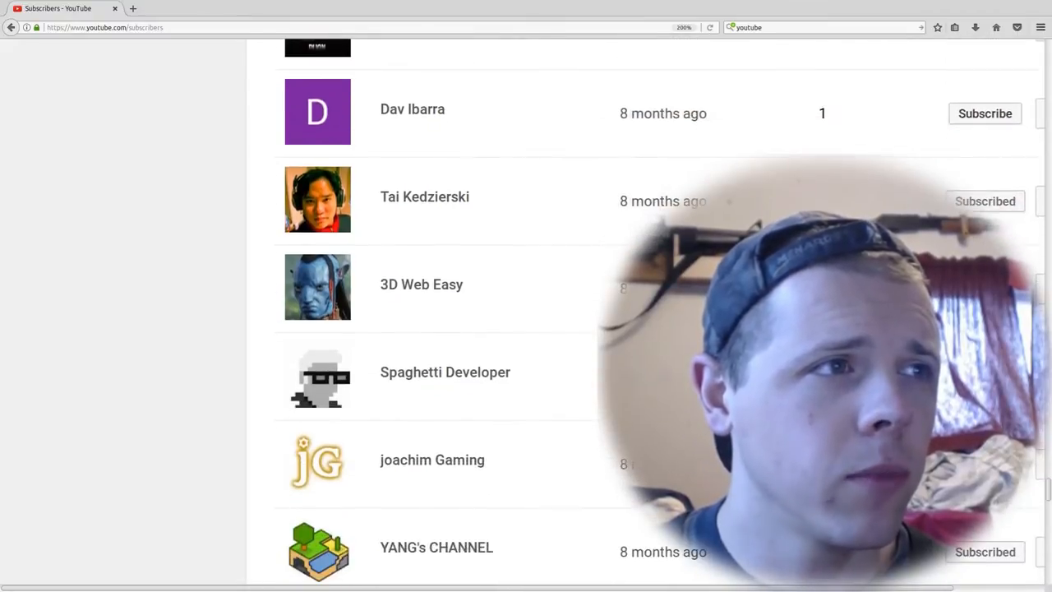
scroll("down", 3)
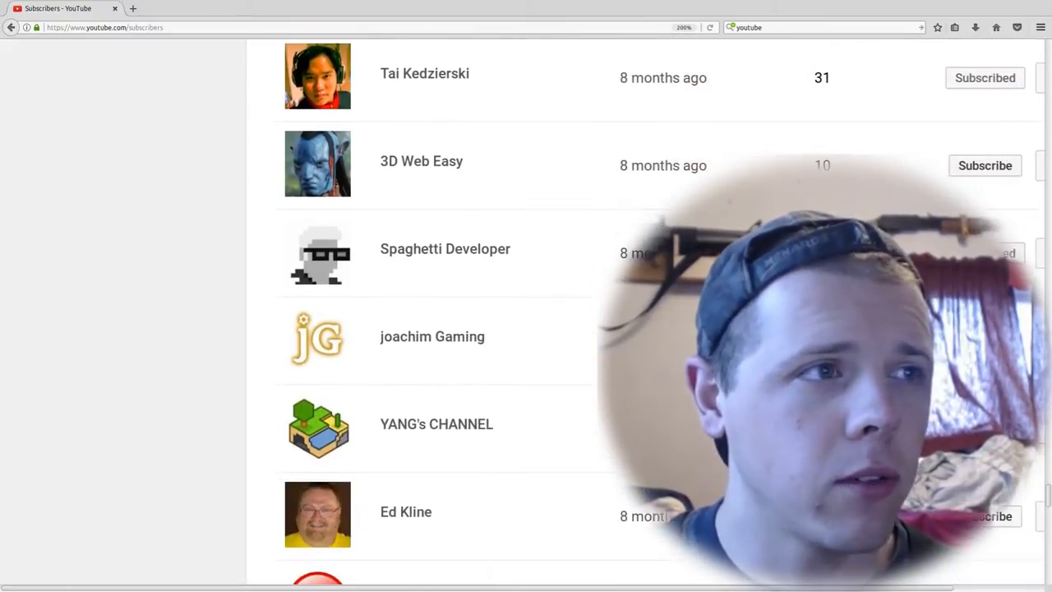
scroll("down", 3)
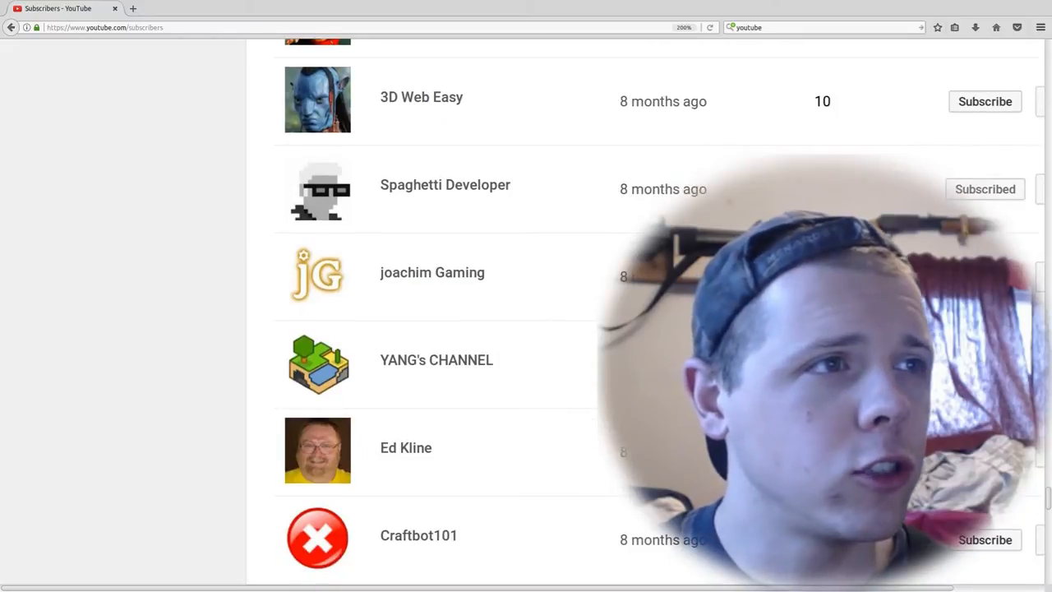
scroll("down", 3)
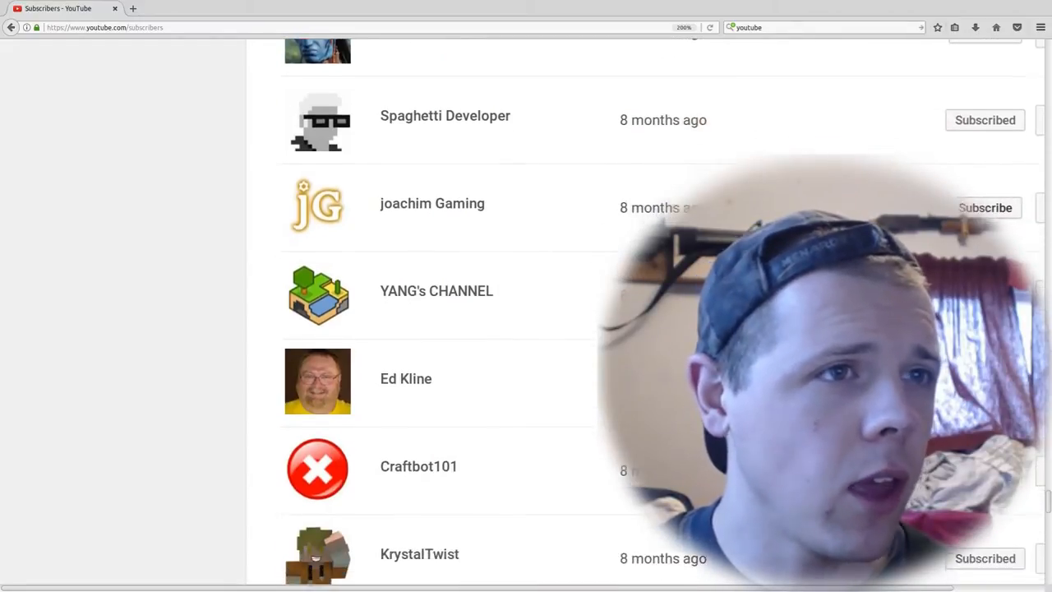
scroll("down", 3)
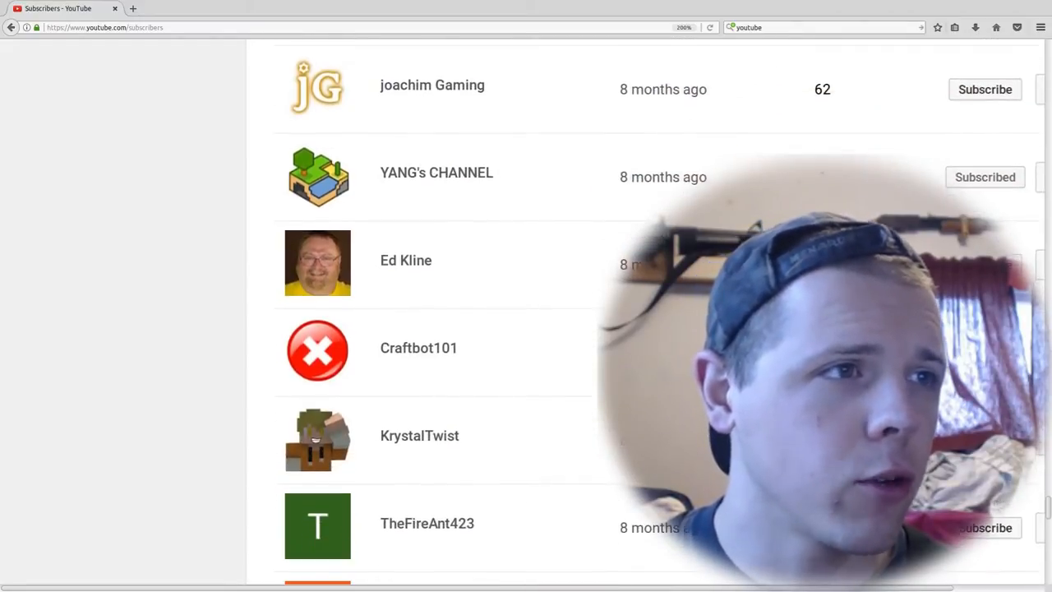
scroll("down", 3)
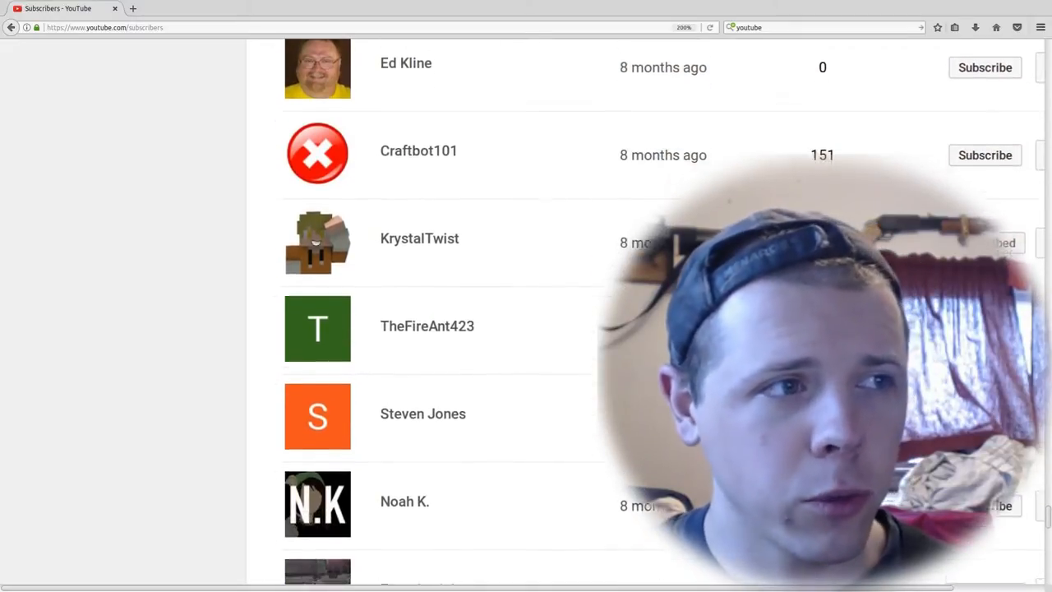
scroll("down", 3)
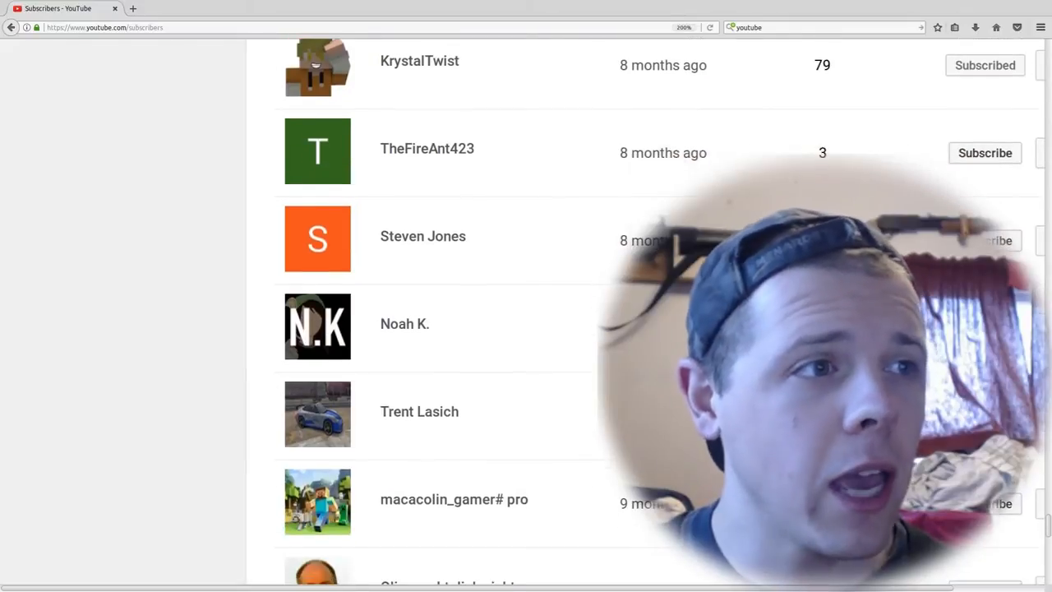
scroll("down", 3)
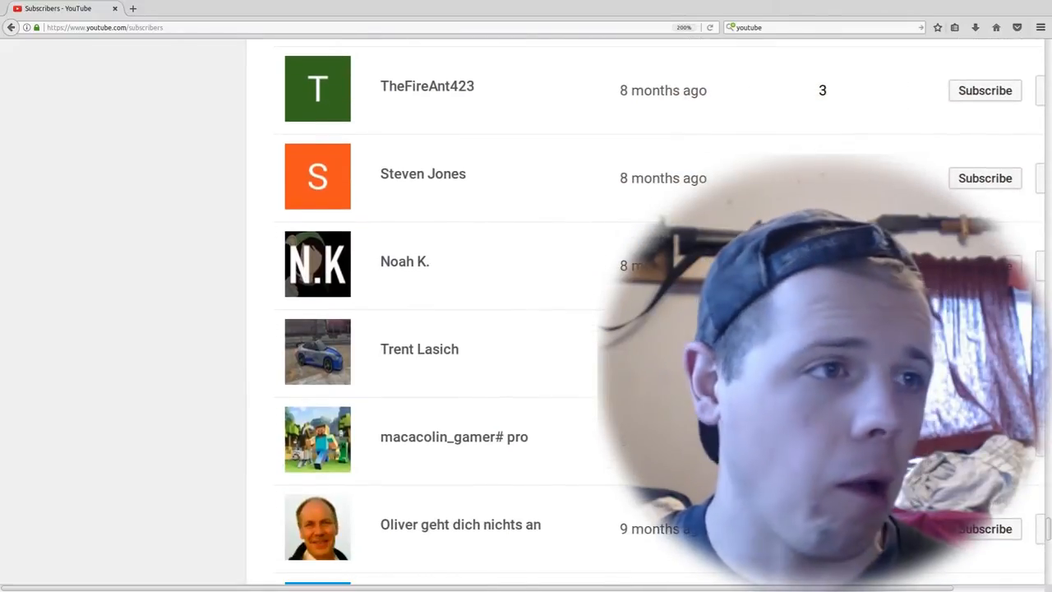
scroll("down", 3)
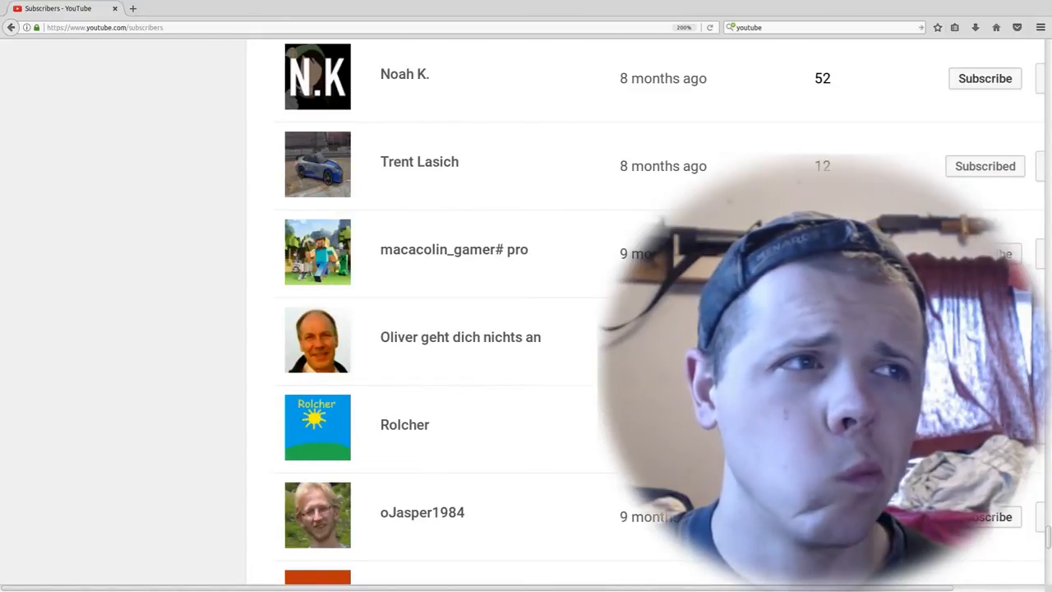
scroll("down", 3)
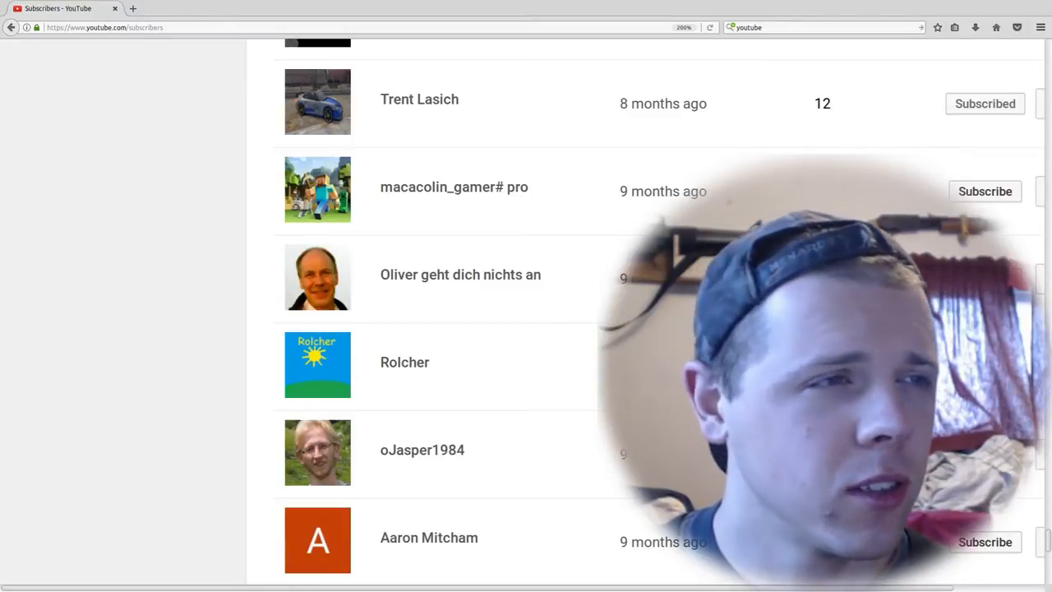
scroll("down", 3)
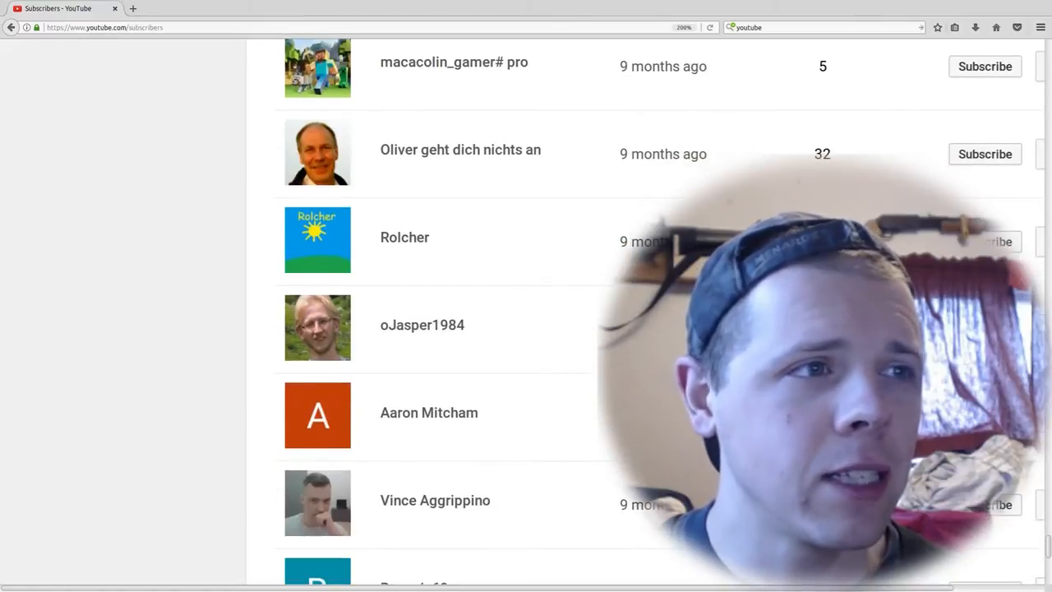
scroll("down", 3)
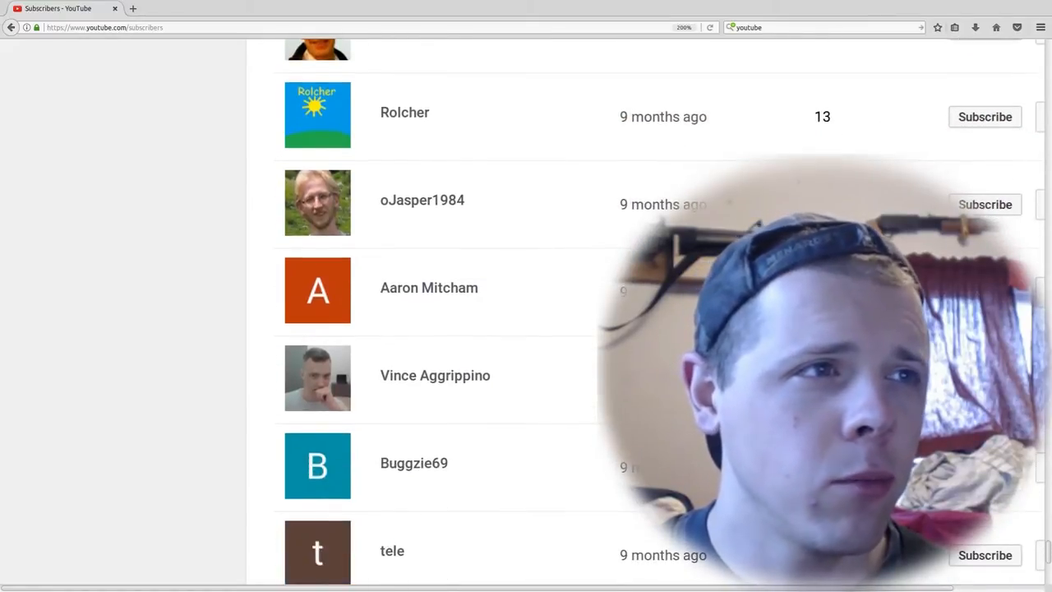
scroll("down", 3)
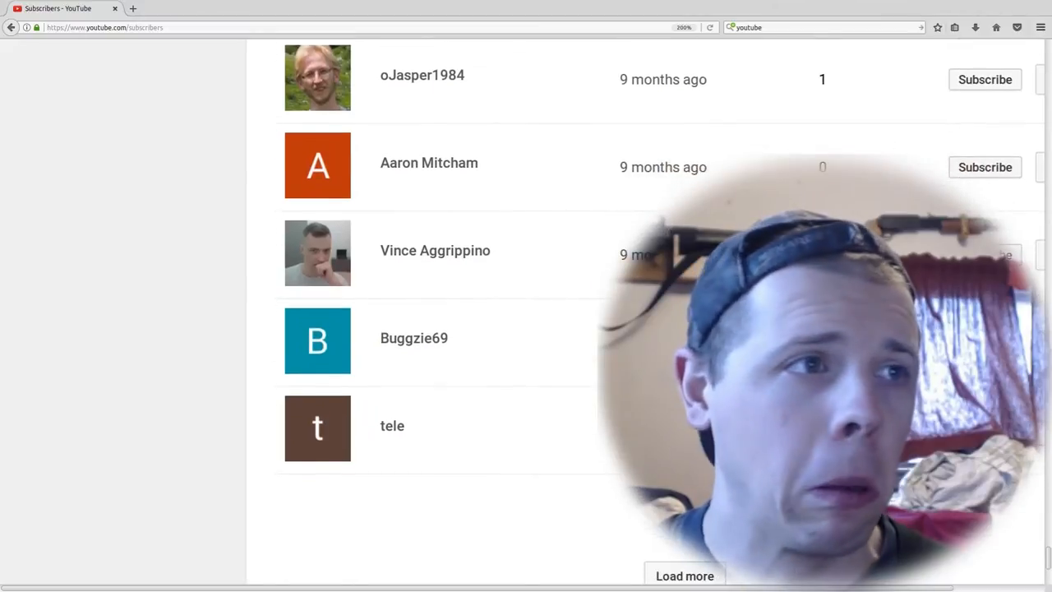
scroll("down", 3)
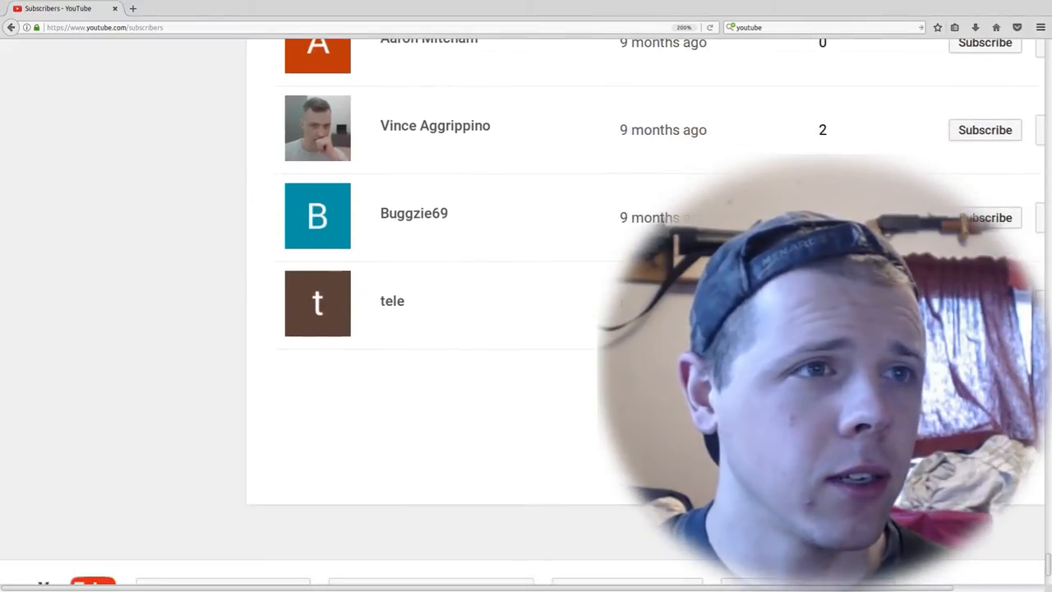
scroll("down", 3)
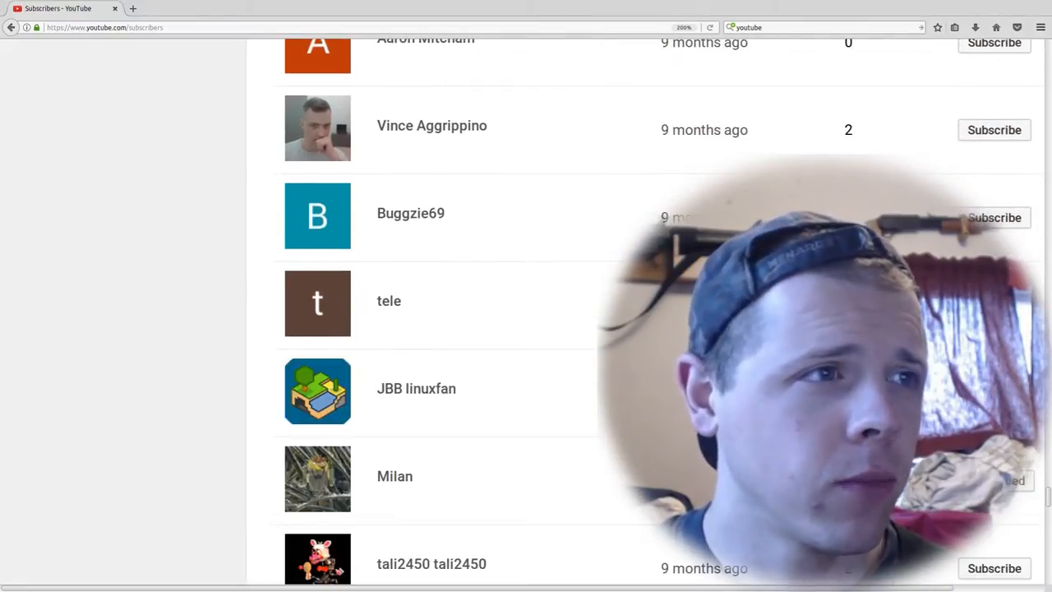
scroll("down", 3)
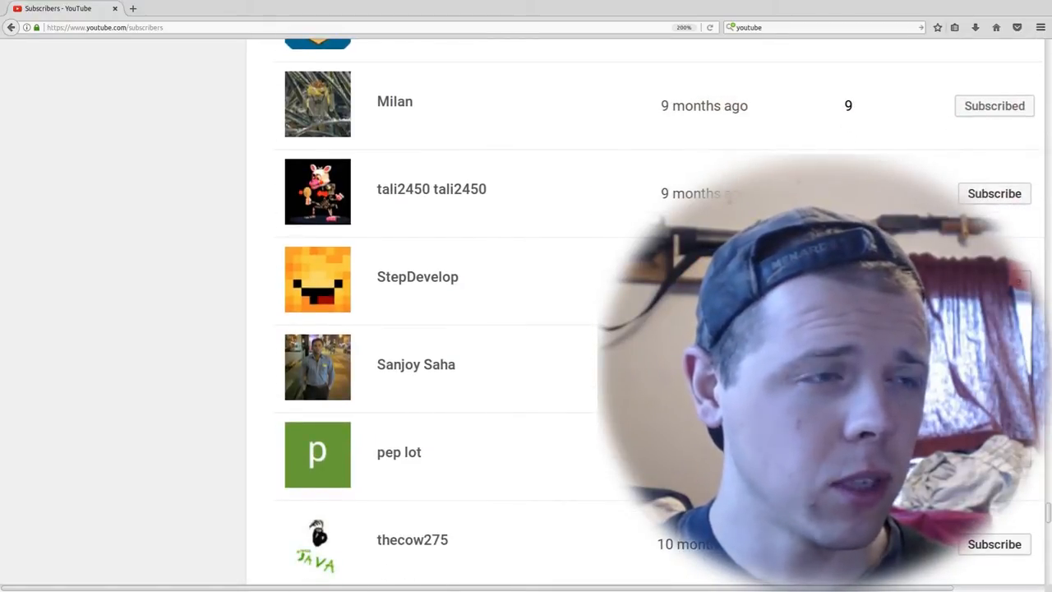
scroll("down", 3)
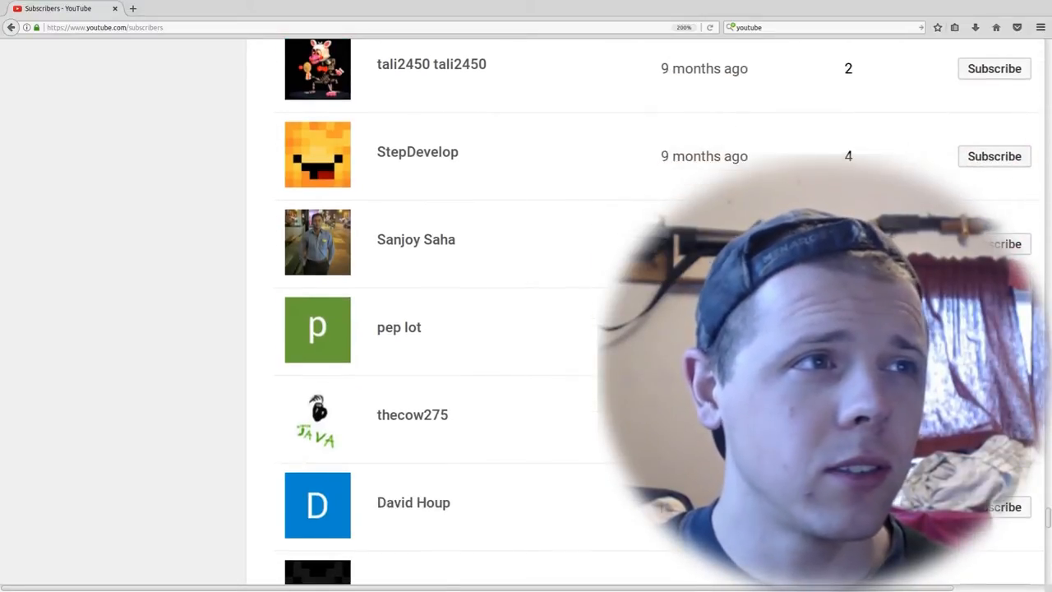
scroll("down", 3)
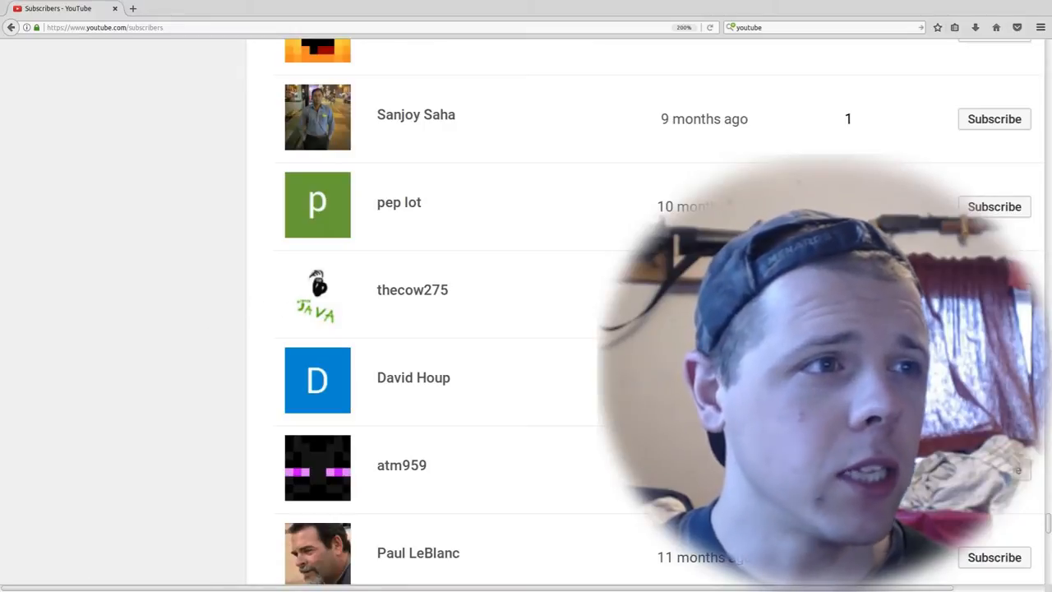
scroll("down", 3)
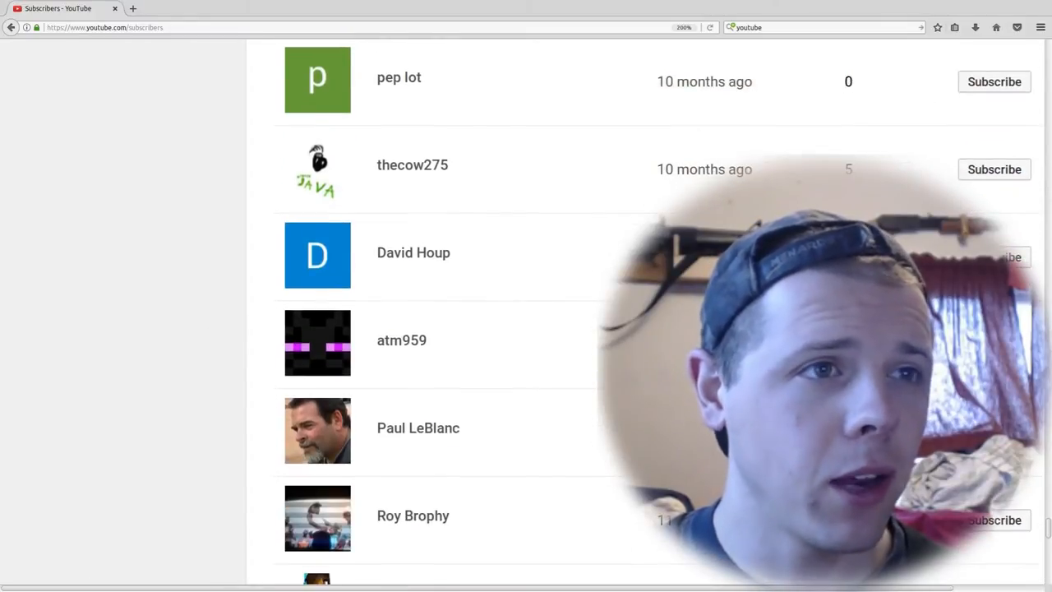
scroll("down", 3)
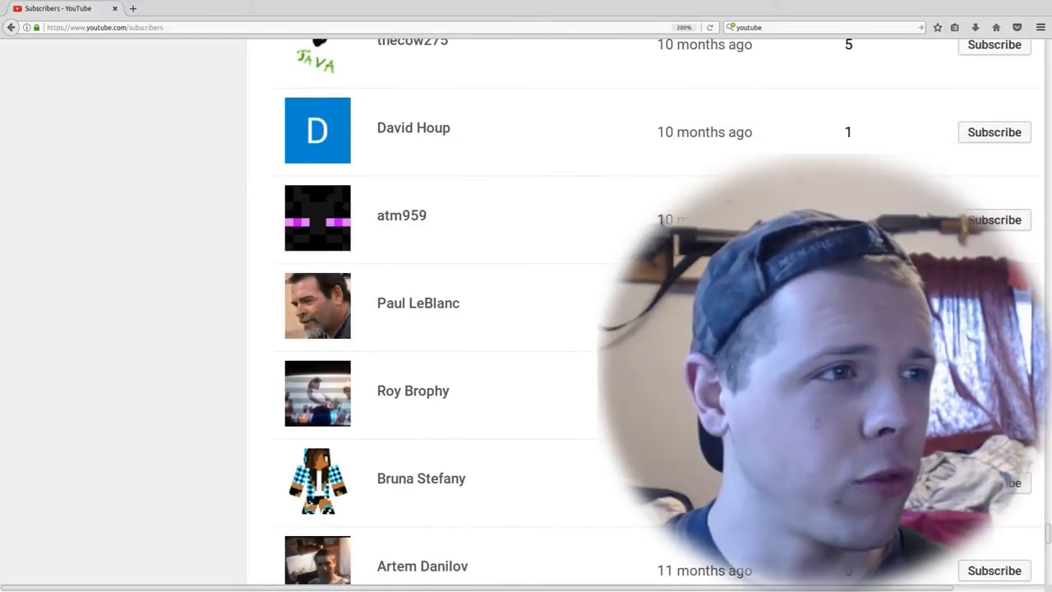
scroll("down", 3)
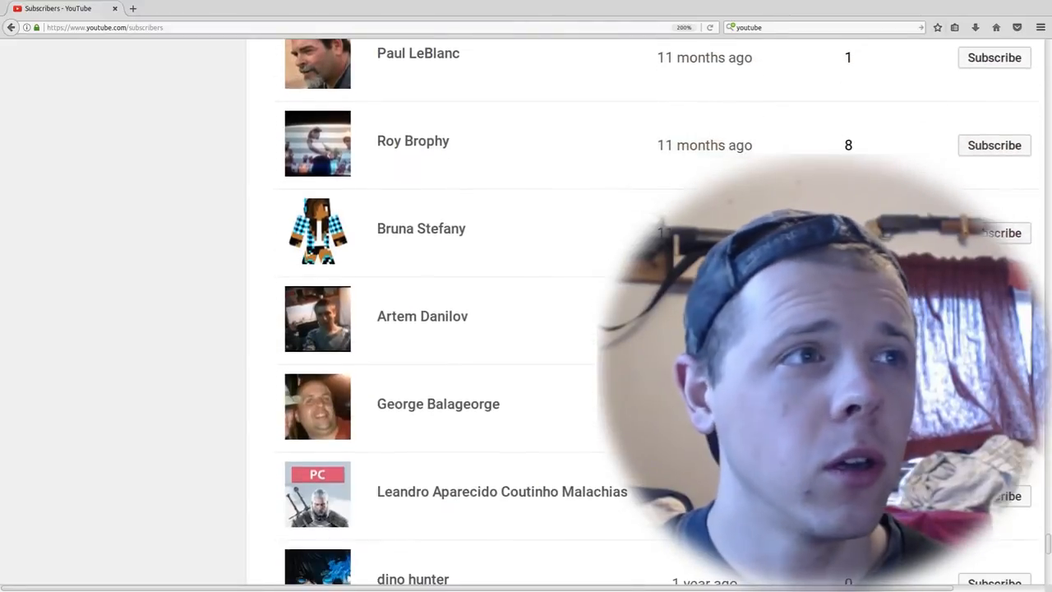
scroll("down", 3)
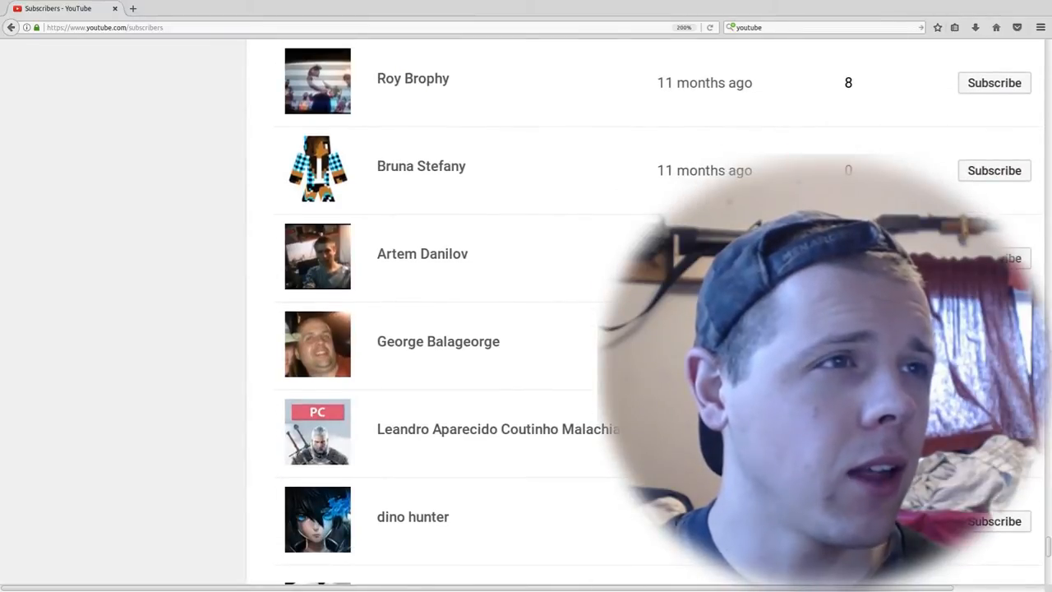
scroll("down", 3)
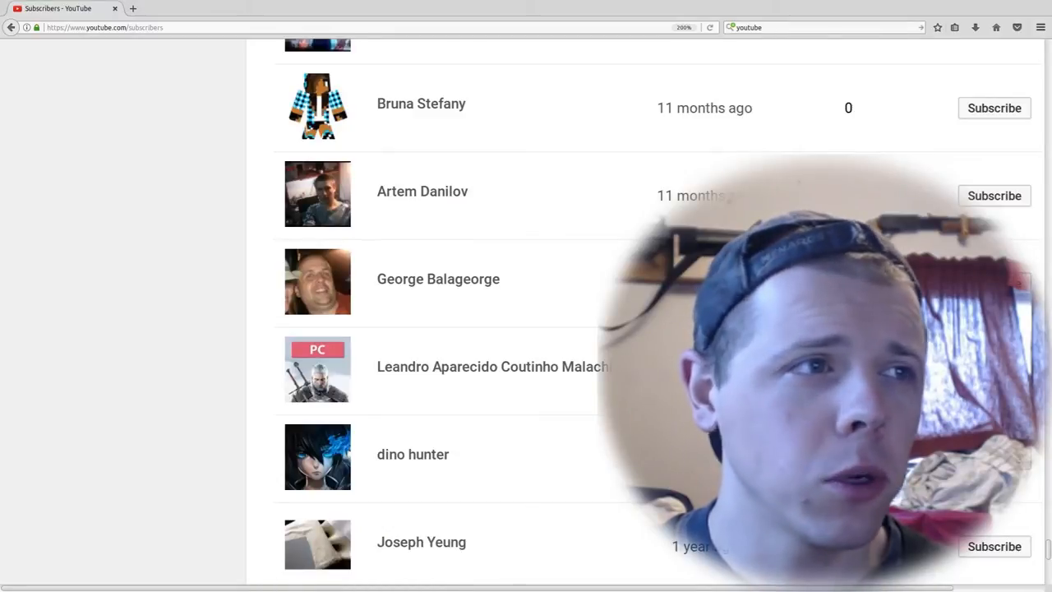
scroll("down", 3)
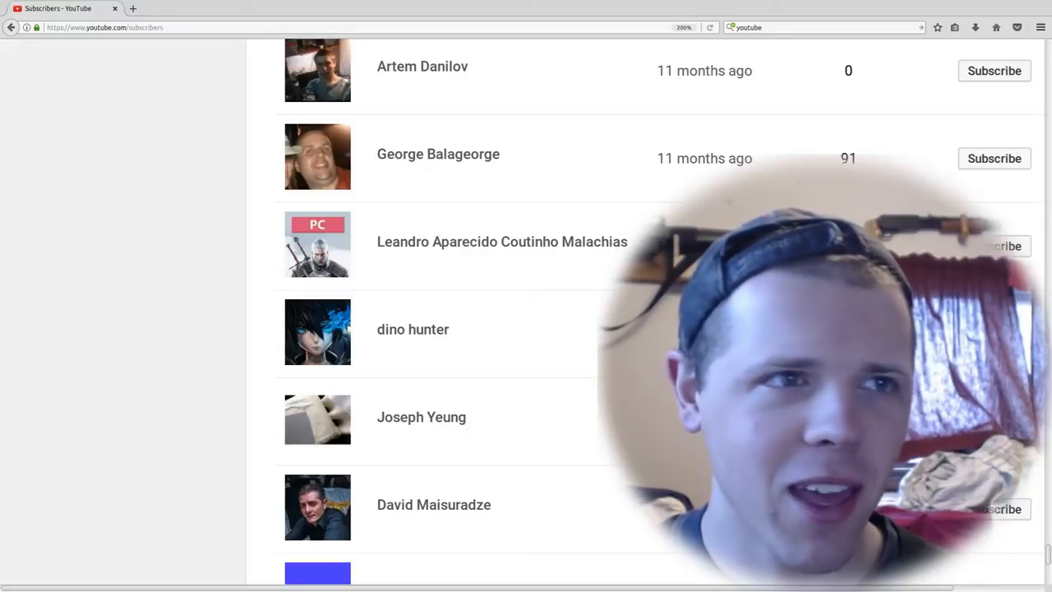
scroll("down", 3)
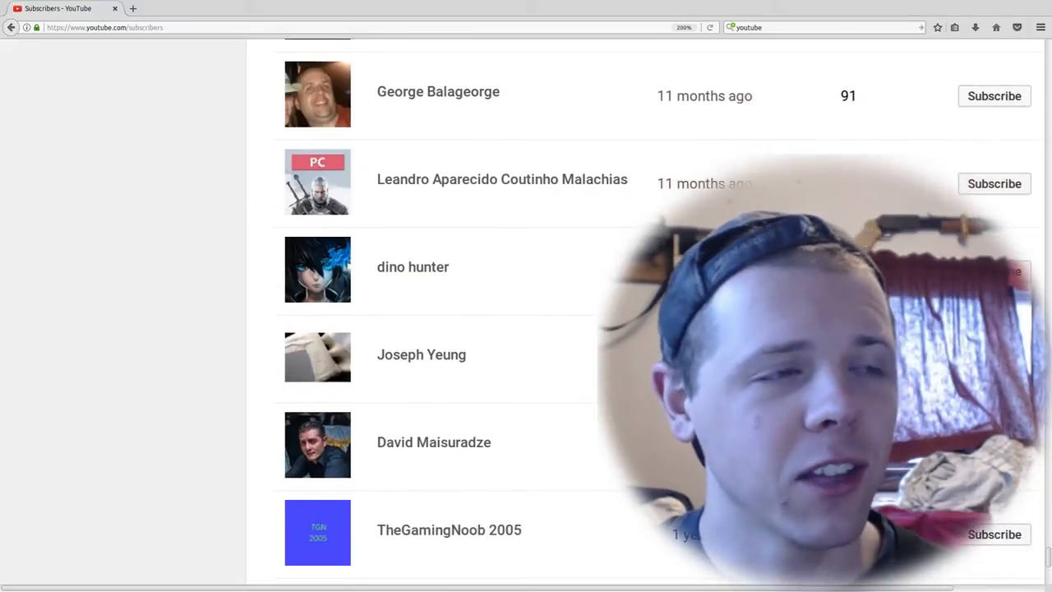
scroll("down", 3)
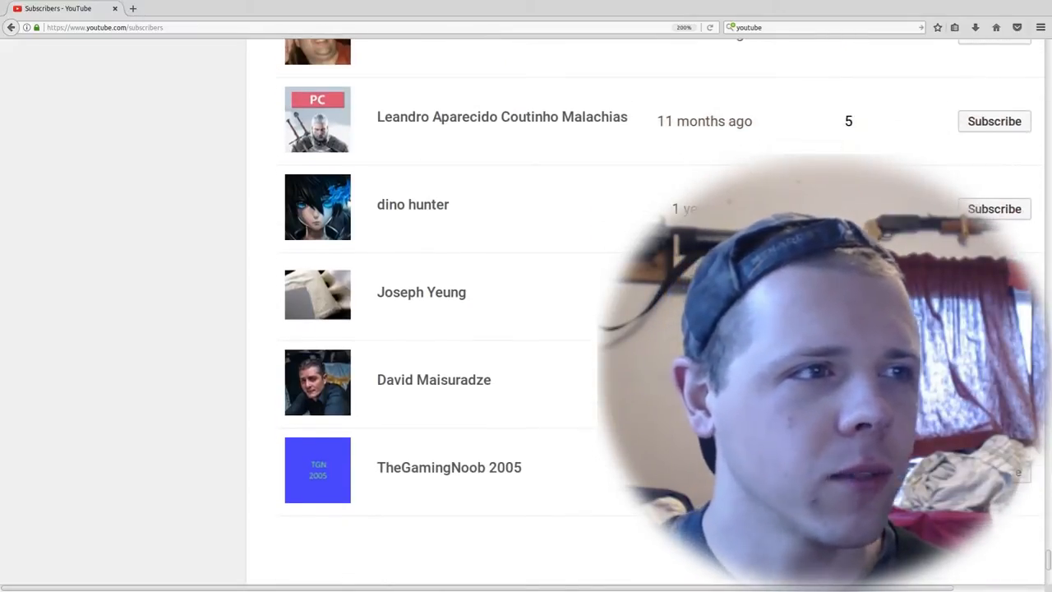
scroll("down", 3)
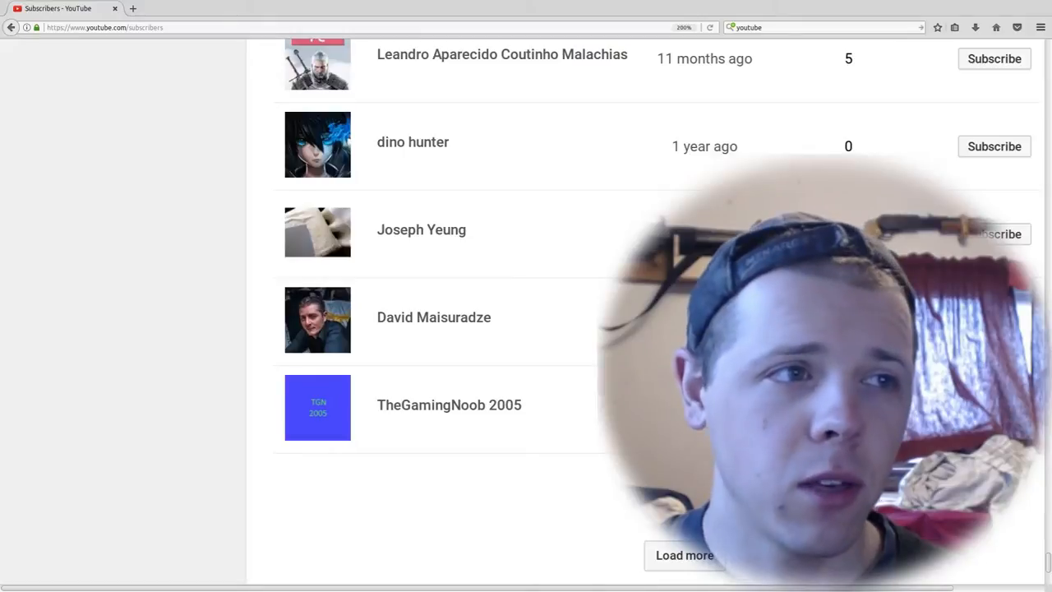
scroll("down", 3)
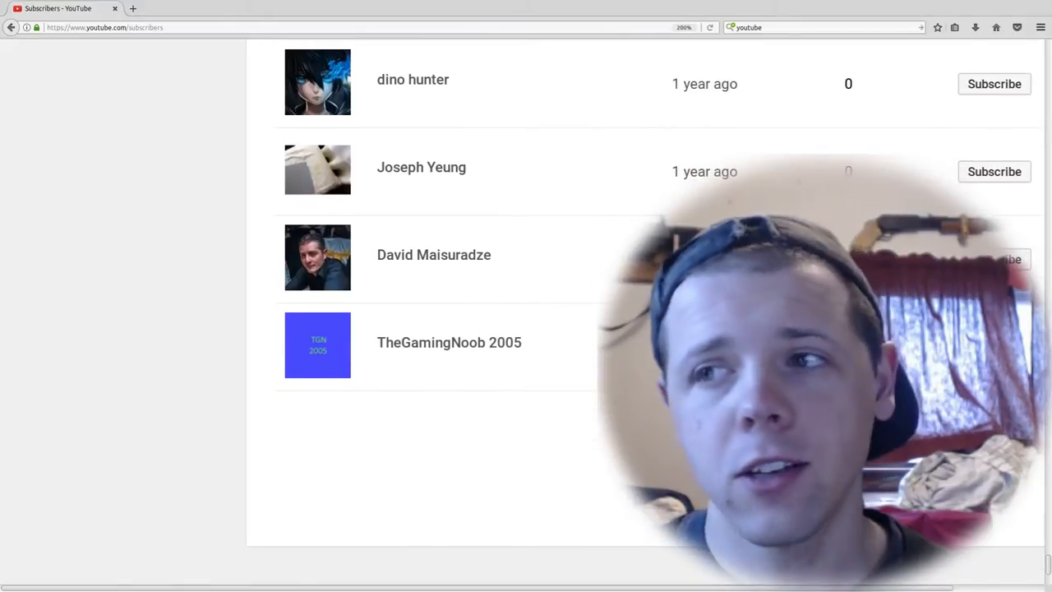
scroll("down", 3)
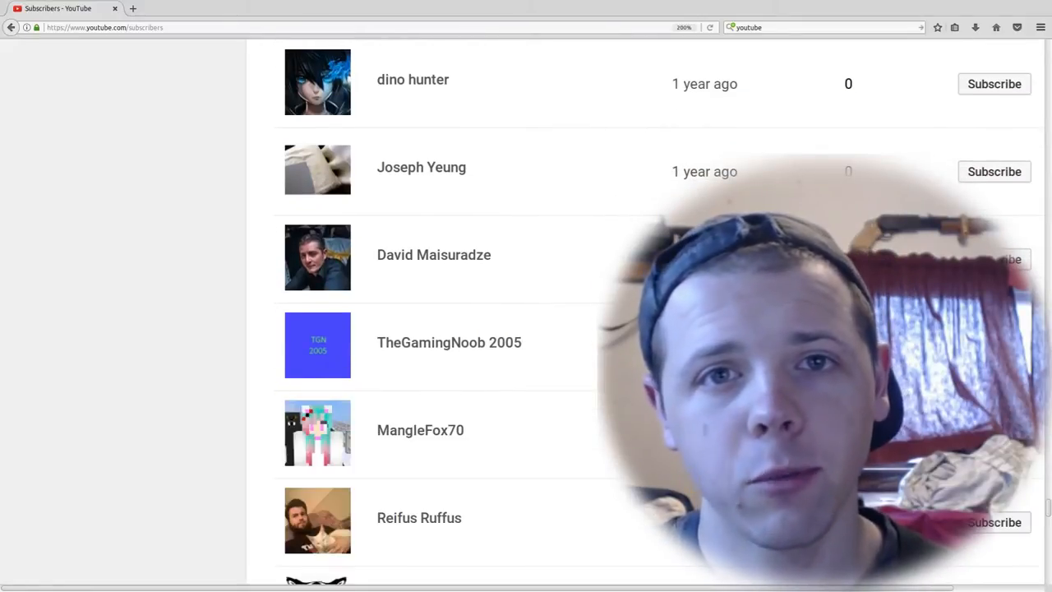
scroll("down", 3)
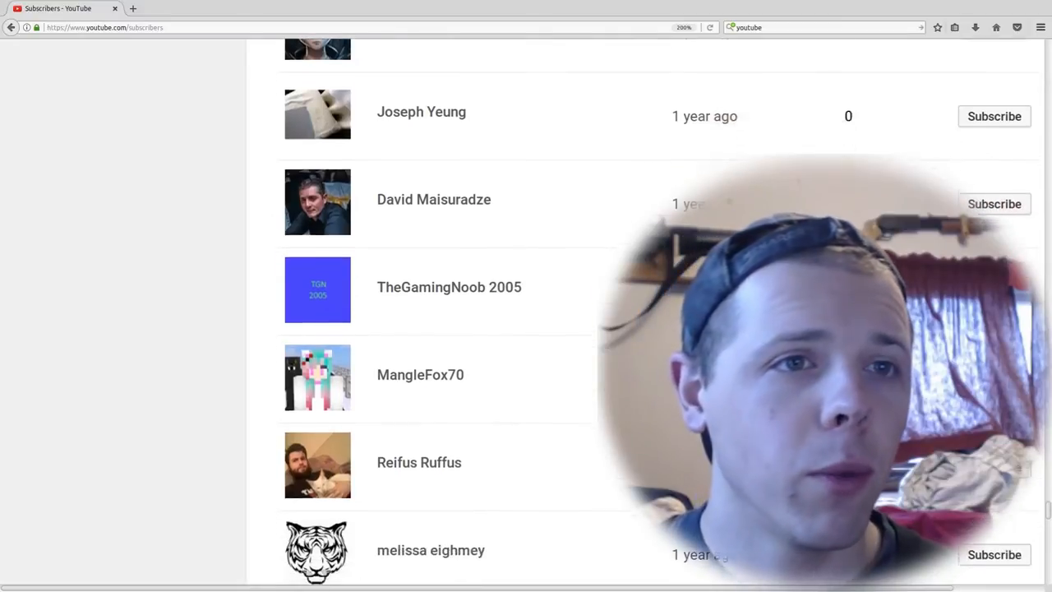
scroll("down", 3)
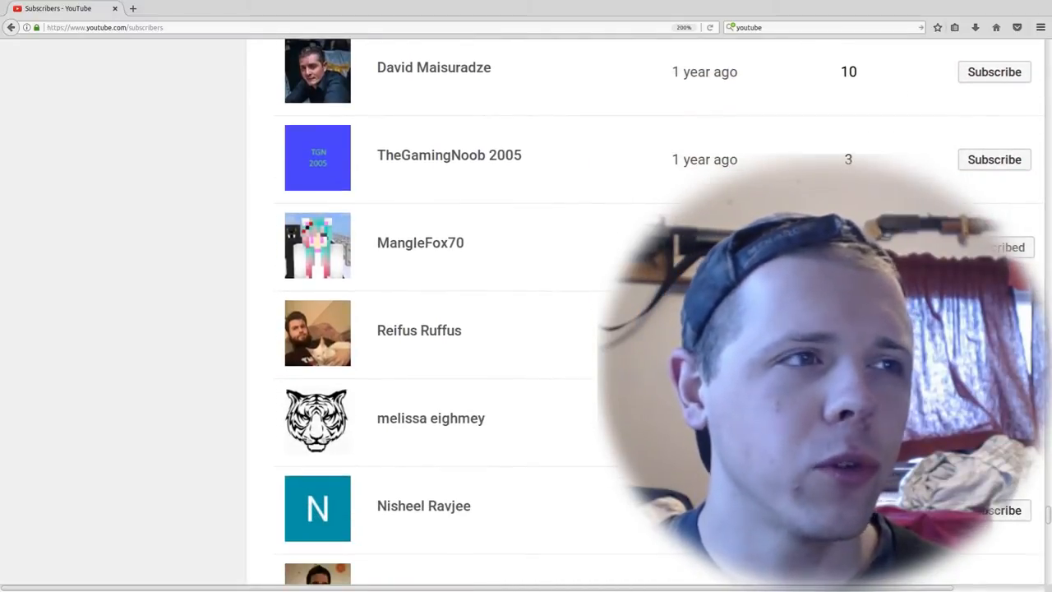
scroll("down", 3)
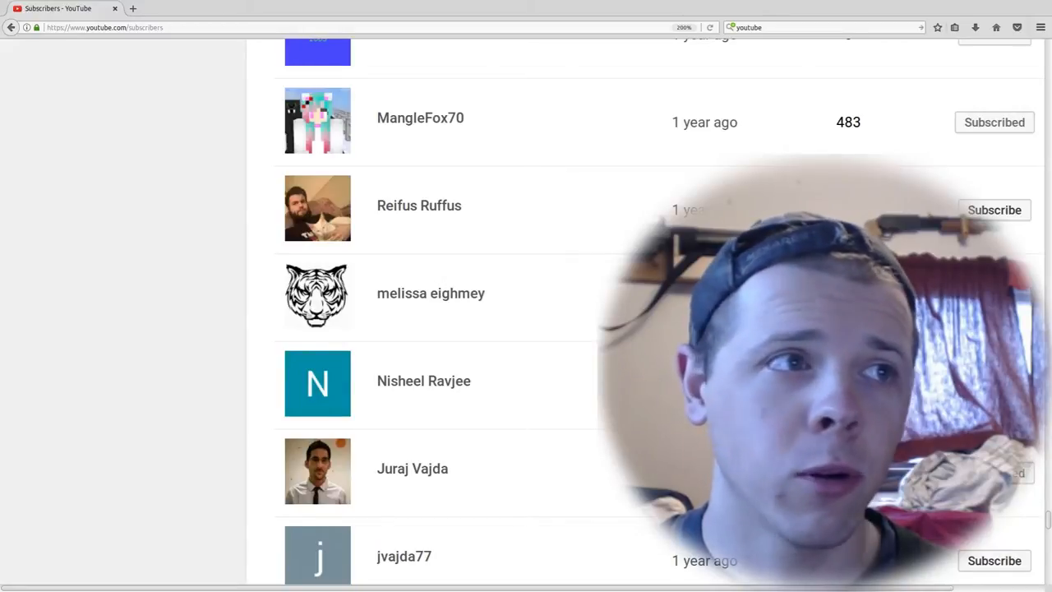
scroll("down", 3)
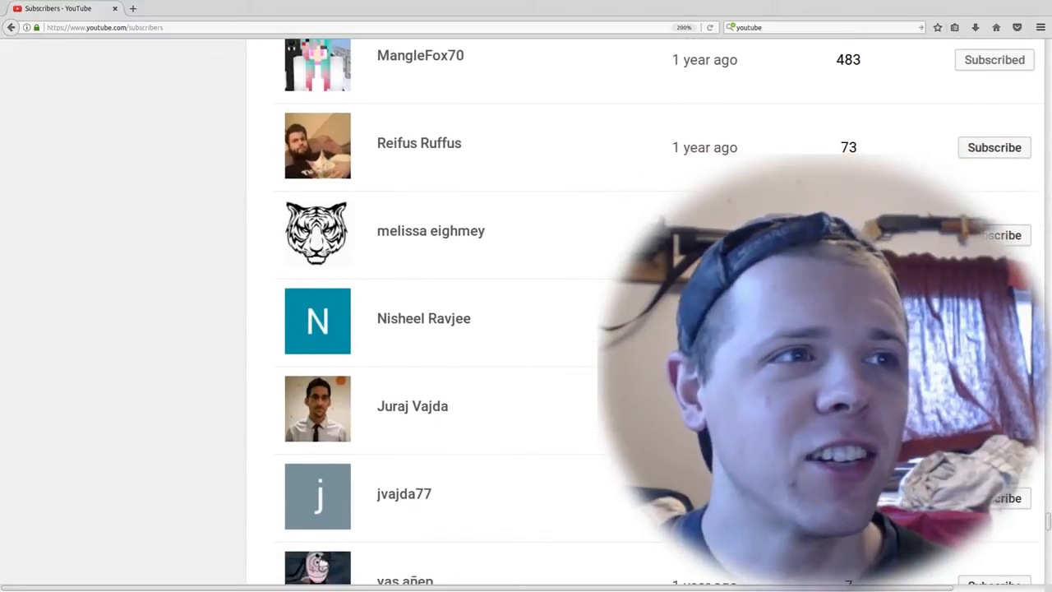
scroll("down", 3)
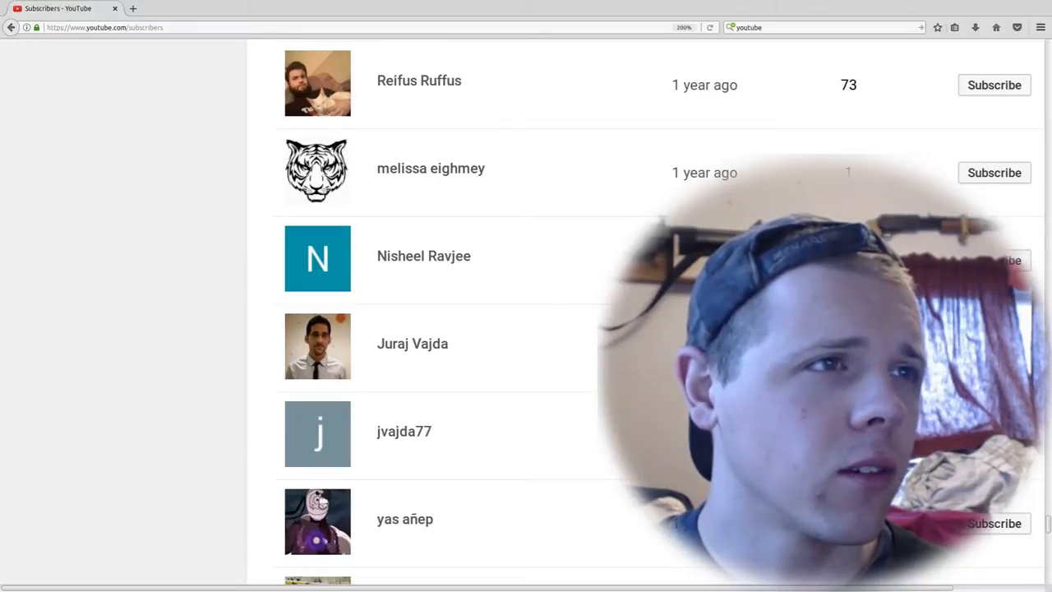
scroll("down", 3)
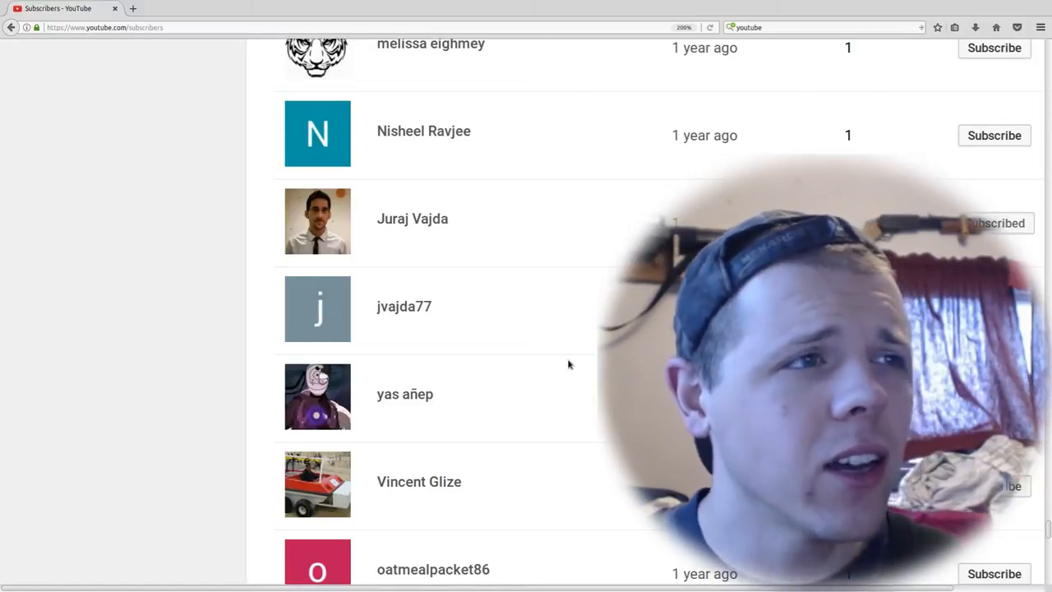
scroll("down", 3)
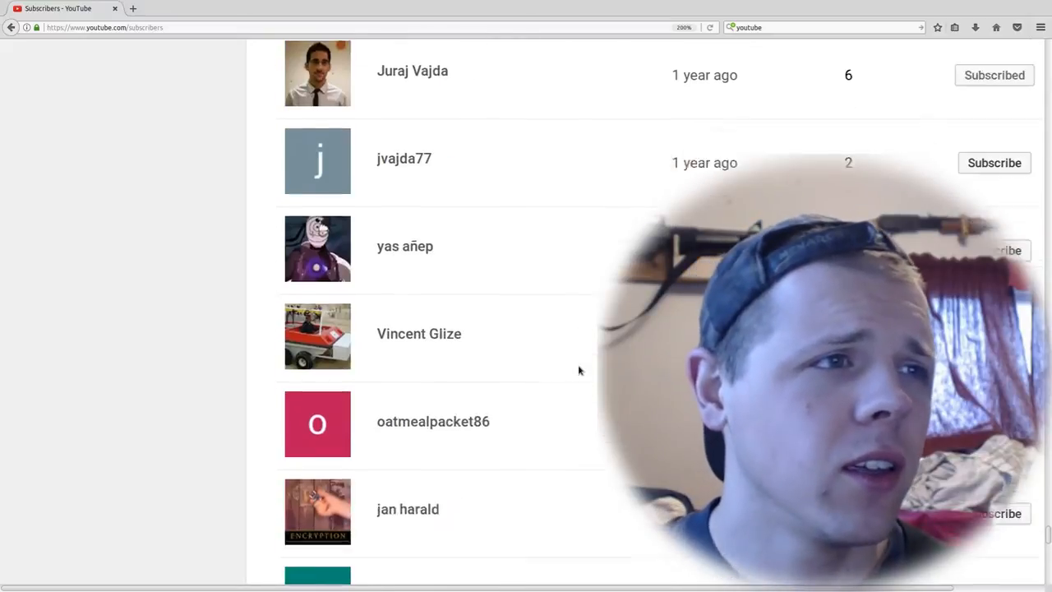
scroll("down", 3)
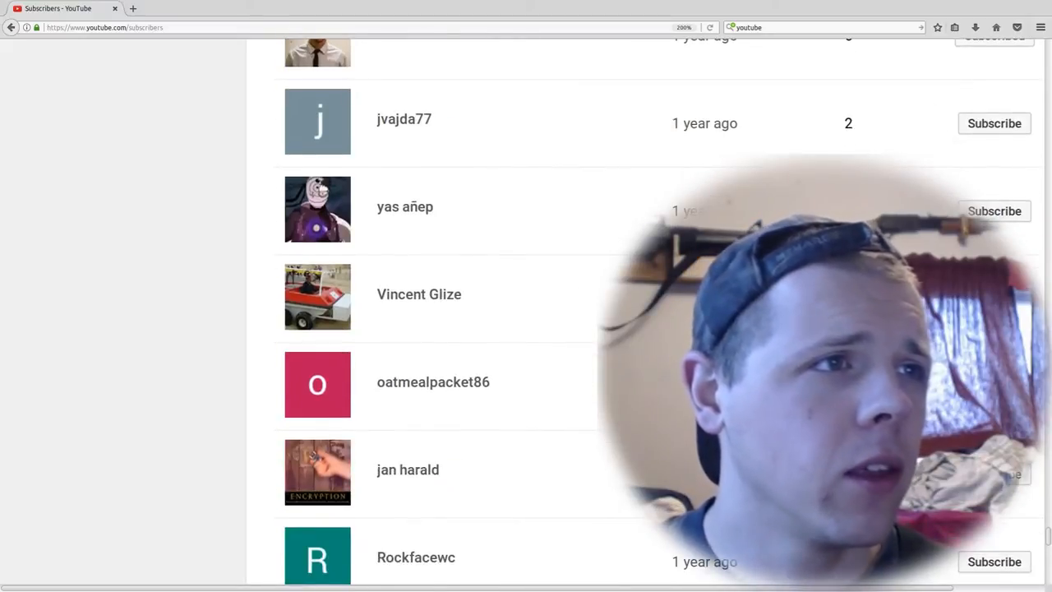
scroll("down", 3)
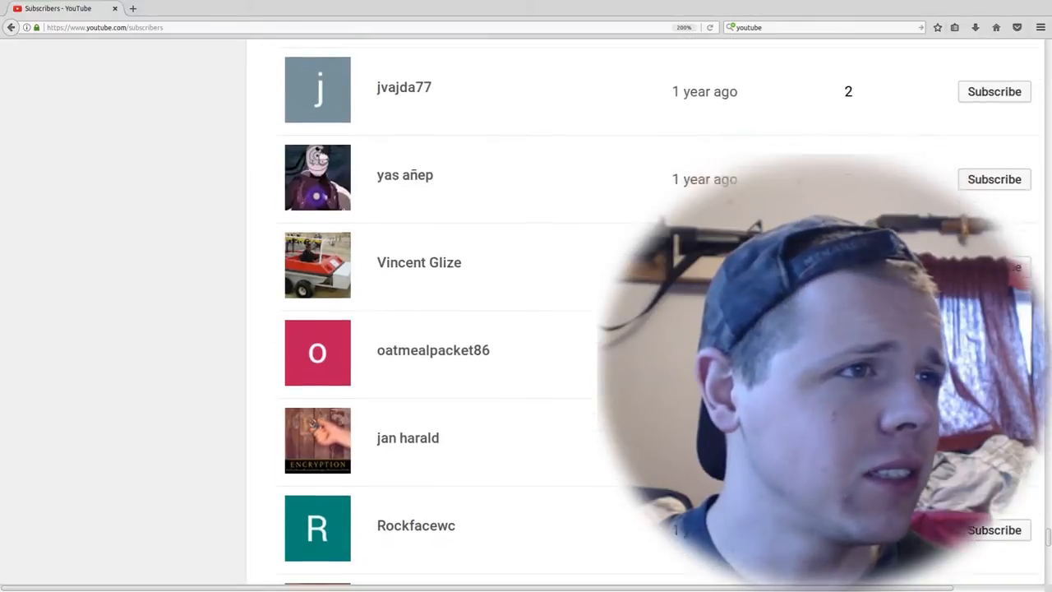
scroll("down", 3)
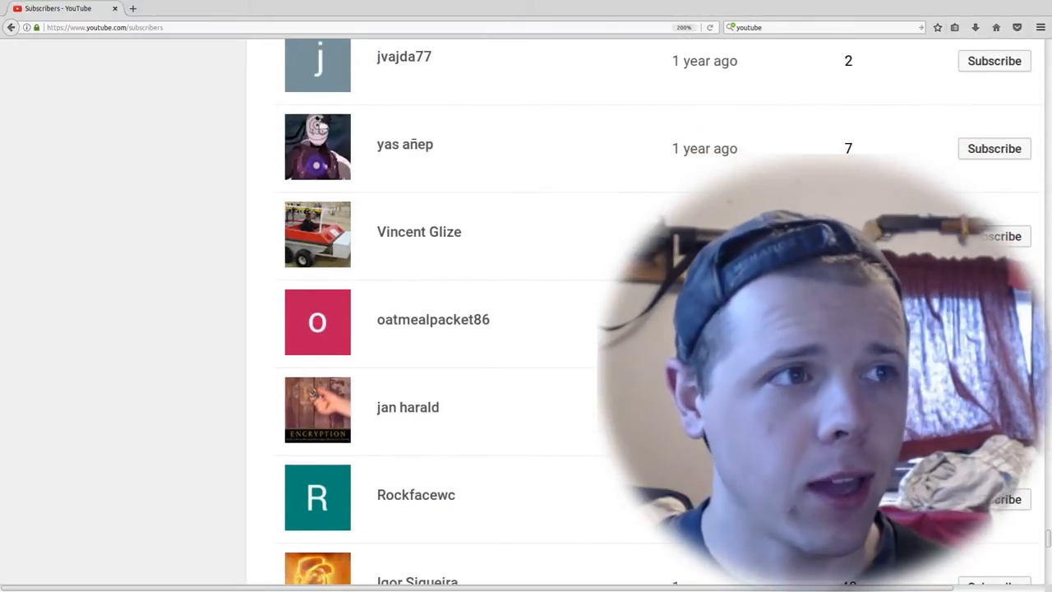
scroll("down", 3)
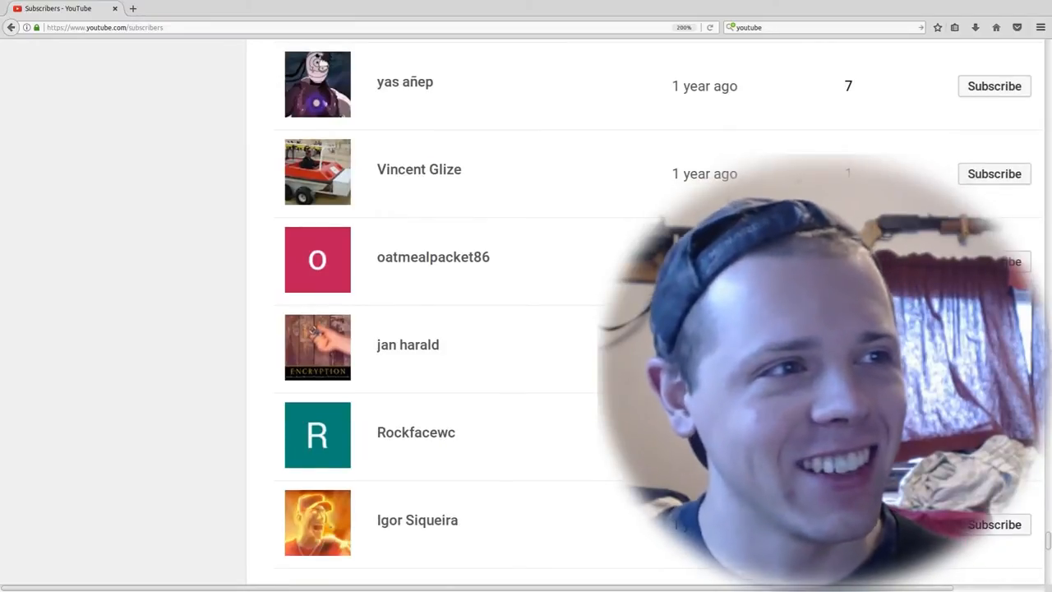
scroll("down", 3)
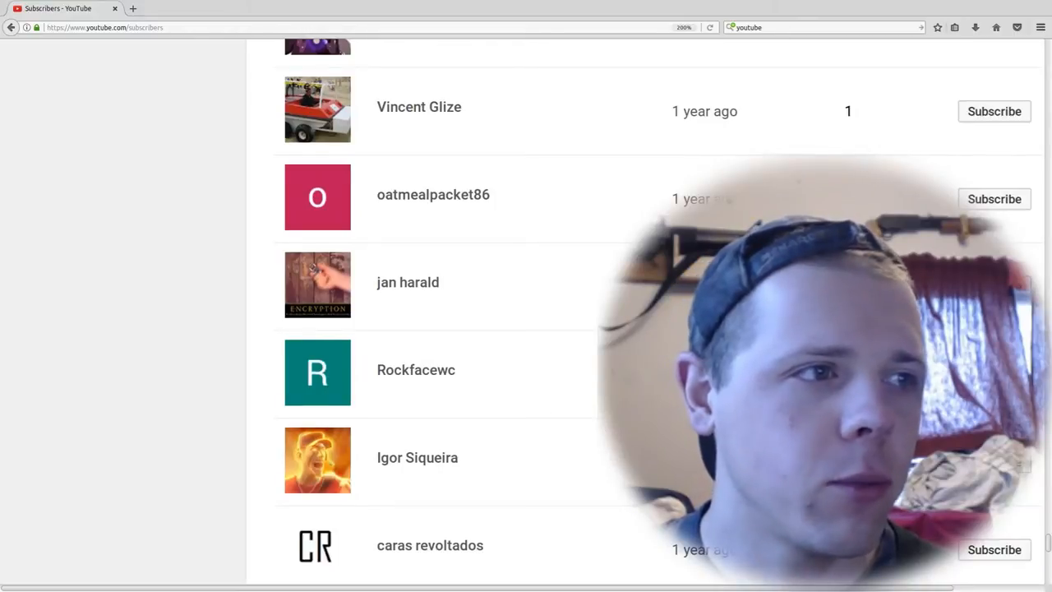
scroll("down", 3)
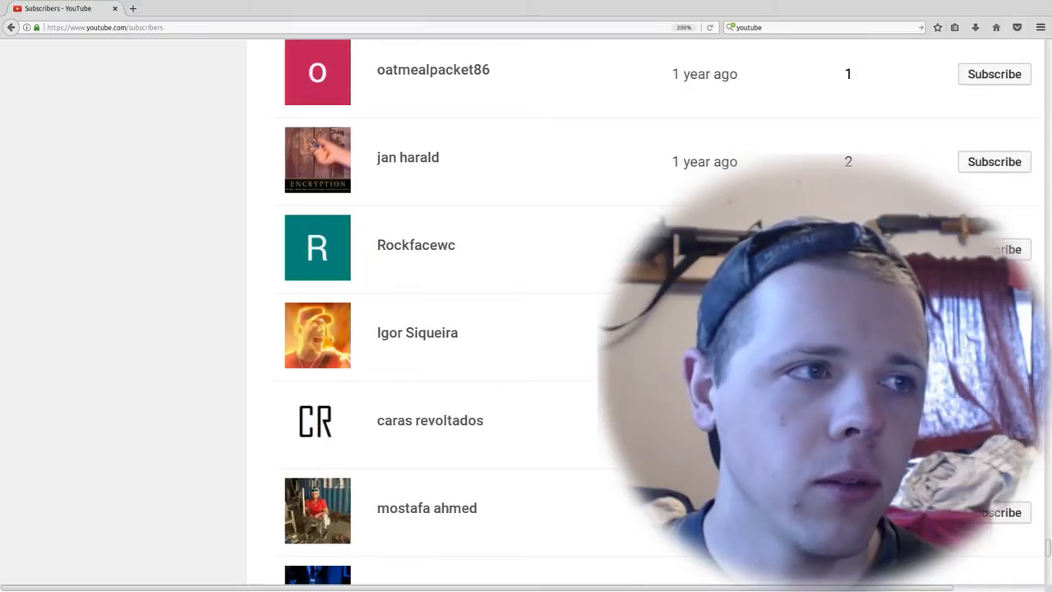
scroll("down", 3)
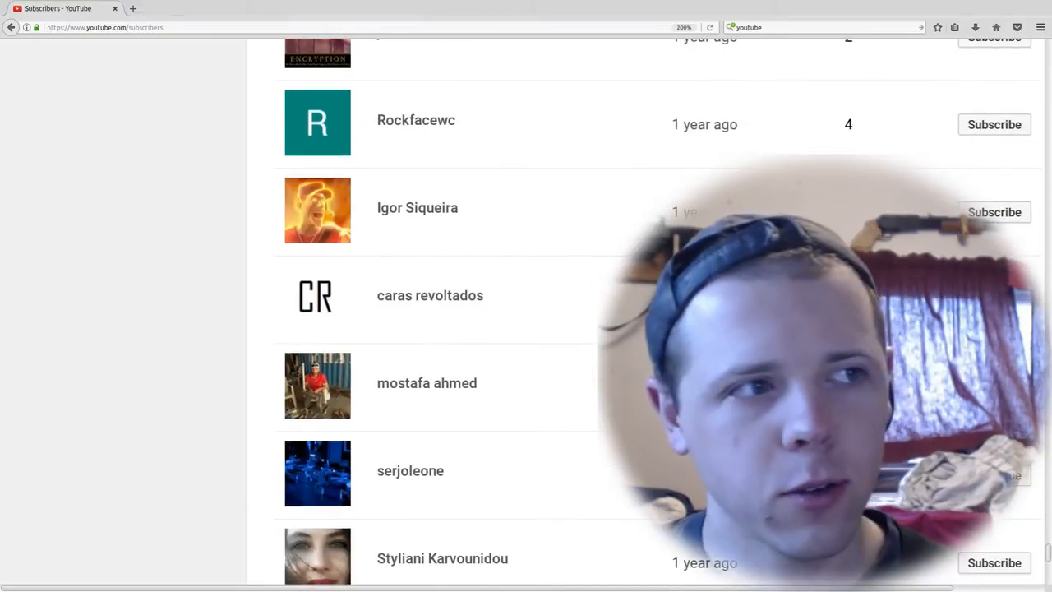
scroll("down", 3)
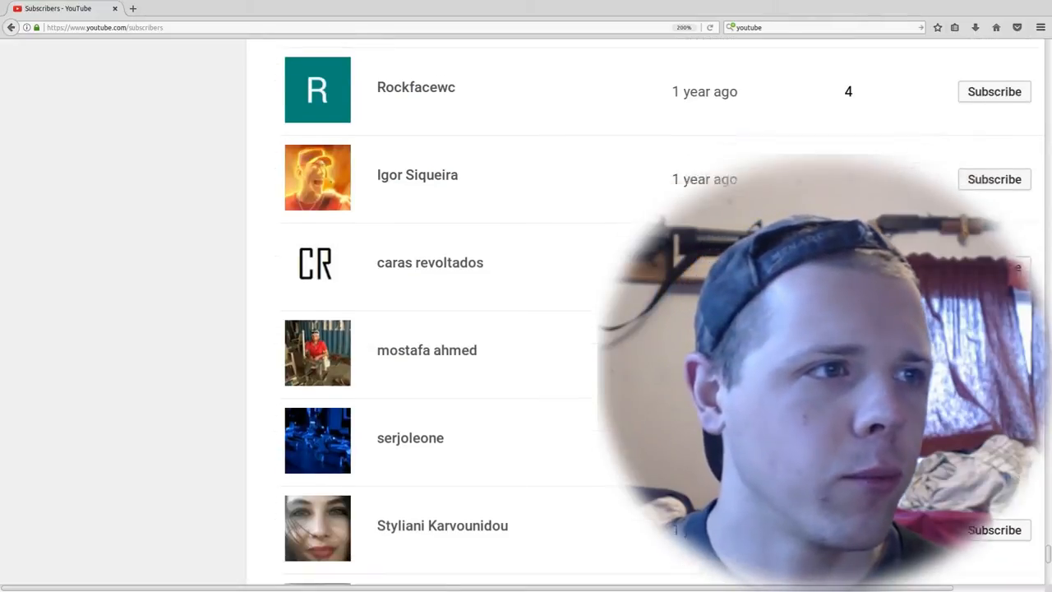
scroll("down", 3)
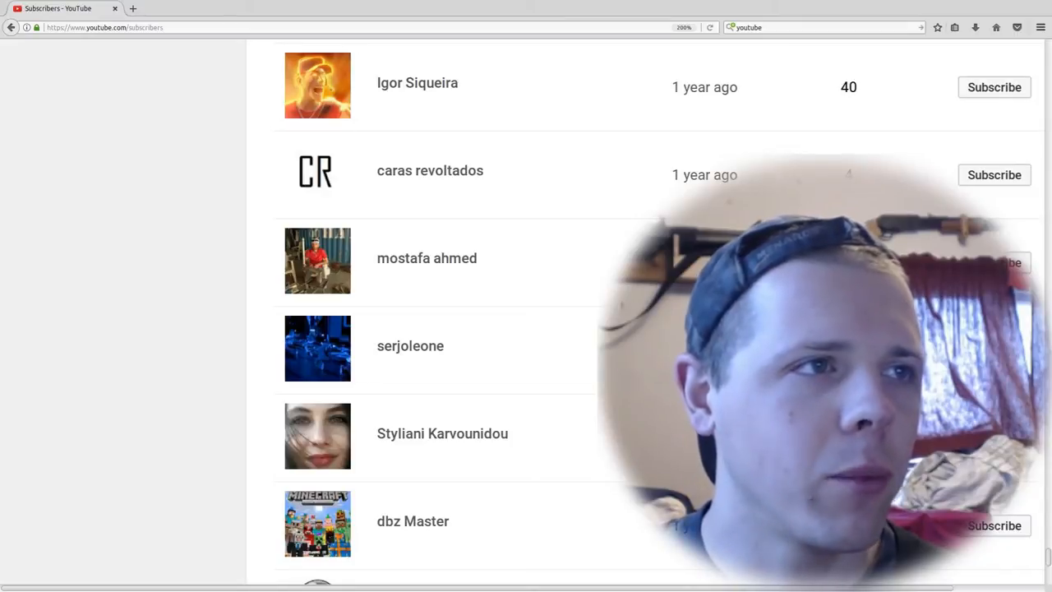
scroll("down", 3)
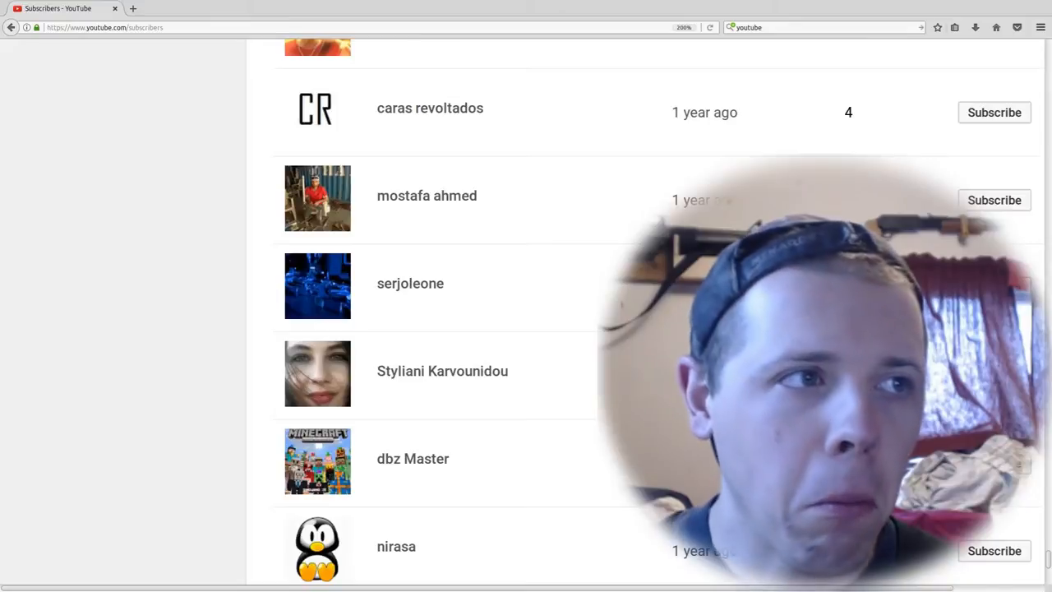
scroll("down", 3)
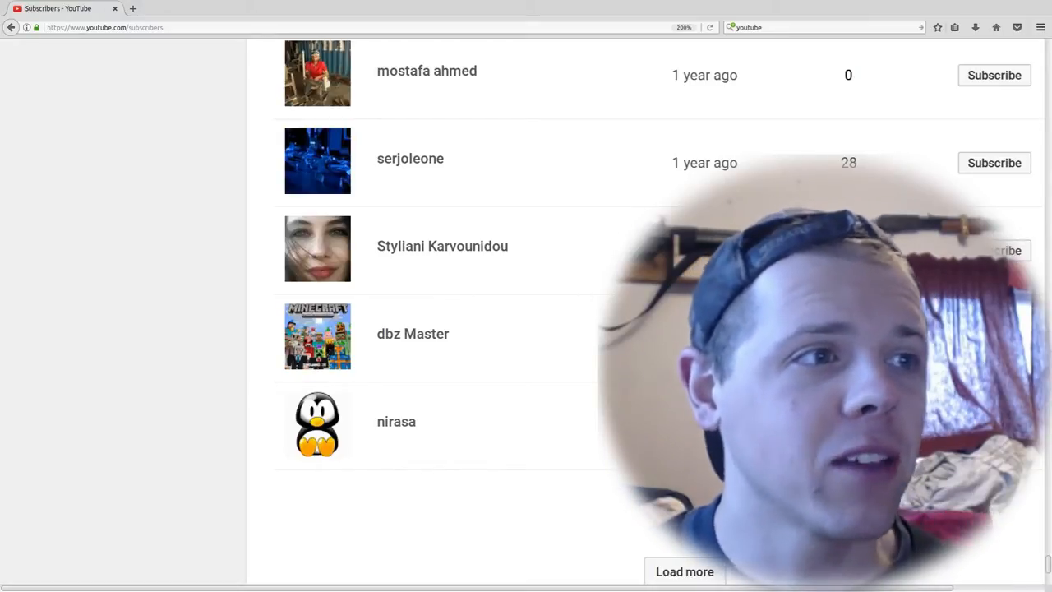
scroll("down", 3)
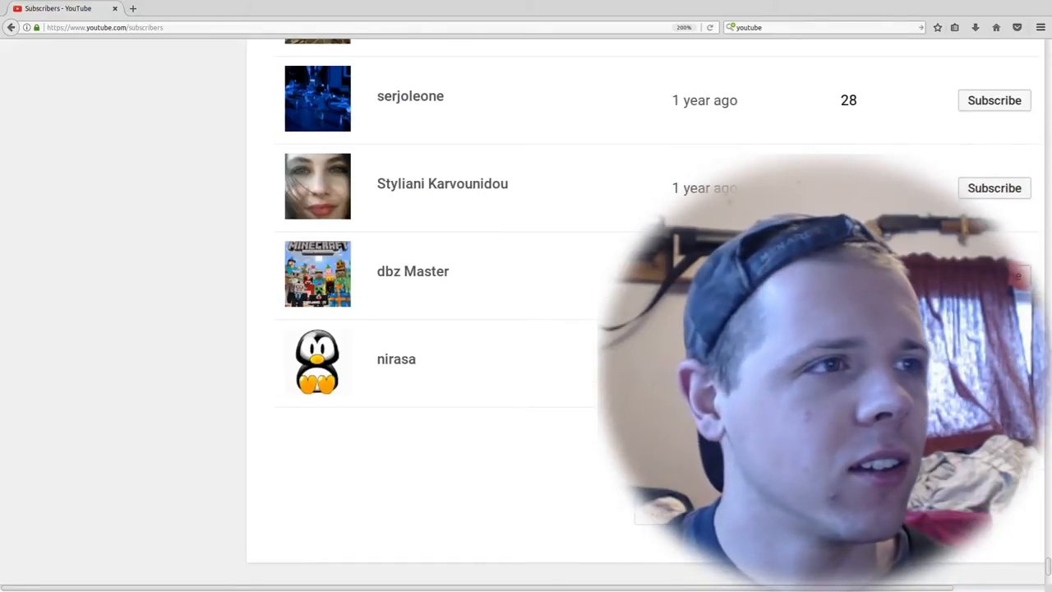
scroll("down", 3)
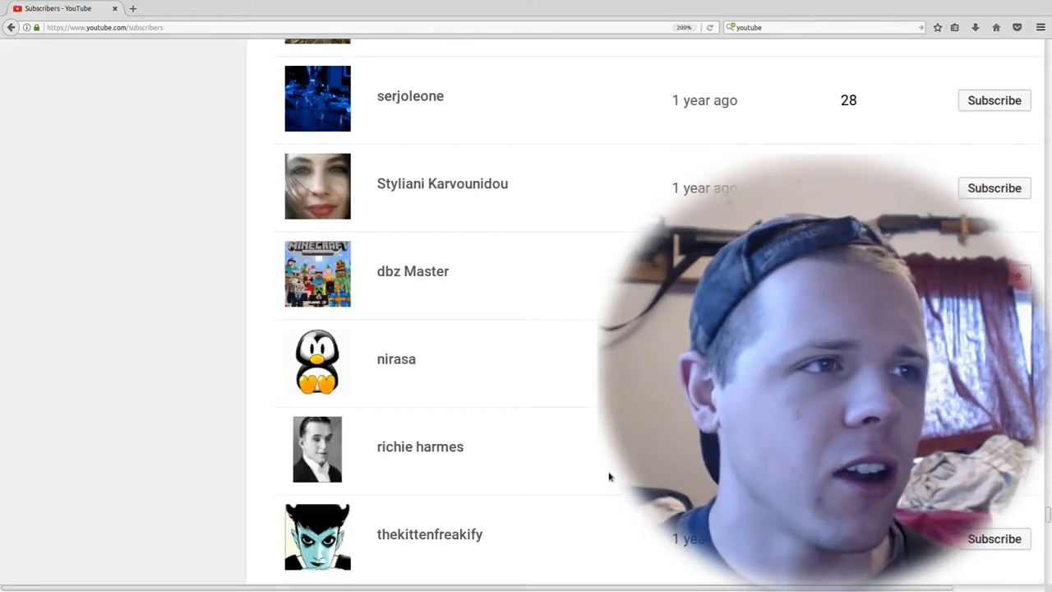
scroll("down", 3)
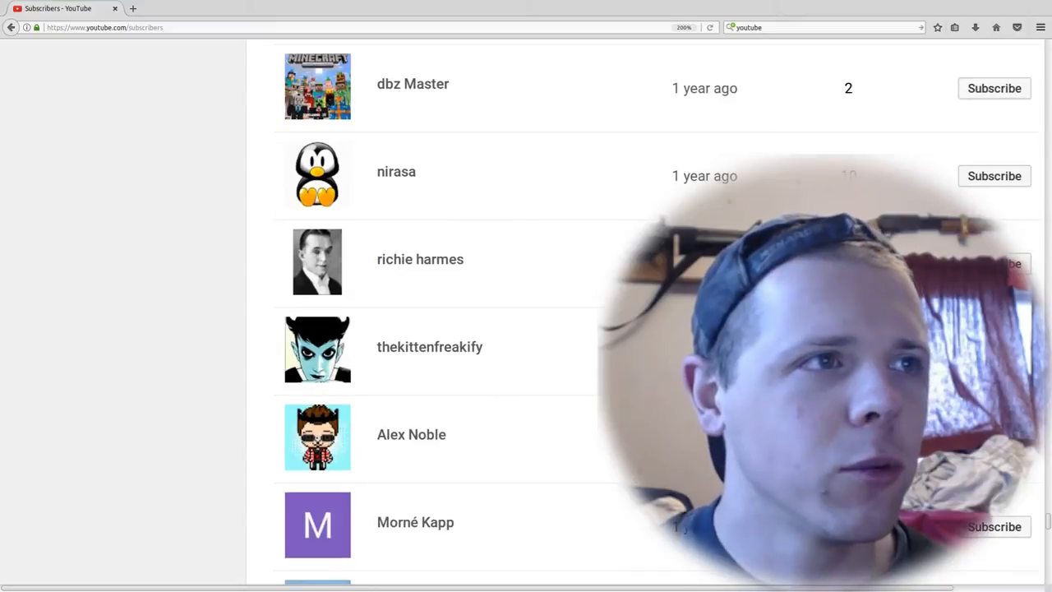
scroll("down", 3)
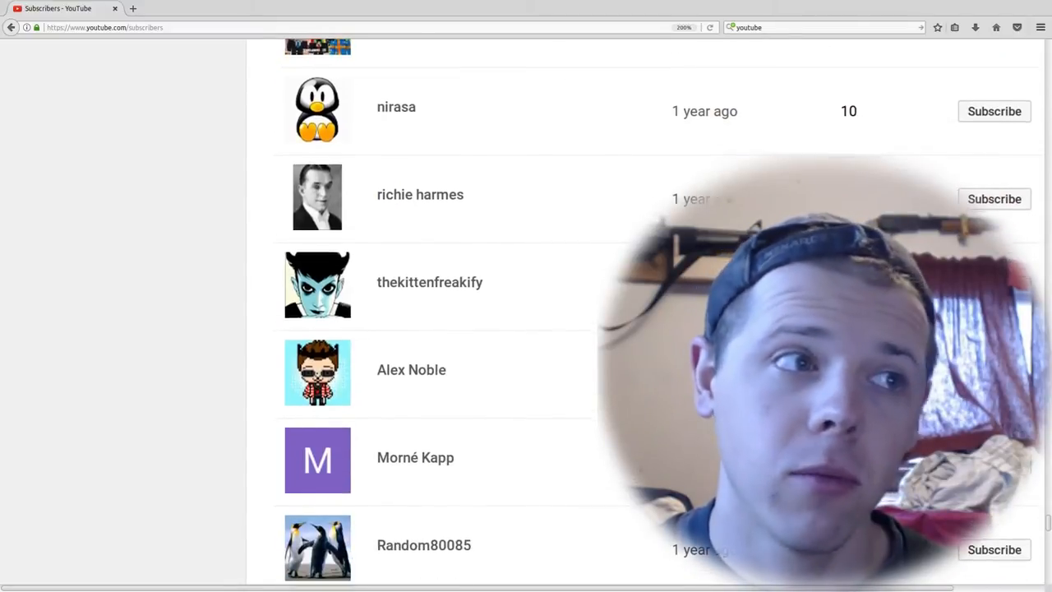
scroll("down", 3)
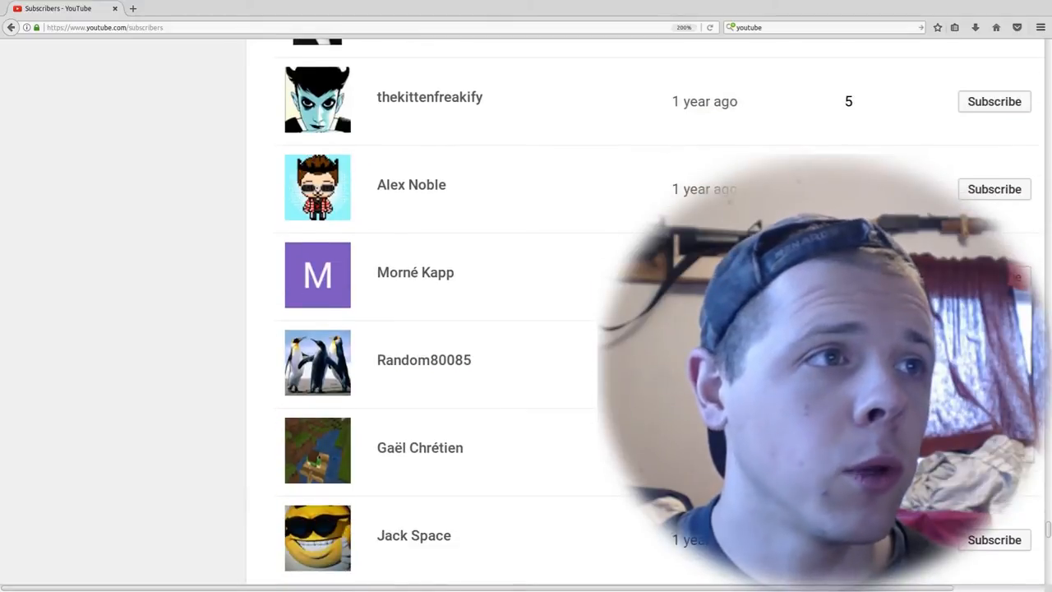
scroll("down", 3)
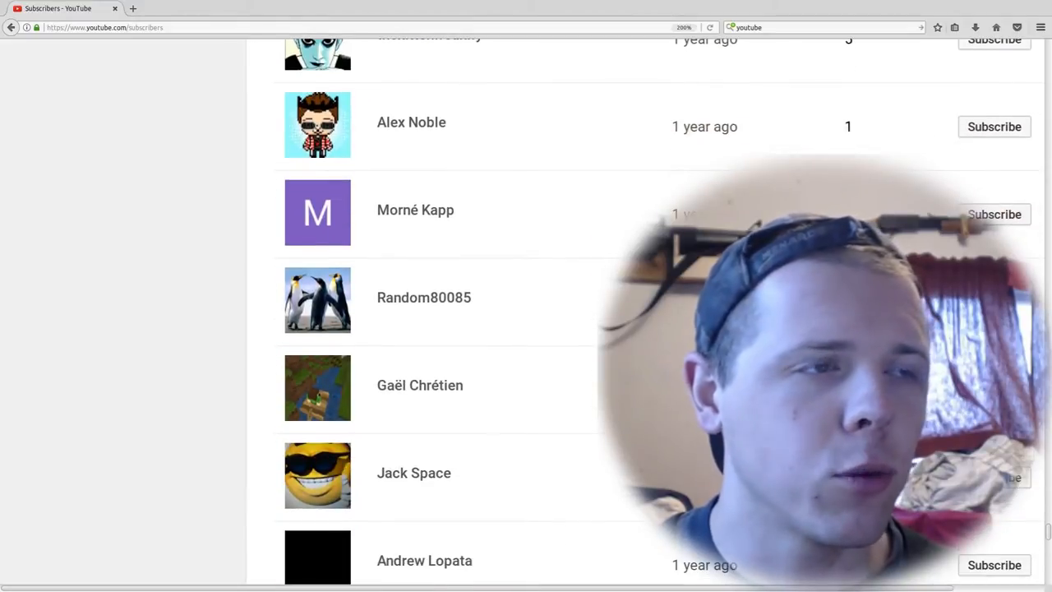
scroll("down", 3)
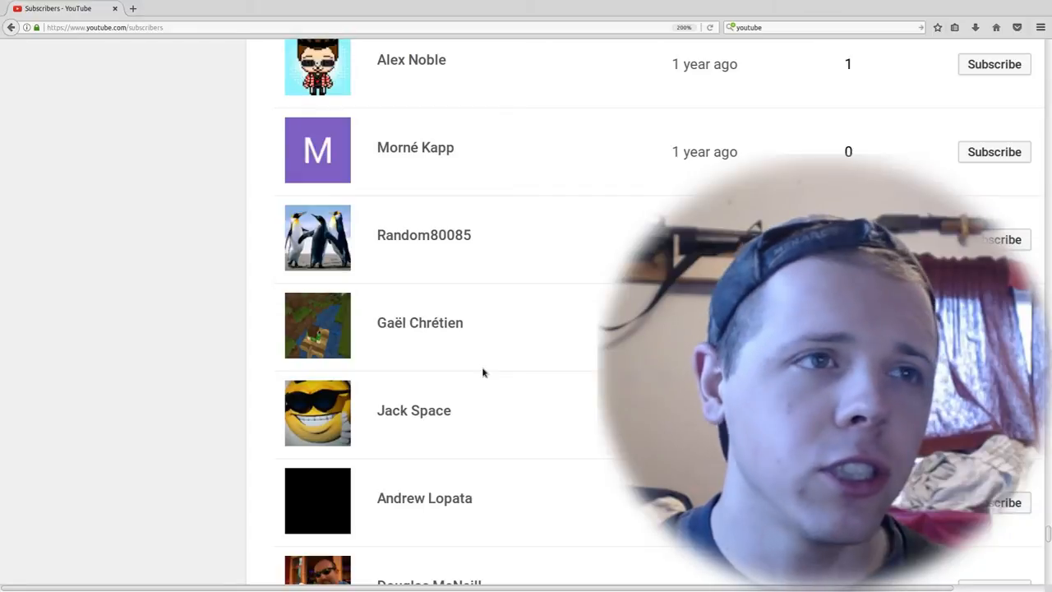
scroll("down", 3)
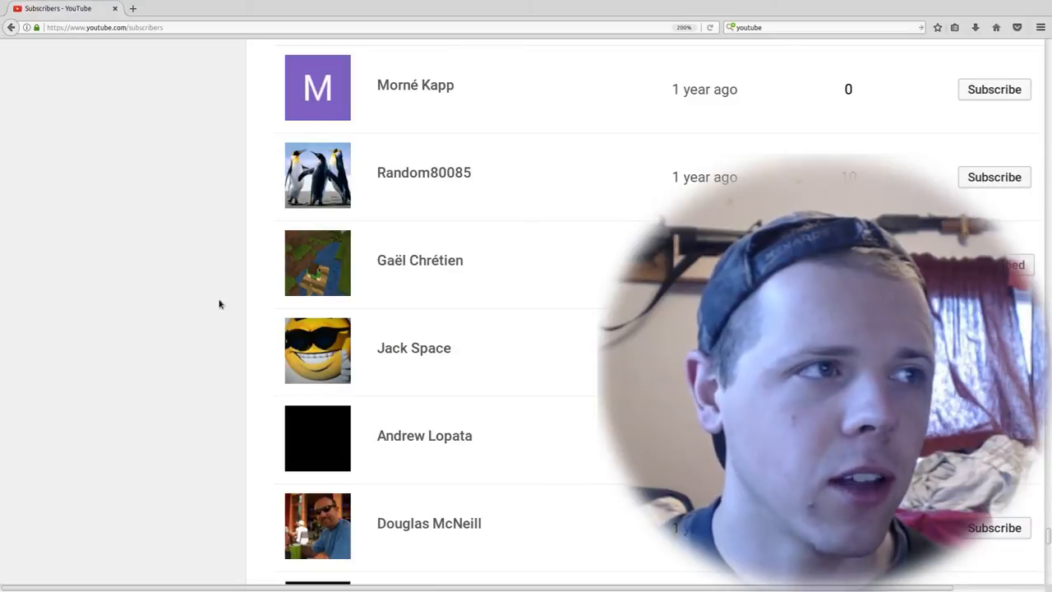
mouse_move(271, 283)
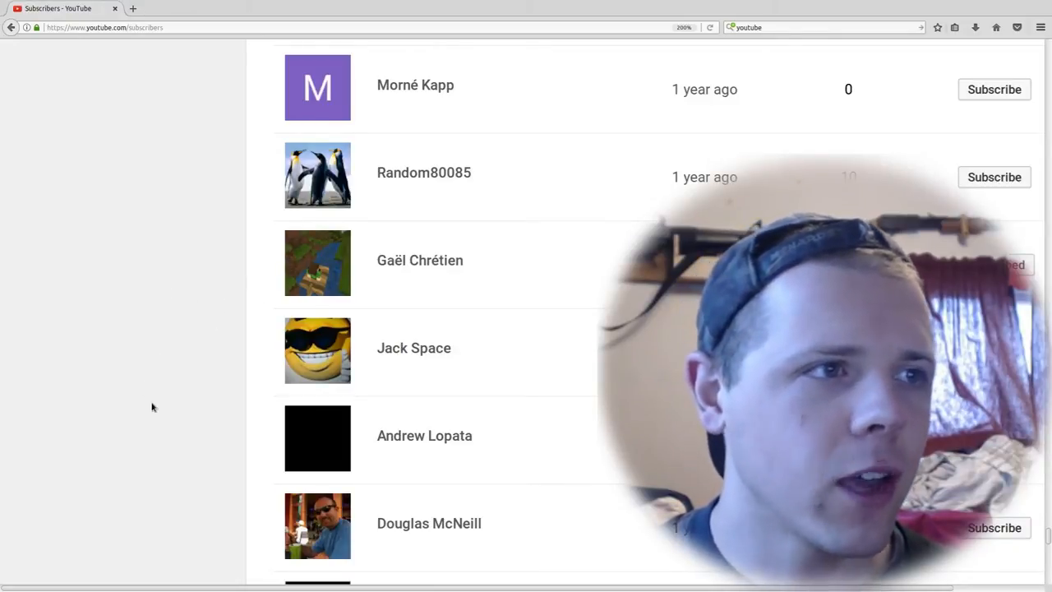
scroll("down", 3)
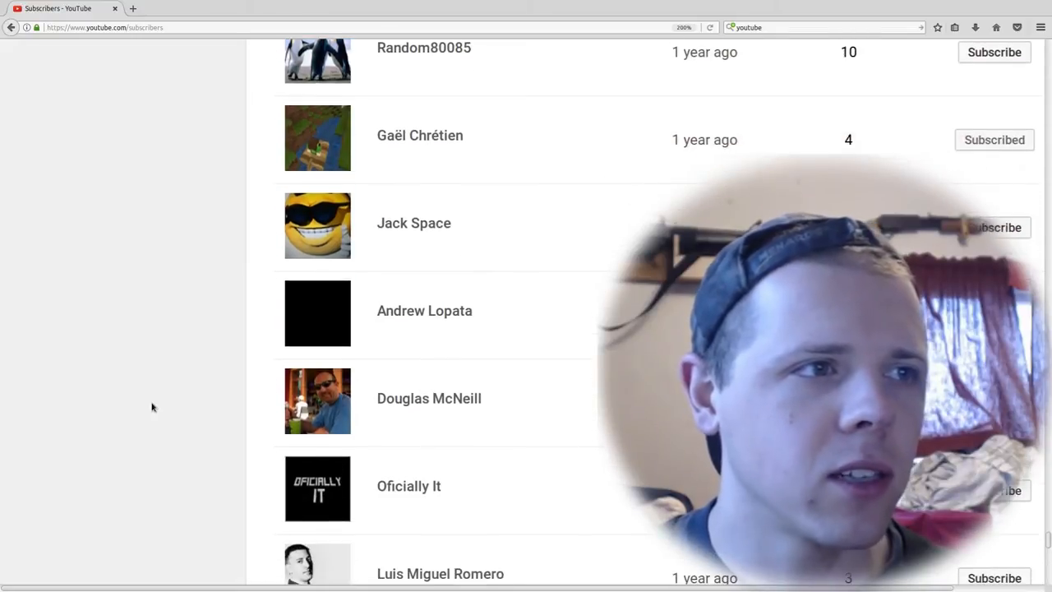
scroll("down", 3)
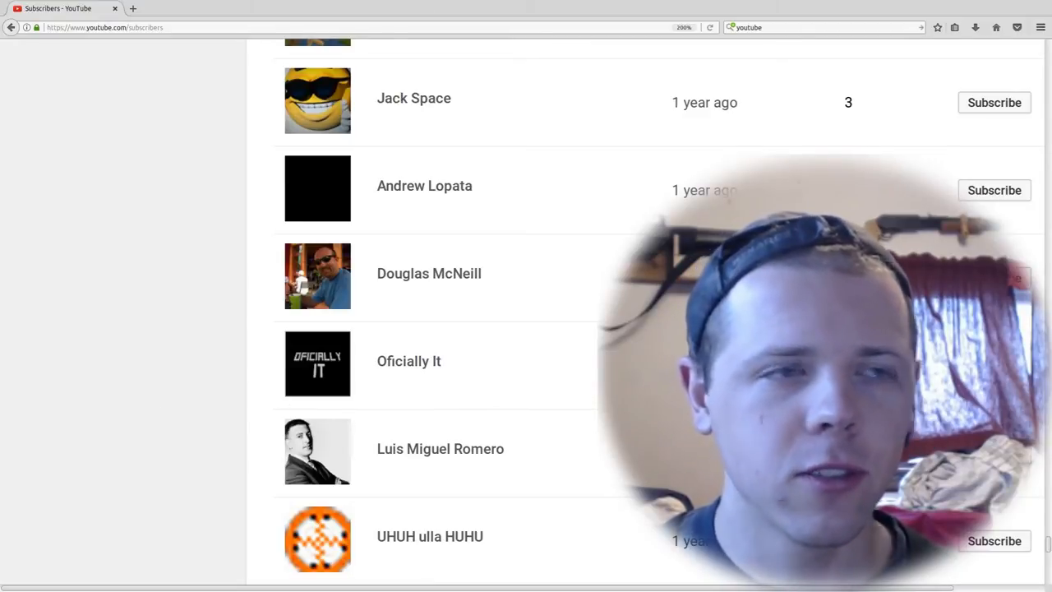
scroll("down", 3)
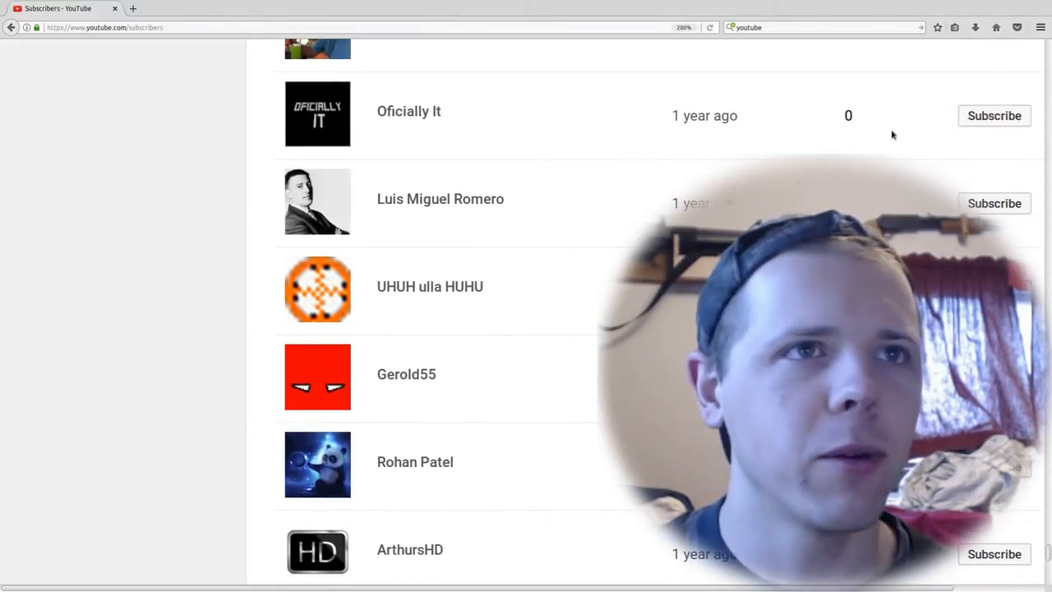
scroll("down", 3)
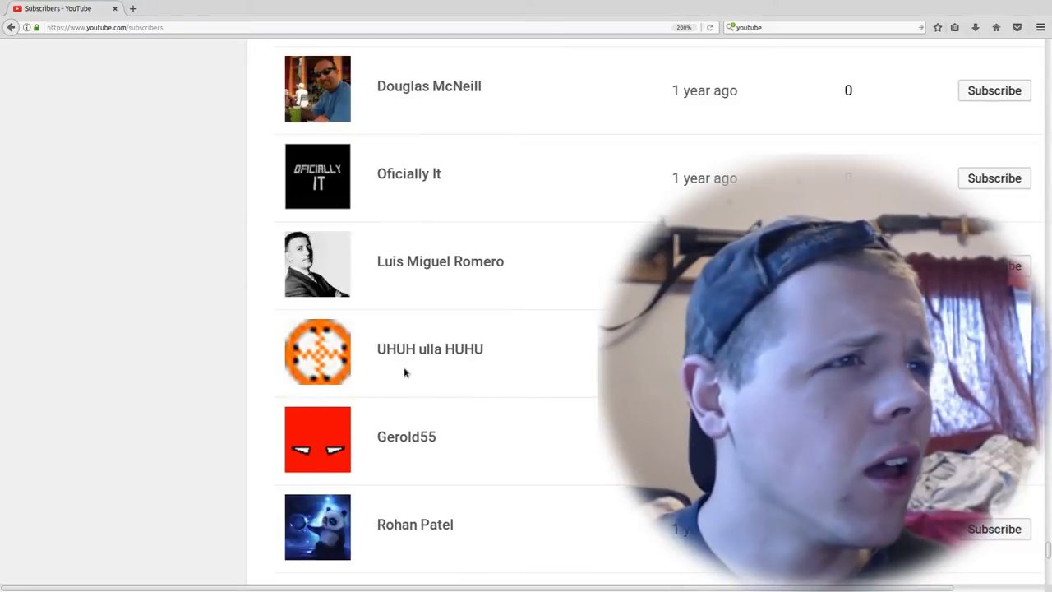
mouse_move(430, 349)
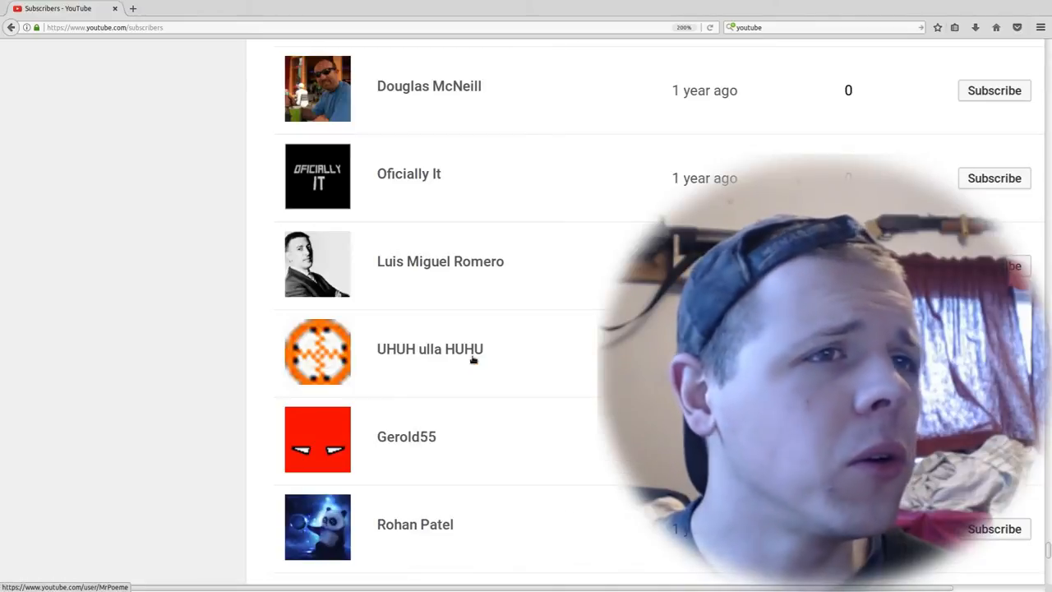
mouse_move(565, 429)
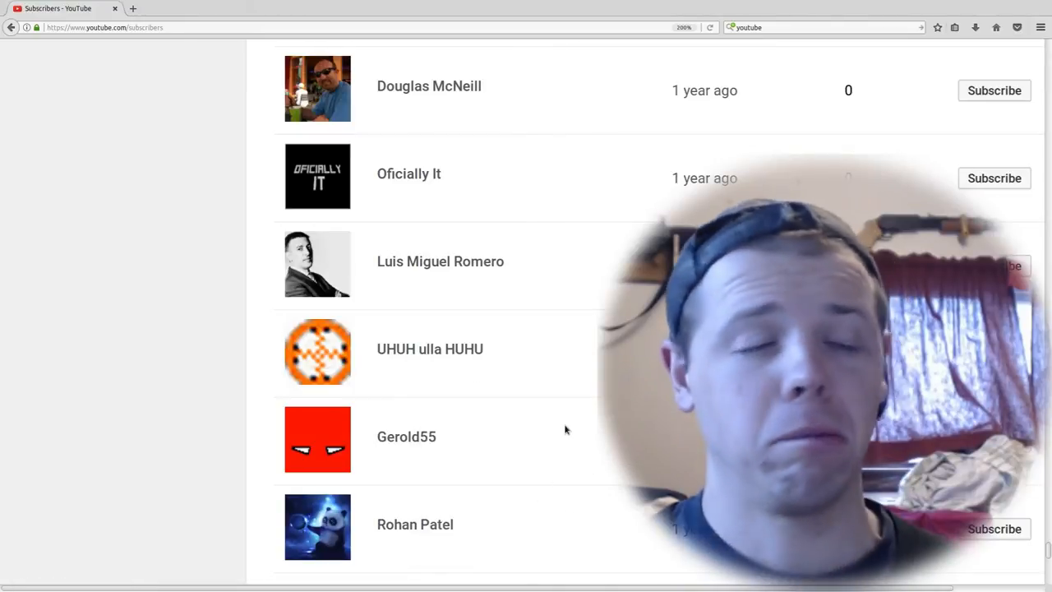
scroll("down", 3)
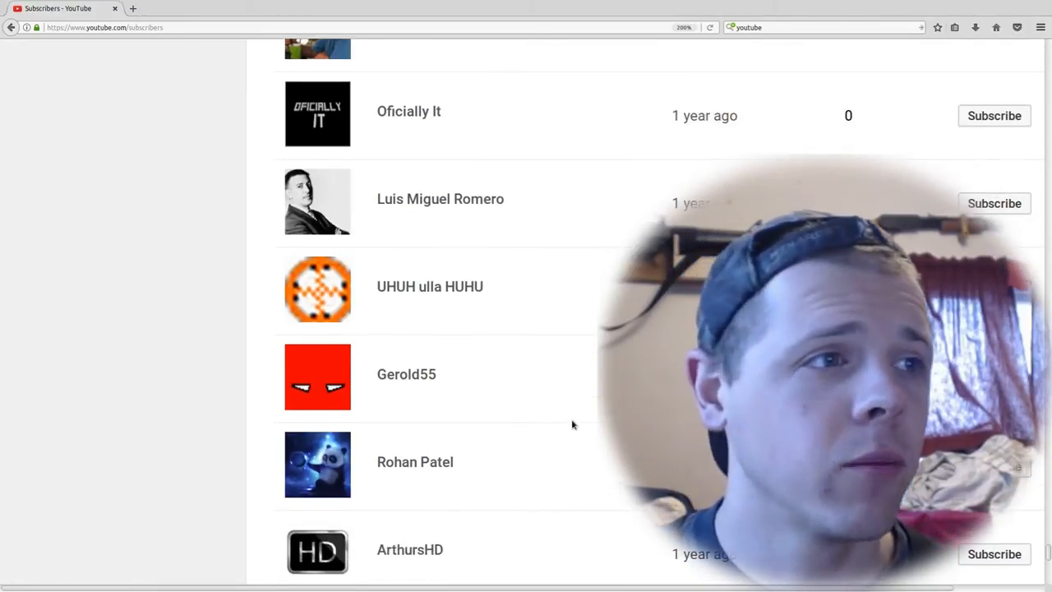
scroll("down", 3)
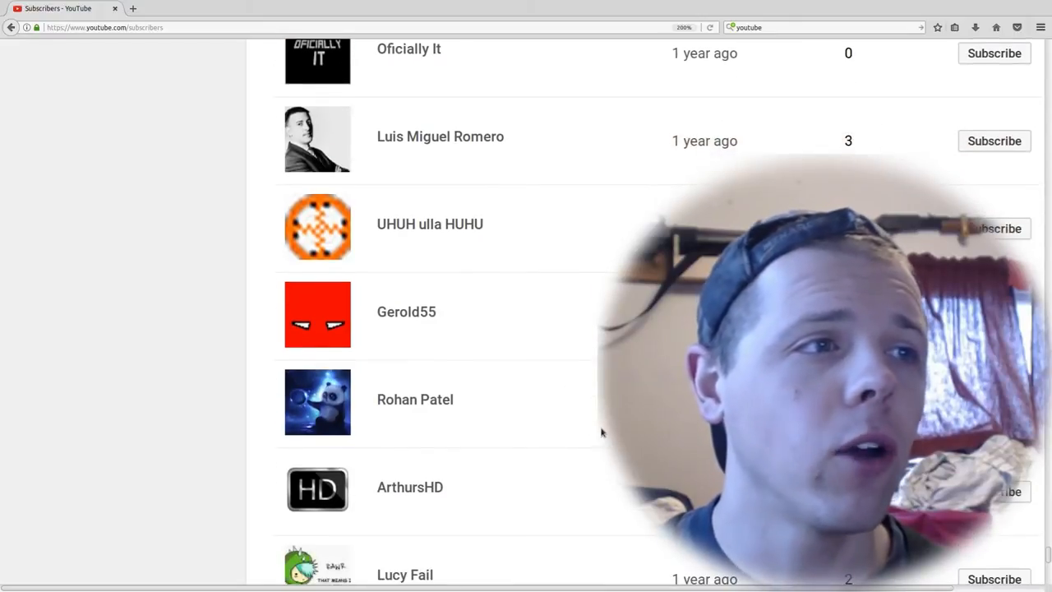
scroll("down", 3)
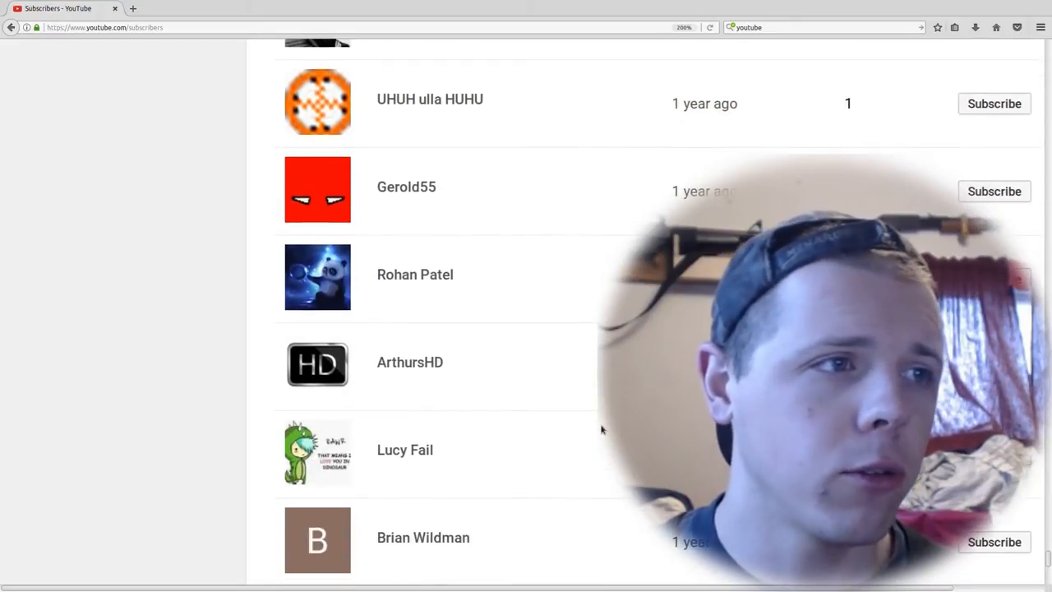
scroll("down", 3)
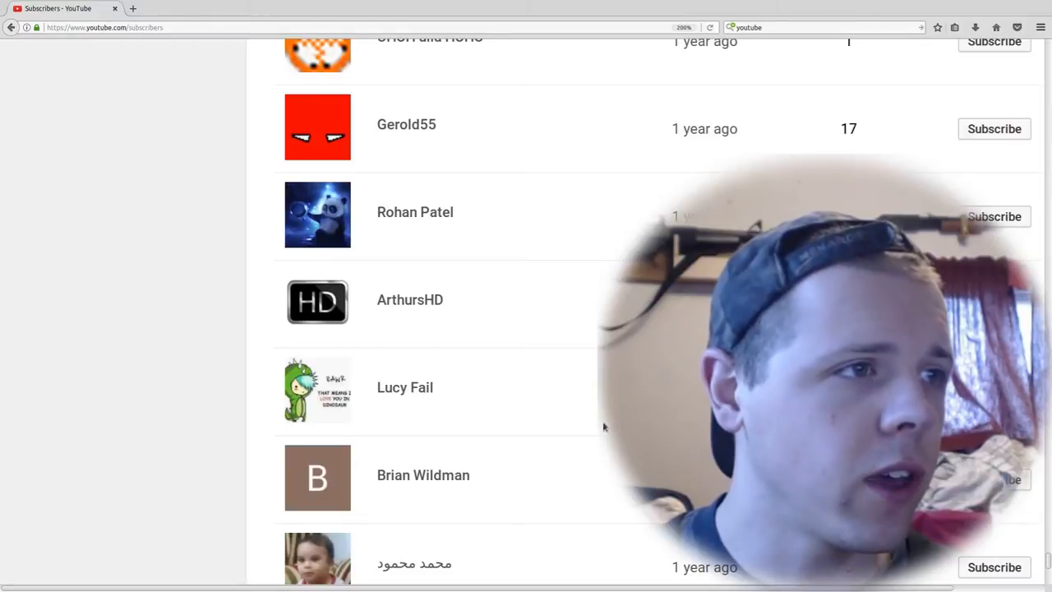
scroll("down", 3)
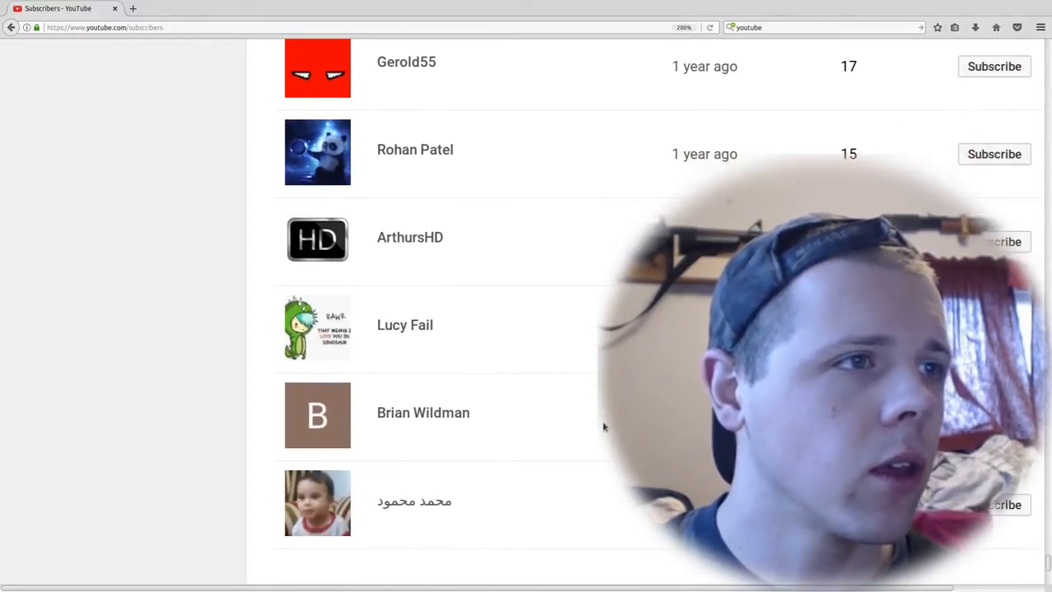
scroll("down", 3)
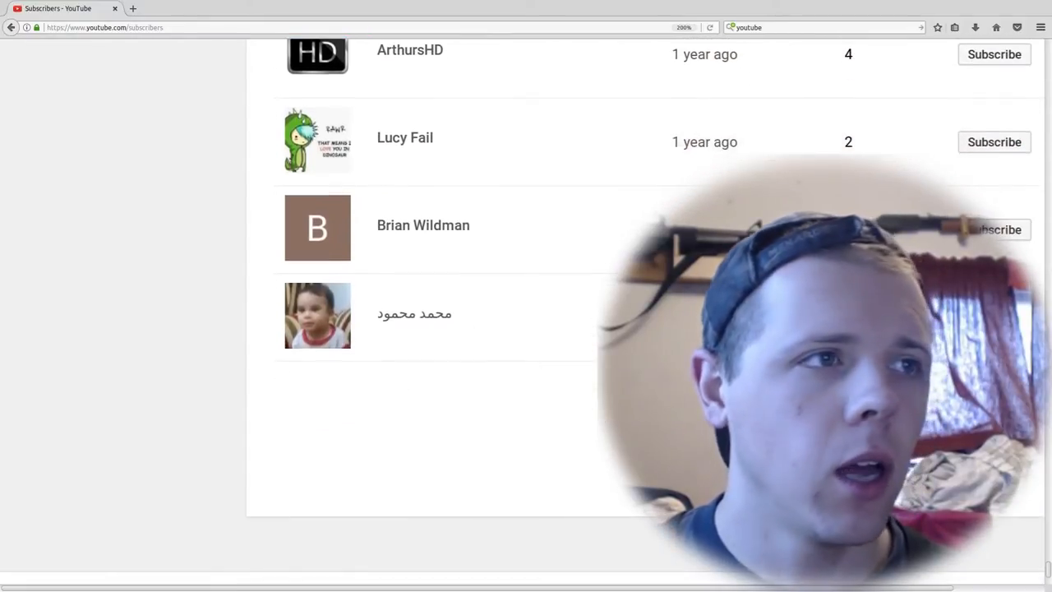
scroll("down", 3)
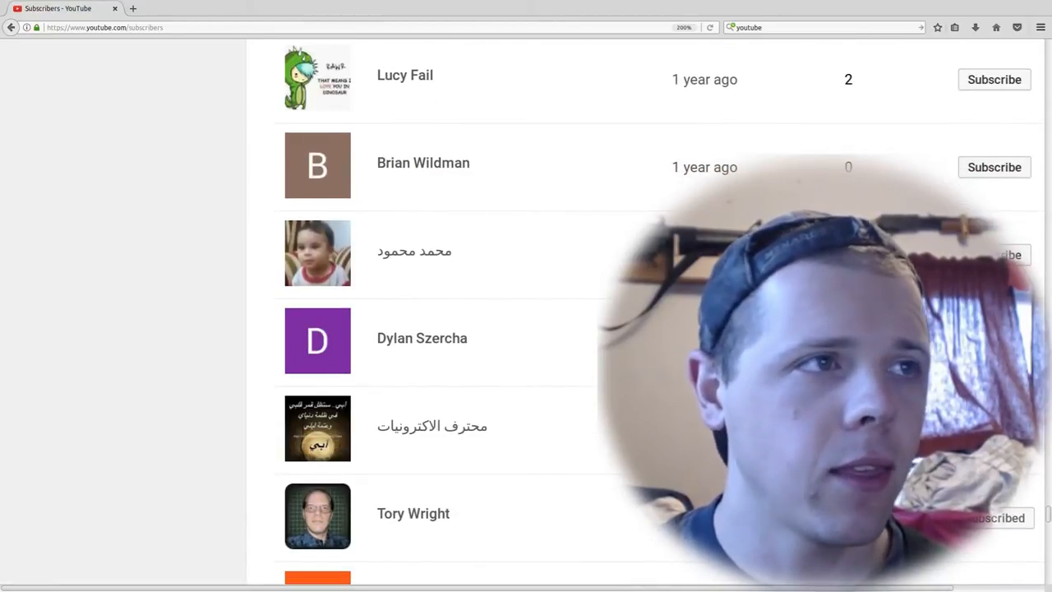
scroll("down", 3)
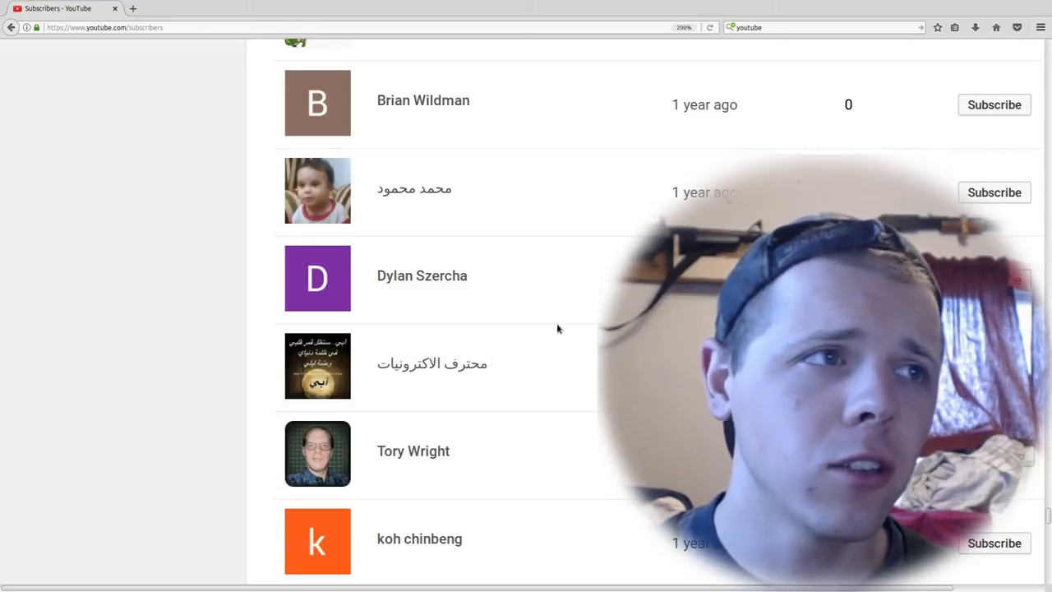
scroll("down", 3)
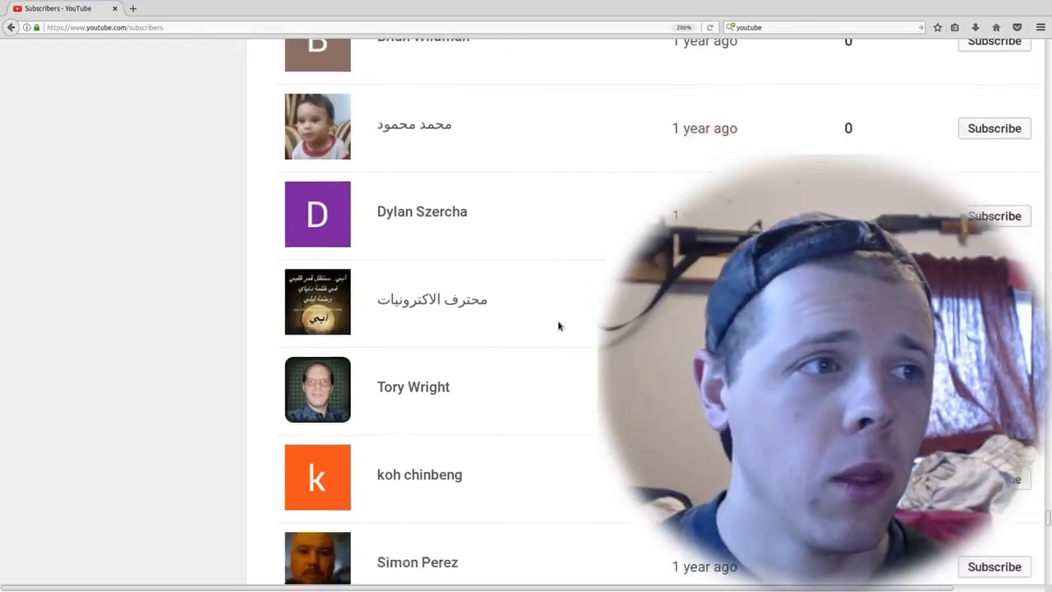
scroll("down", 3)
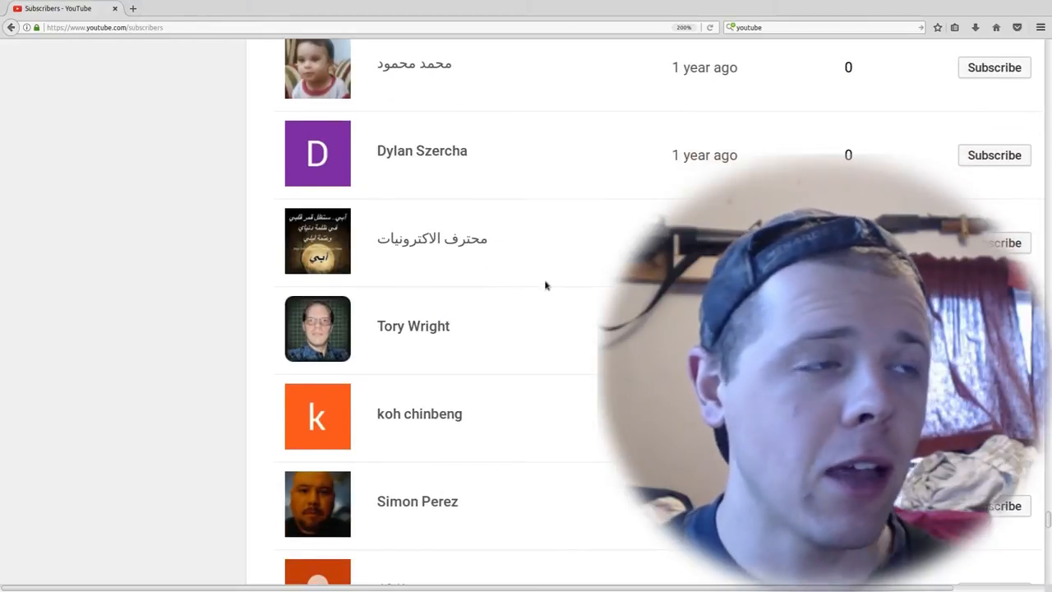
scroll("down", 3)
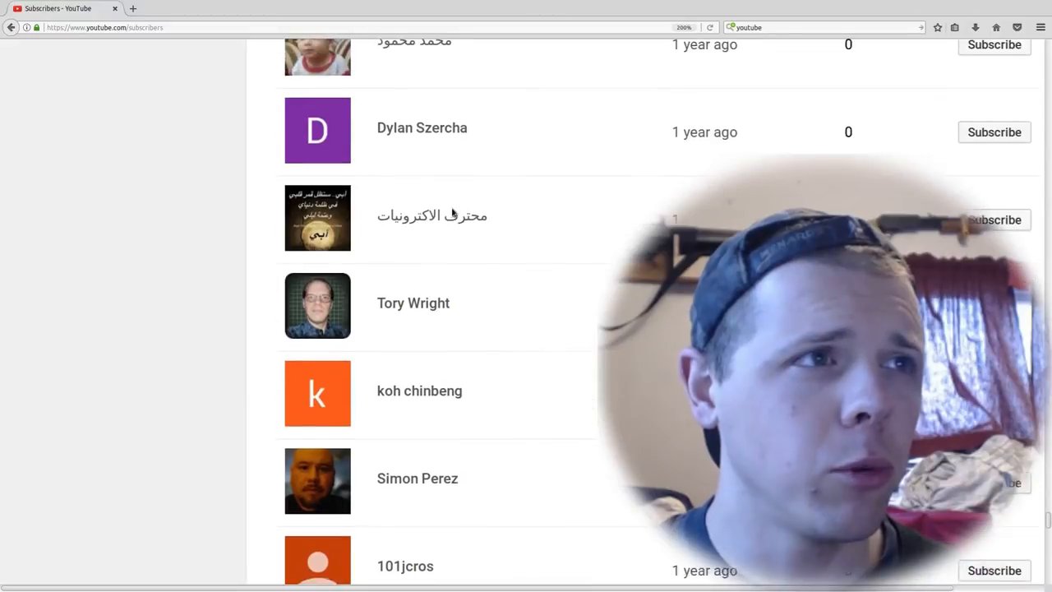
scroll("down", 3)
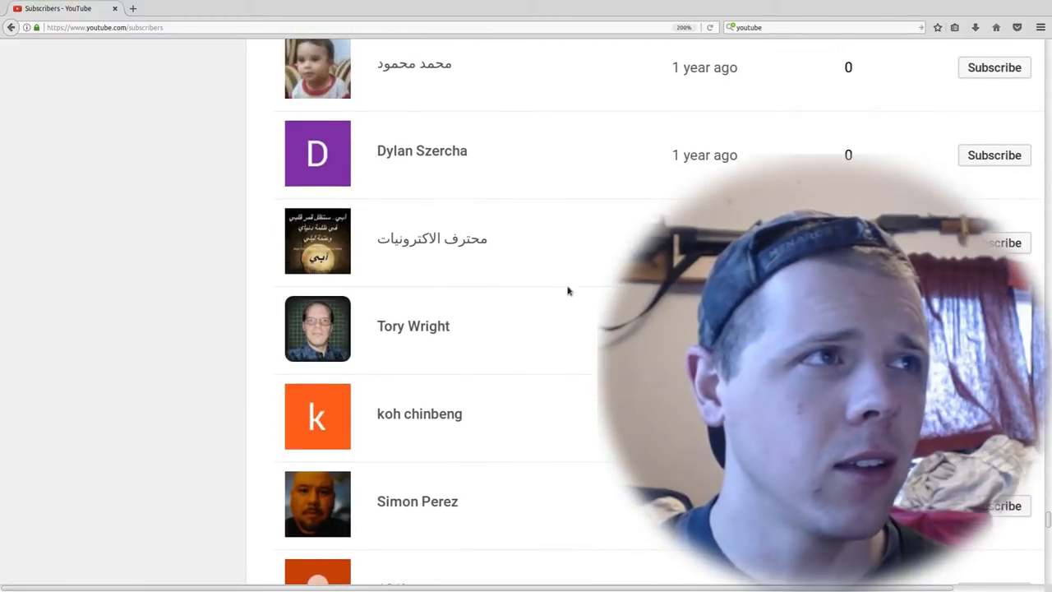
scroll("down", 3)
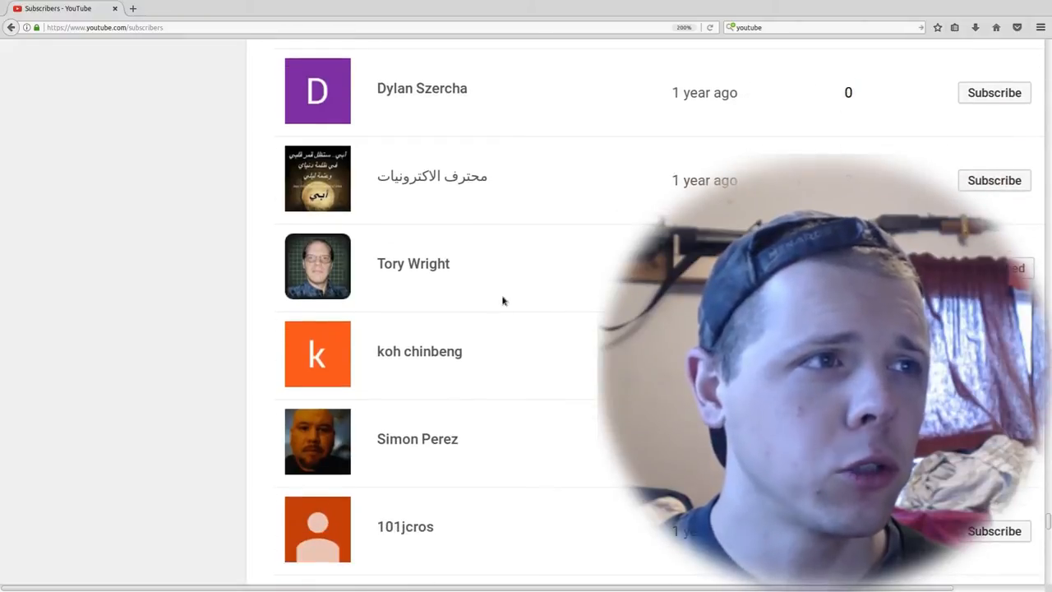
scroll("down", 3)
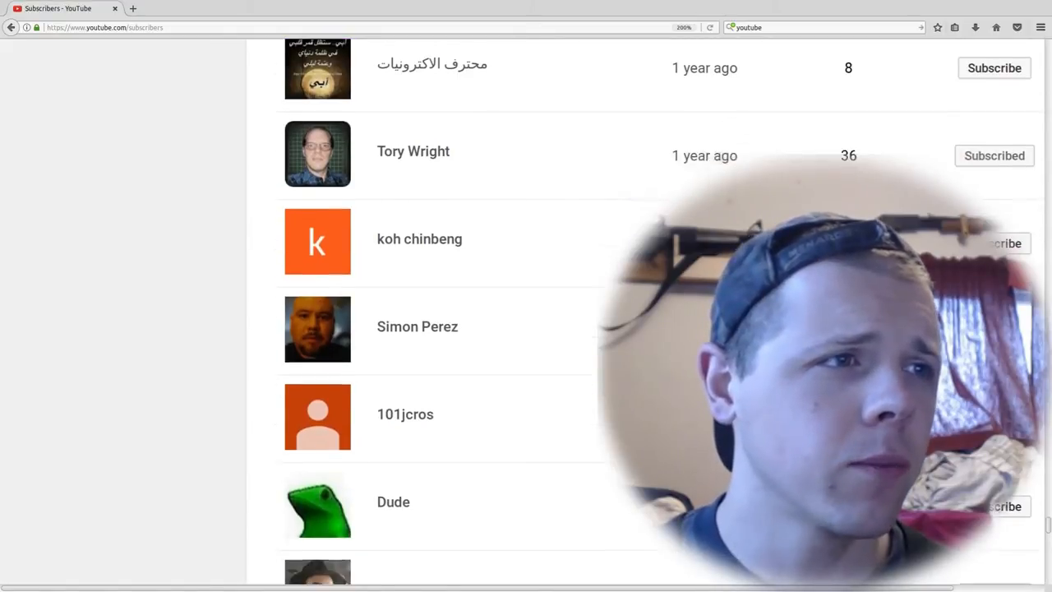
scroll("down", 3)
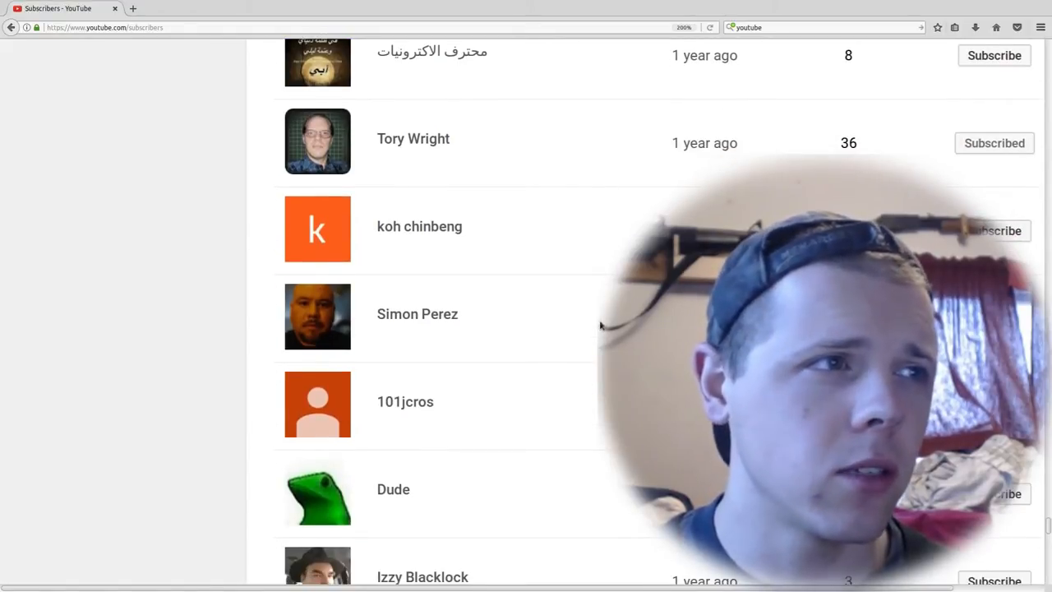
scroll("down", 3)
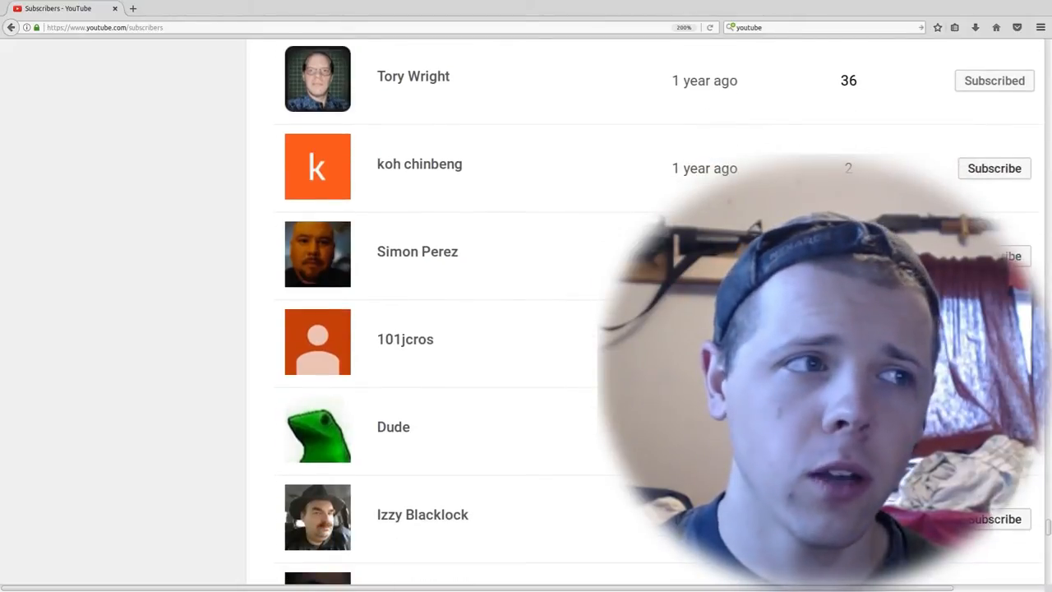
scroll("down", 3)
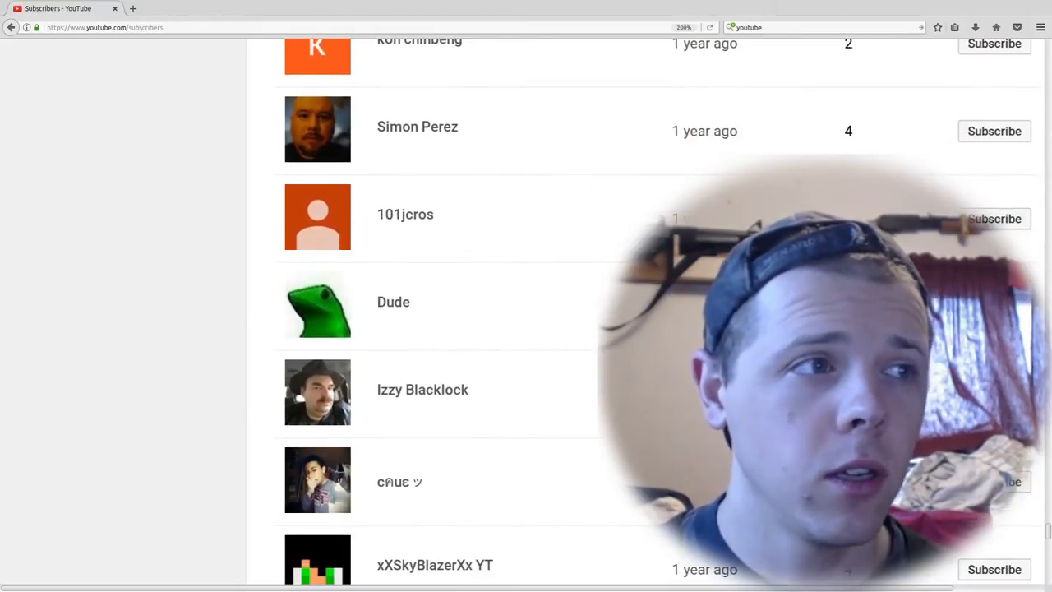
scroll("down", 3)
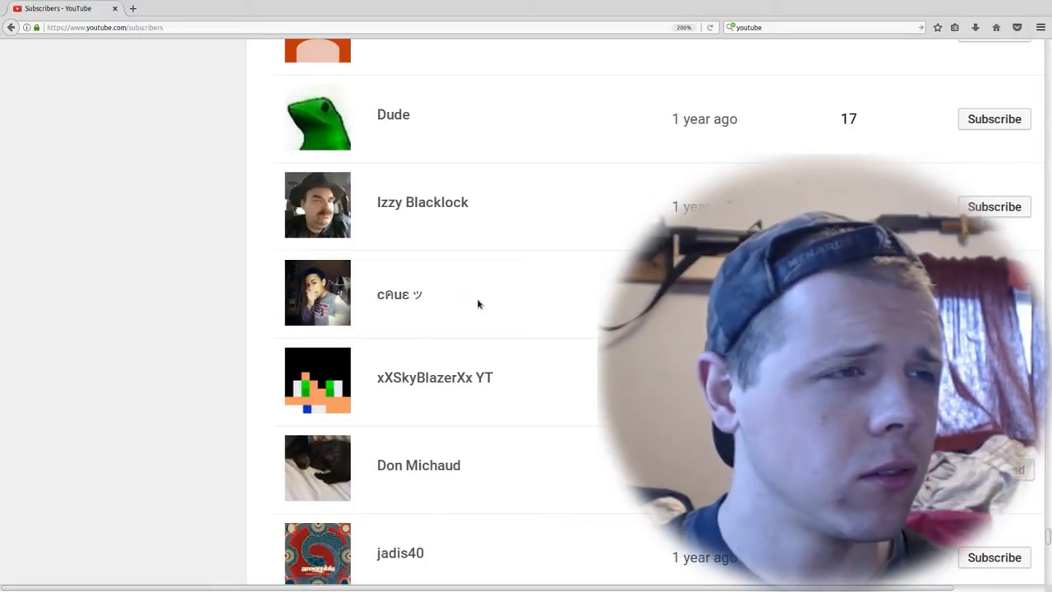
mouse_move(557, 331)
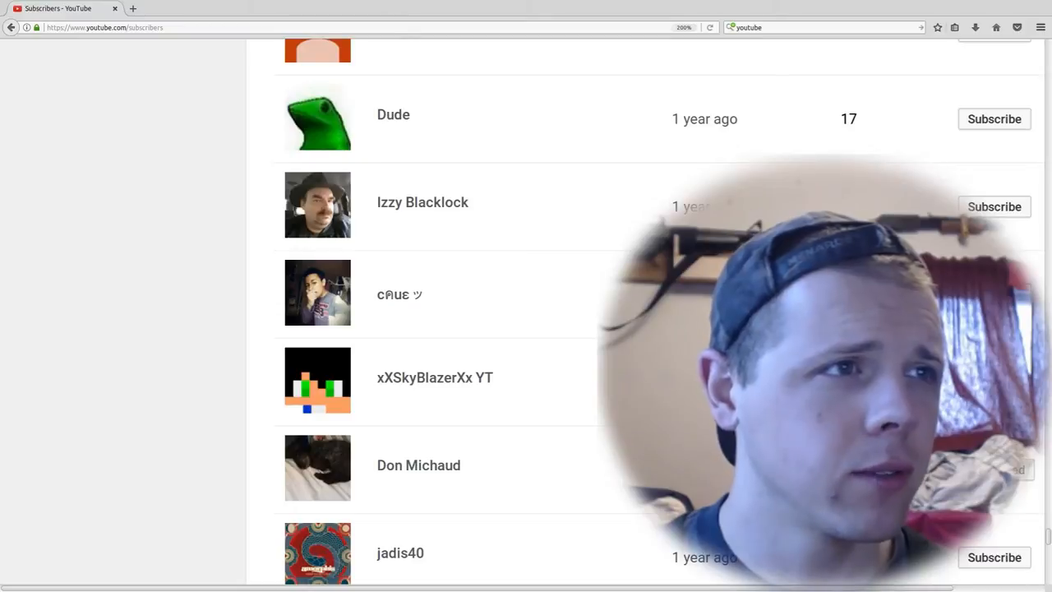
scroll("down", 3)
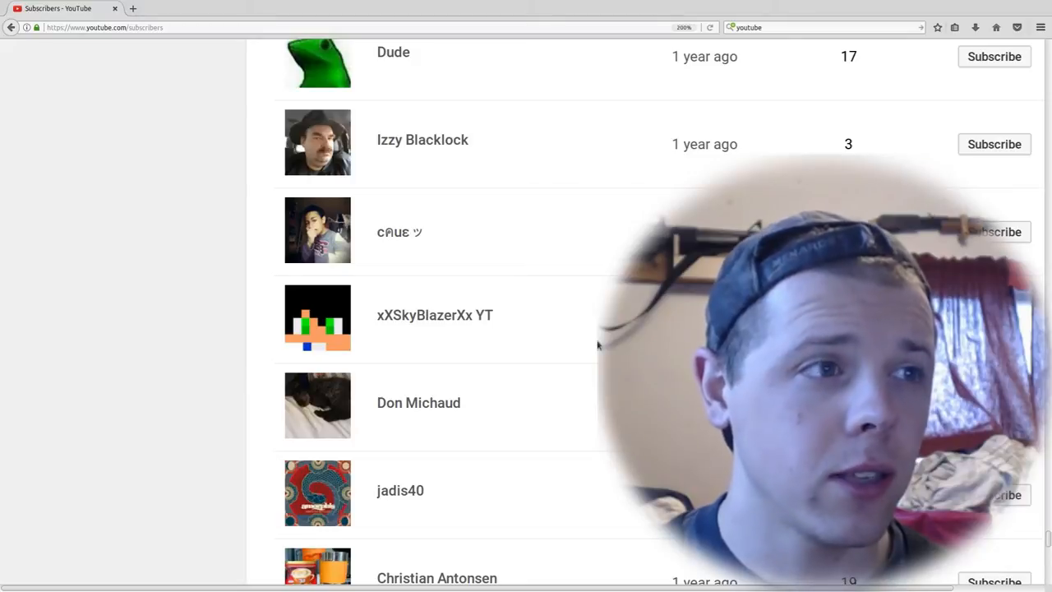
scroll("down", 3)
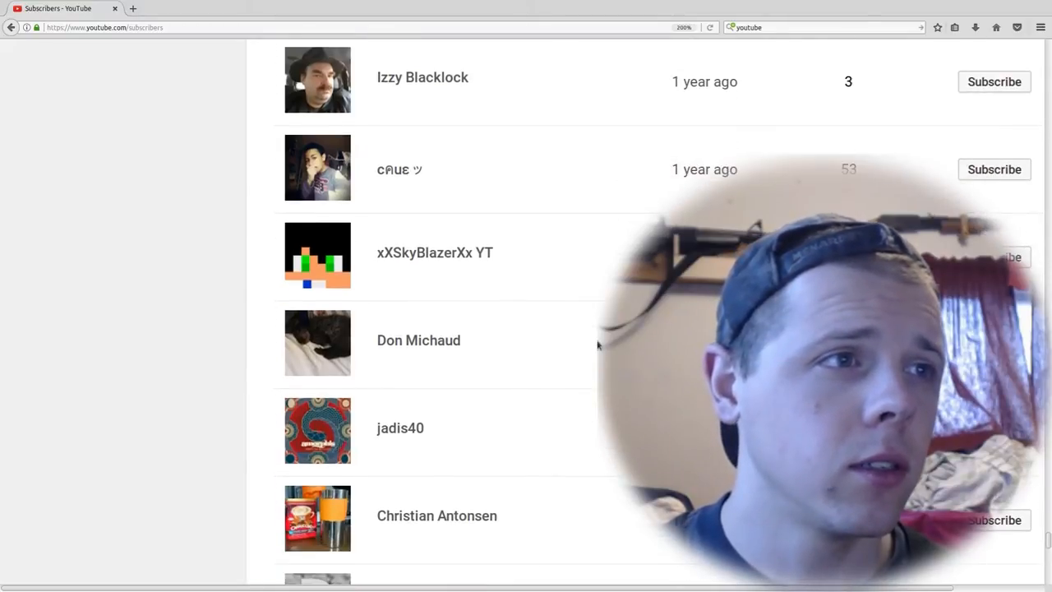
scroll("down", 3)
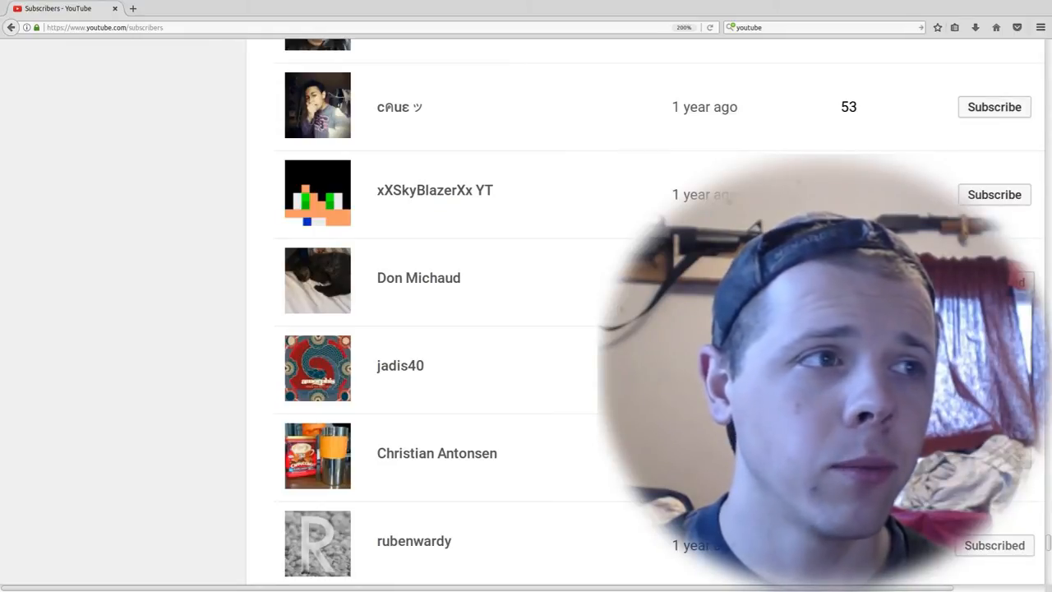
scroll("down", 3)
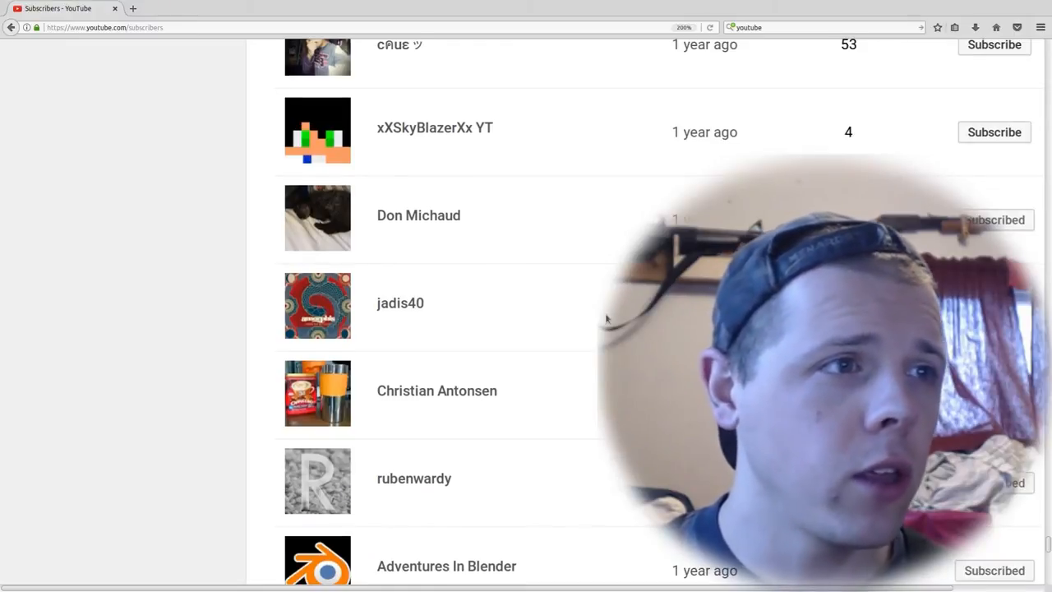
scroll("down", 3)
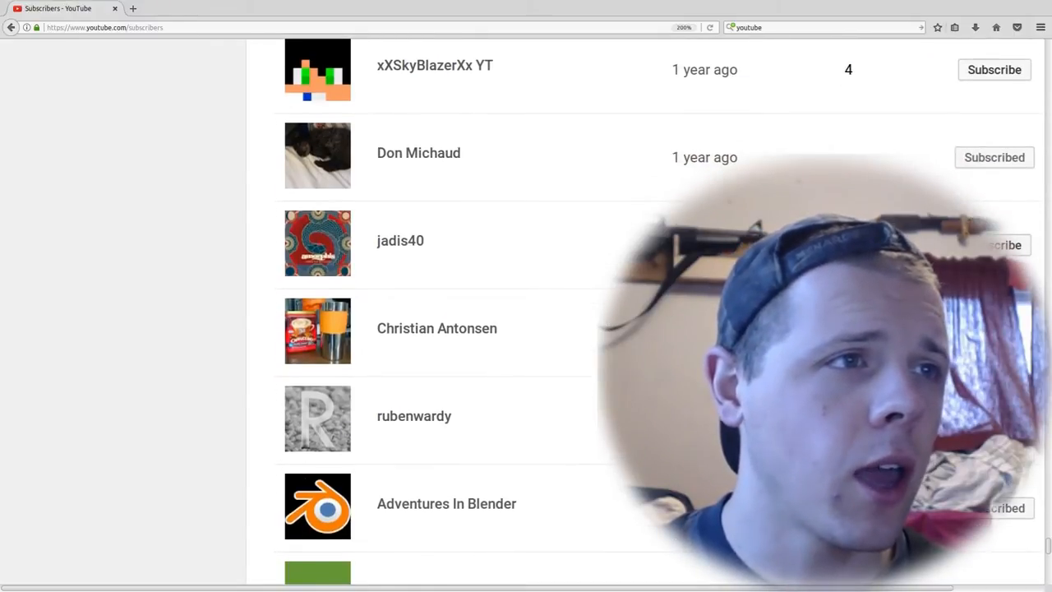
scroll("down", 3)
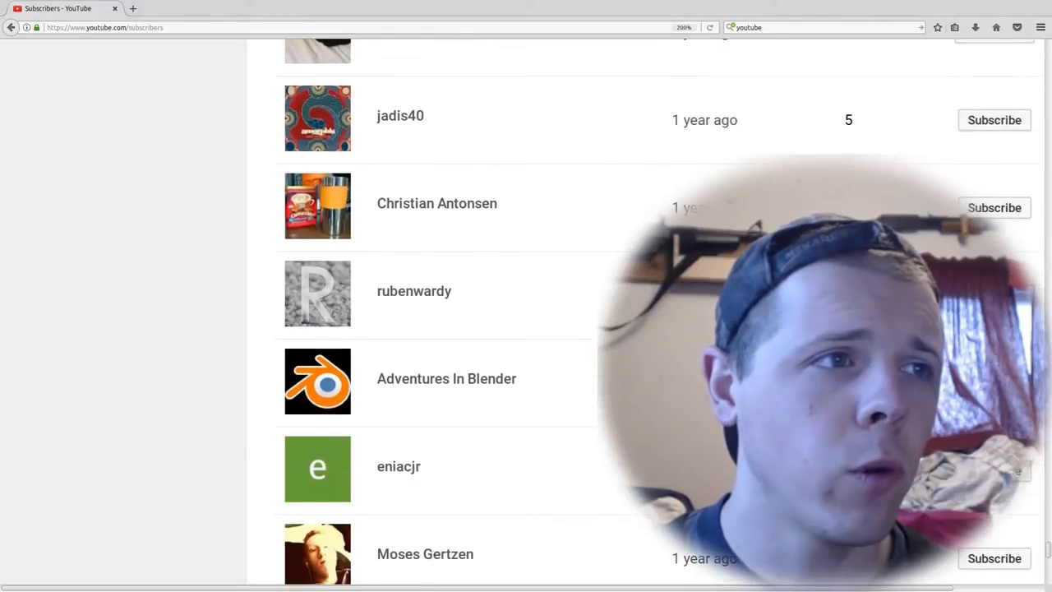
scroll("down", 3)
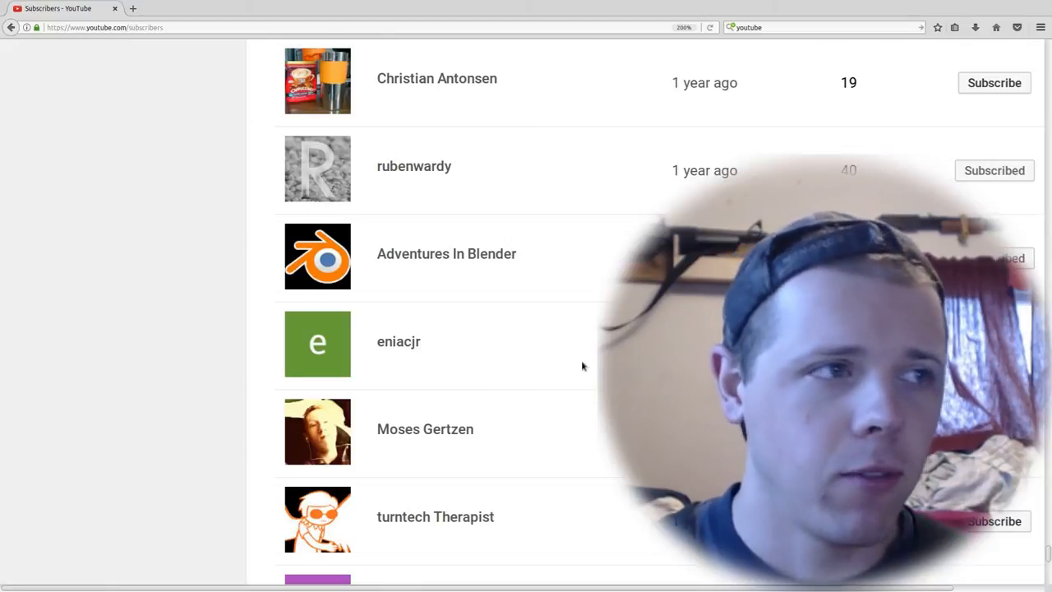
scroll("down", 3)
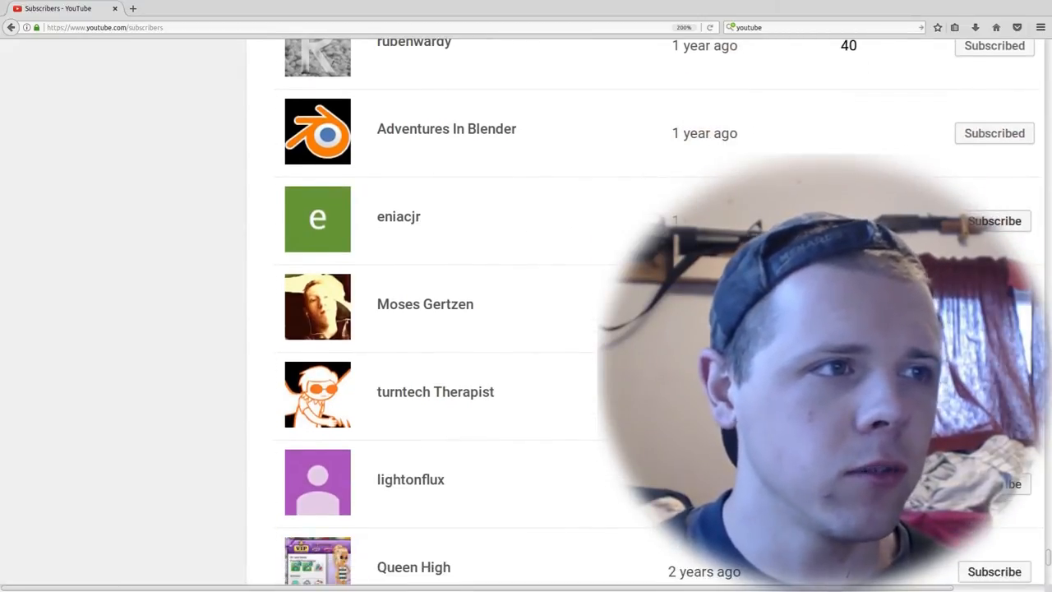
scroll("down", 3)
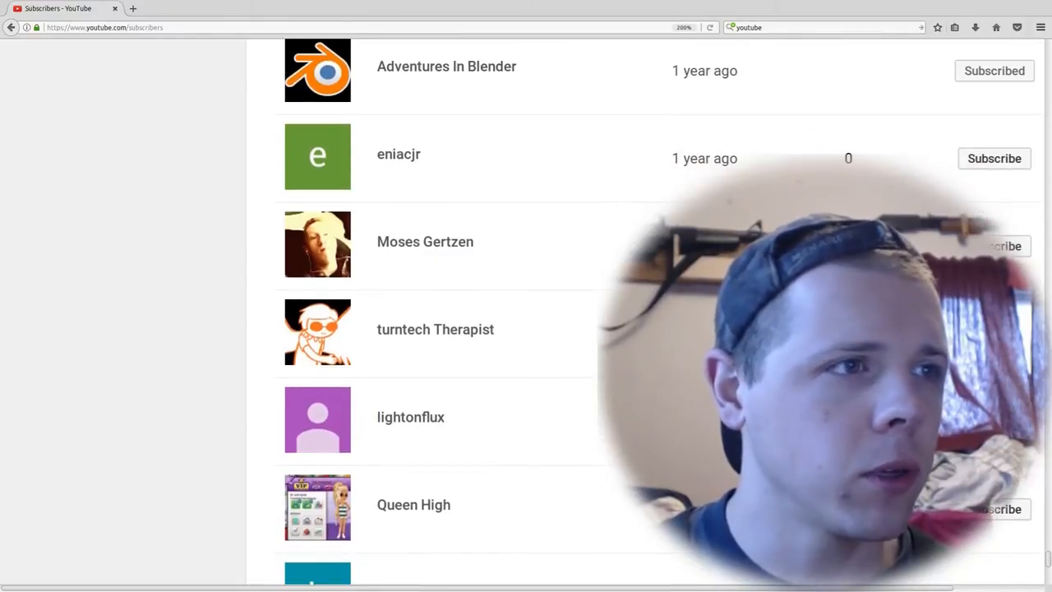
scroll("down", 3)
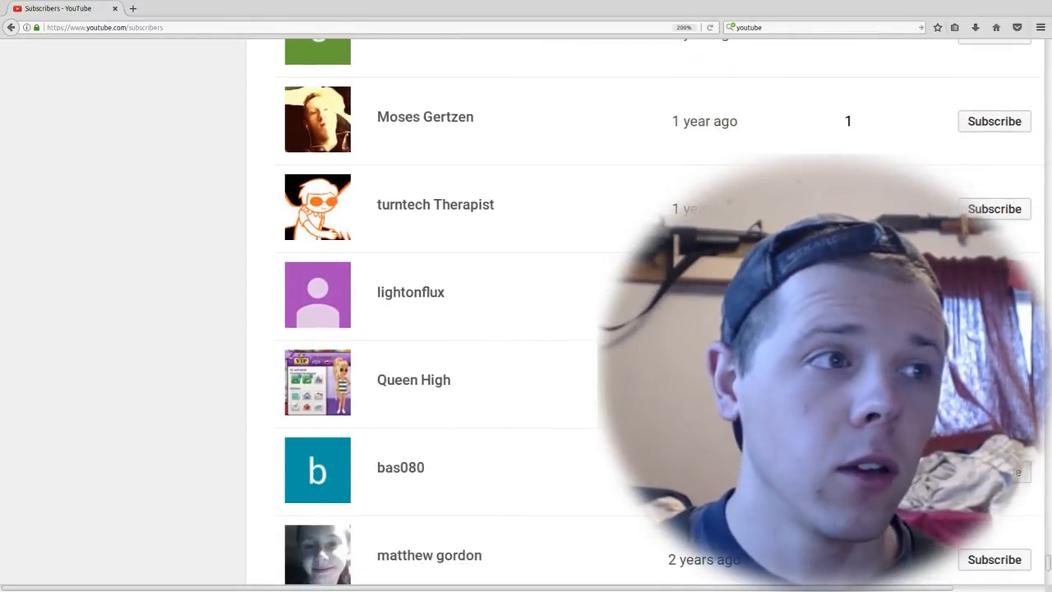
scroll("down", 3)
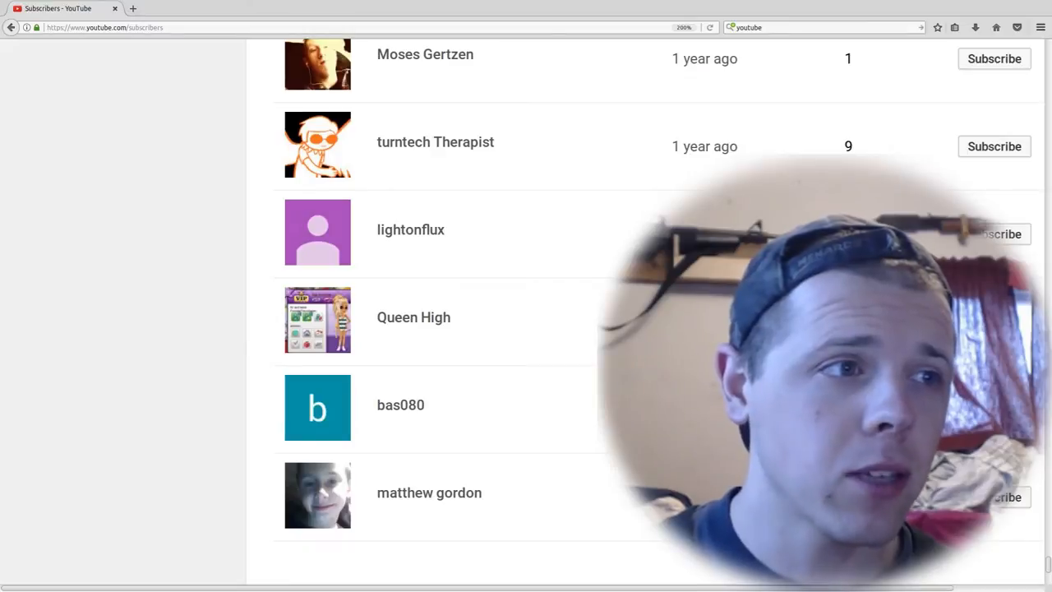
scroll("down", 3)
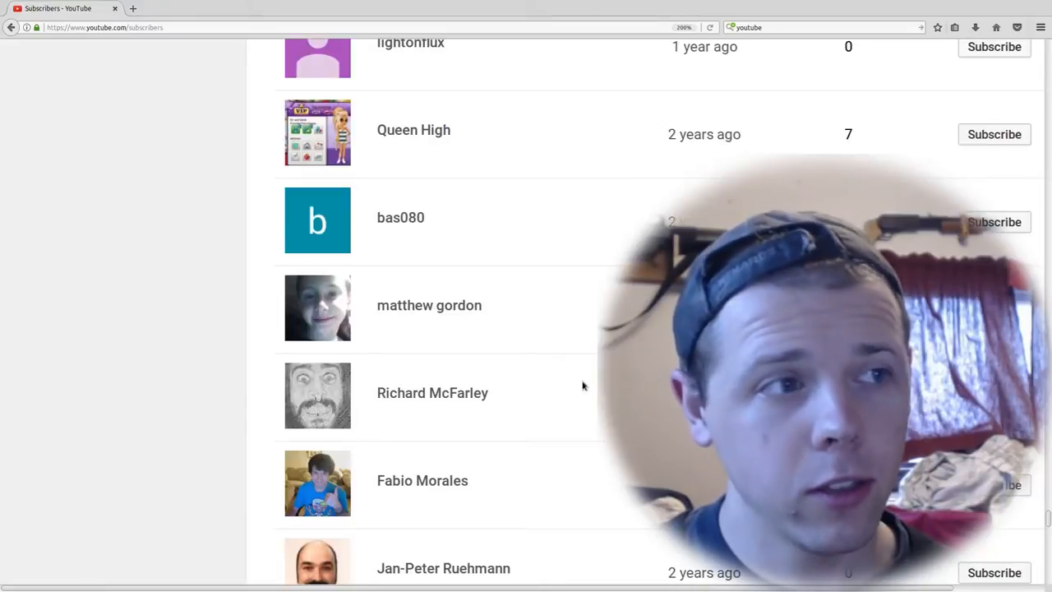
scroll("down", 3)
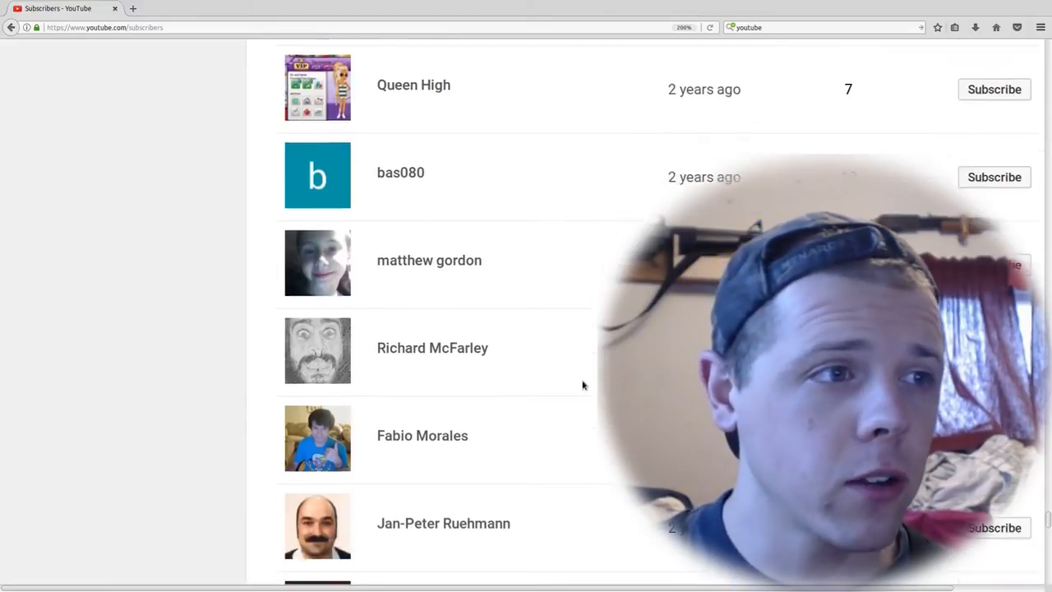
scroll("down", 3)
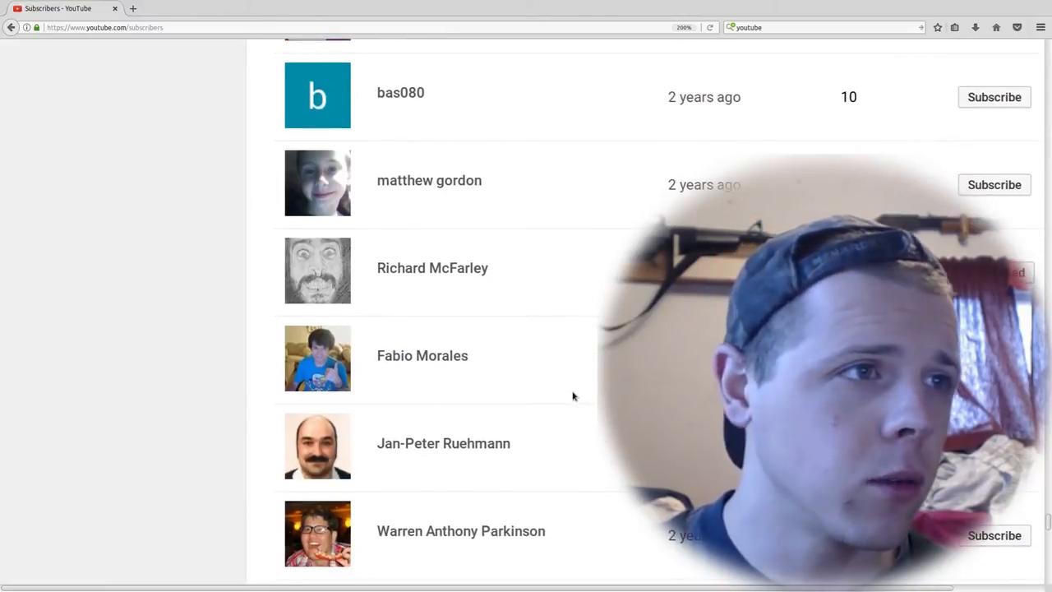
scroll("down", 3)
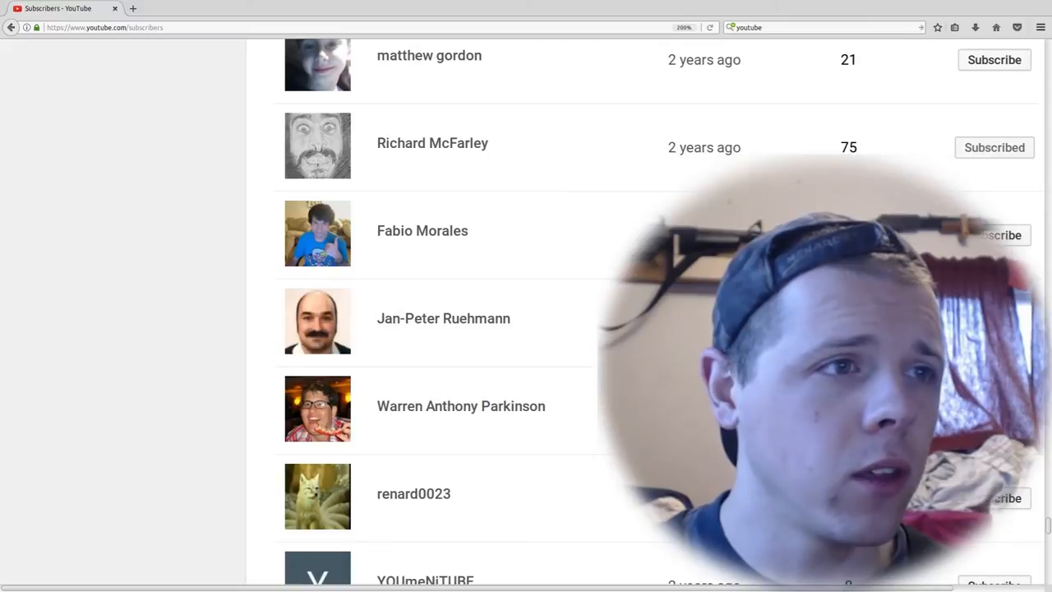
scroll("down", 3)
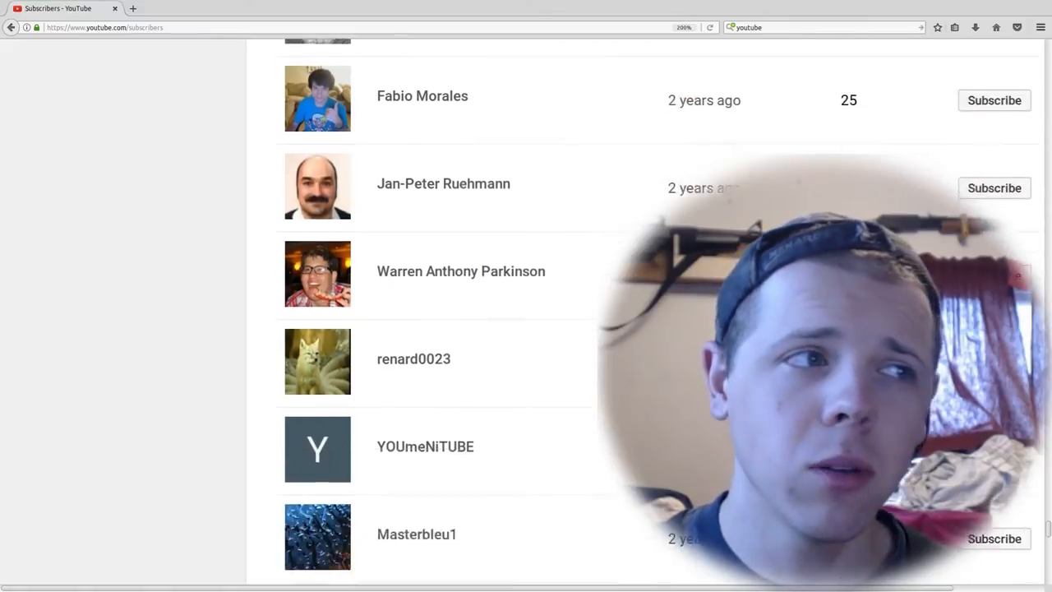
scroll("down", 3)
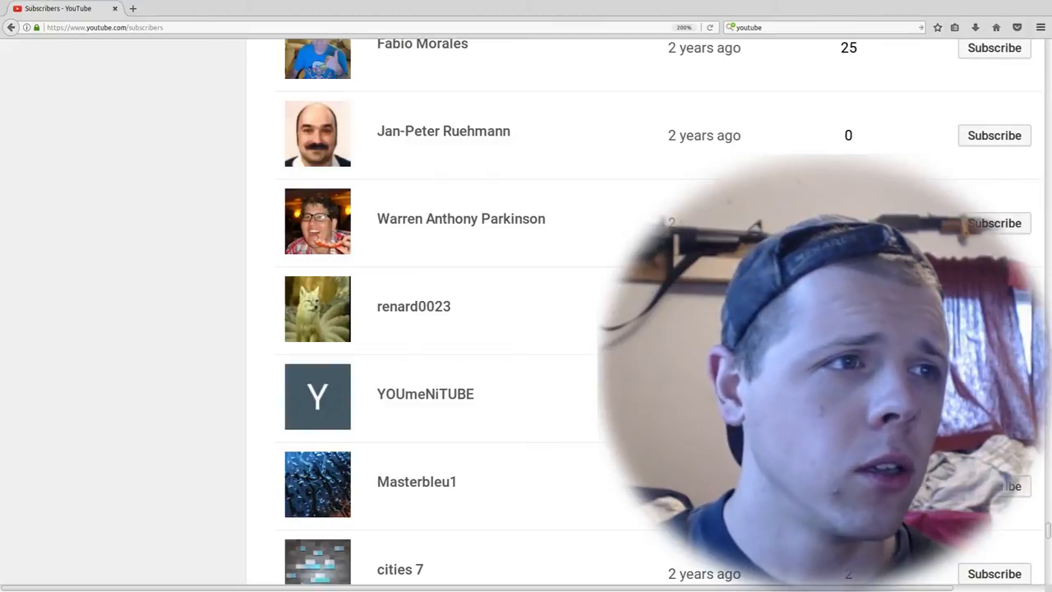
scroll("down", 3)
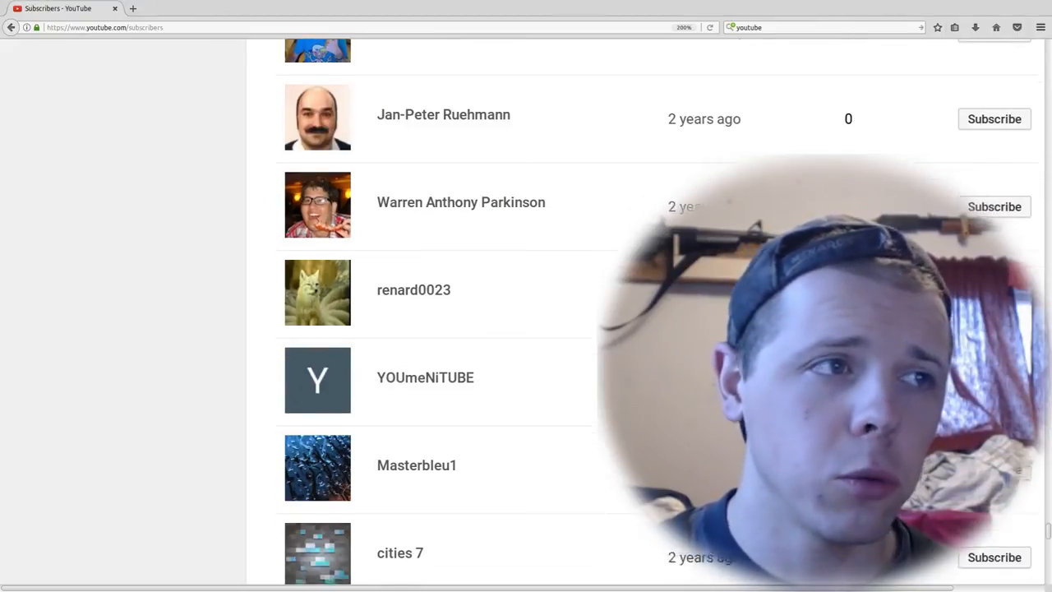
scroll("down", 3)
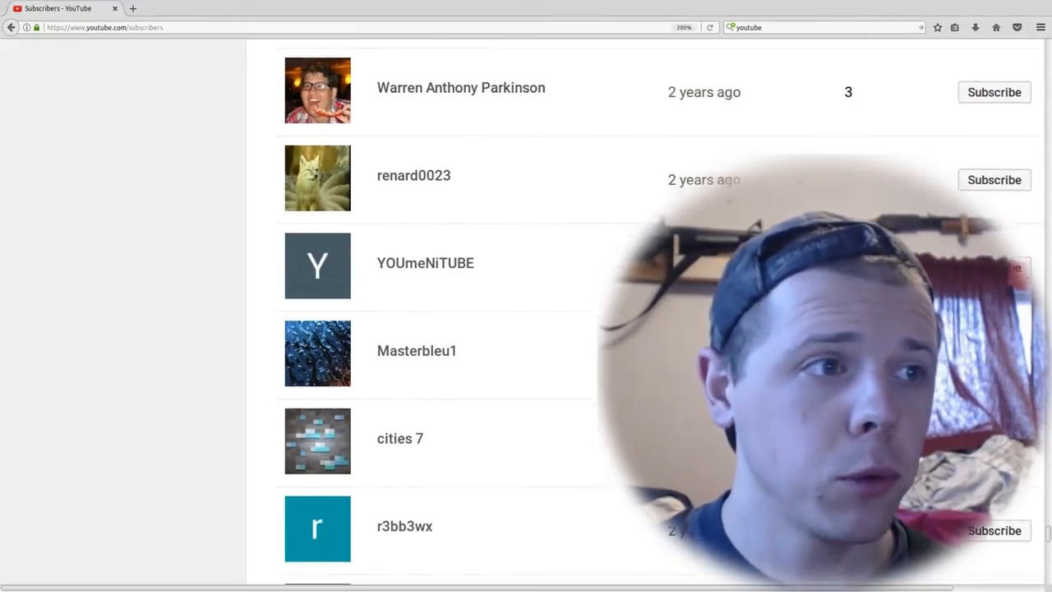
scroll("down", 3)
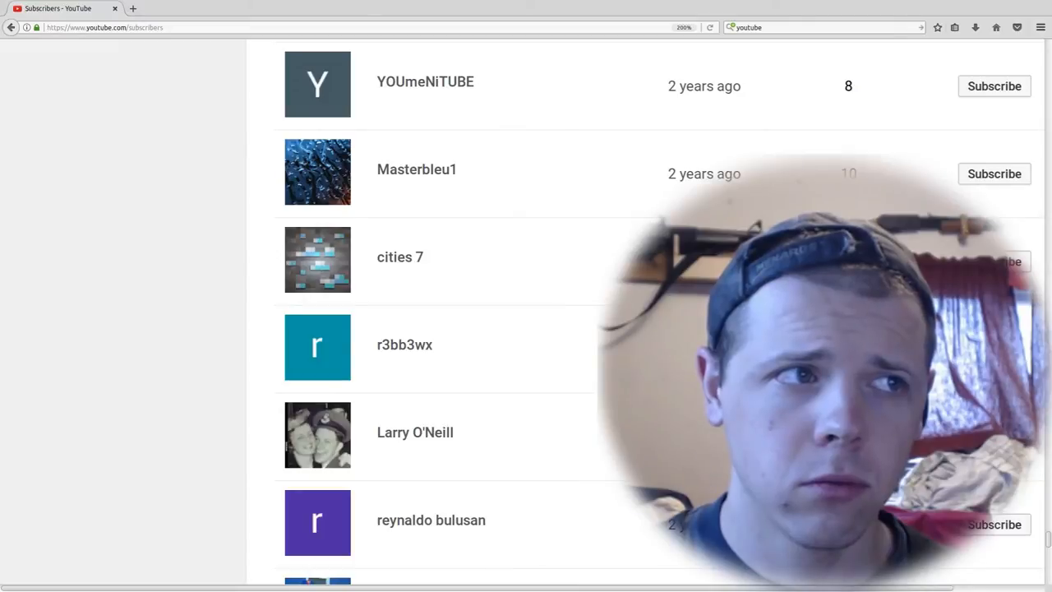
scroll("down", 3)
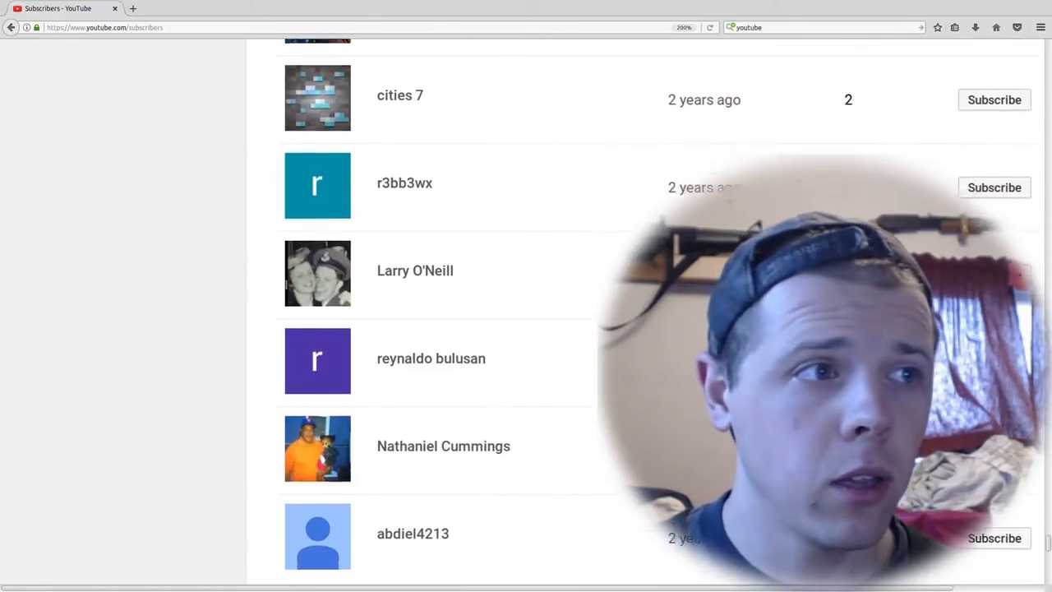
scroll("down", 3)
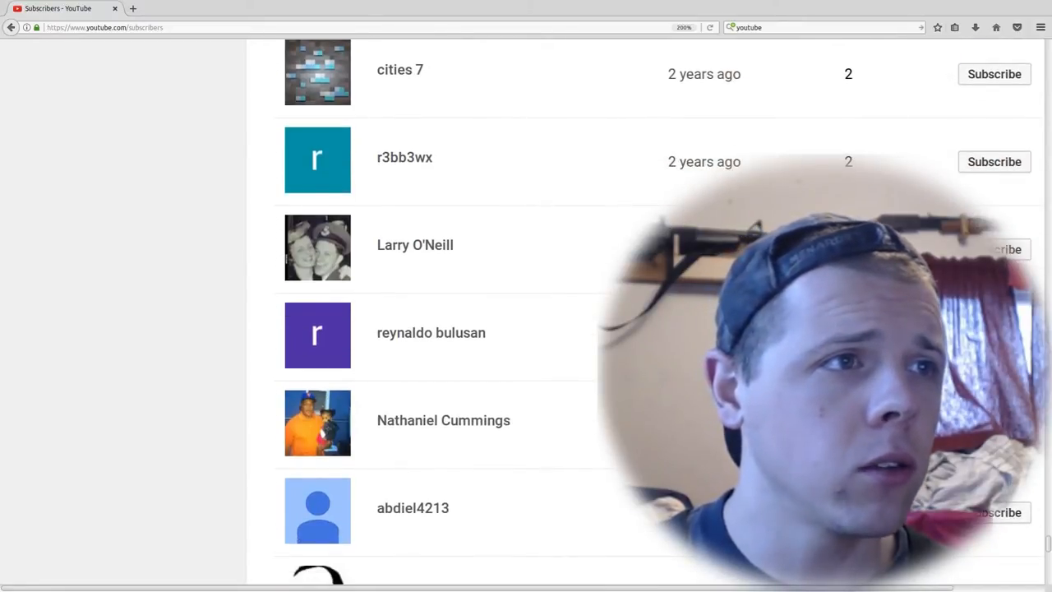
scroll("down", 3)
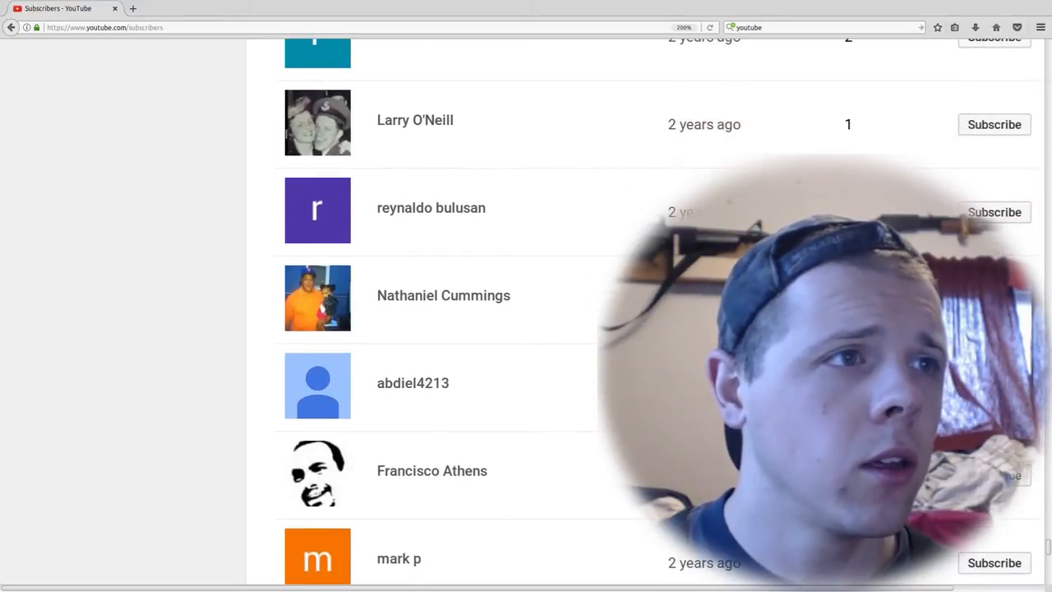
scroll("down", 3)
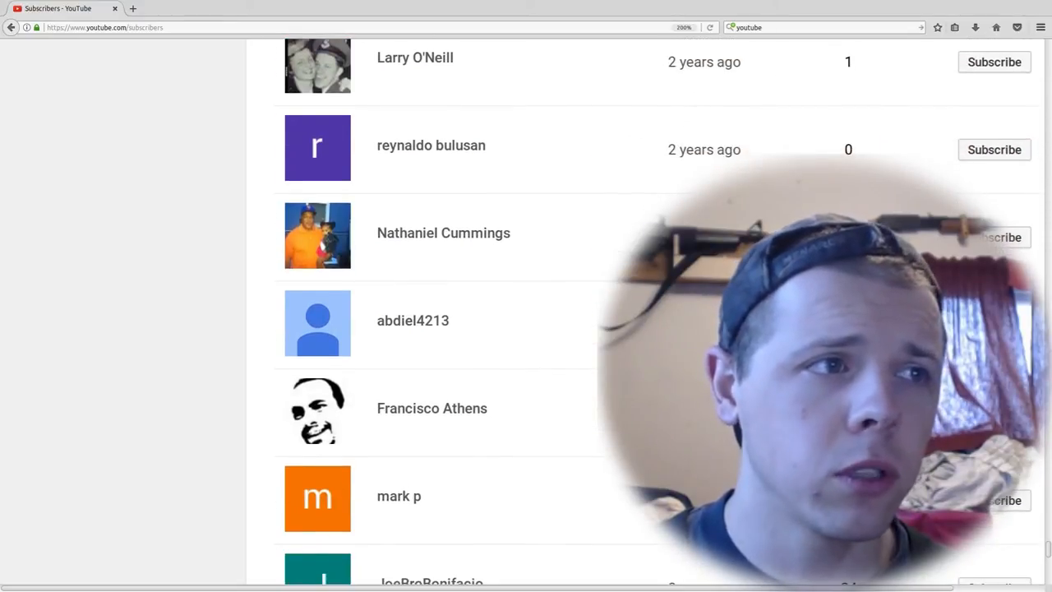
scroll("down", 3)
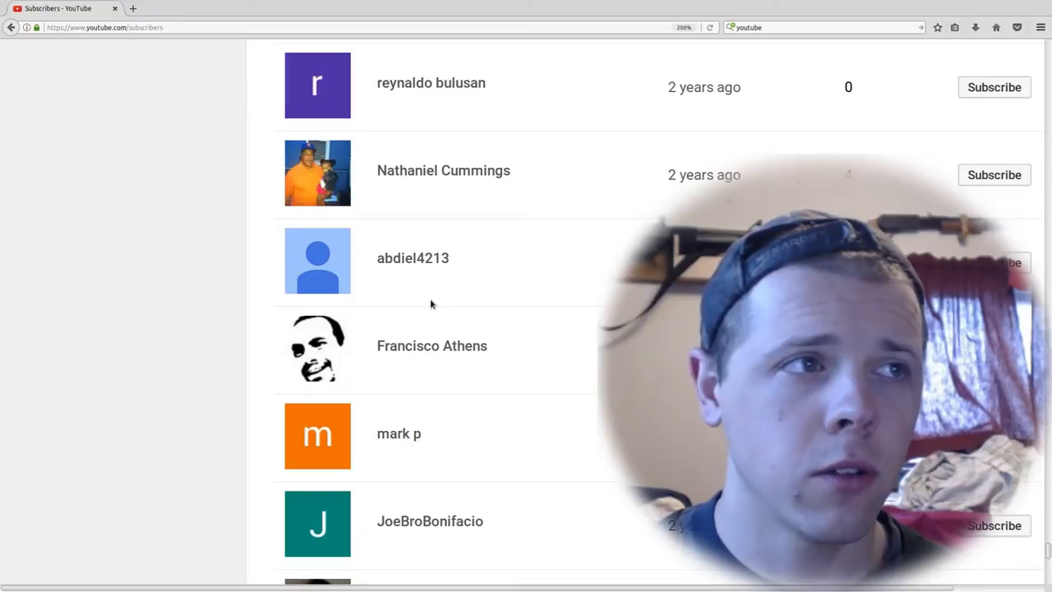
mouse_move(540, 306)
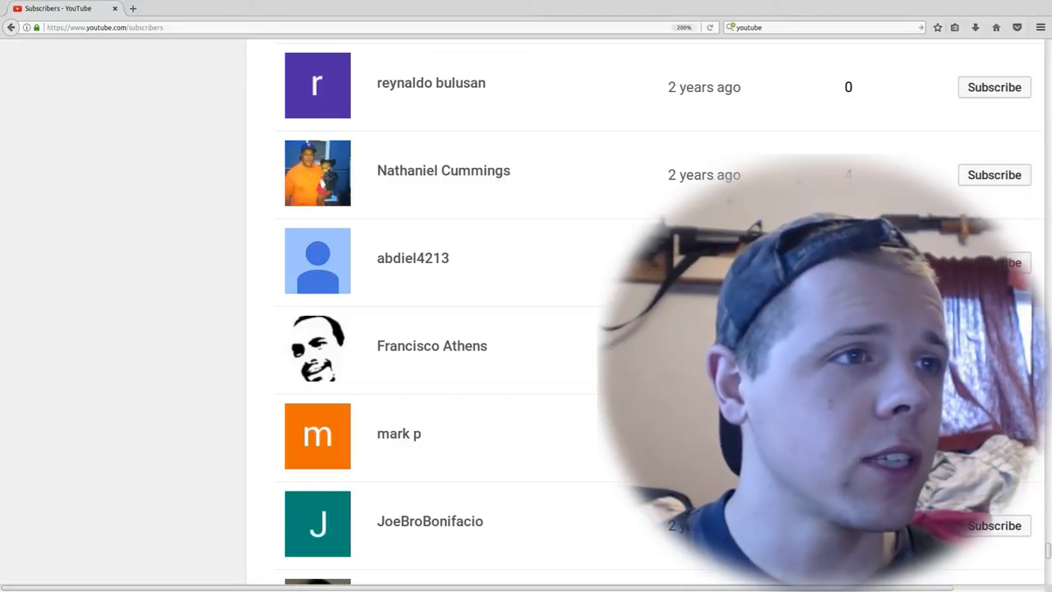
scroll("down", 3)
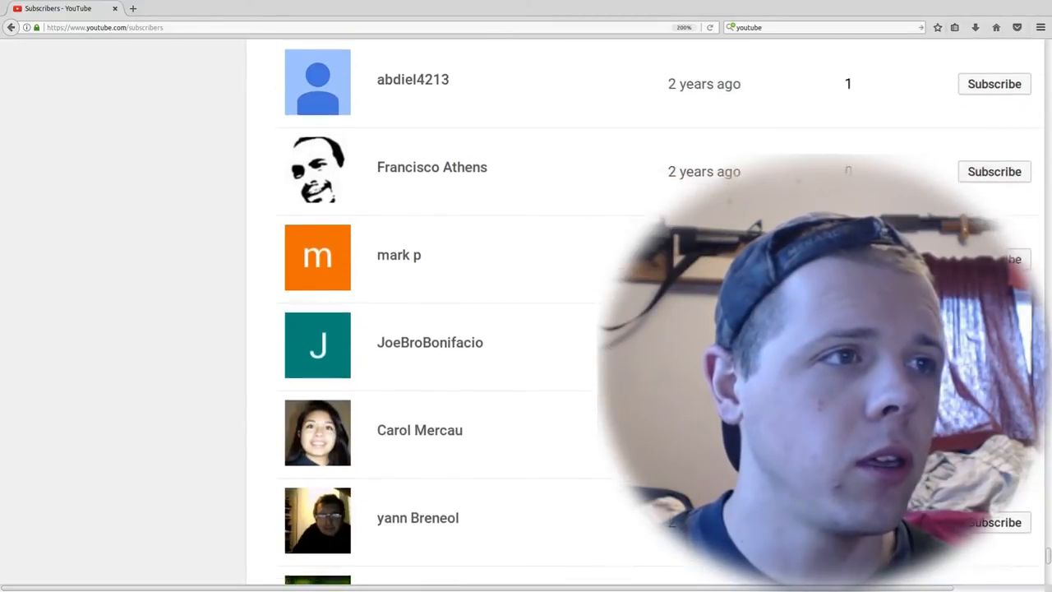
scroll("down", 3)
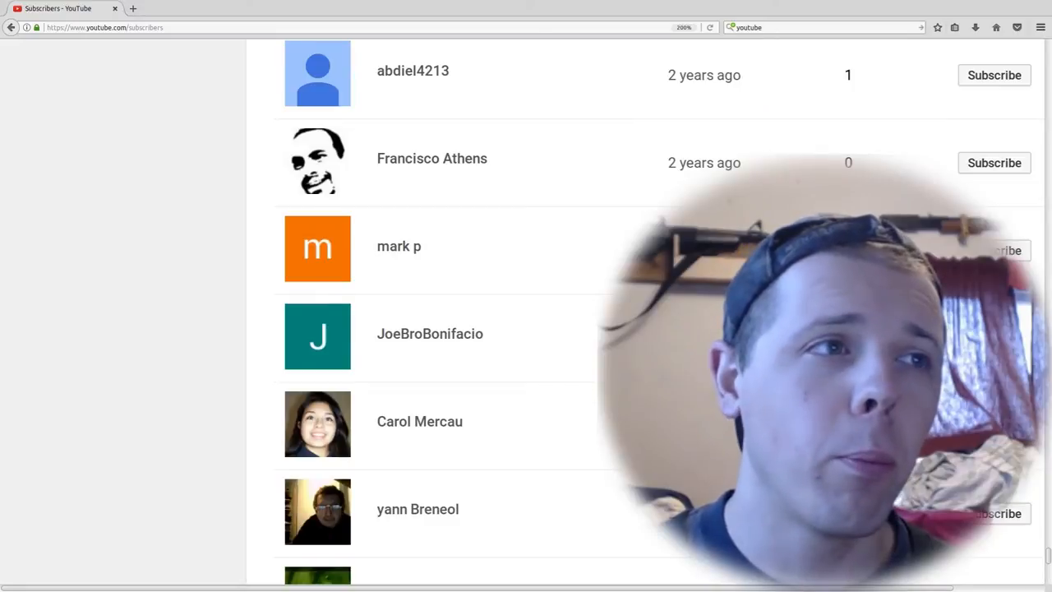
scroll("down", 3)
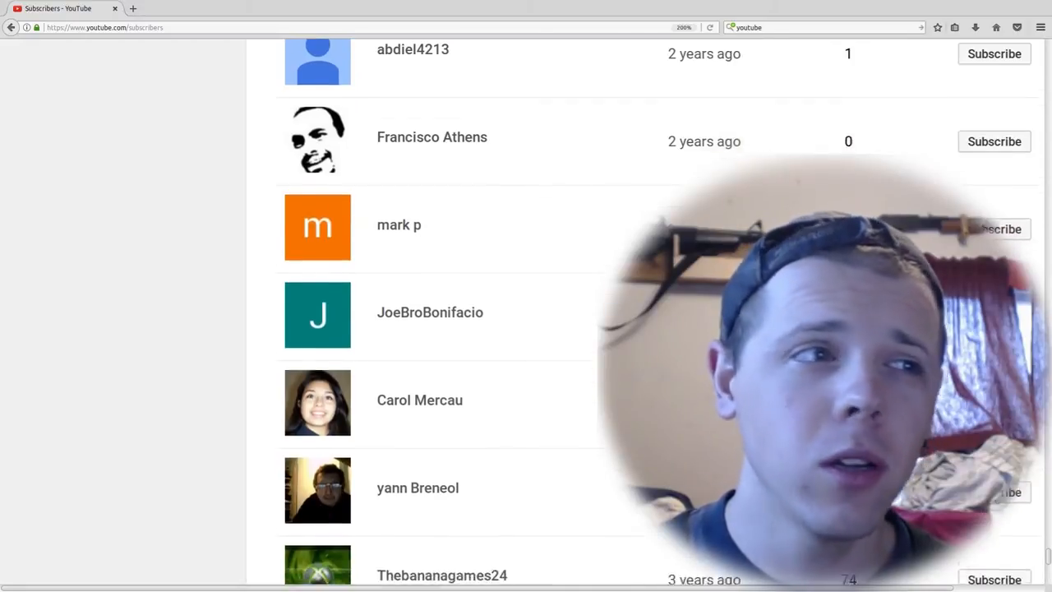
scroll("down", 3)
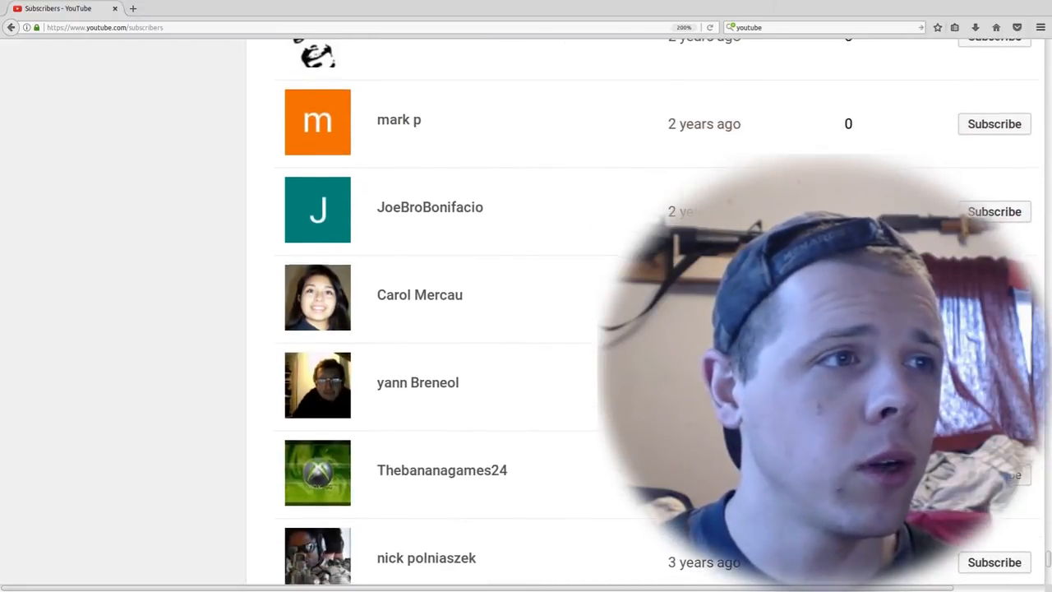
scroll("down", 3)
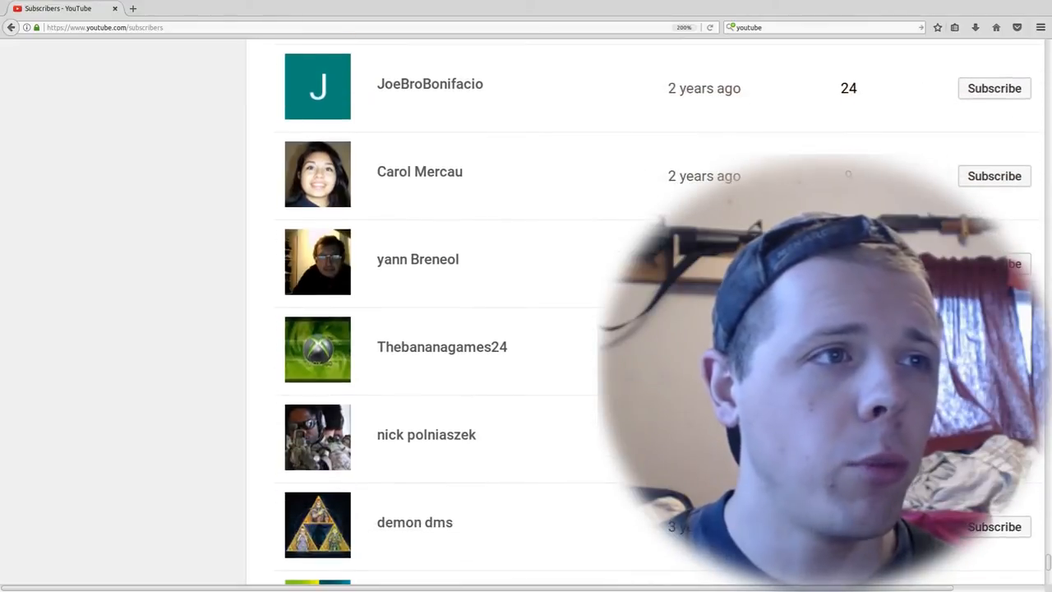
scroll("down", 3)
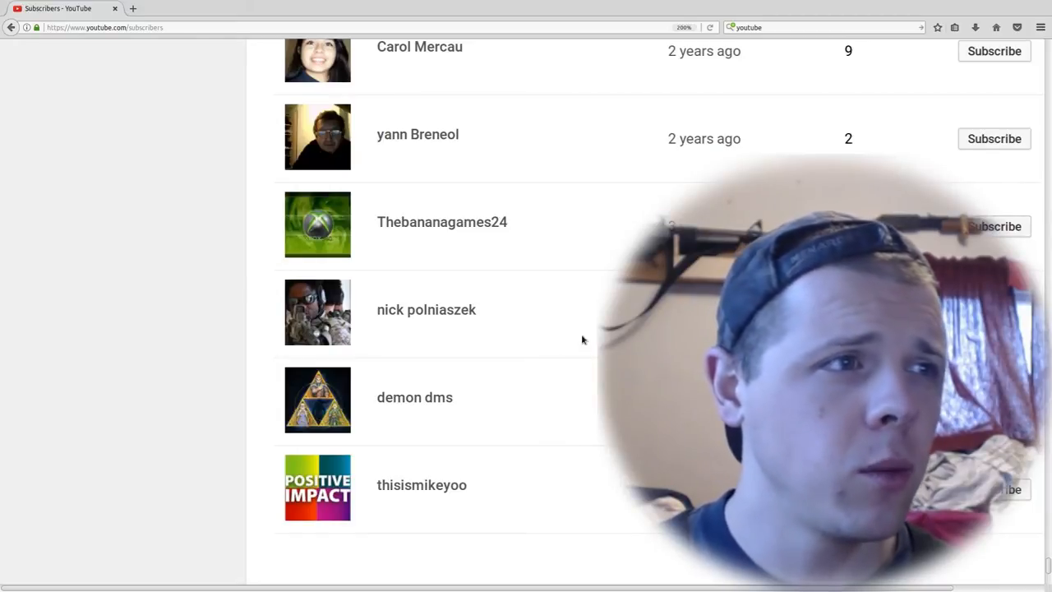
scroll("down", 3)
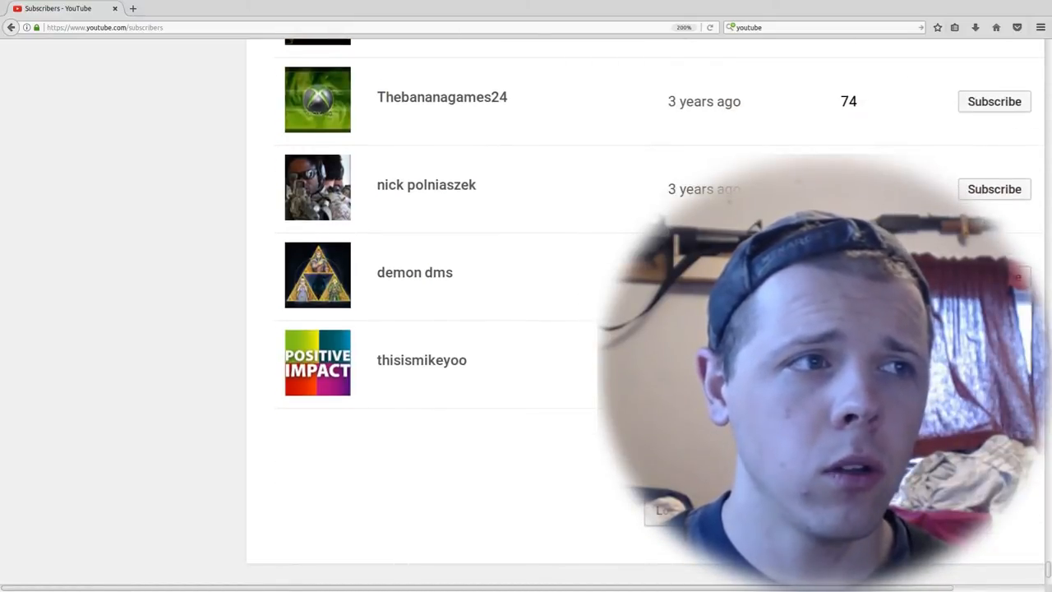
scroll("down", 3)
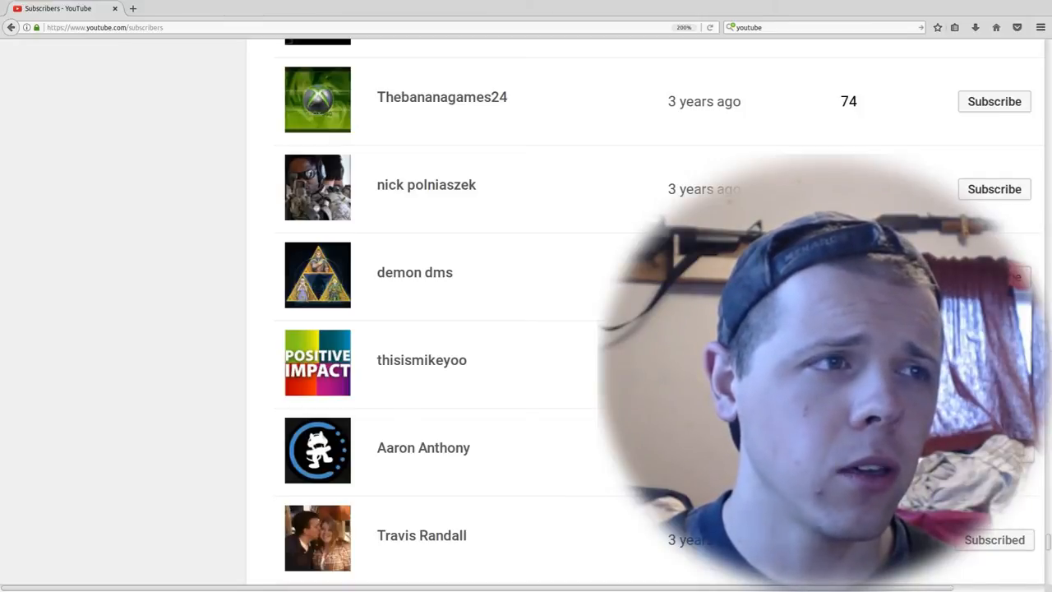
scroll("down", 3)
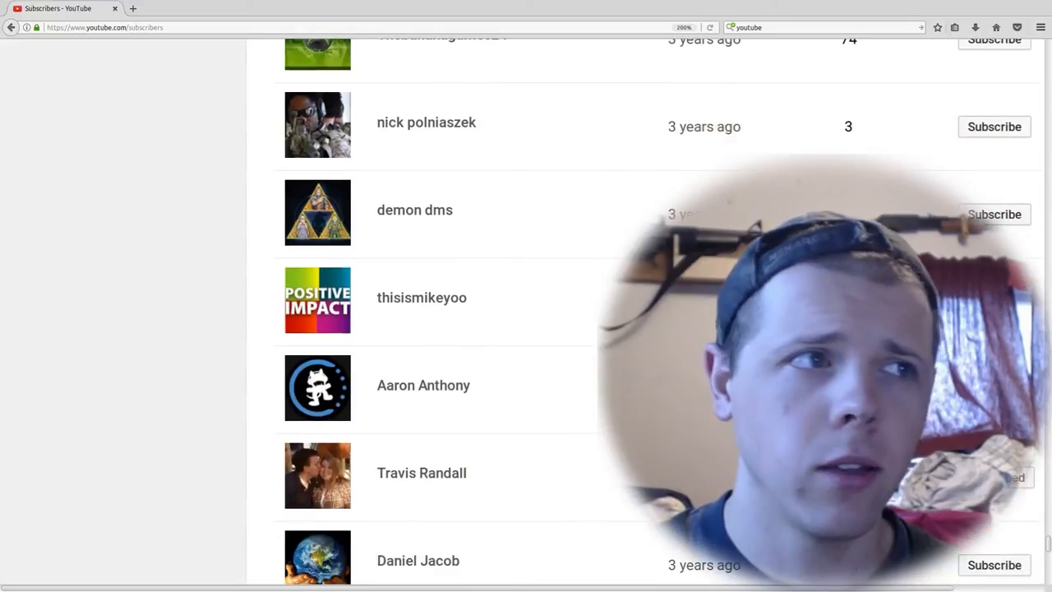
scroll("down", 3)
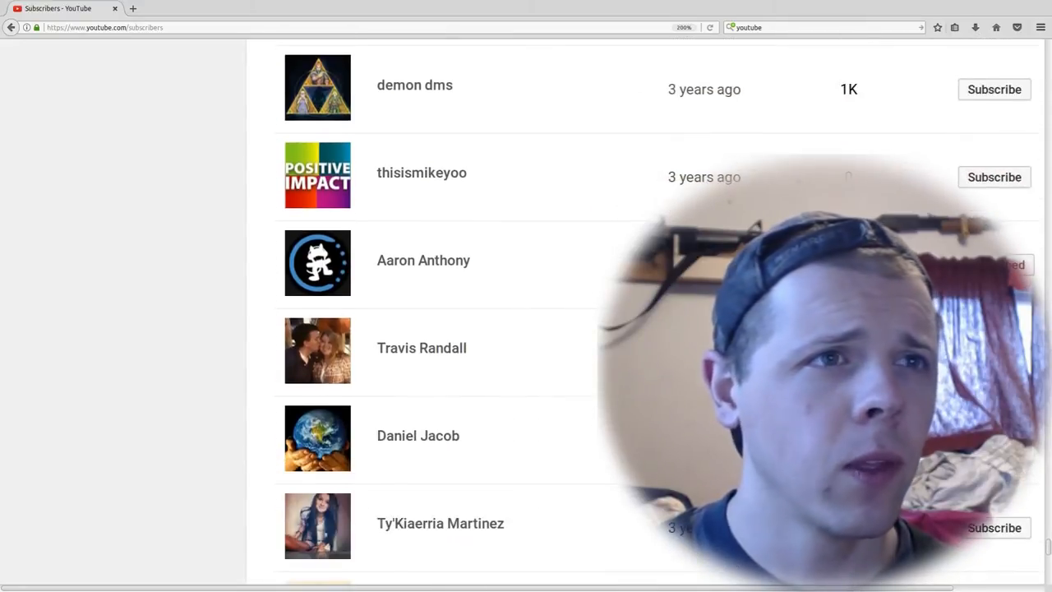
scroll("down", 3)
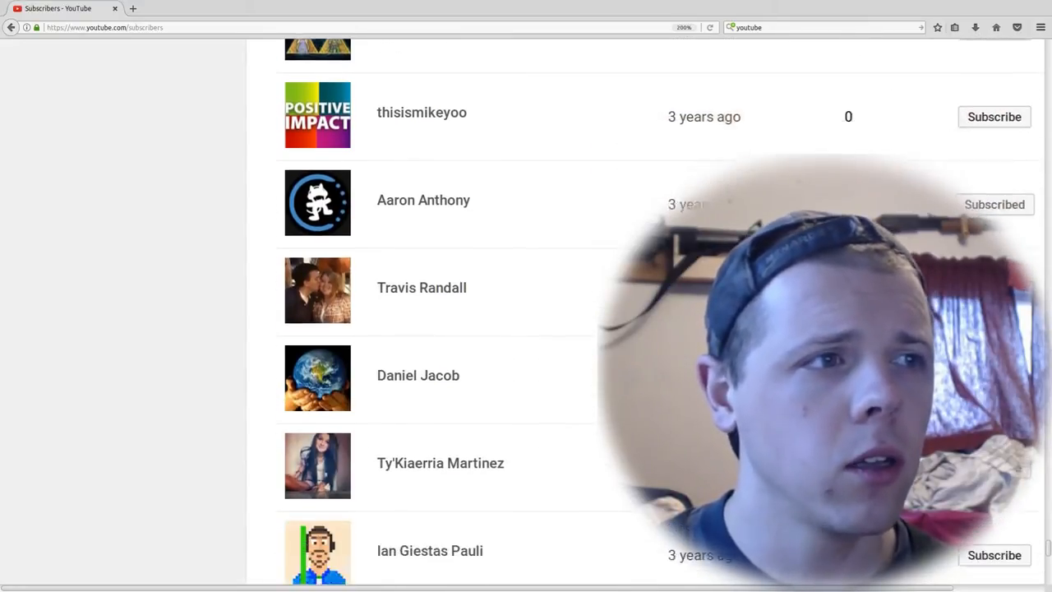
scroll("down", 3)
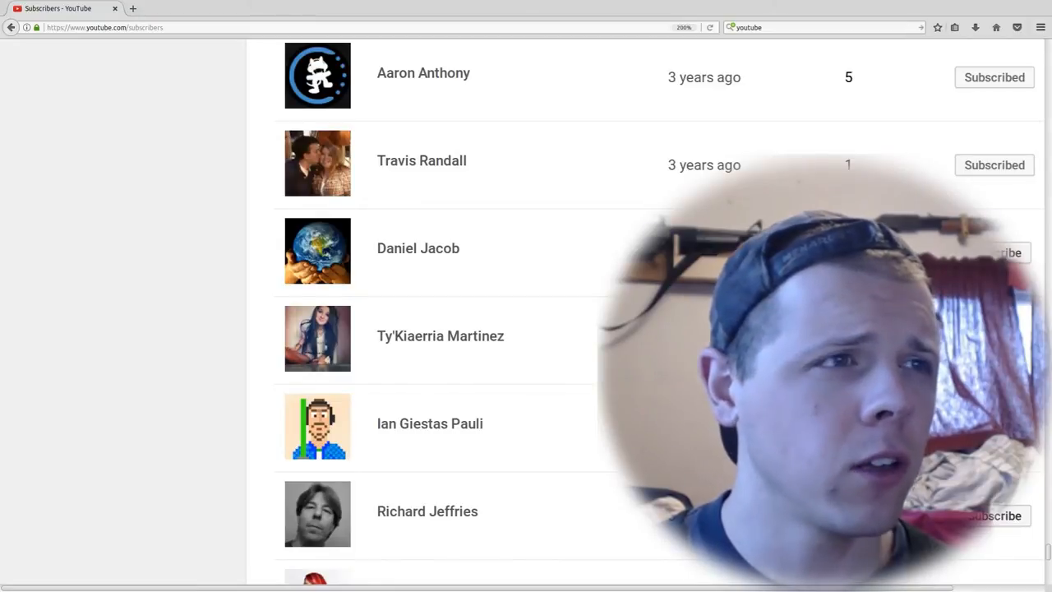
scroll("down", 3)
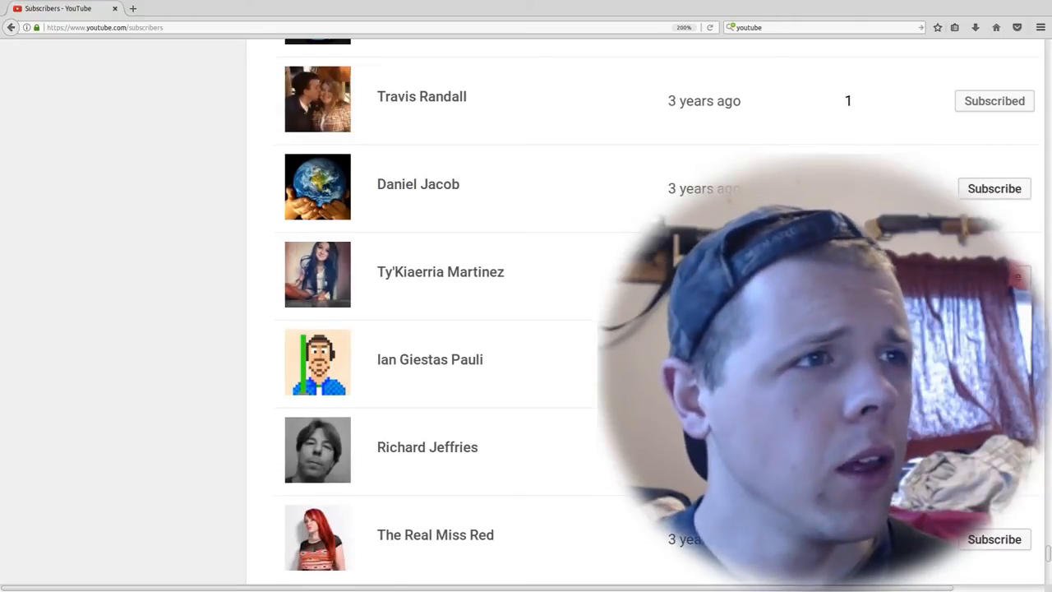
scroll("down", 3)
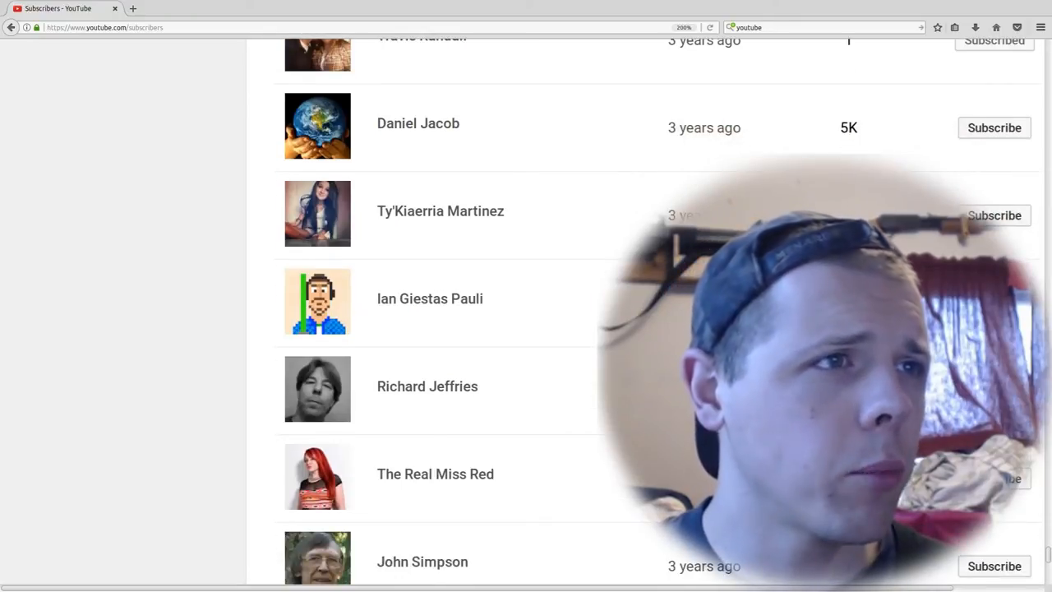
scroll("down", 3)
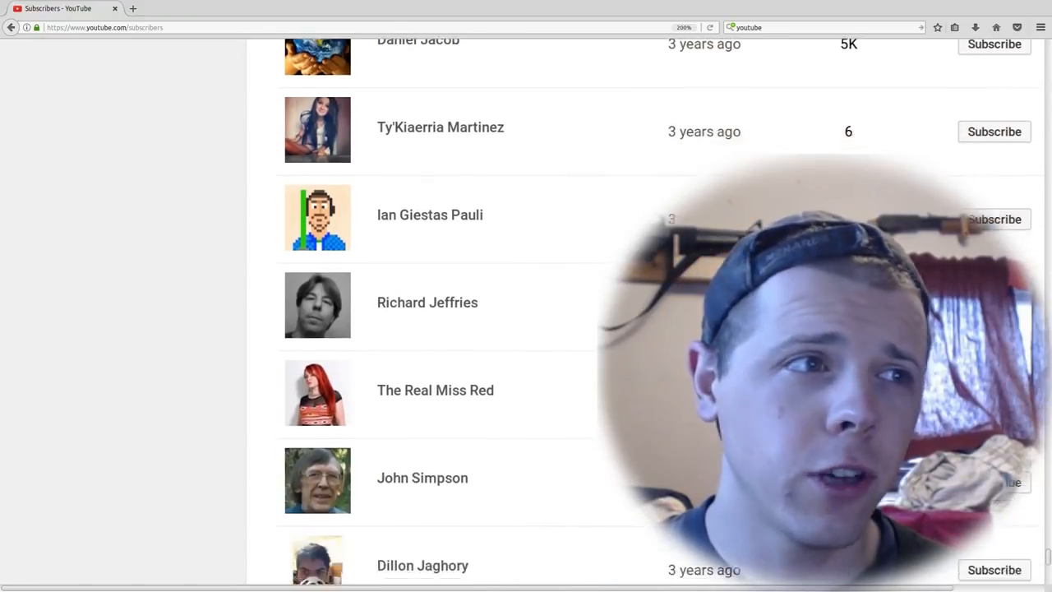
scroll("down", 3)
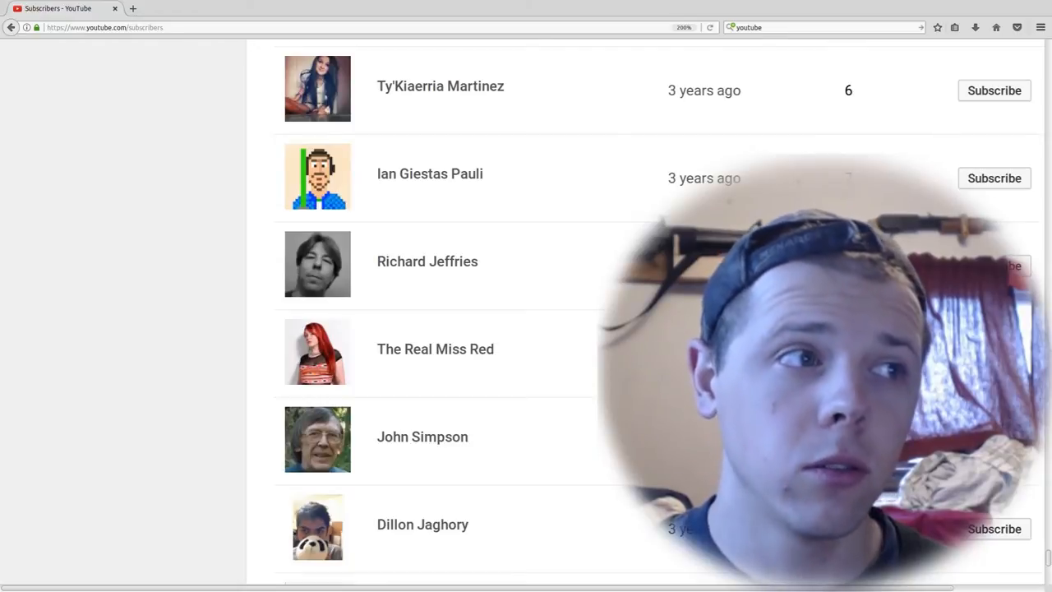
scroll("down", 3)
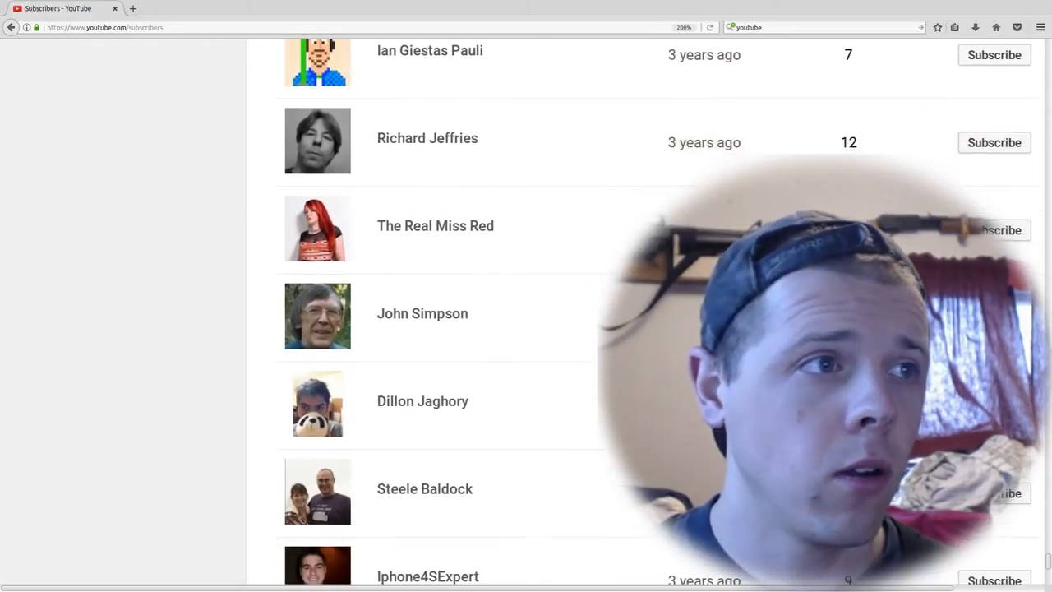
scroll("down", 3)
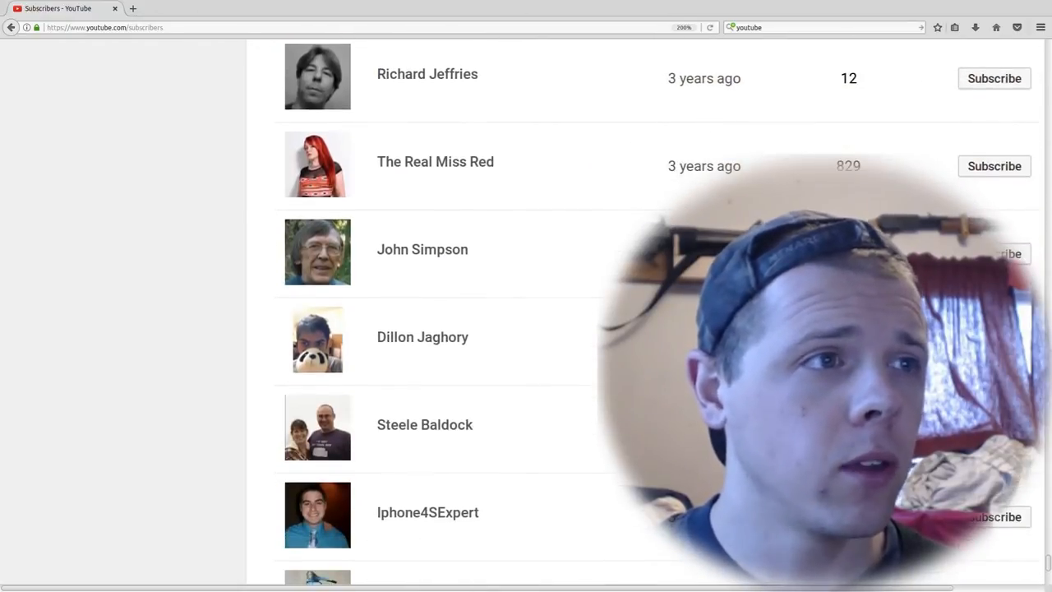
scroll("down", 3)
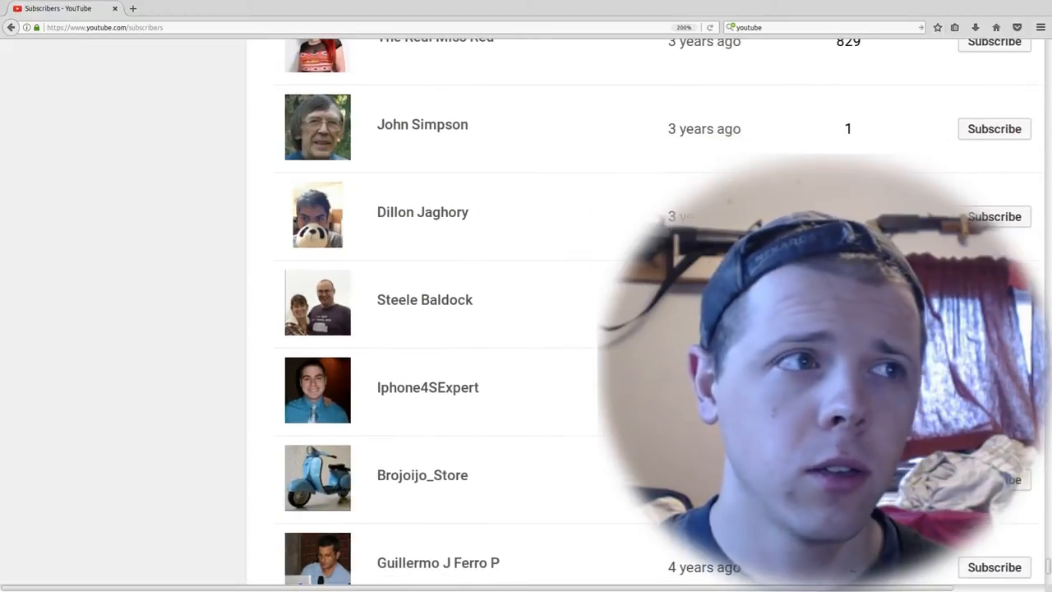
scroll("down", 3)
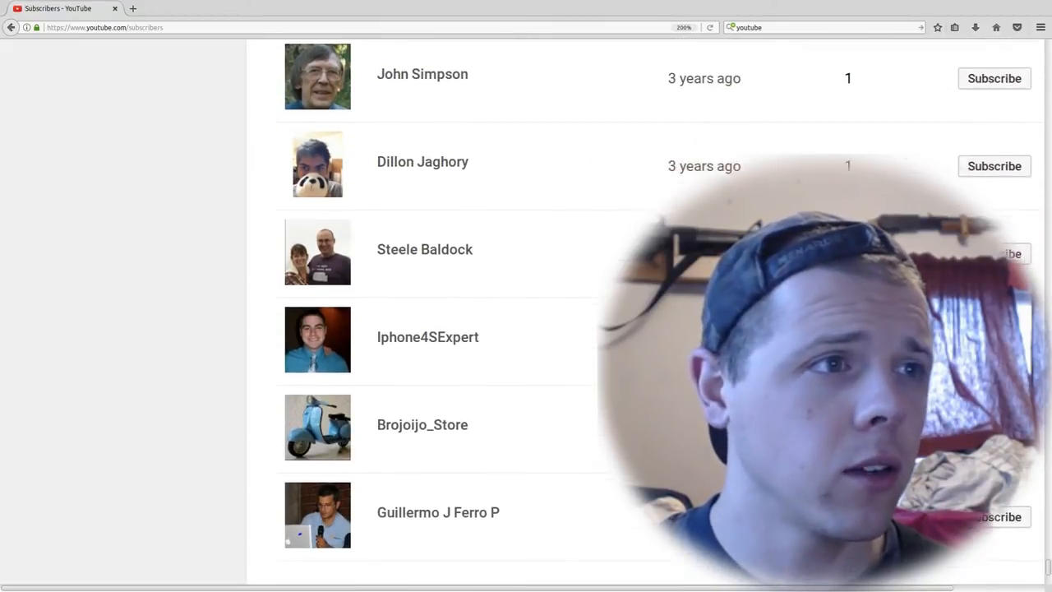
scroll("down", 3)
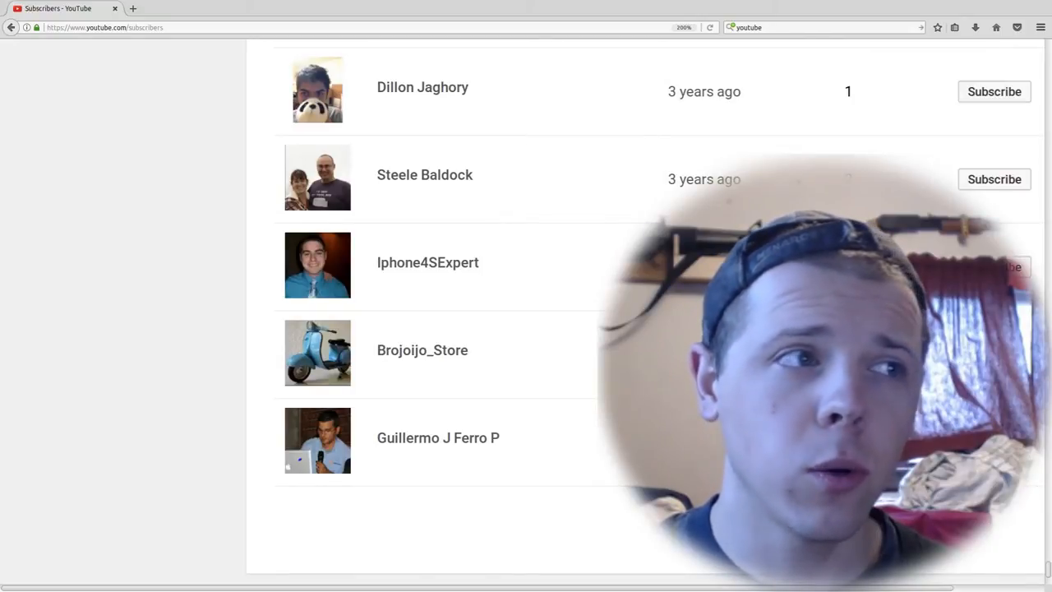
scroll("down", 3)
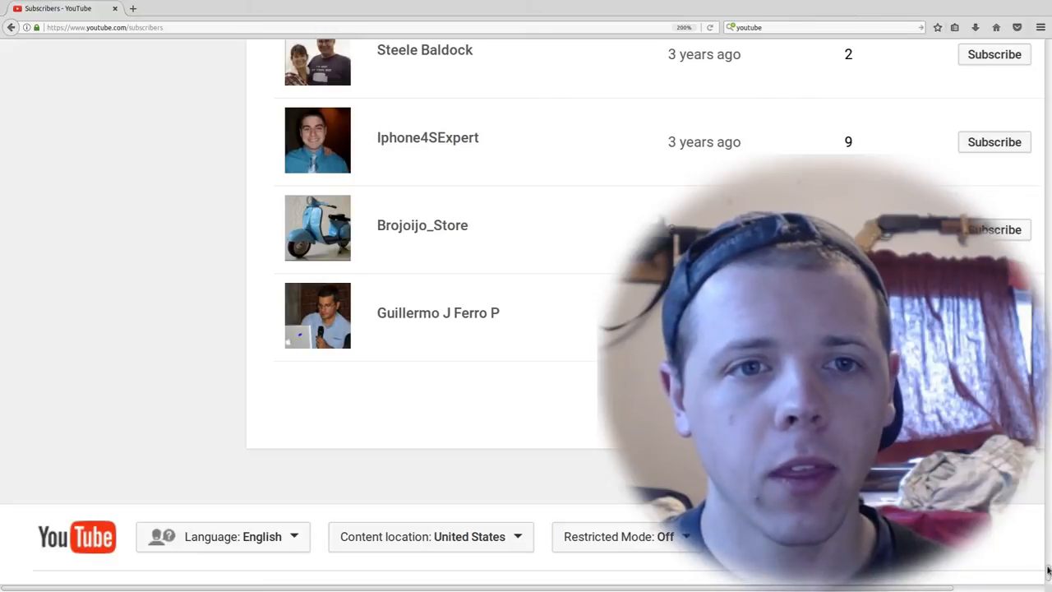
scroll("down", 3)
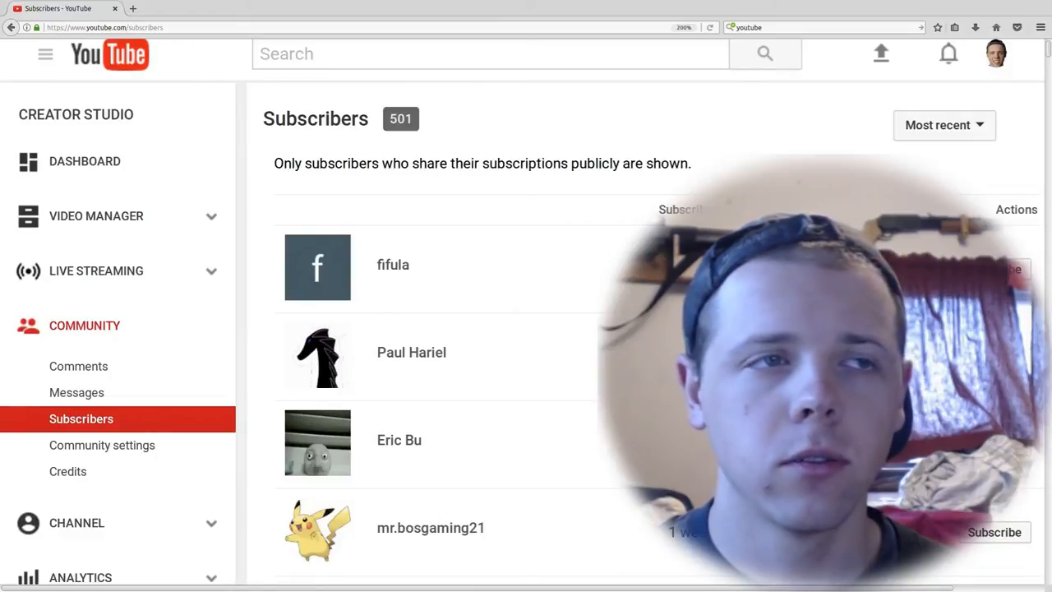
scroll("down", 3)
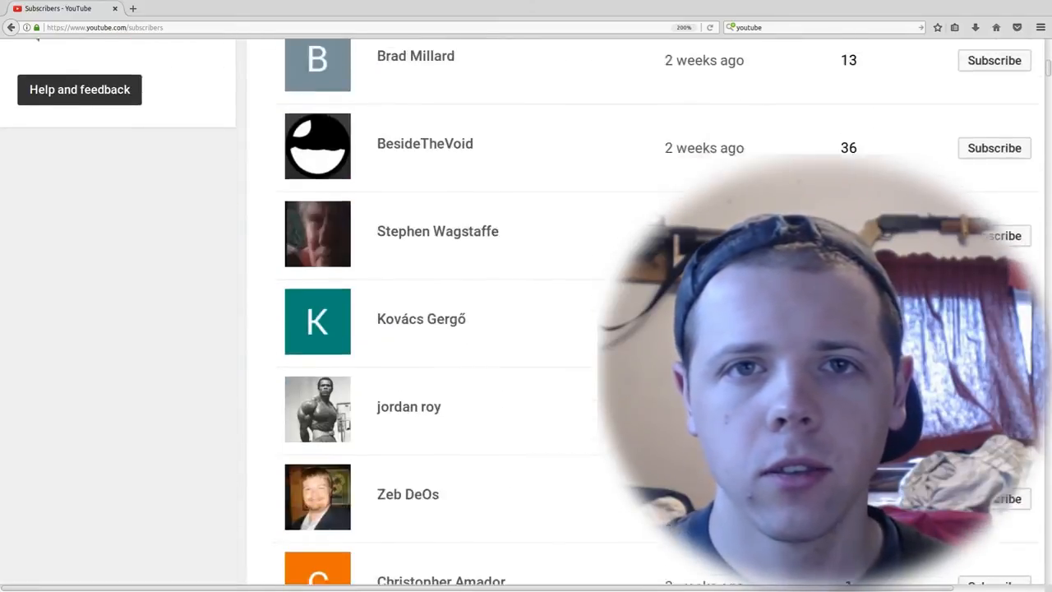
scroll("down", 3)
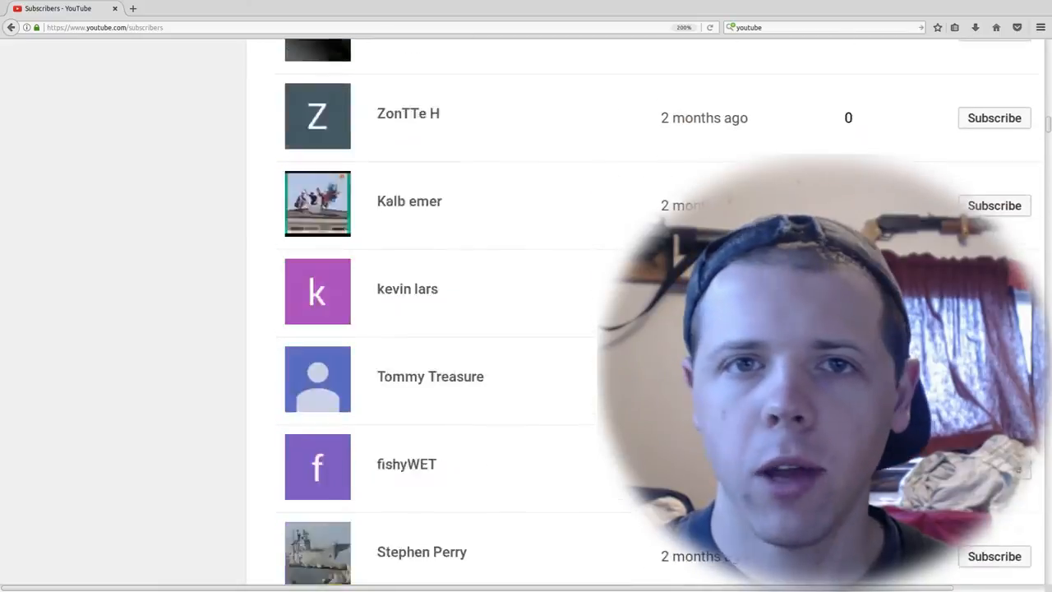
scroll("down", 3)
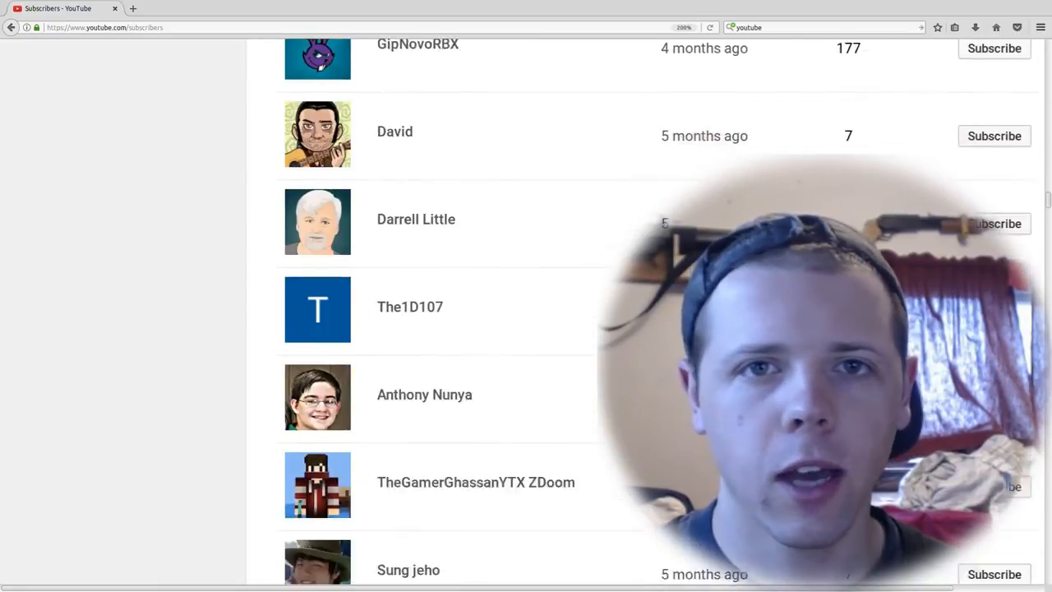
scroll("down", 3)
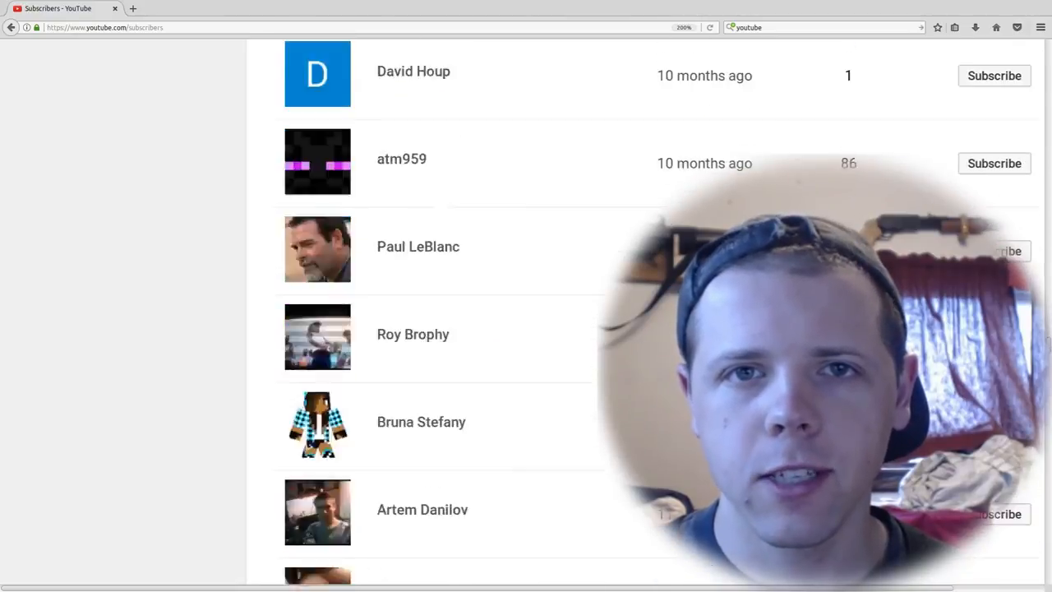
scroll("down", 3)
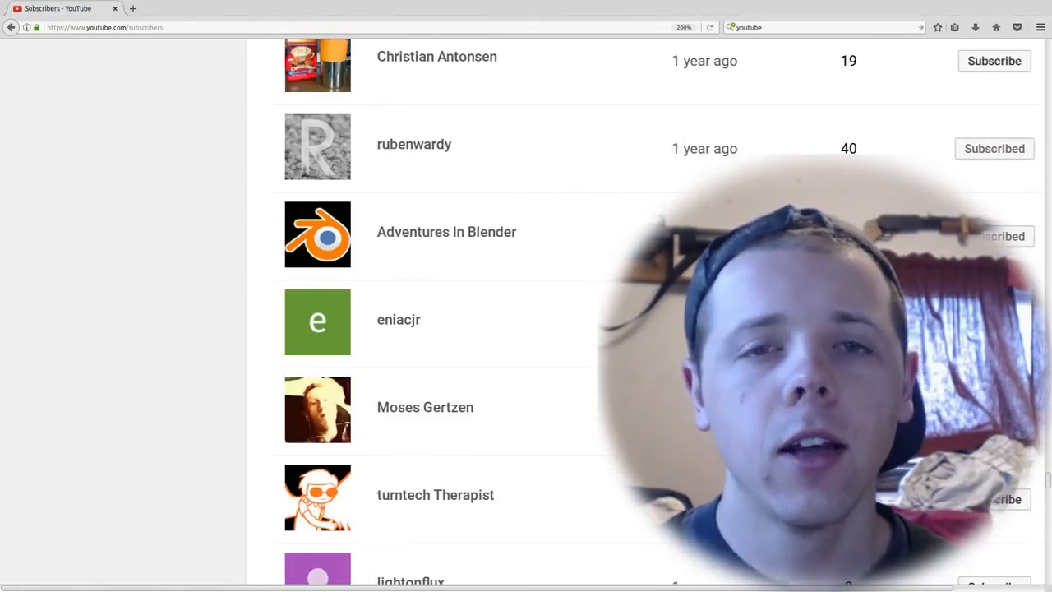
scroll("down", 3)
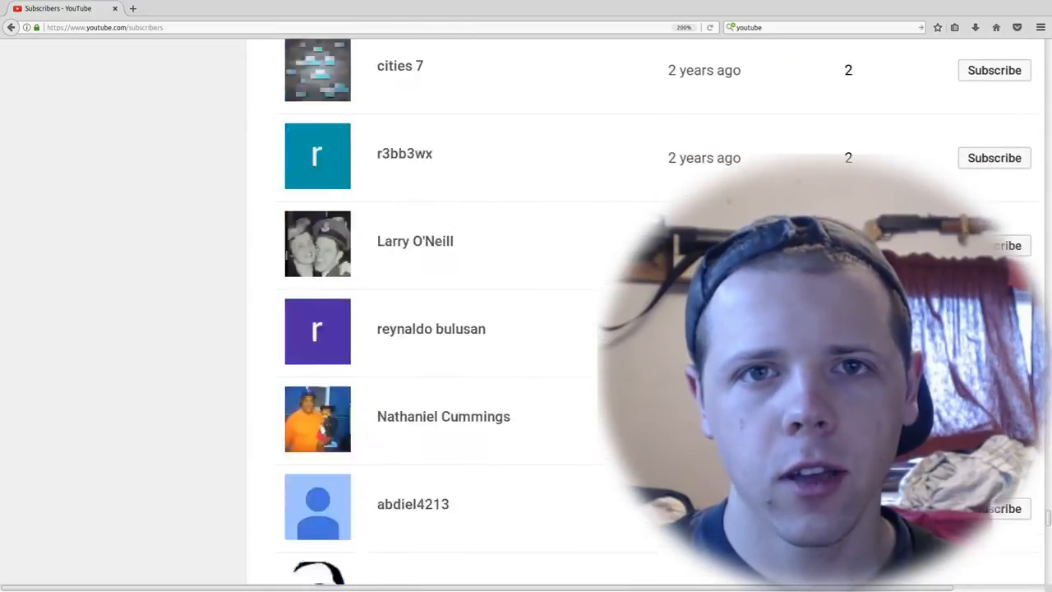
scroll("down", 3)
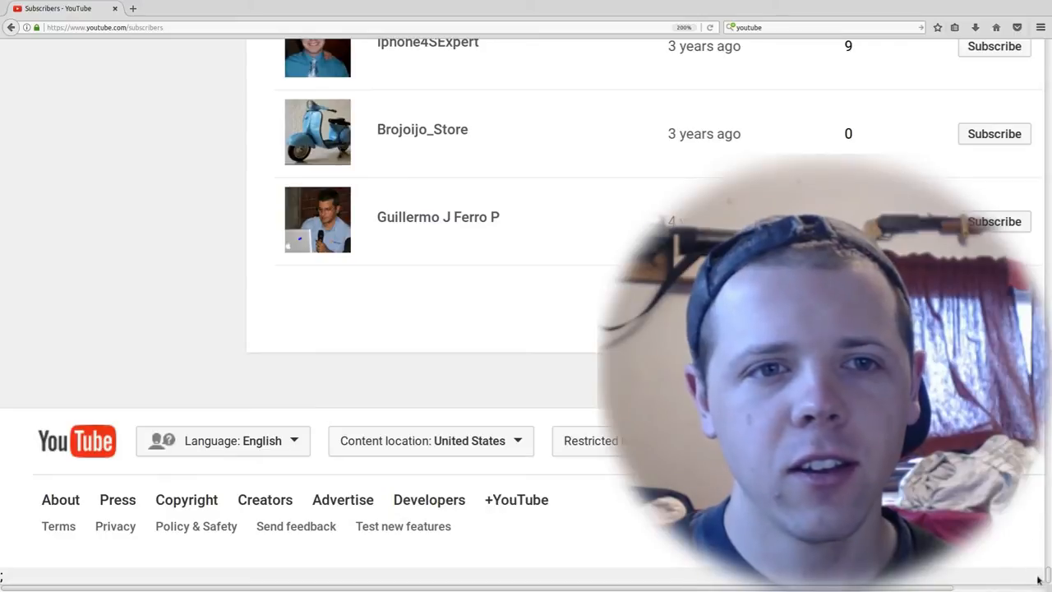
scroll("up", 3)
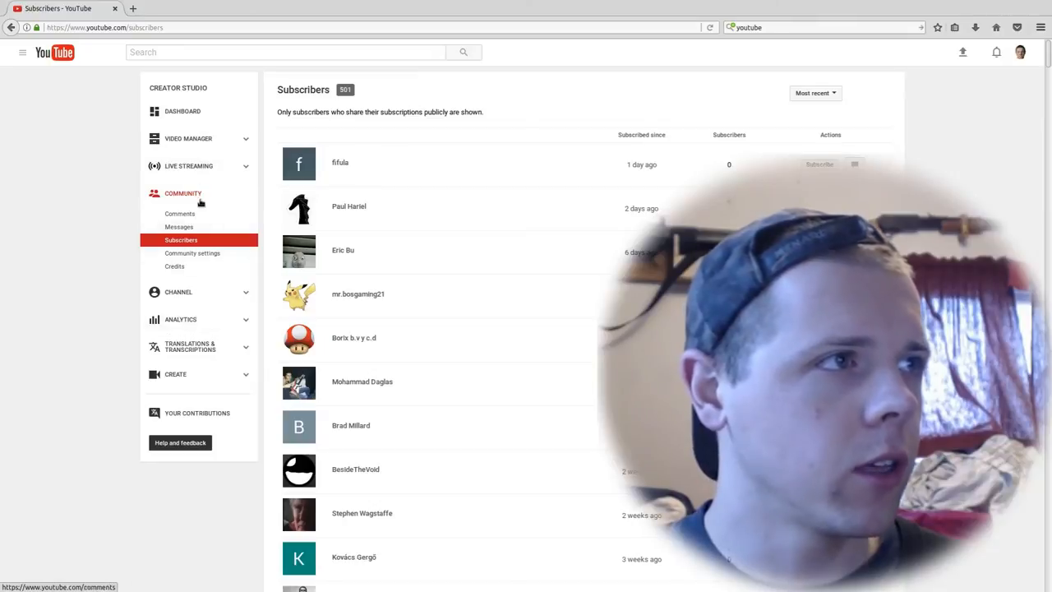
- Open Analytics Overview and scroll to the Top 10 Videos and $5.01 estimated revenue
left_click(181, 248)
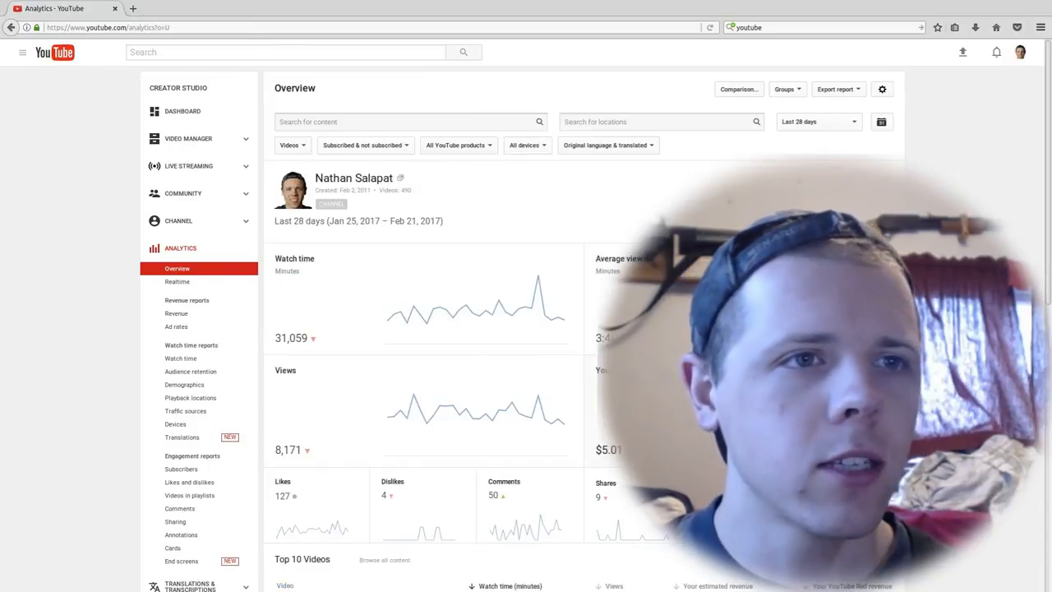
scroll("down", 3)
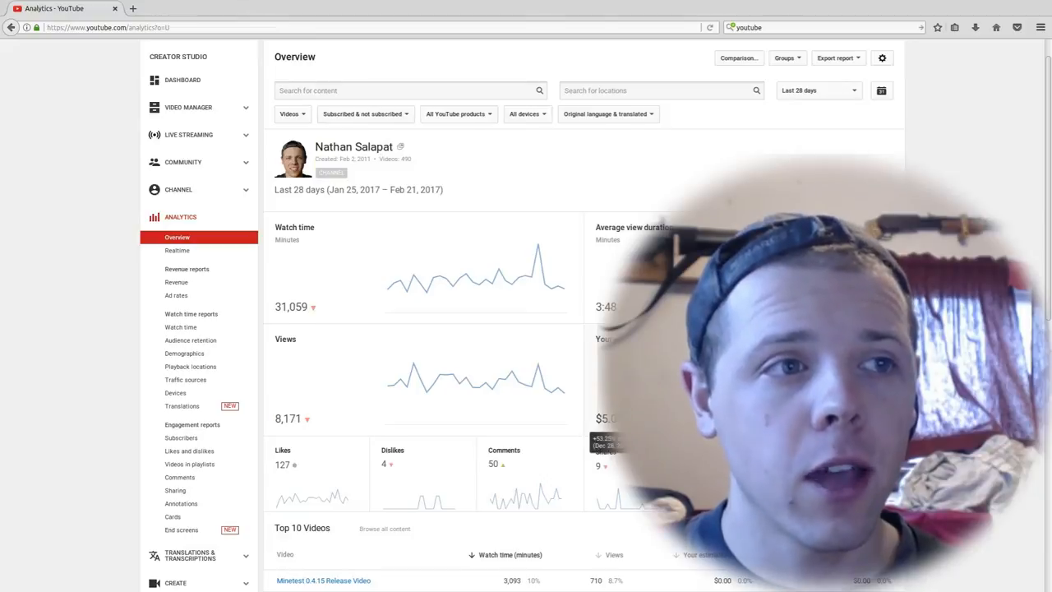
scroll("down", 3)
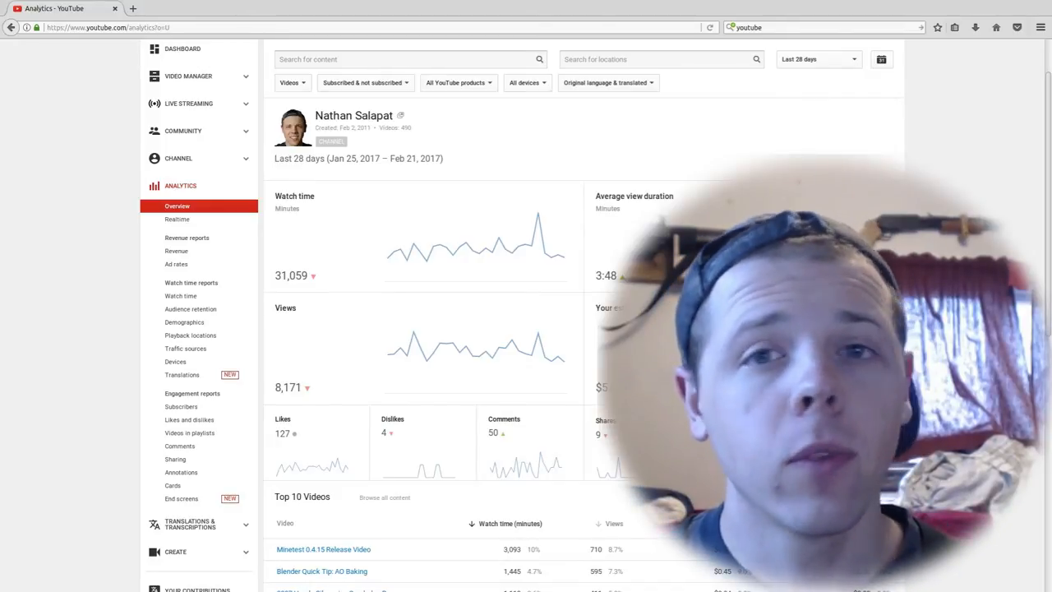
scroll("down", 3)
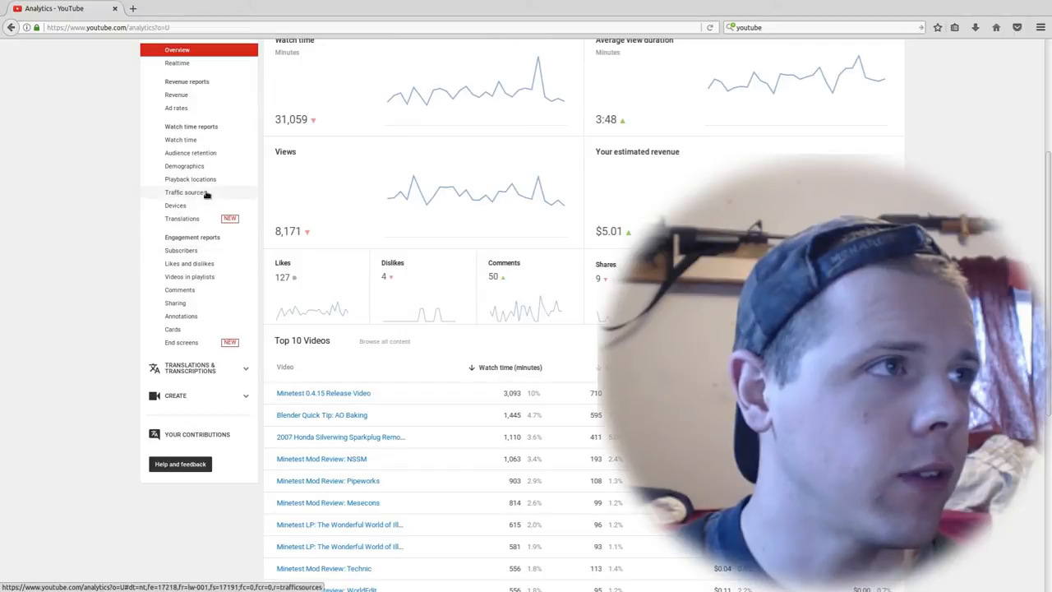
- Open Demographics and show the viewer gender split of 82% male, 18% female
left_click(184, 165)
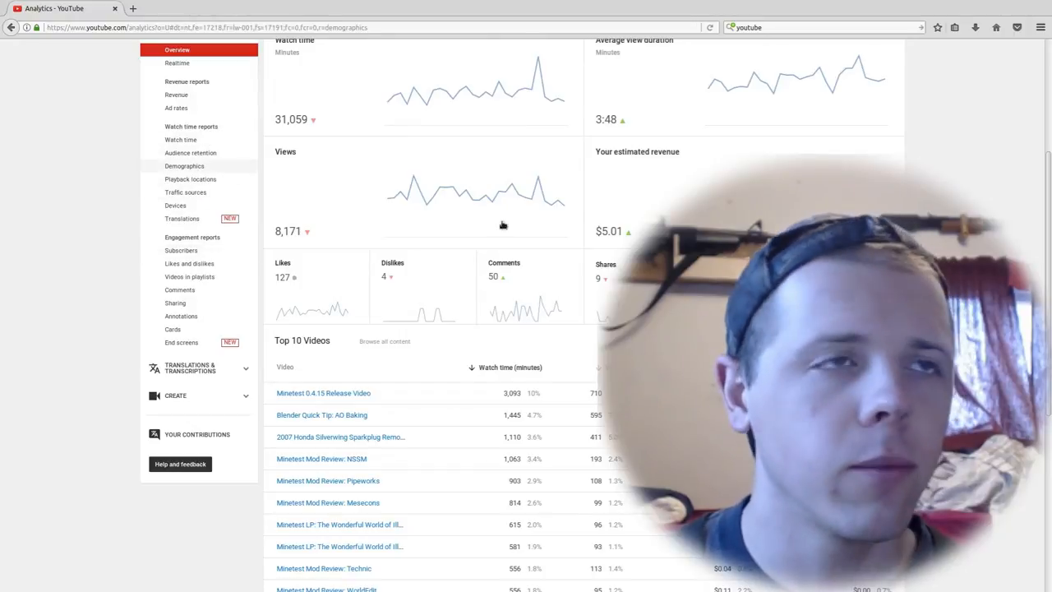
left_click(184, 167)
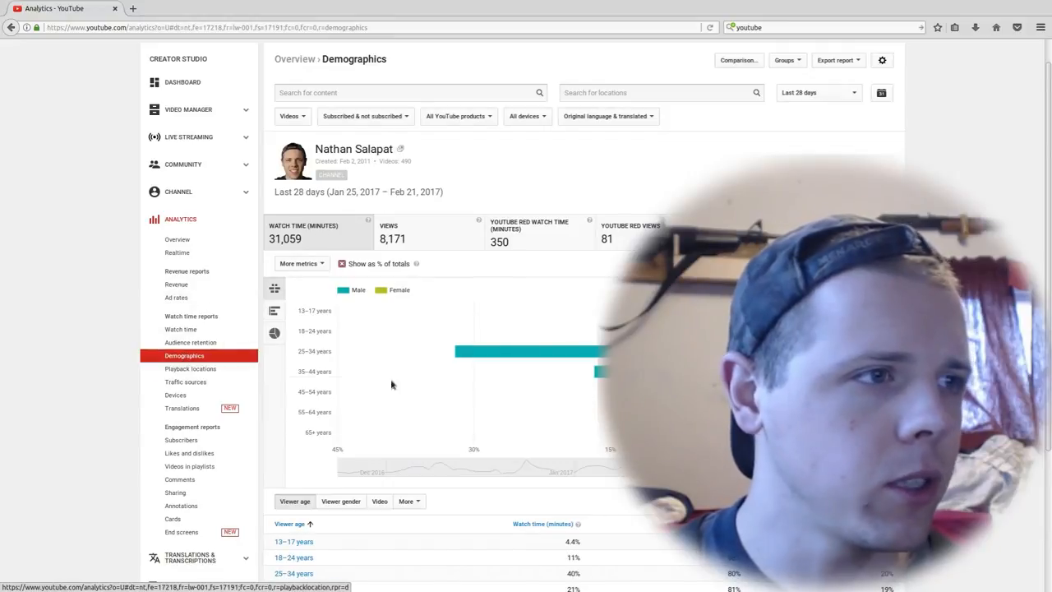
scroll("down", 3)
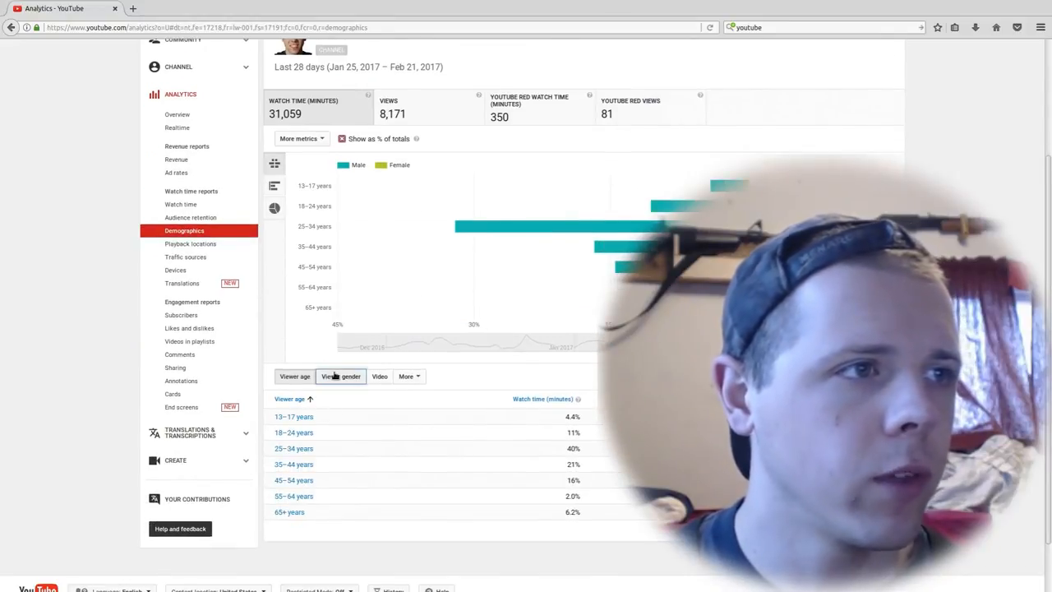
left_click(341, 376)
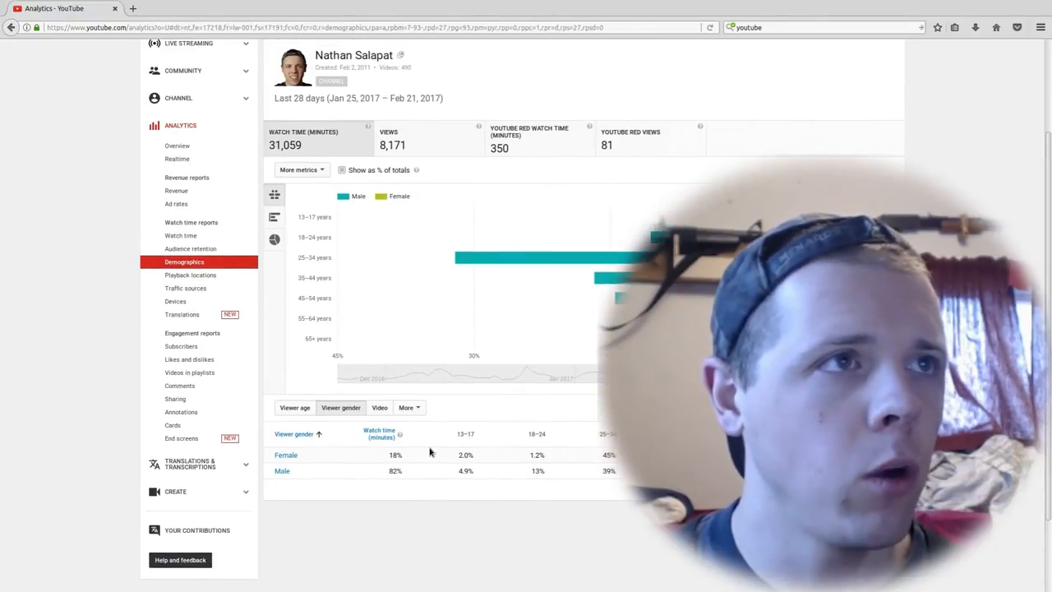
mouse_move(436, 480)
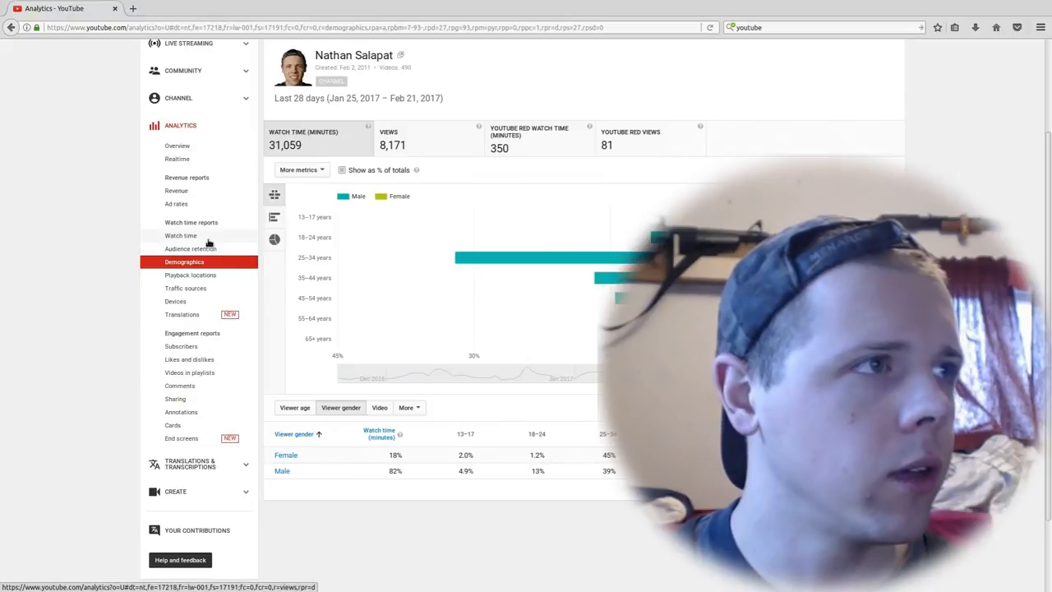
- View the Watch time report, then the Subscribers report with 42 gained and 9 lost
left_click(196, 248)
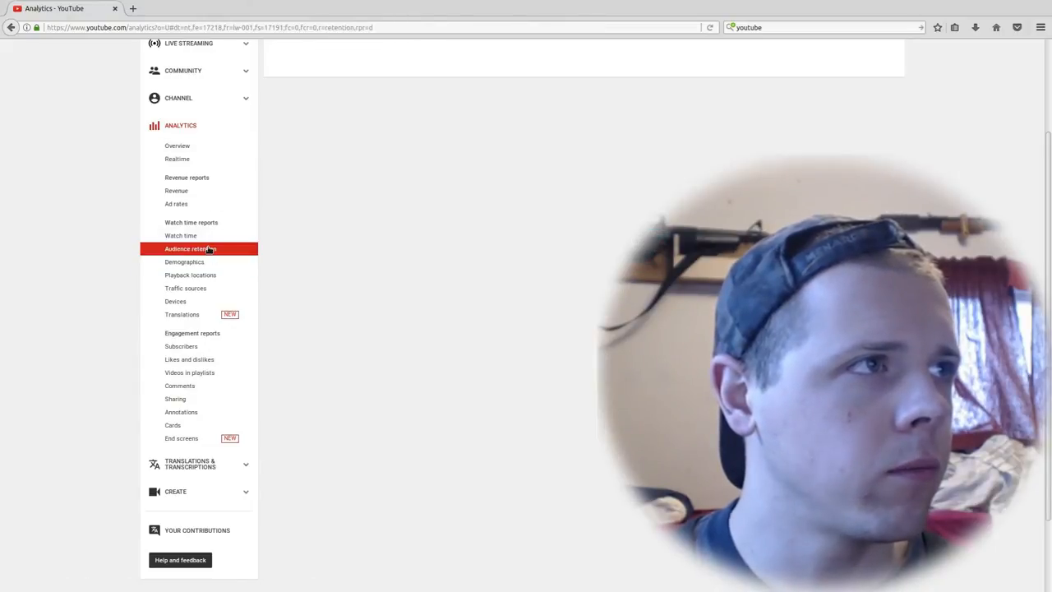
left_click(180, 236)
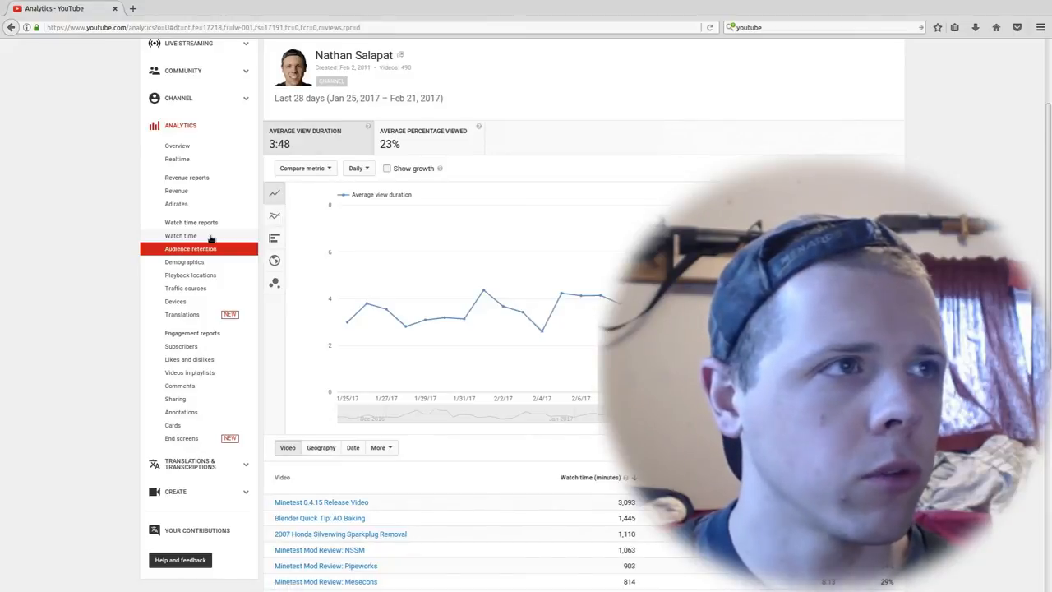
left_click(181, 235)
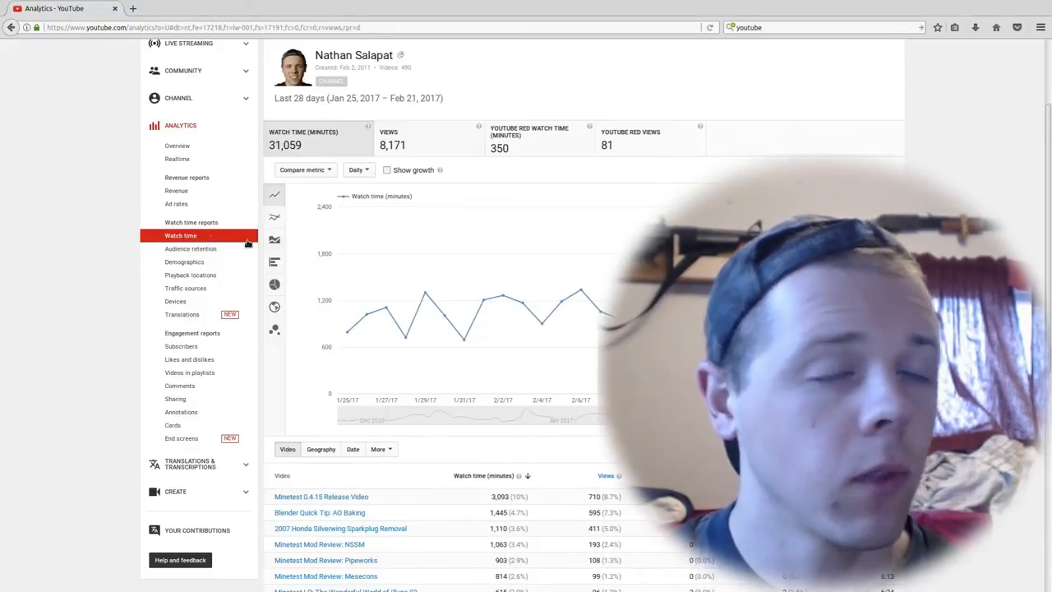
scroll("down", 3)
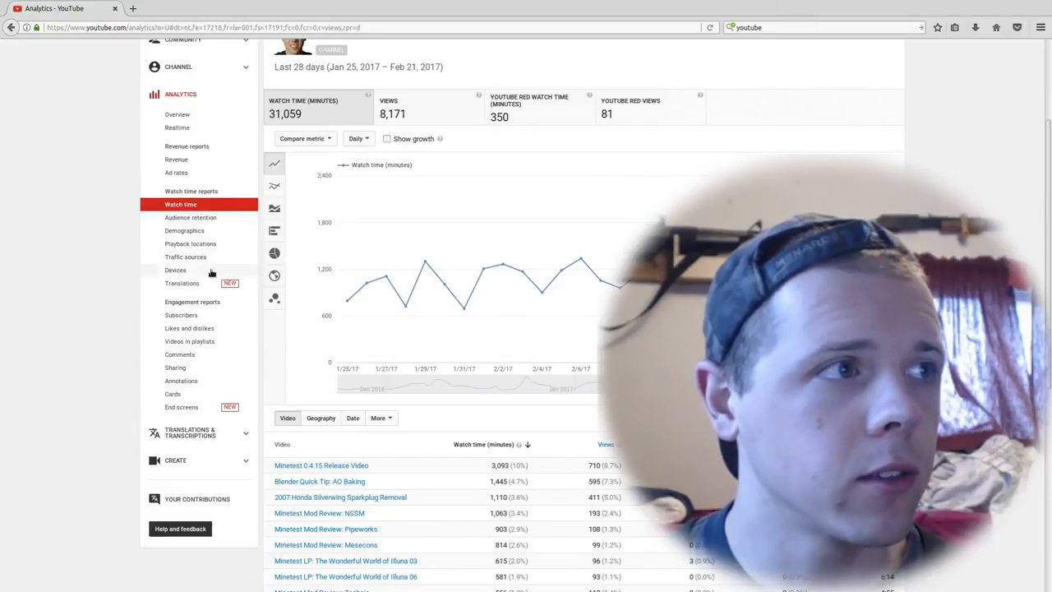
left_click(180, 315)
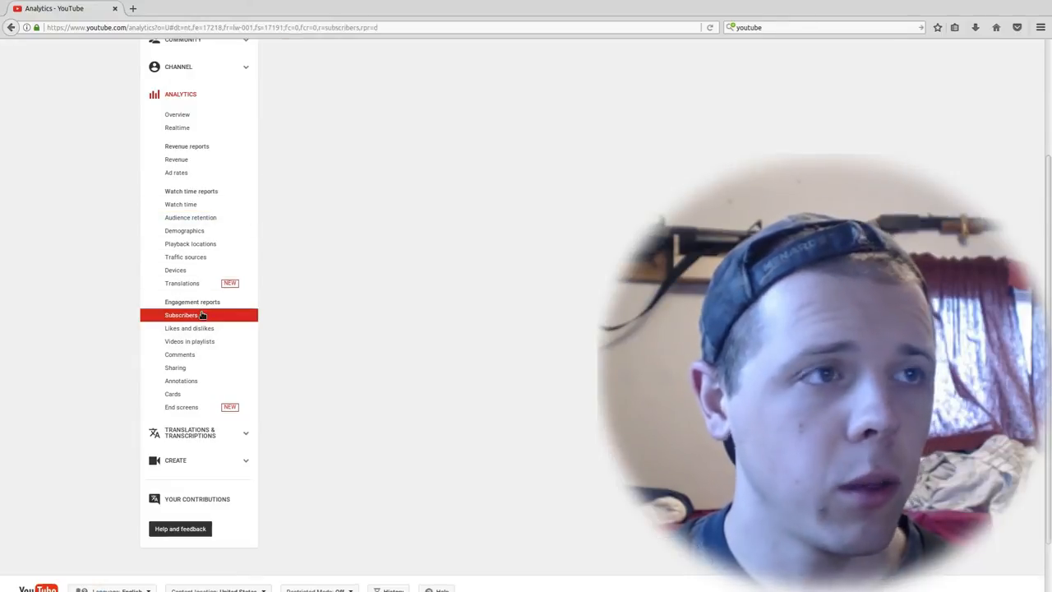
left_click(181, 315)
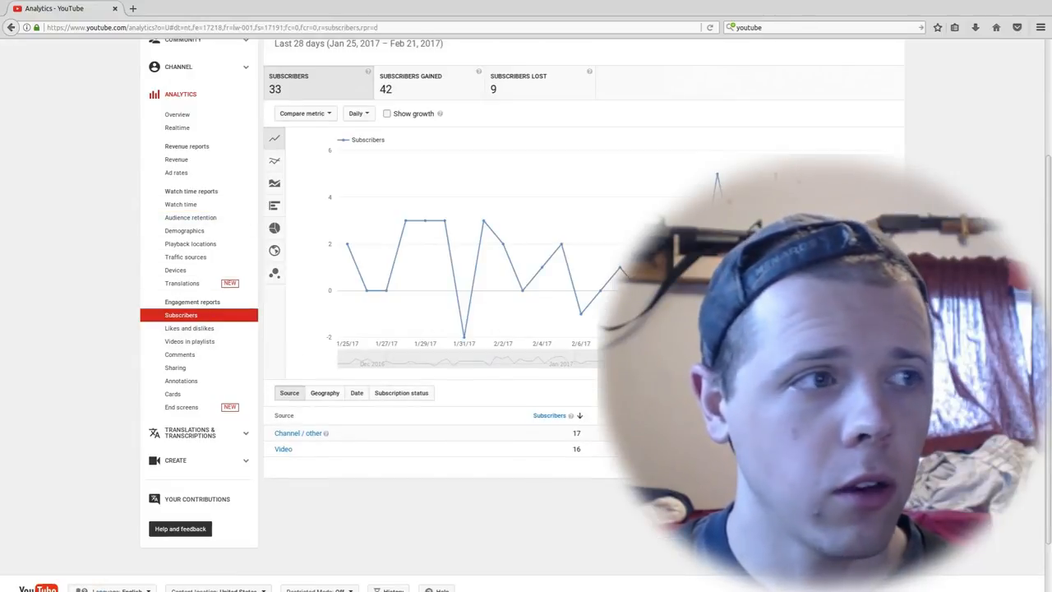